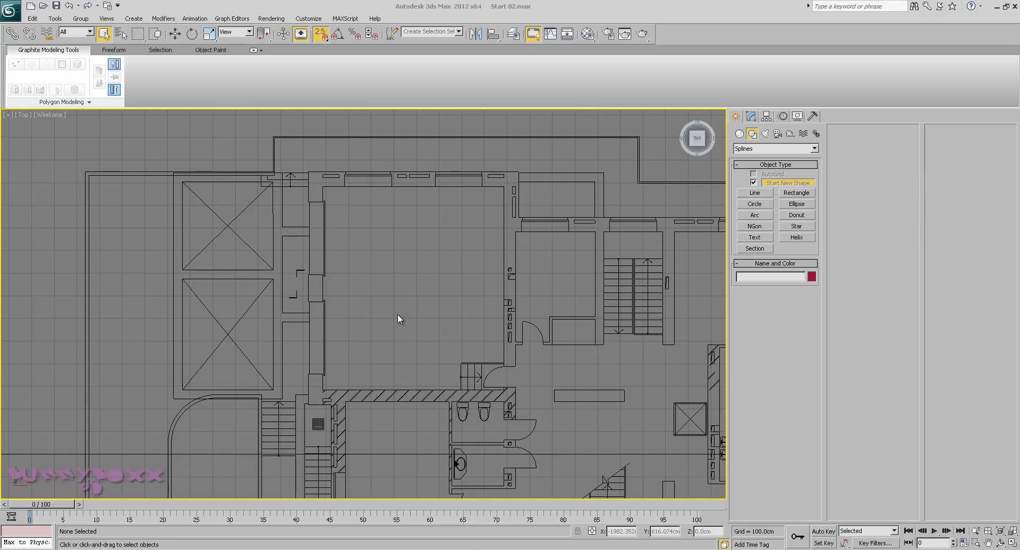
- Navigate the viewport to frame the upper-left room of the floor plan
drag(399, 319, 451, 279)
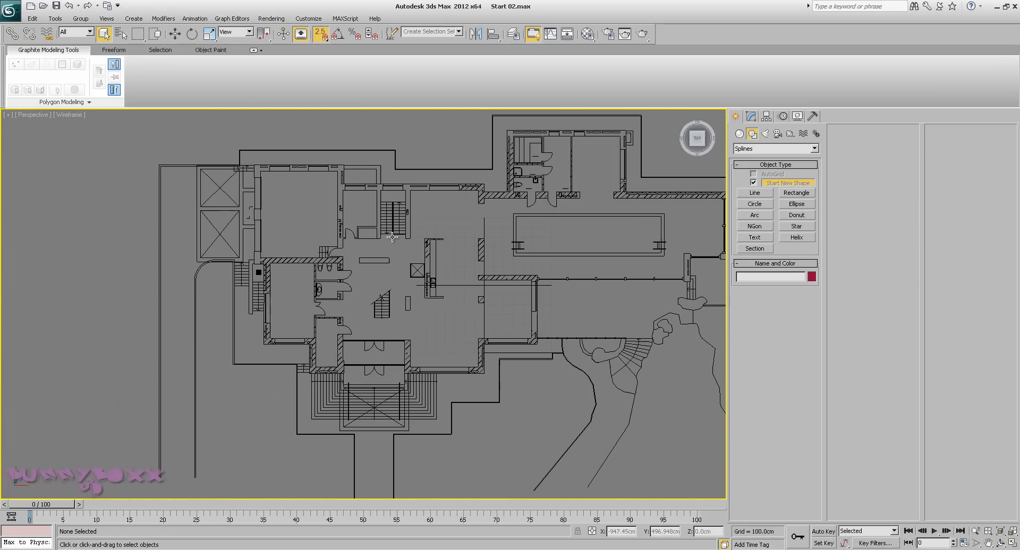
mouse_move(492, 333)
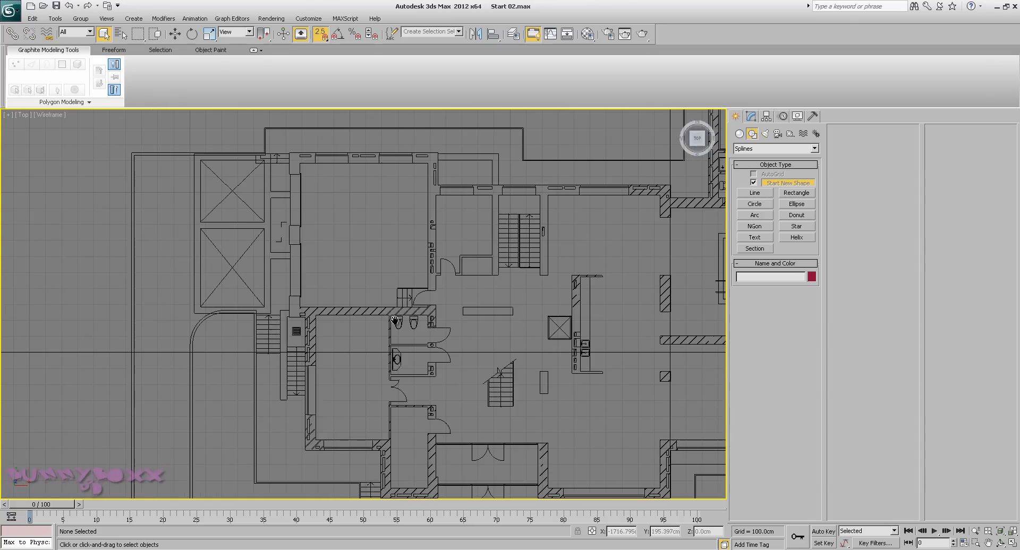
drag(390, 318, 286, 379)
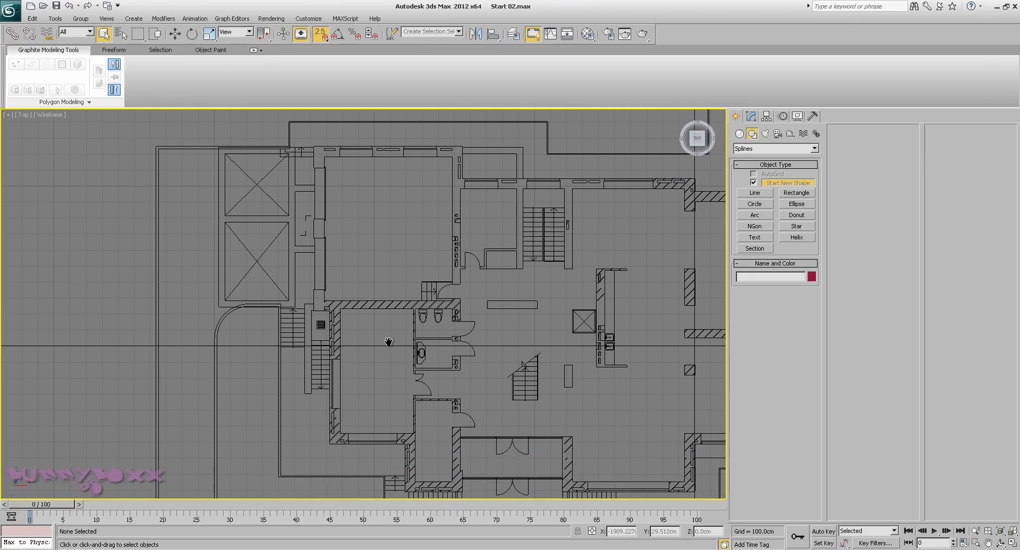
mouse_move(454, 144)
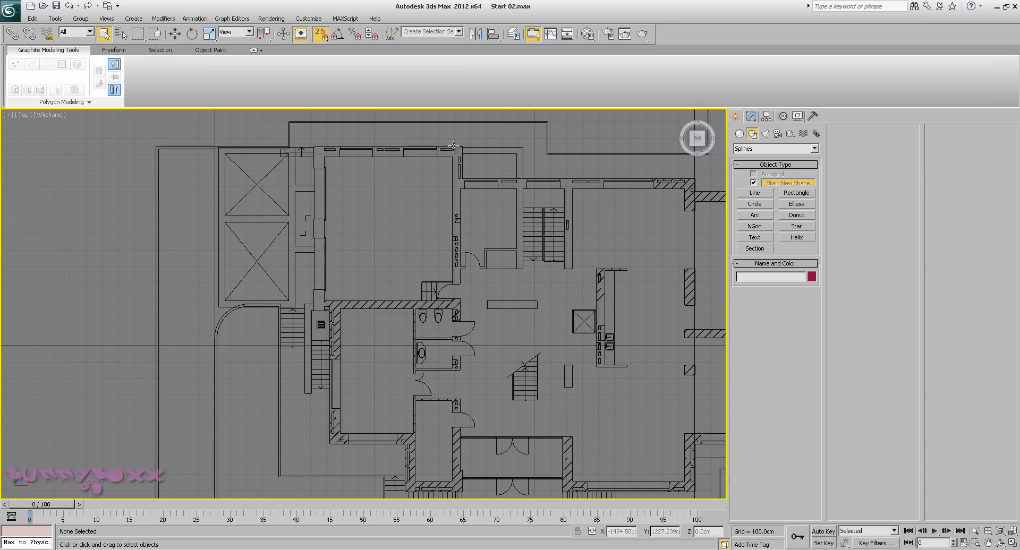
mouse_move(332, 390)
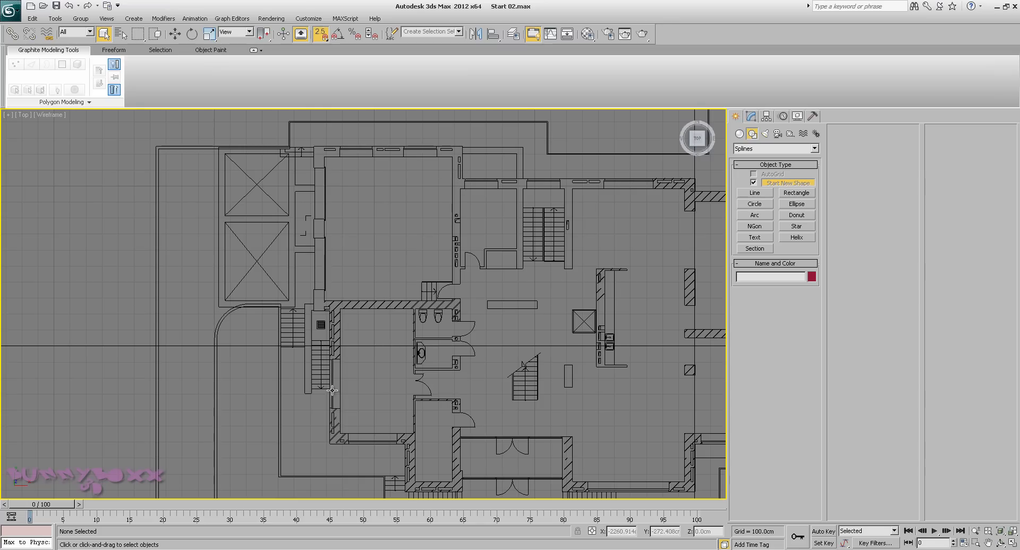
mouse_move(413, 321)
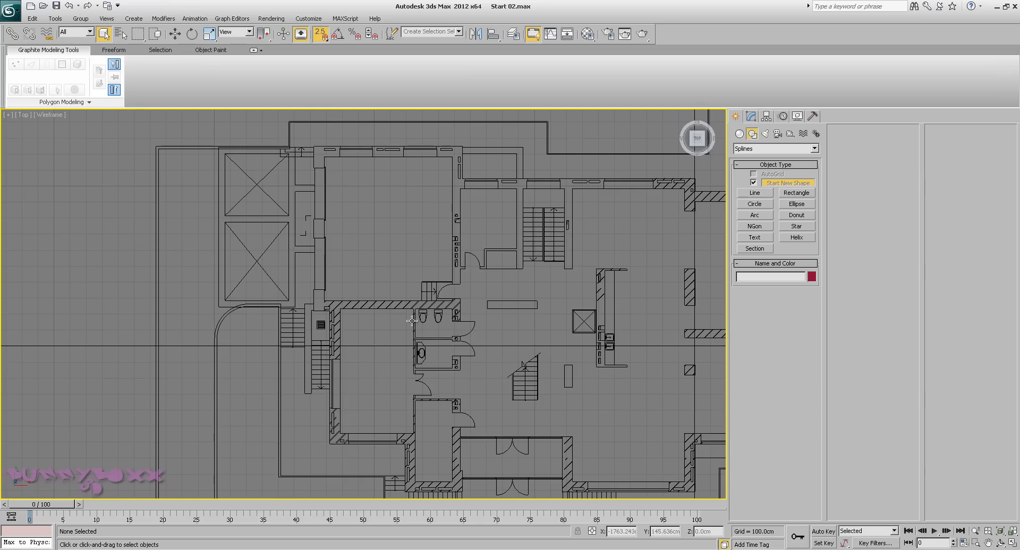
mouse_move(407, 373)
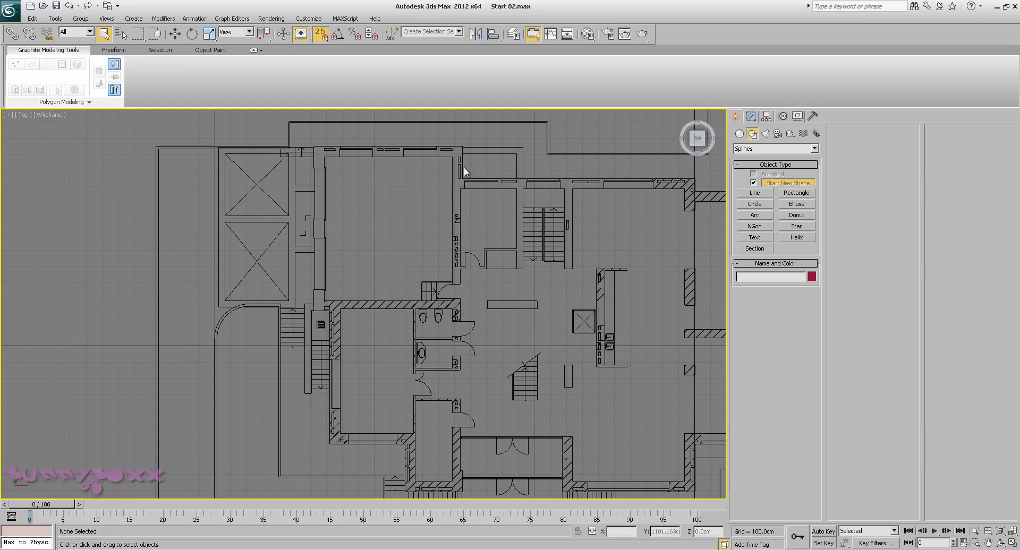
mouse_move(332, 433)
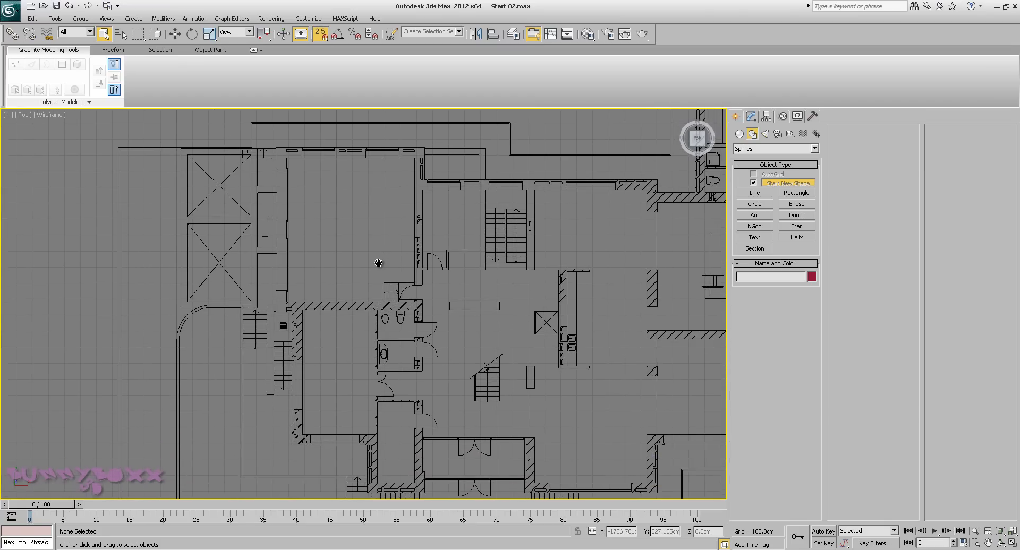
drag(377, 263, 425, 301)
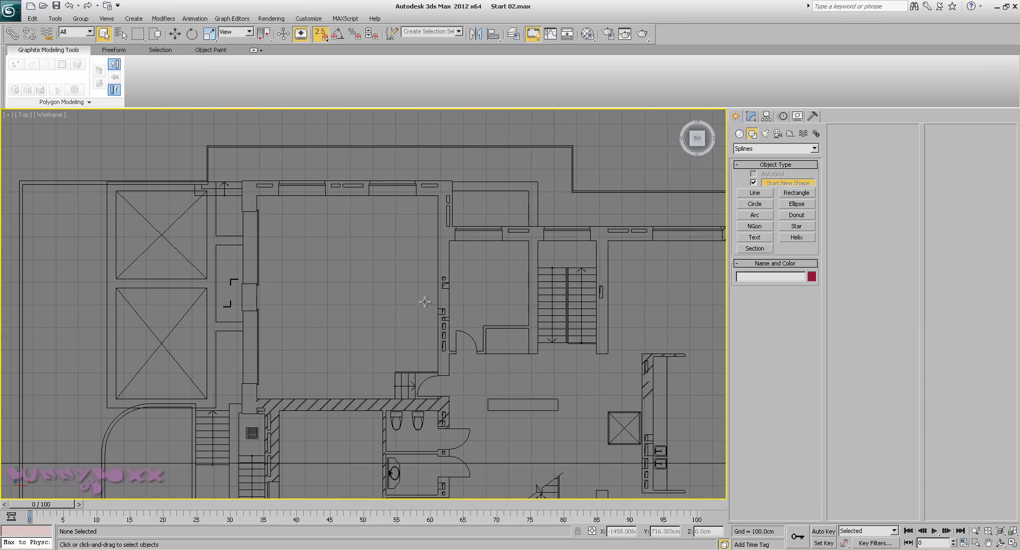
- Start the Line tool with vertex snapping enabled in Grid and Snap Settings
click(754, 193)
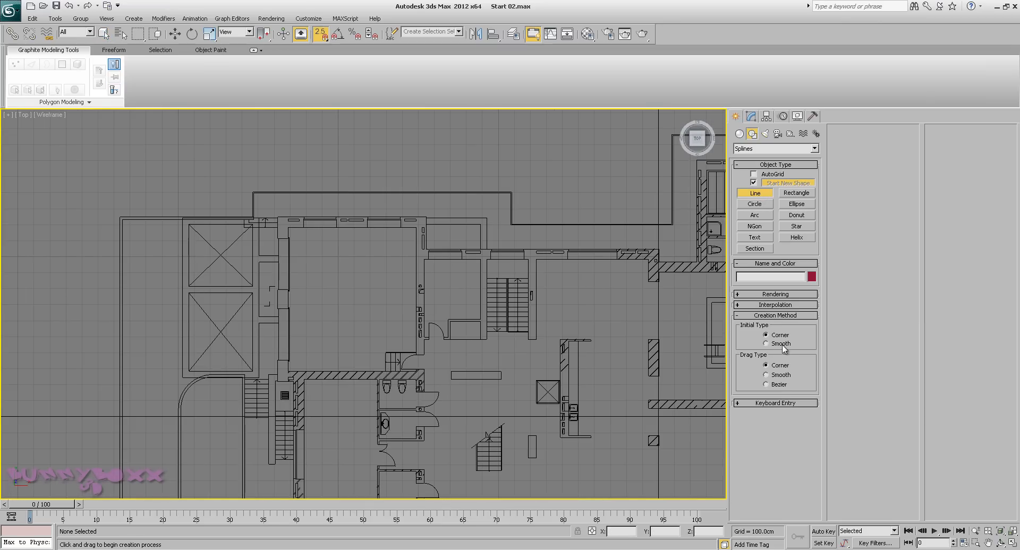
mouse_move(767, 346)
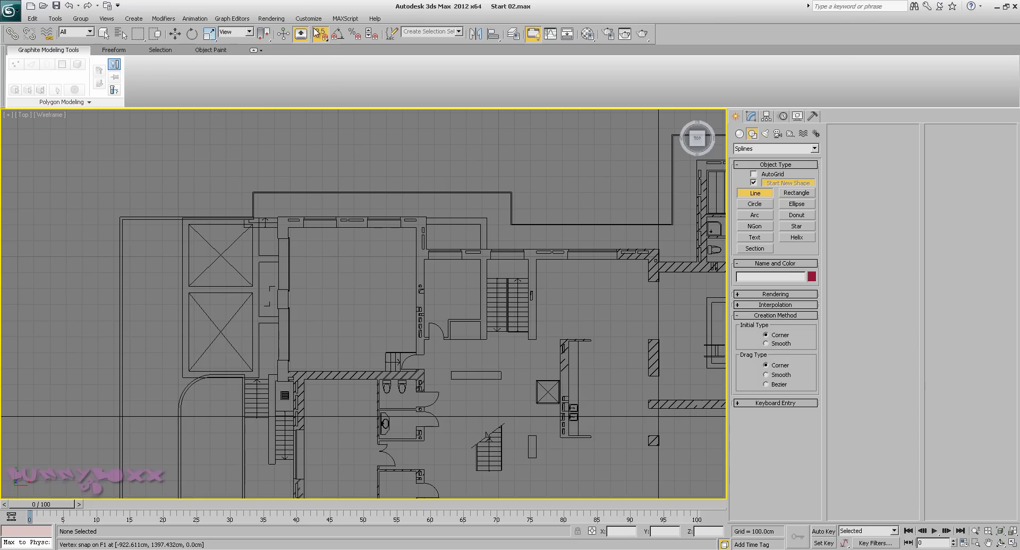
click(320, 33)
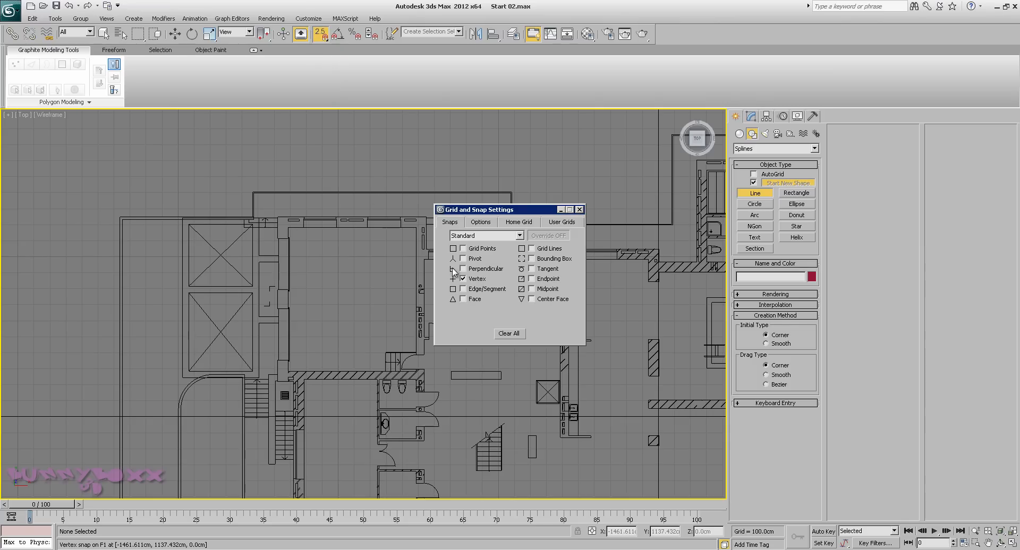
mouse_move(567, 230)
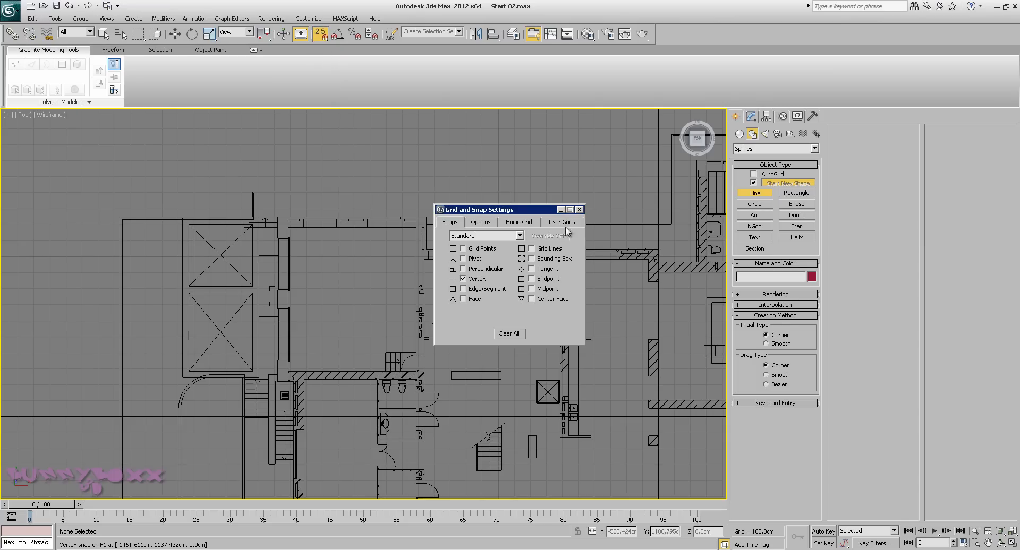
click(578, 210)
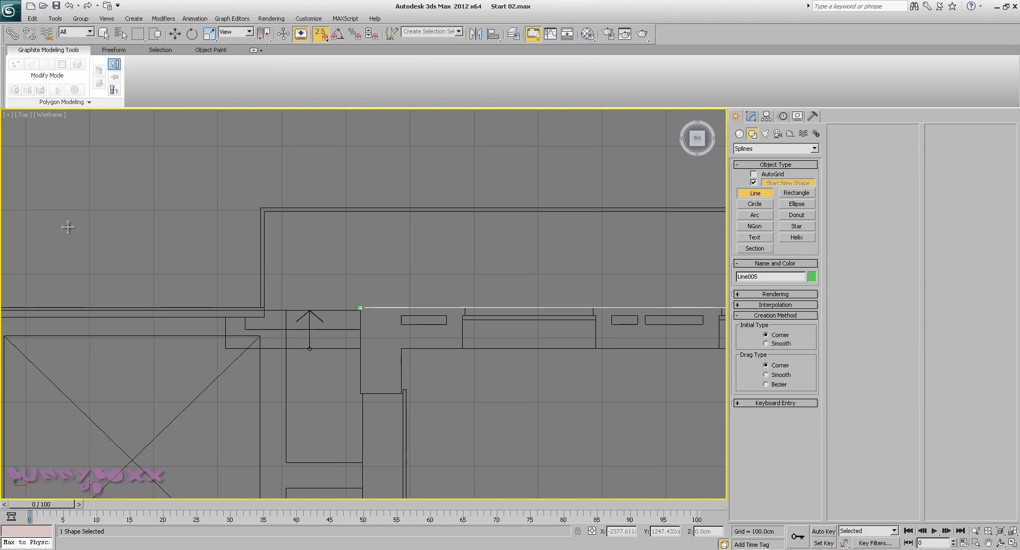
mouse_move(361, 306)
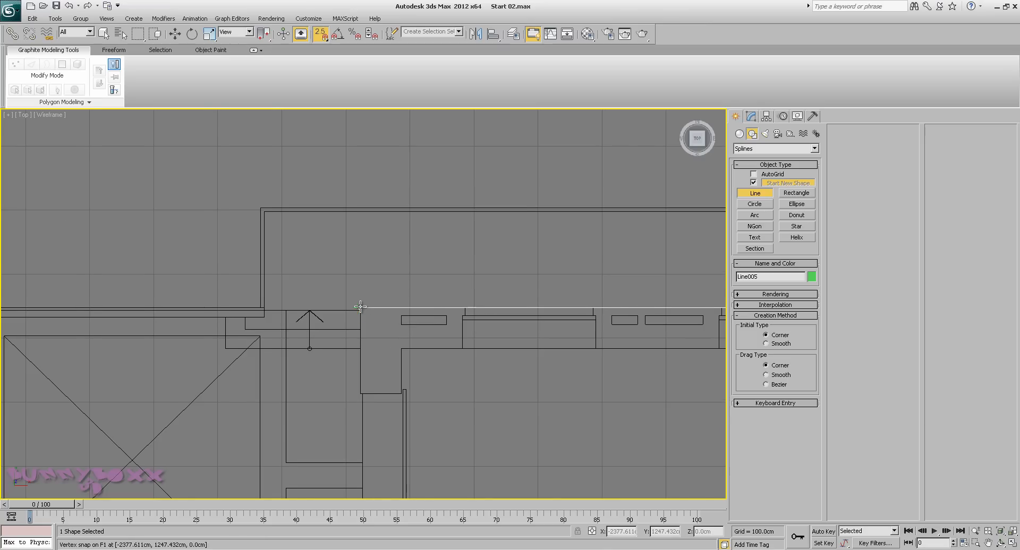
- Begin the wall outline spline at a snapped wall corner
click(369, 381)
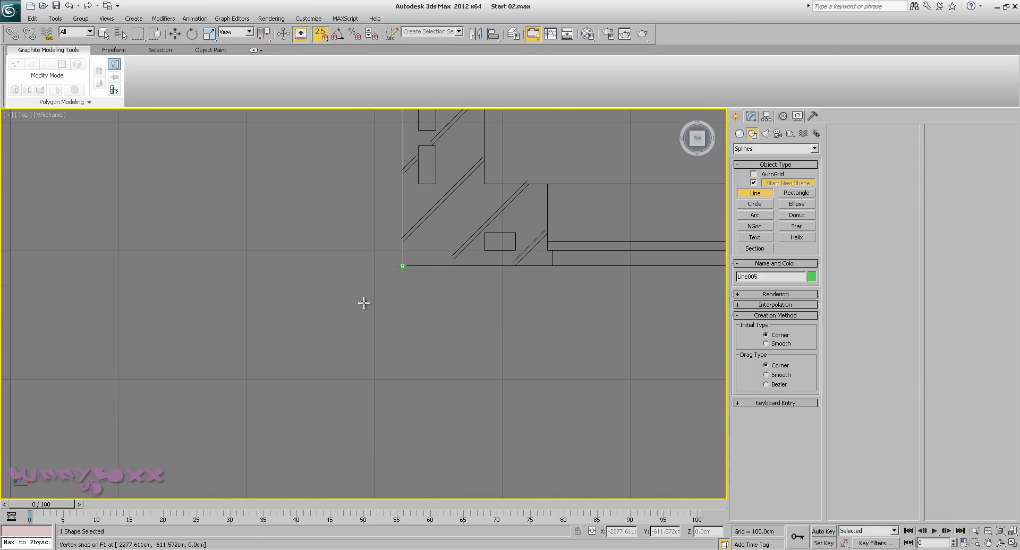
mouse_move(408, 266)
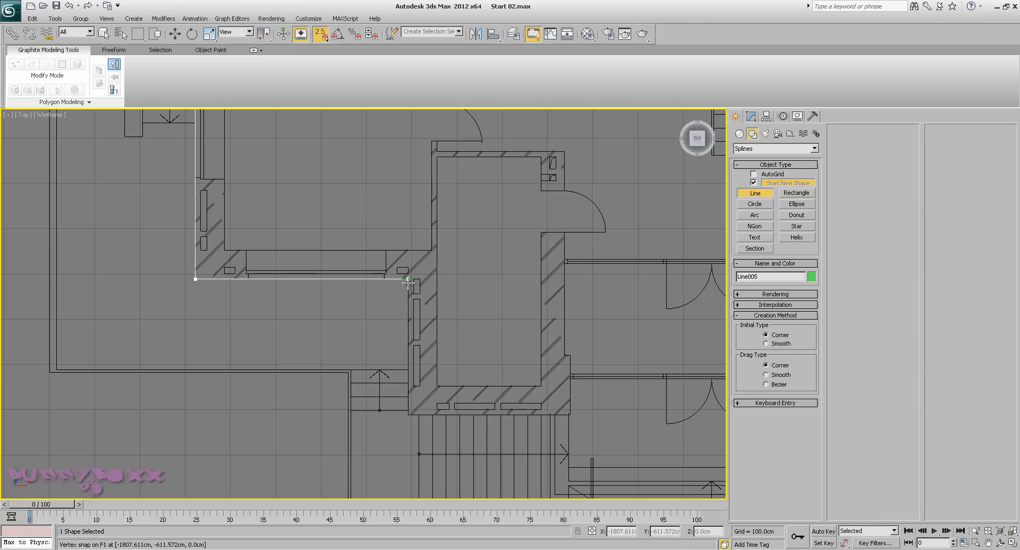
mouse_move(408, 285)
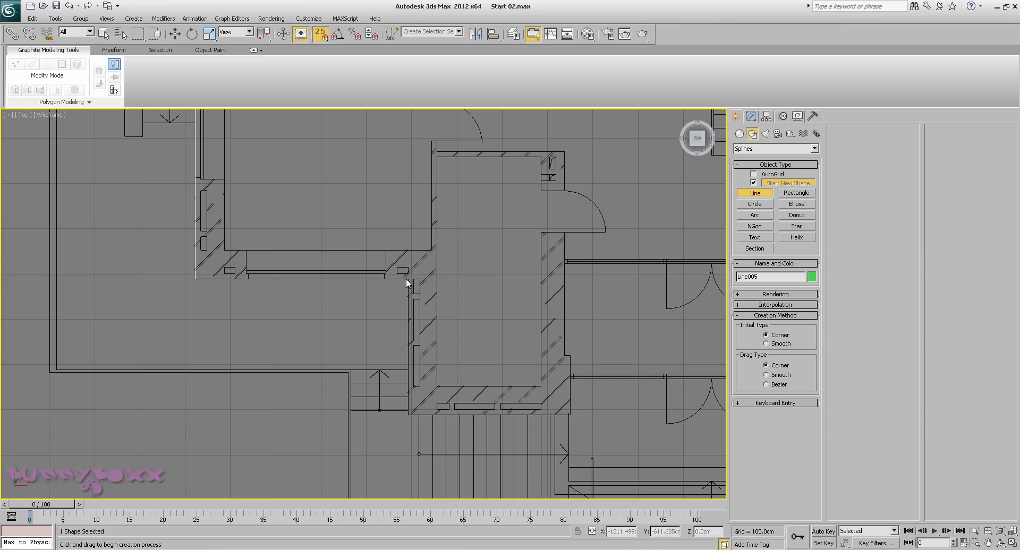
mouse_move(195, 276)
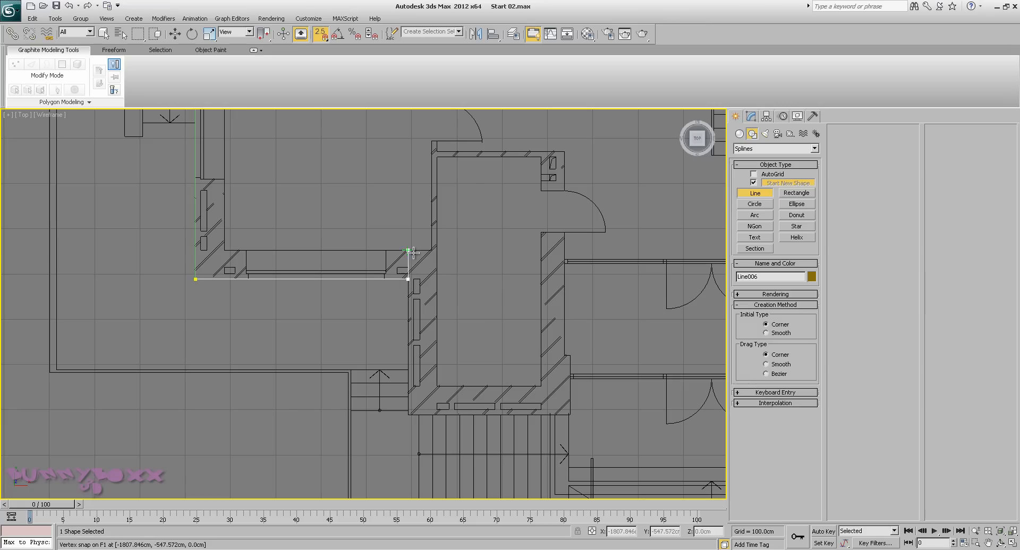
mouse_move(411, 250)
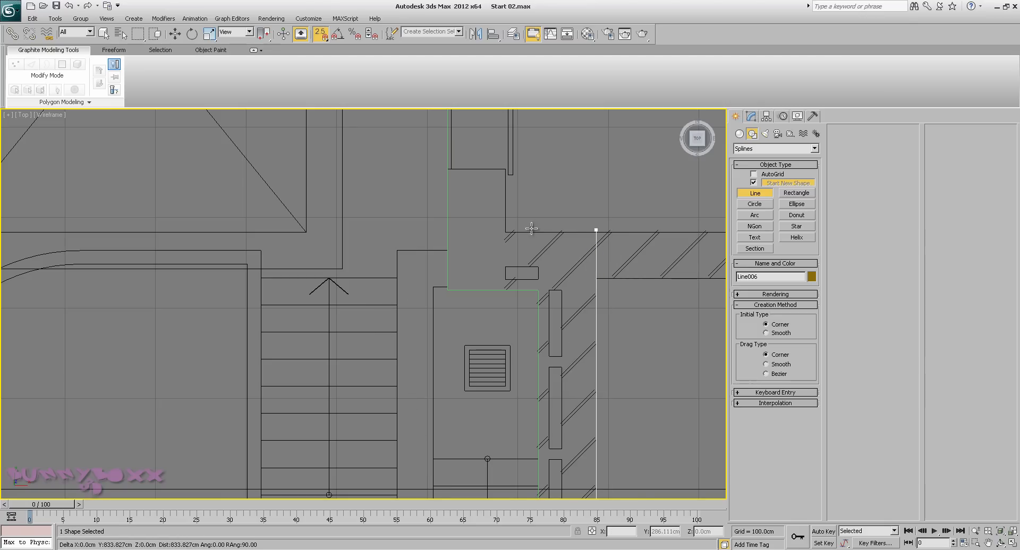
mouse_move(504, 230)
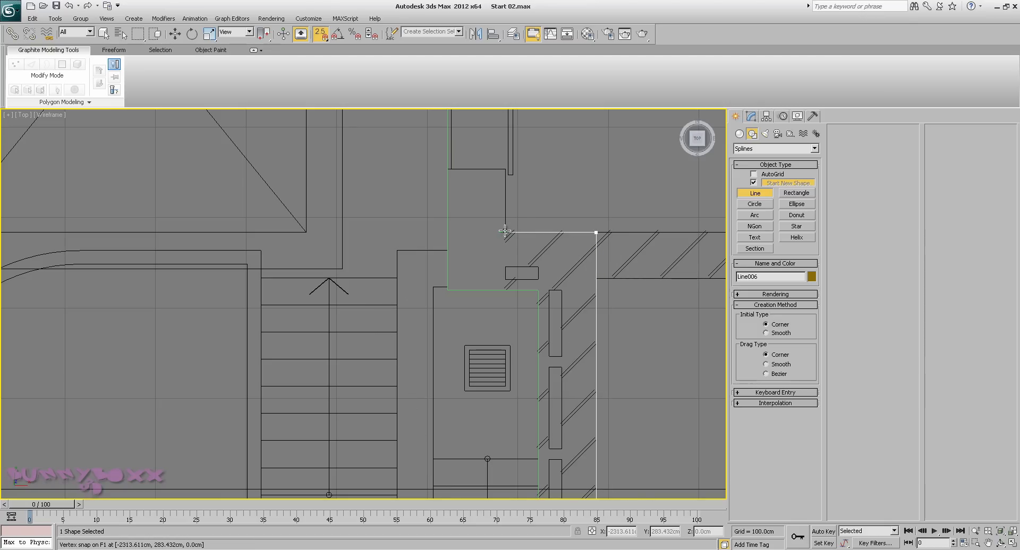
mouse_move(504, 227)
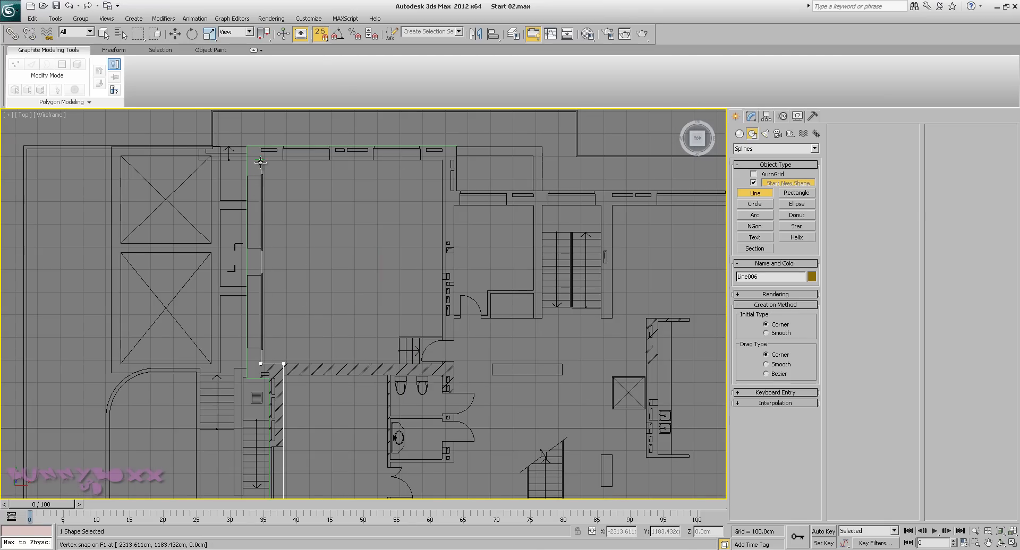
- Place the remaining snapped corner points along the inner wall edge to finish the outline
scroll(up, 3)
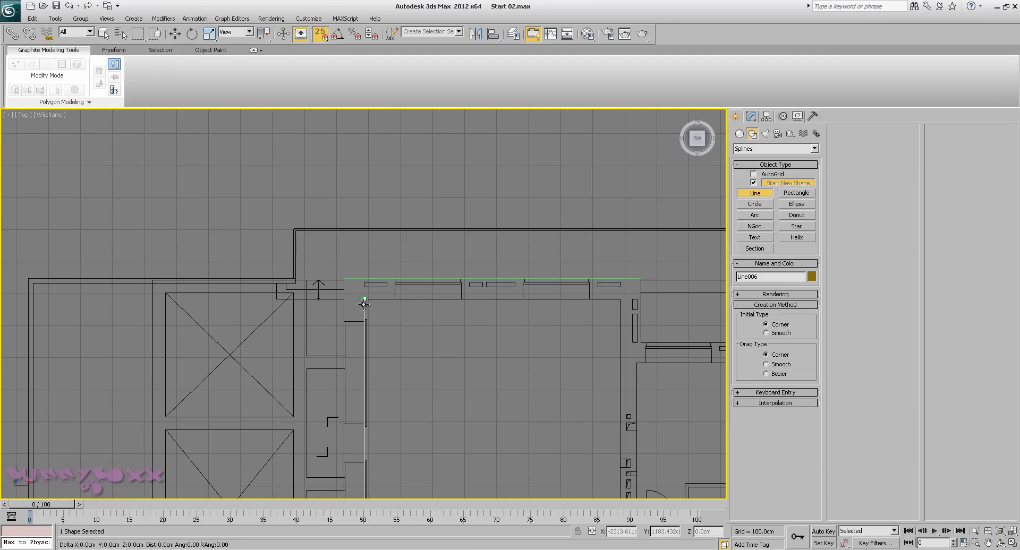
click(599, 464)
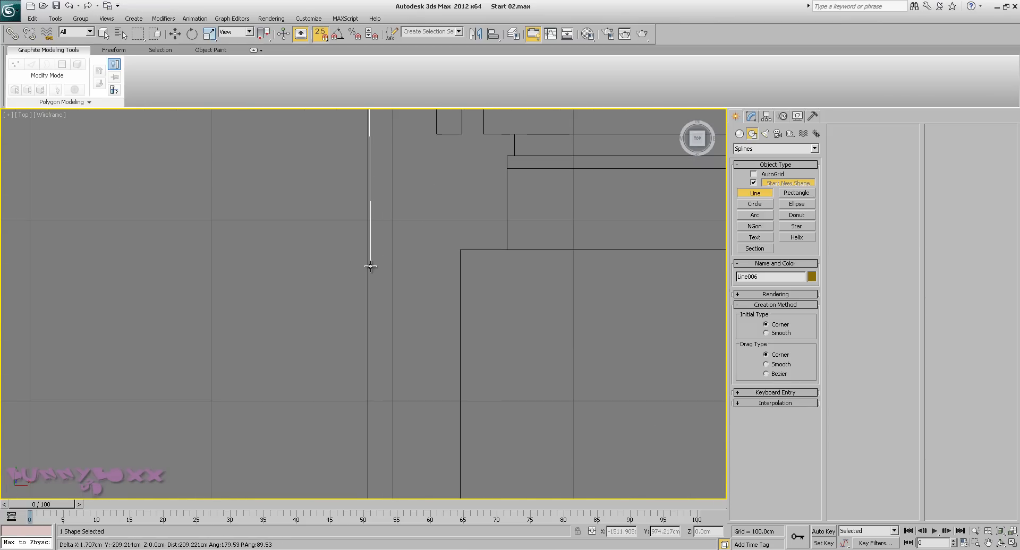
mouse_move(358, 253)
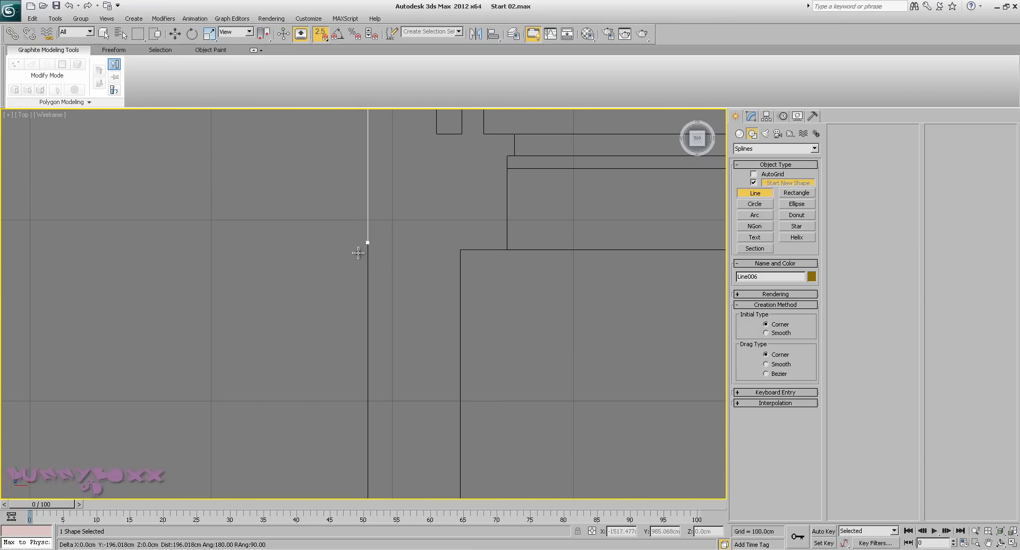
click(465, 250)
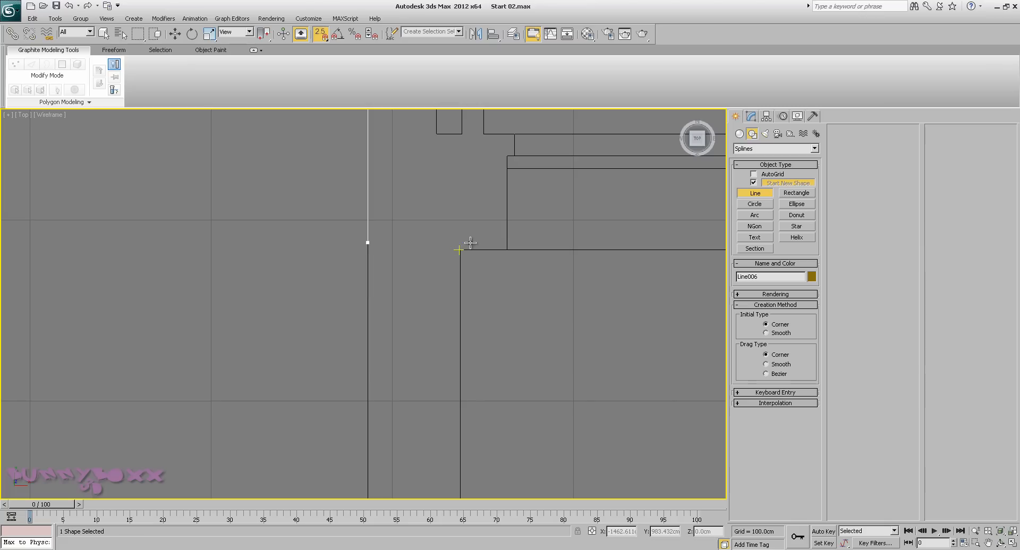
click(462, 251)
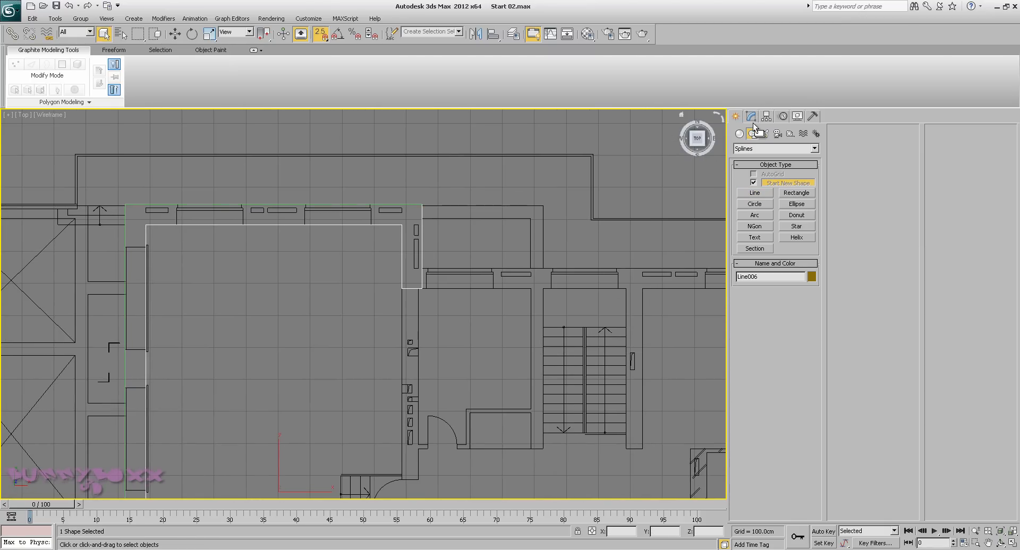
- Attach Line005 into the Line006 wall outline via Attach Mult
click(751, 117)
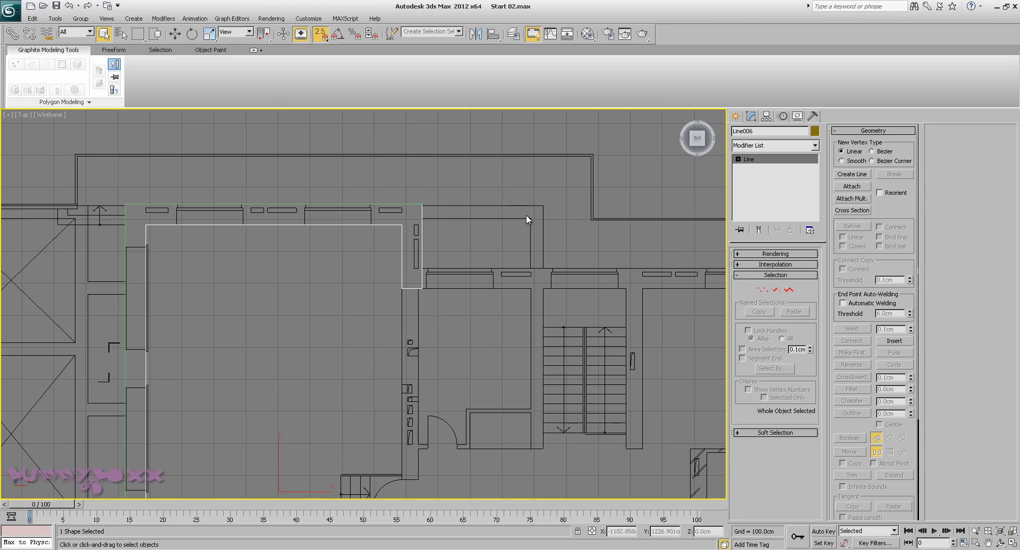
click(851, 186)
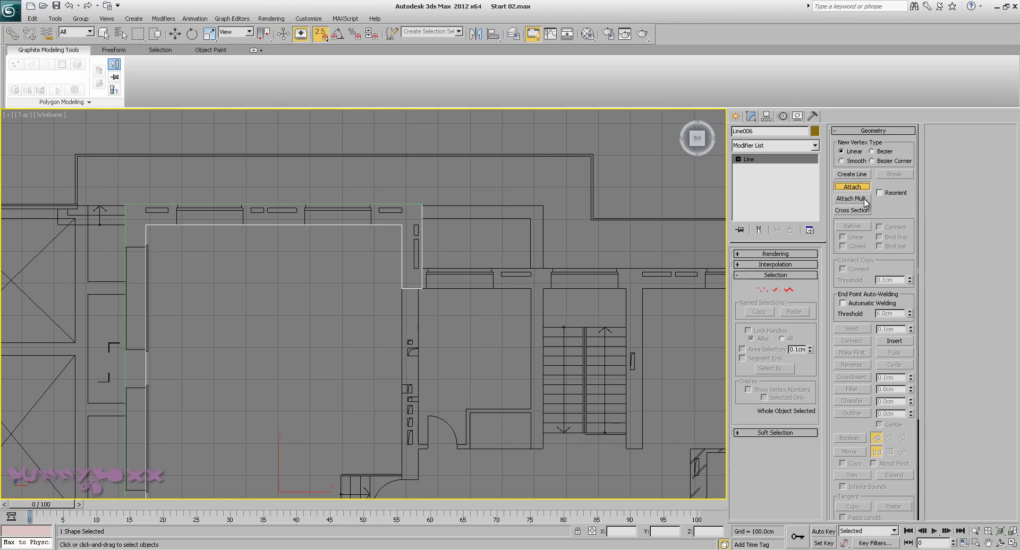
click(851, 198)
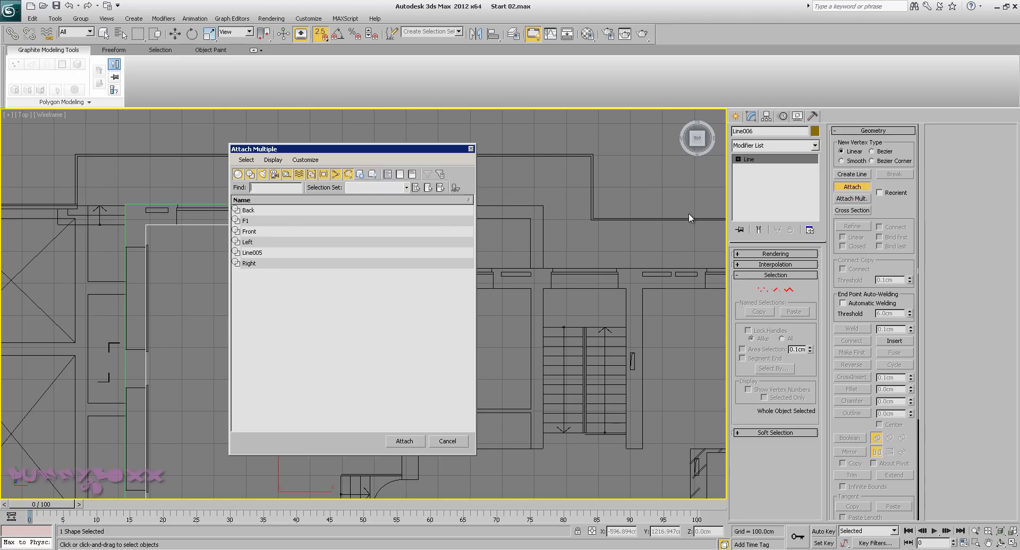
mouse_move(258, 250)
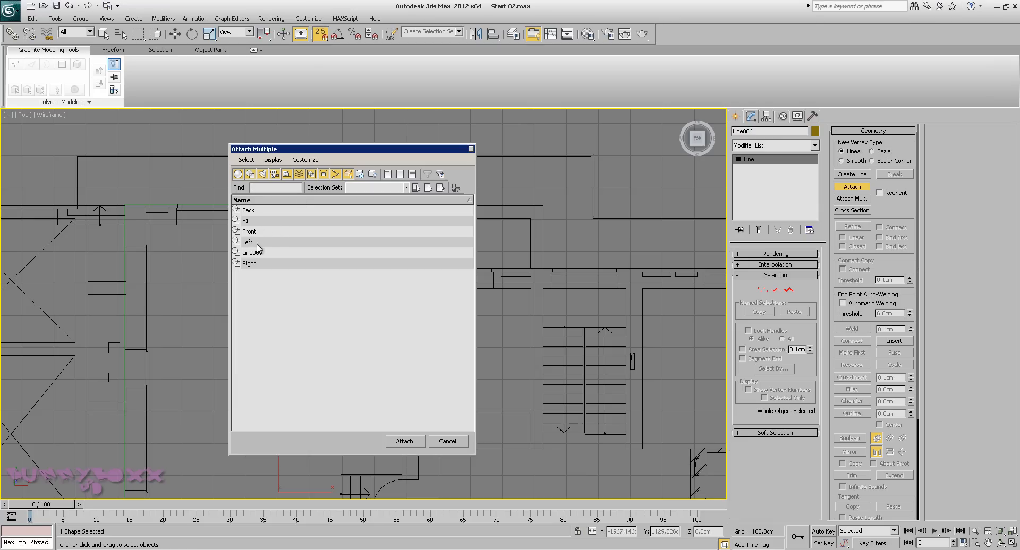
click(252, 252)
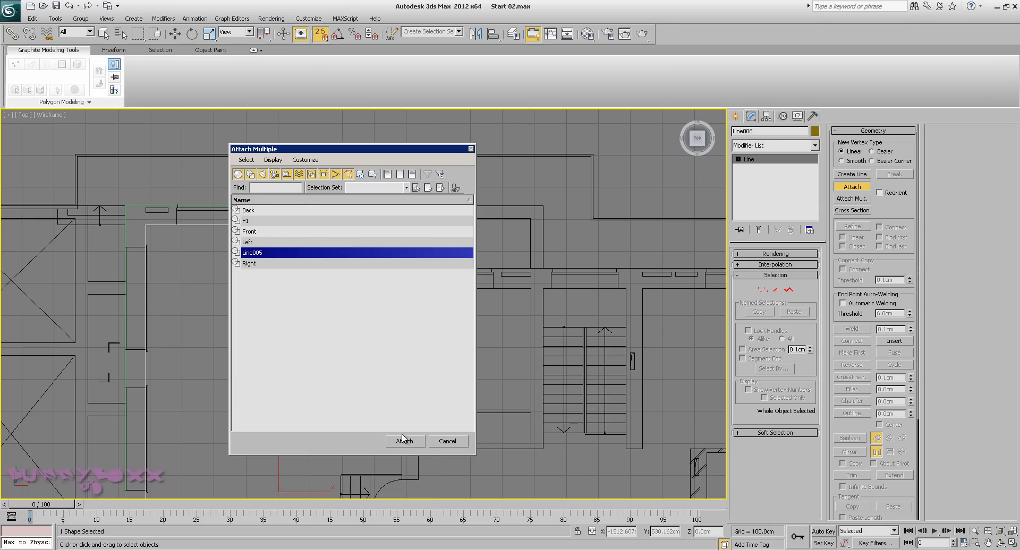
click(404, 441)
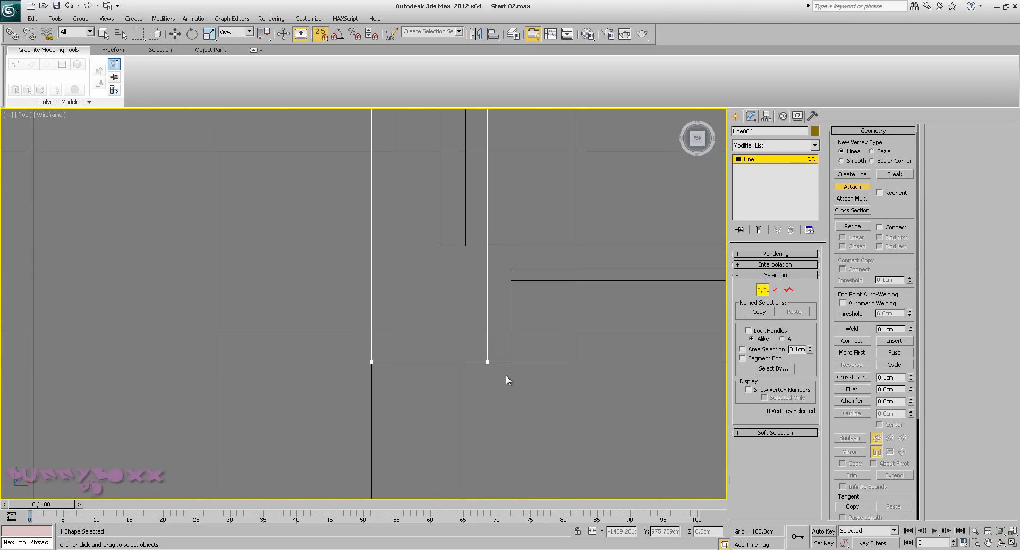
- Return to Line006 editing and enter Vertex sub-object level
click(735, 117)
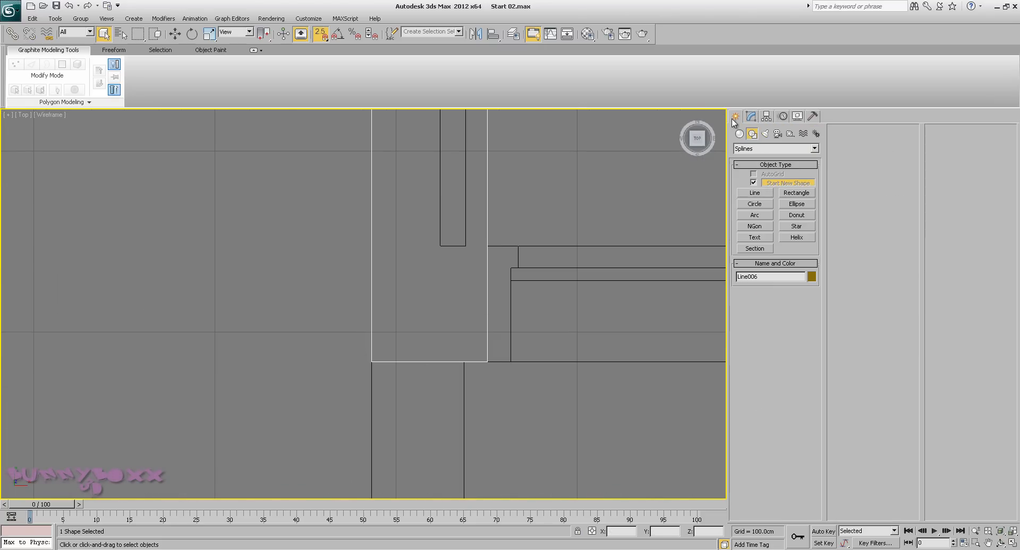
click(751, 116)
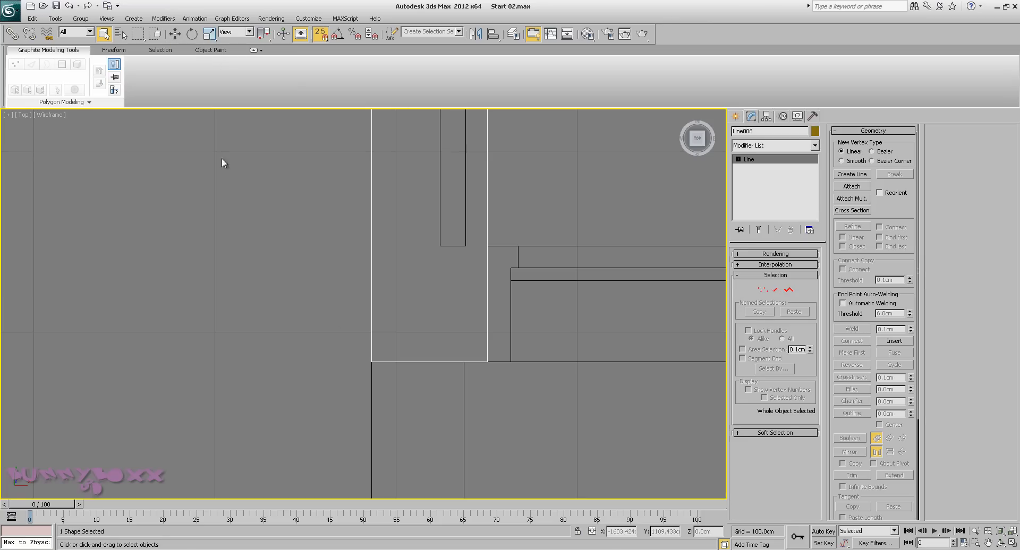
click(761, 289)
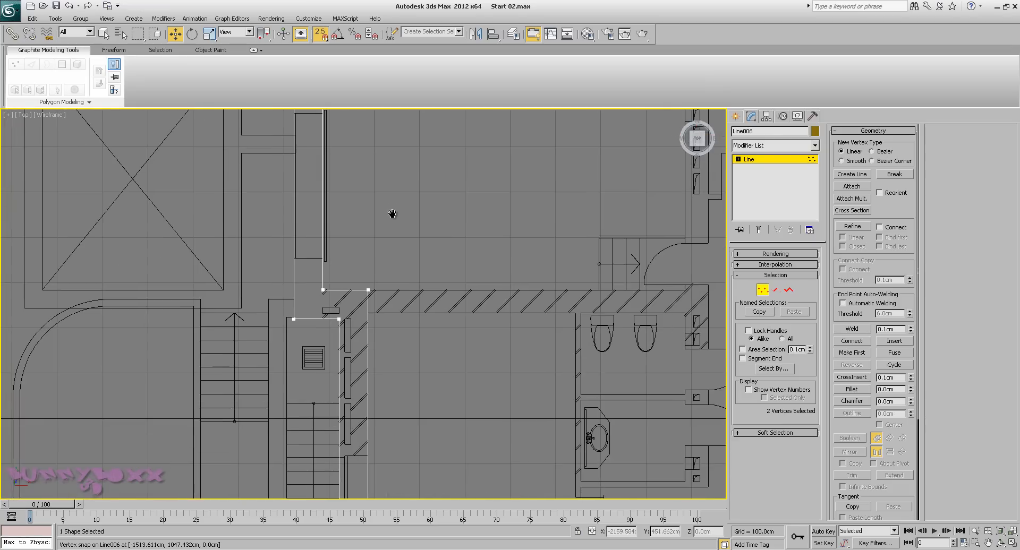
- Adjust a spline vertex of Line006 onto the wall line
drag(392, 215, 370, 252)
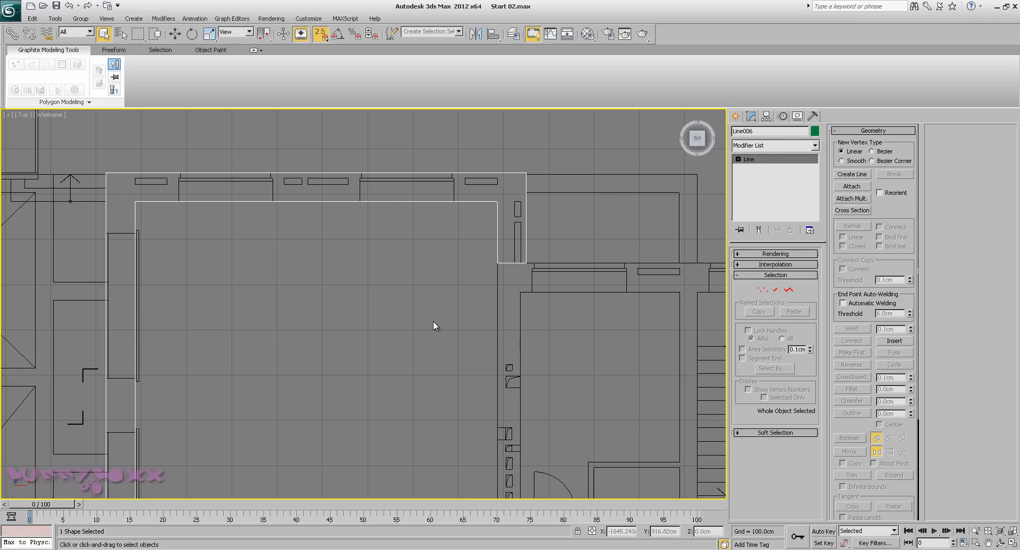
mouse_move(491, 202)
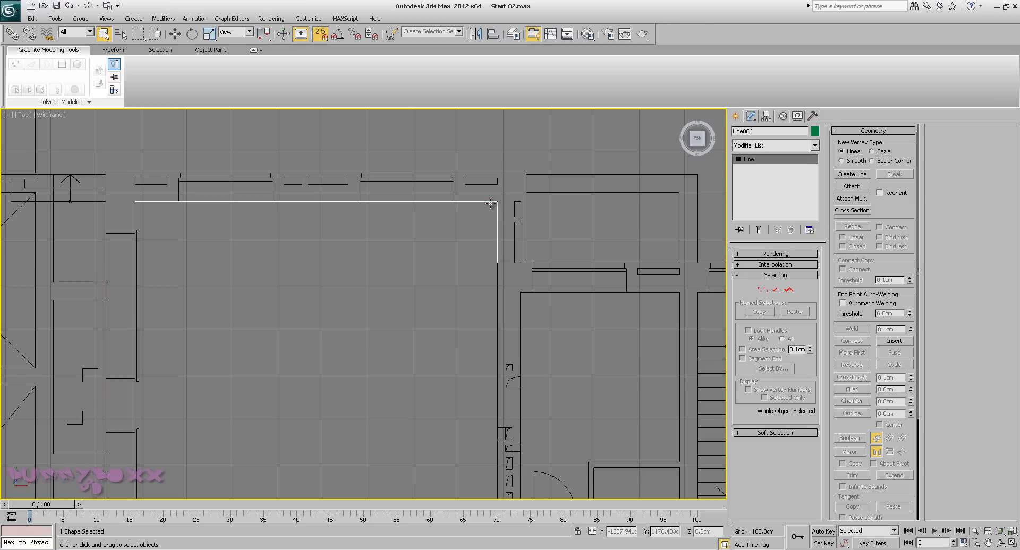
- Set Line006's object colour to light green in the Object Color dialog
click(813, 131)
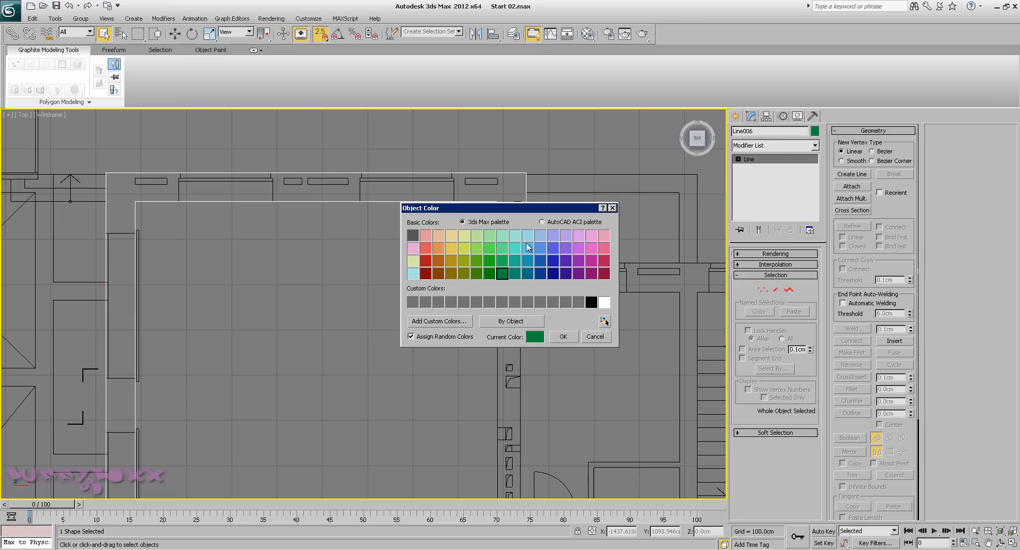
click(476, 247)
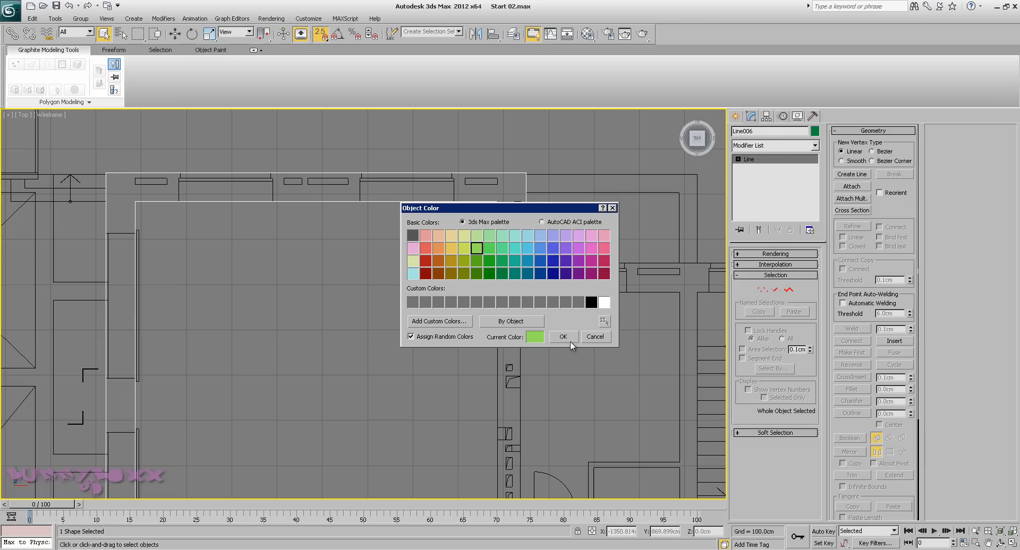
click(562, 337)
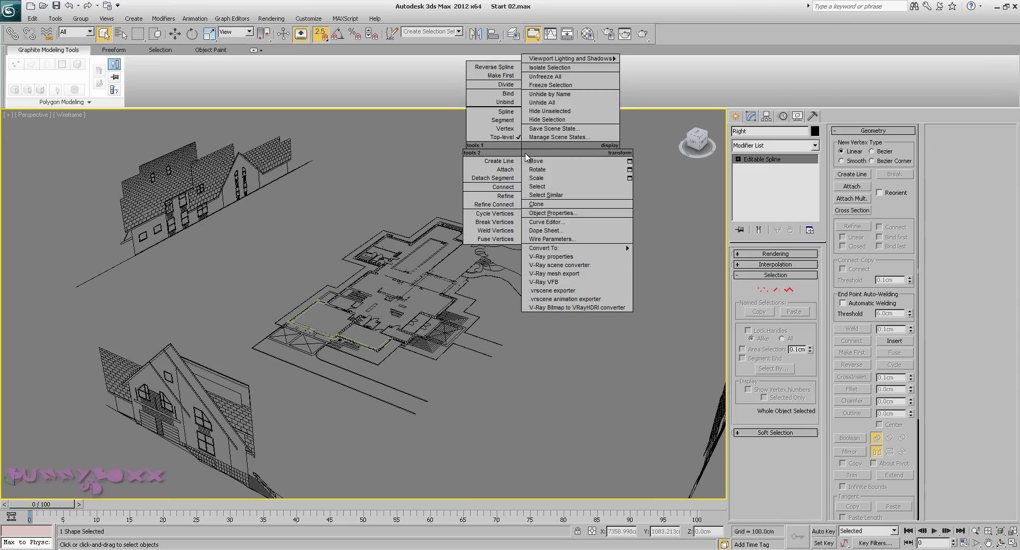
click(549, 271)
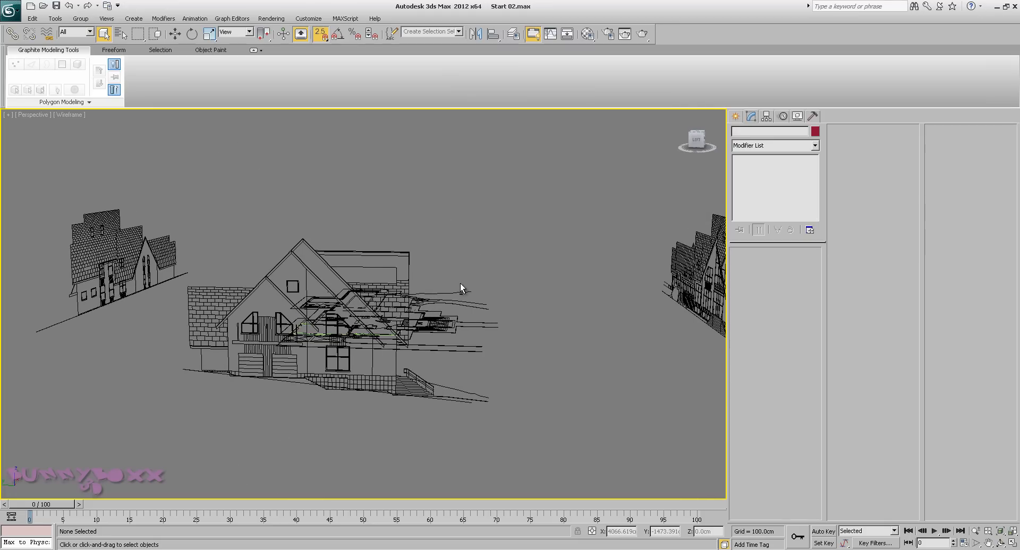
drag(456, 289, 494, 278)
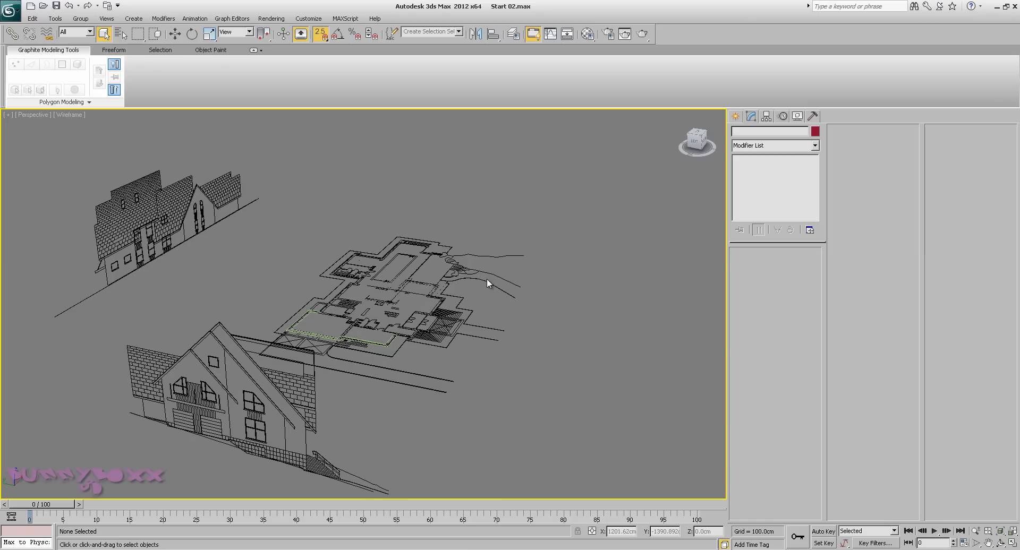
key(l)
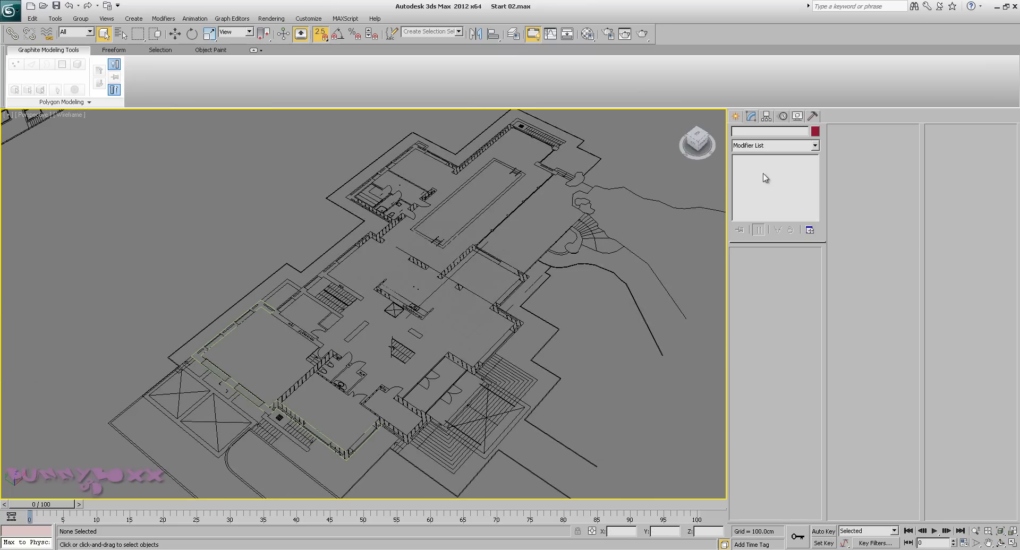
- Select the green Line006 wall outline for extrusion
scroll(up, 3)
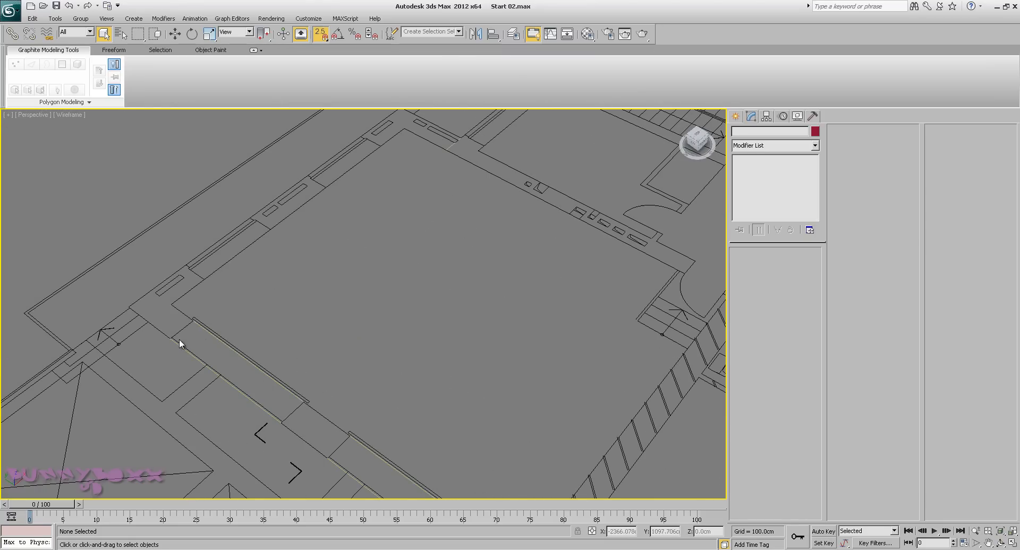
click(604, 358)
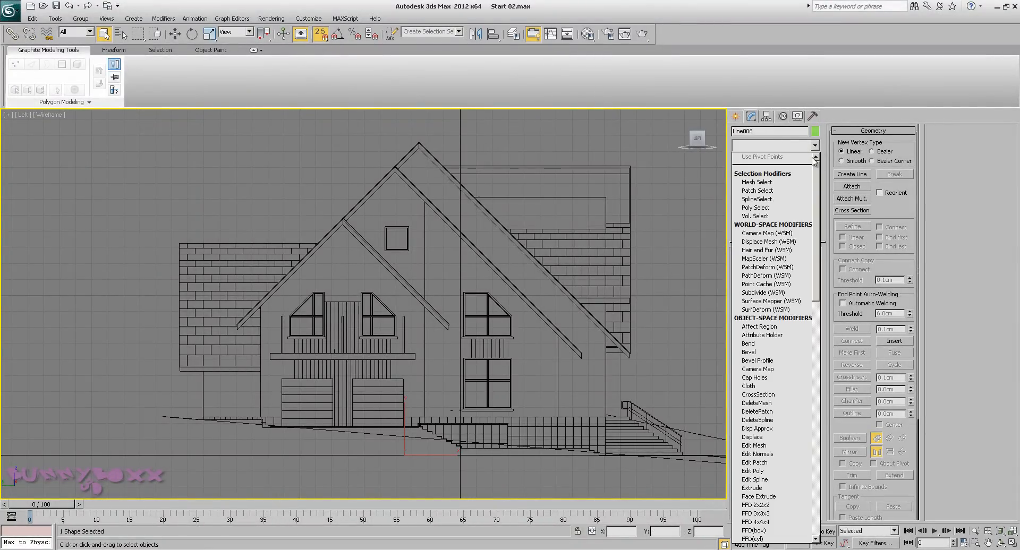
scroll(down, 3)
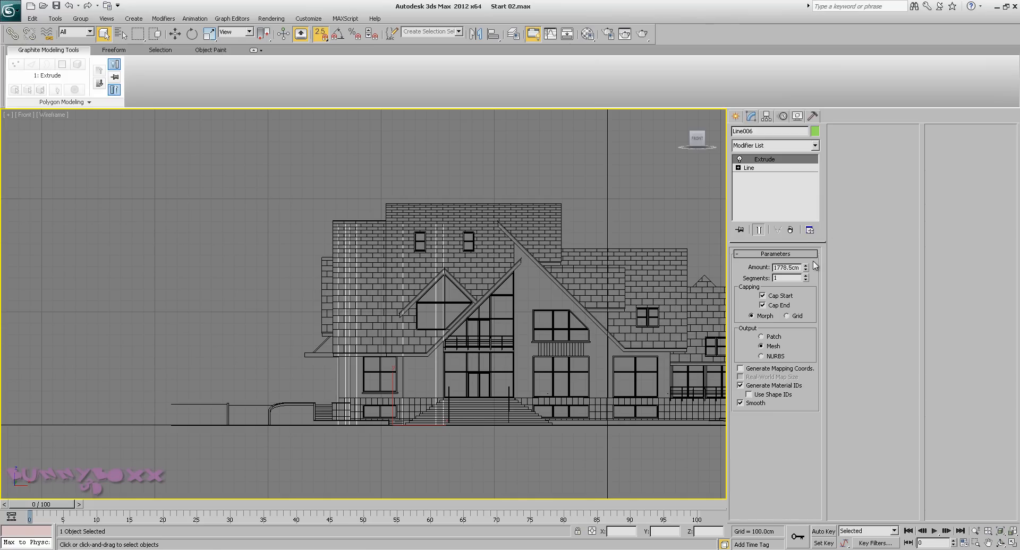
- Raise the Extrude Amount to 1814.5 cm and show the walls shaded
click(805, 266)
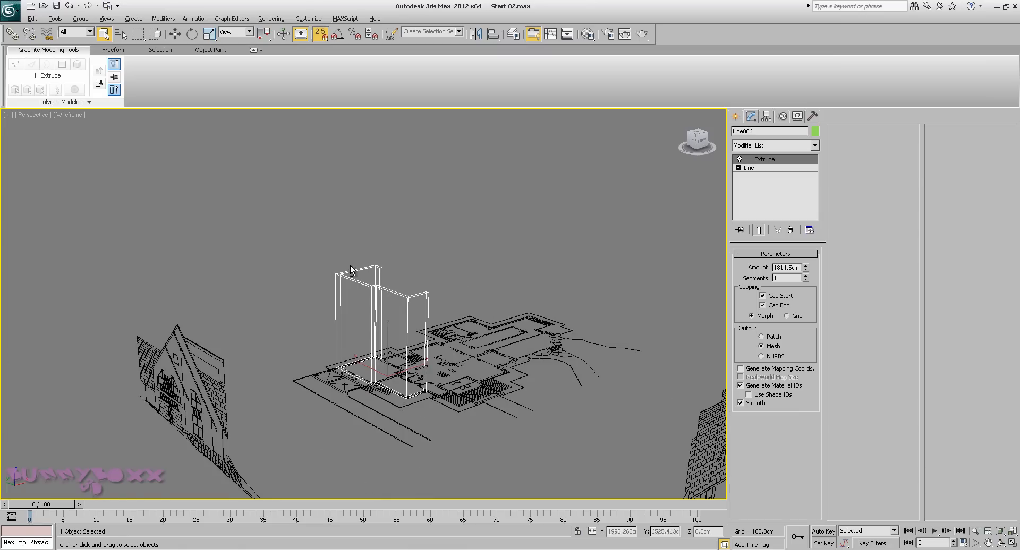
click(69, 114)
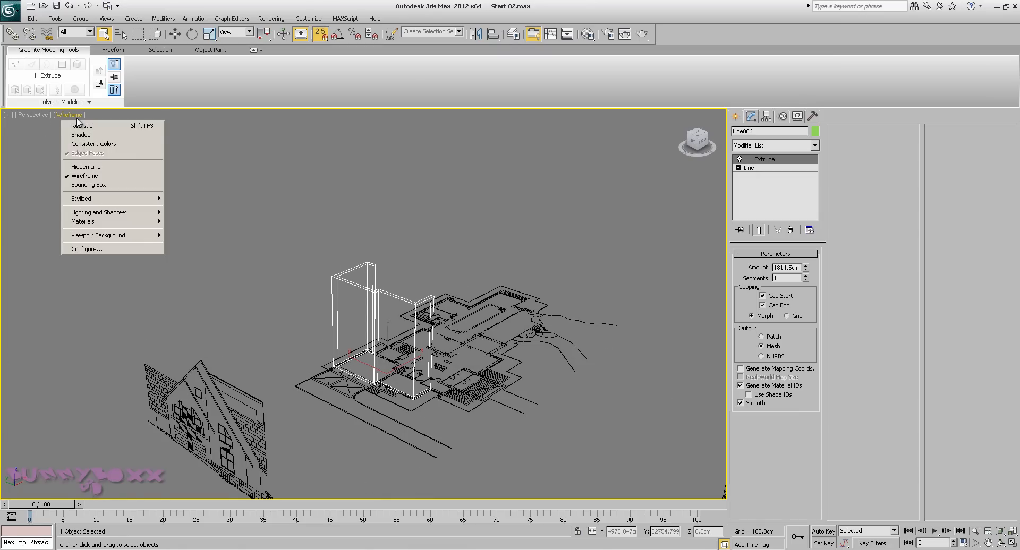
click(81, 135)
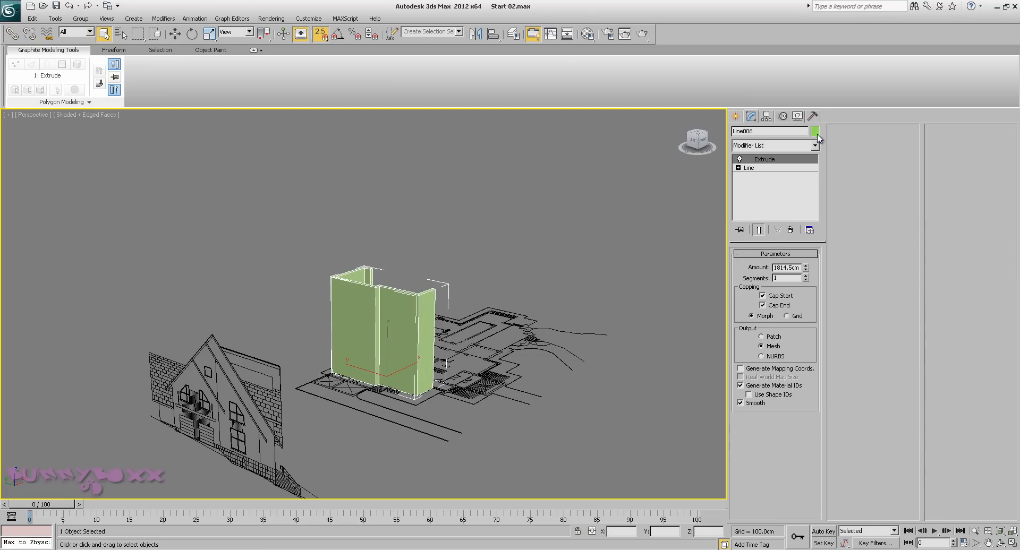
- Set the extruded walls' object colour to dark green
click(814, 131)
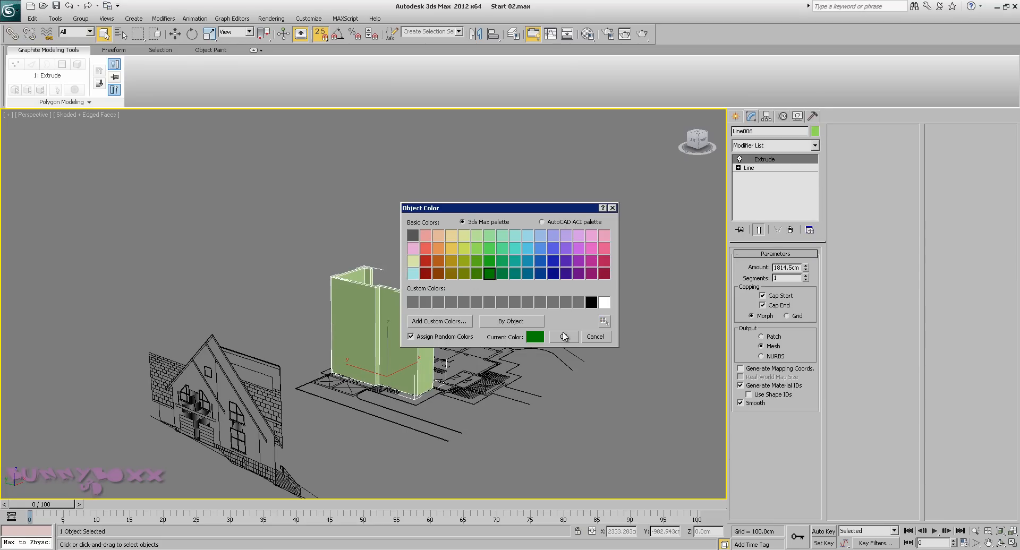
click(563, 337)
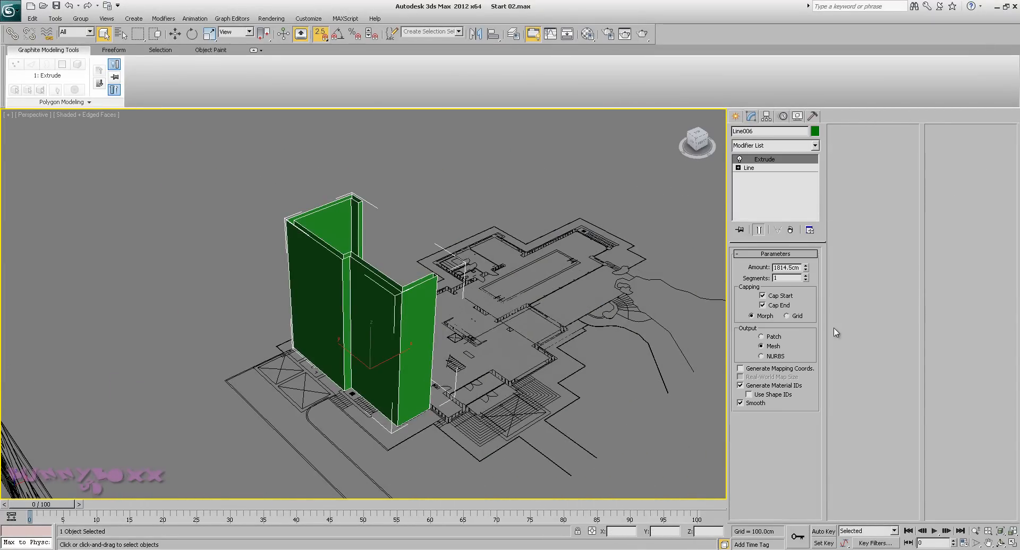
mouse_move(573, 320)
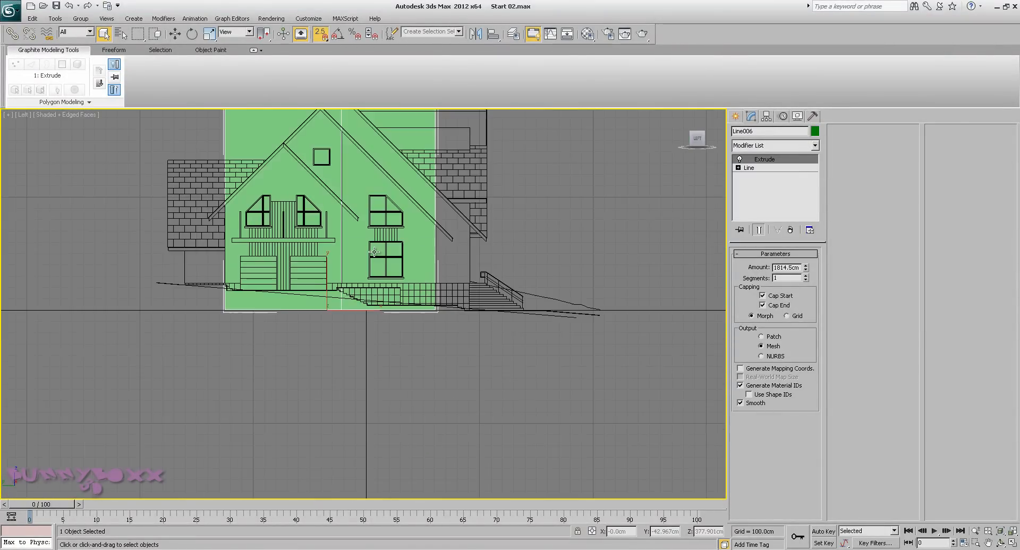
scroll(up, 3)
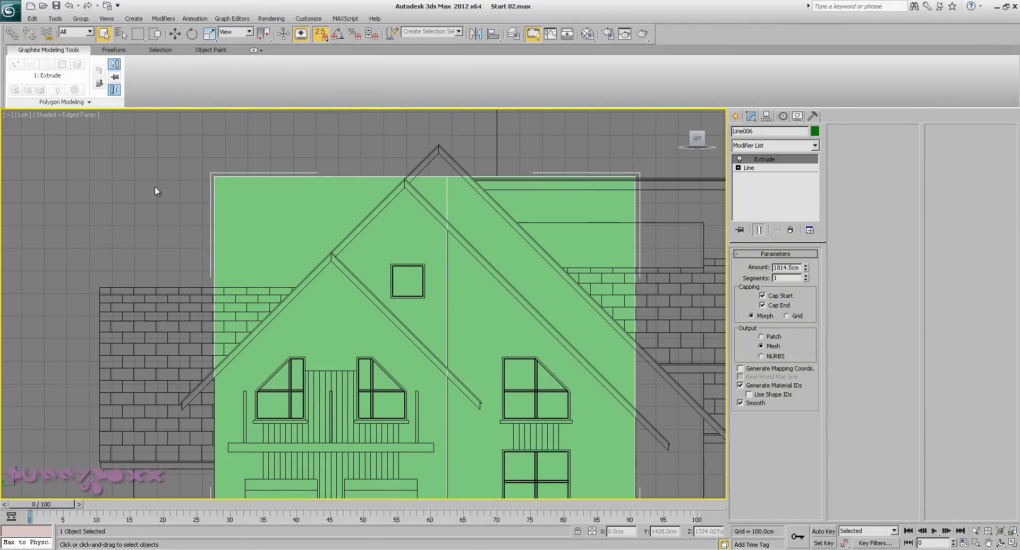
click(64, 114)
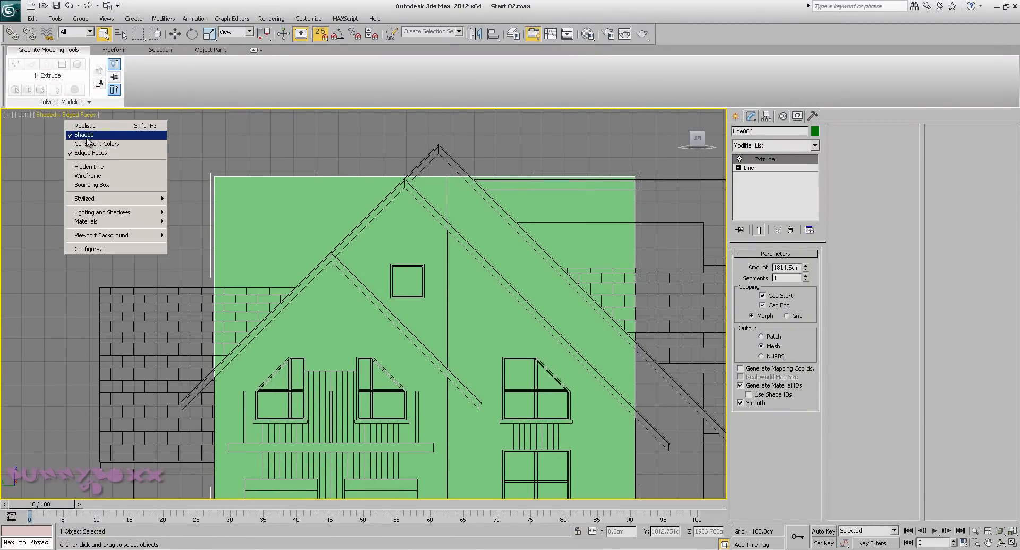
- Add a Slice modifier to Line006 and select its Slice Plane
click(88, 175)
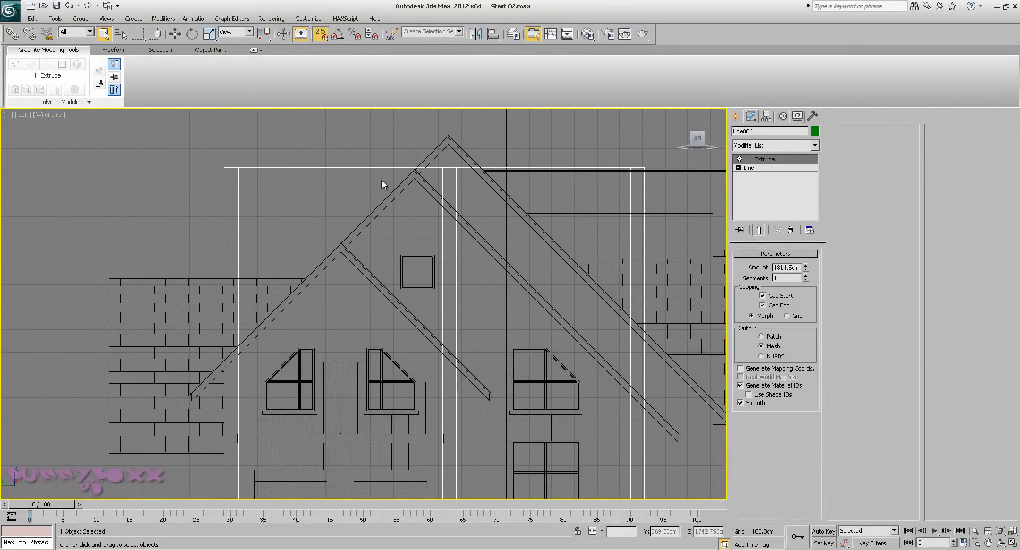
click(362, 162)
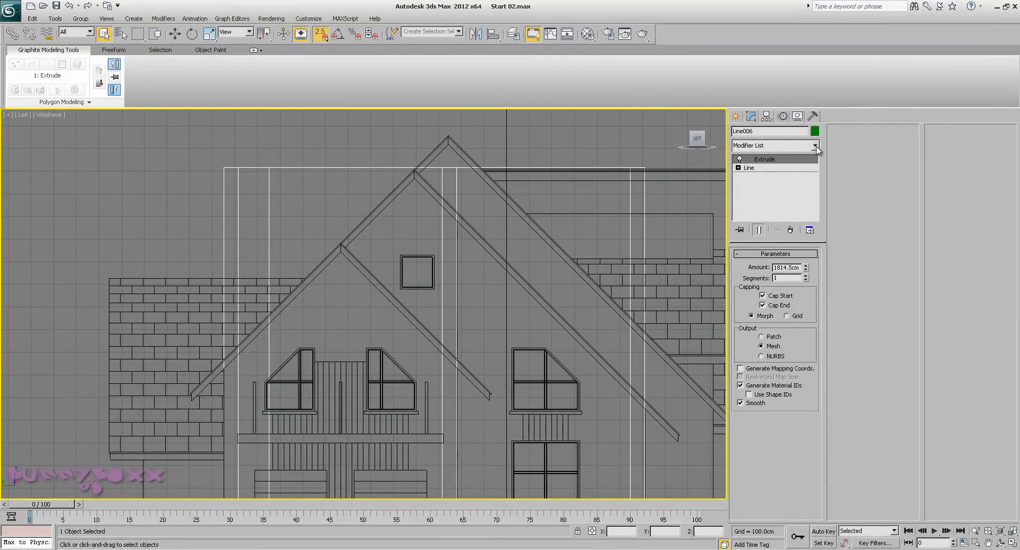
click(816, 146)
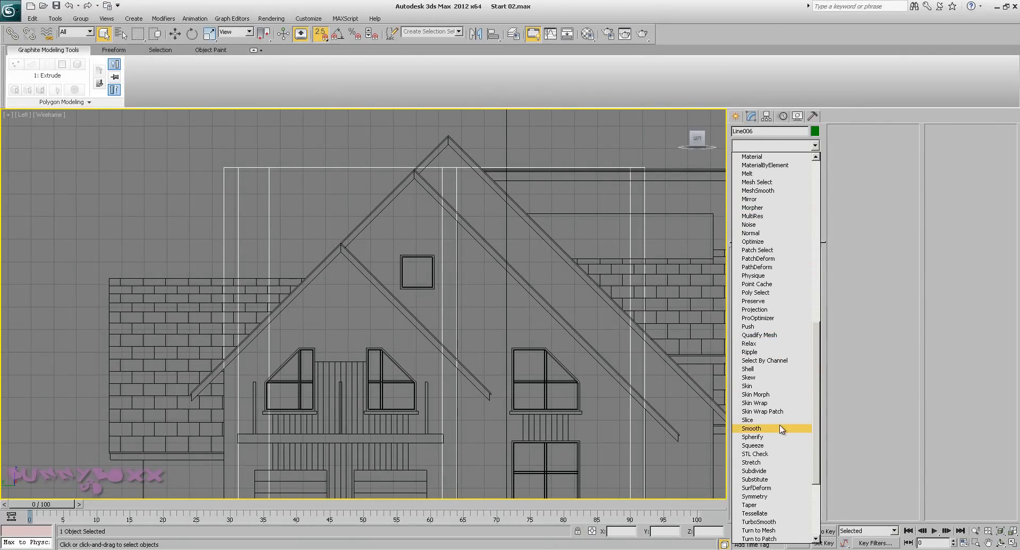
click(746, 420)
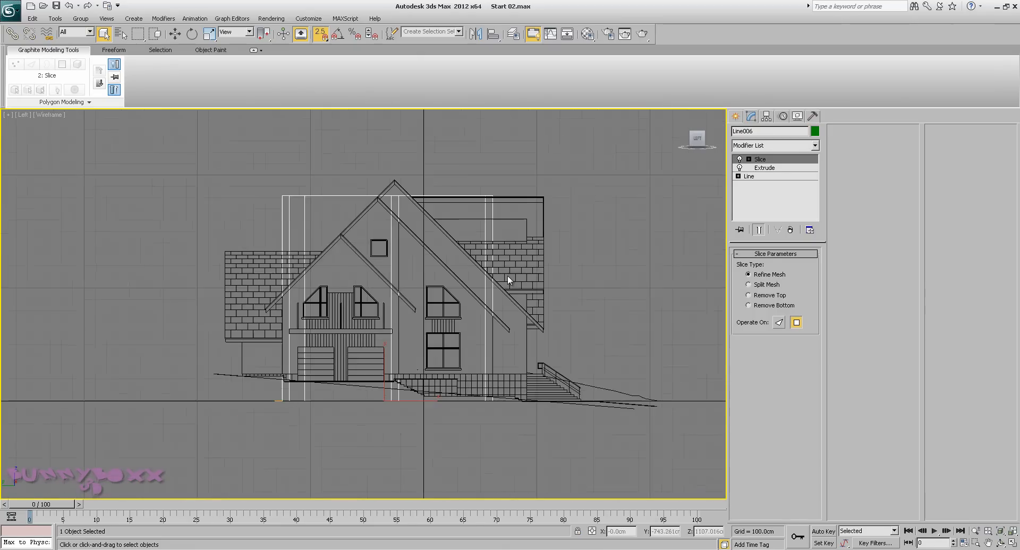
click(739, 158)
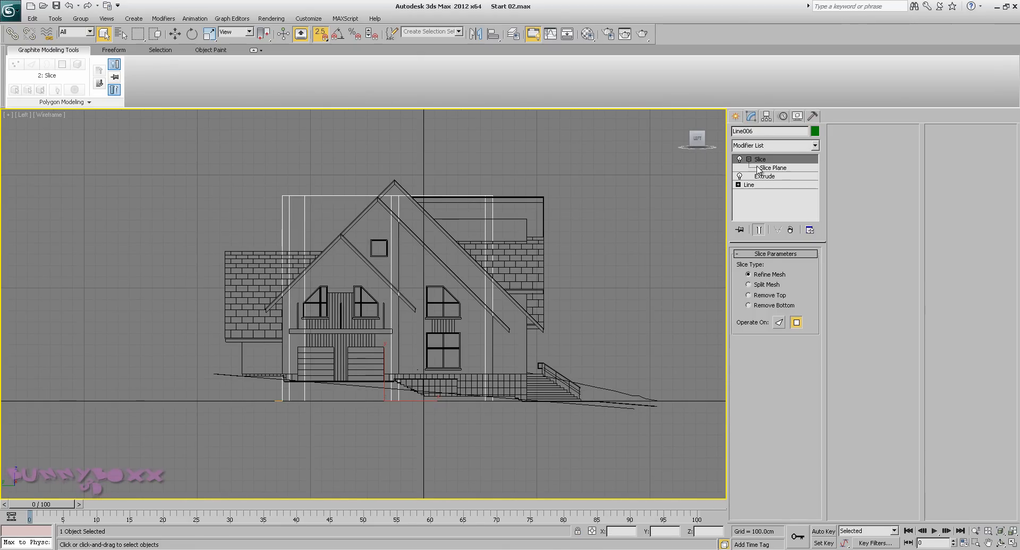
click(771, 168)
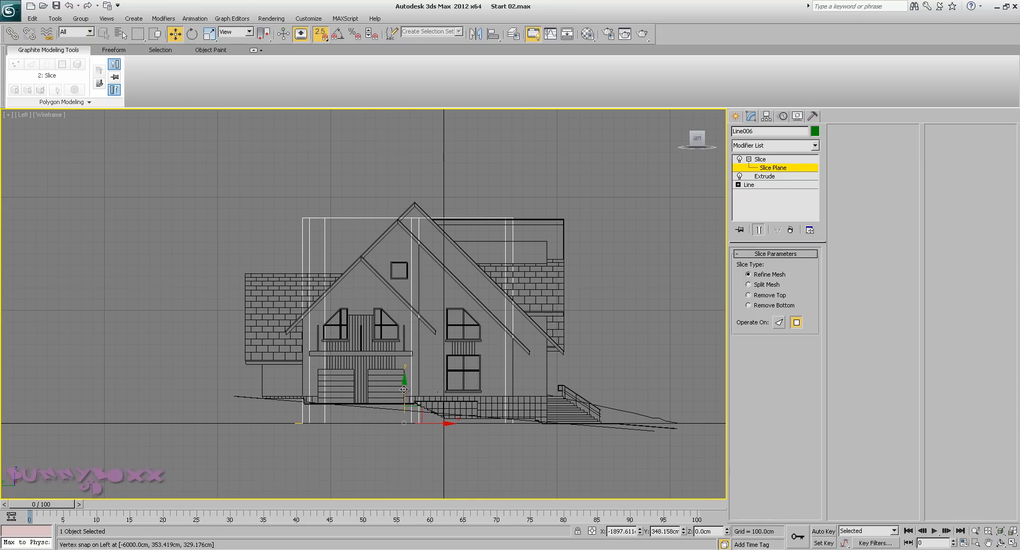
mouse_move(411, 382)
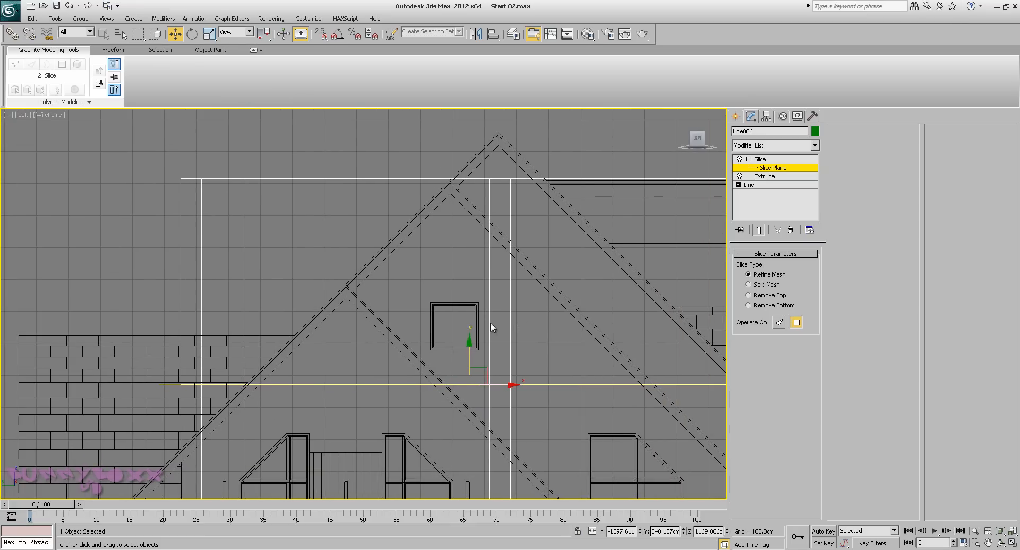
mouse_move(494, 372)
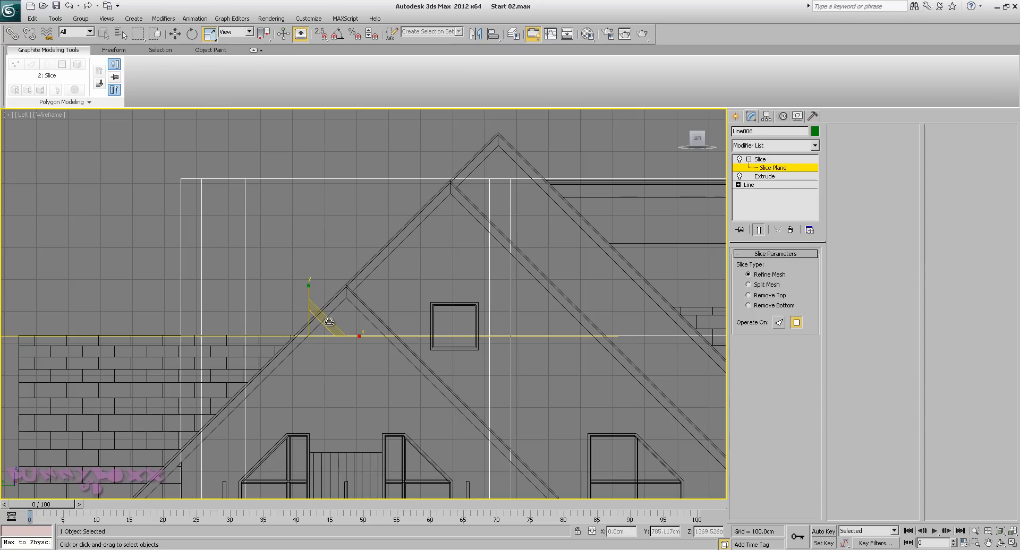
- Rotate the slice plane with angle snap to the left roof slope and set Remove Top
click(339, 34)
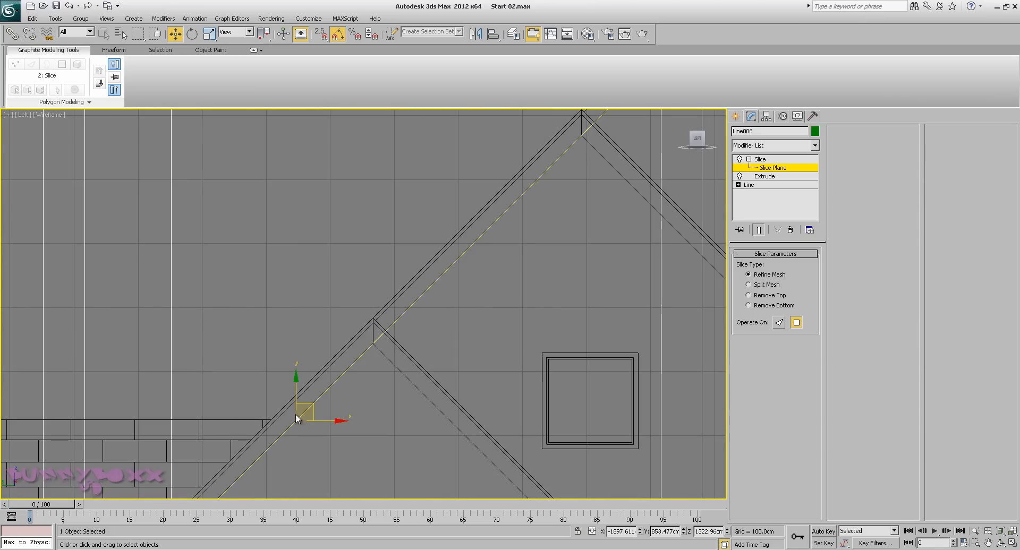
drag(306, 410, 337, 420)
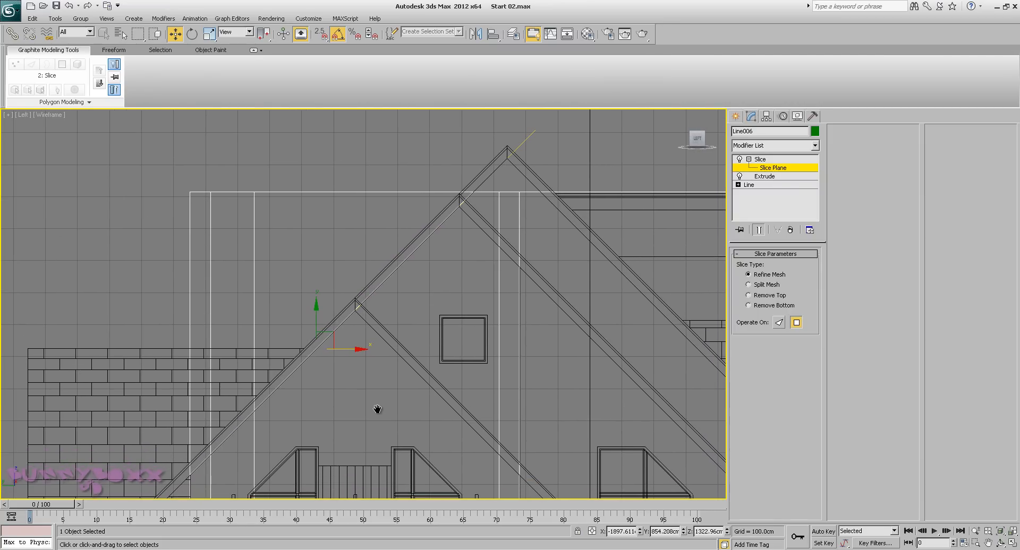
mouse_move(639, 327)
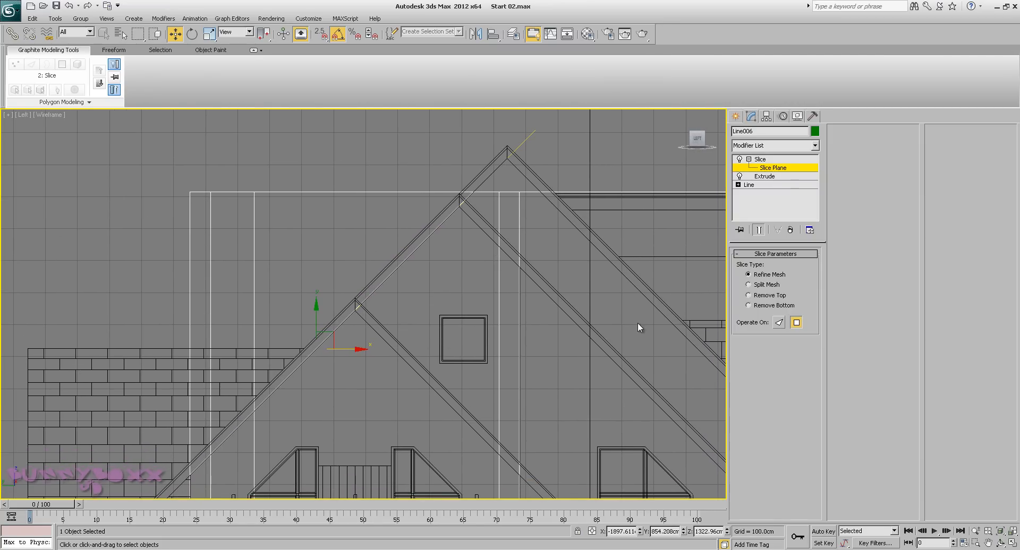
click(748, 295)
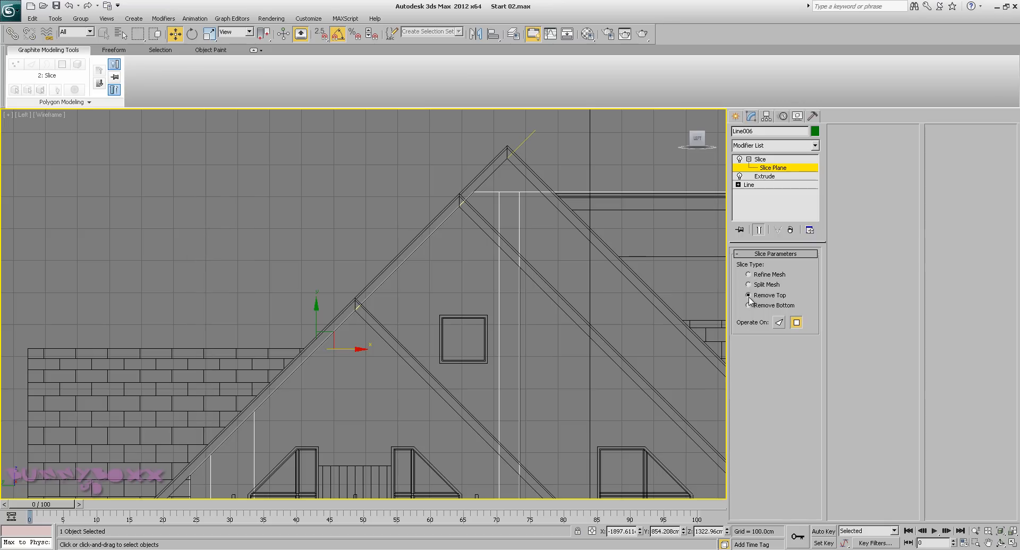
scroll(down, 3)
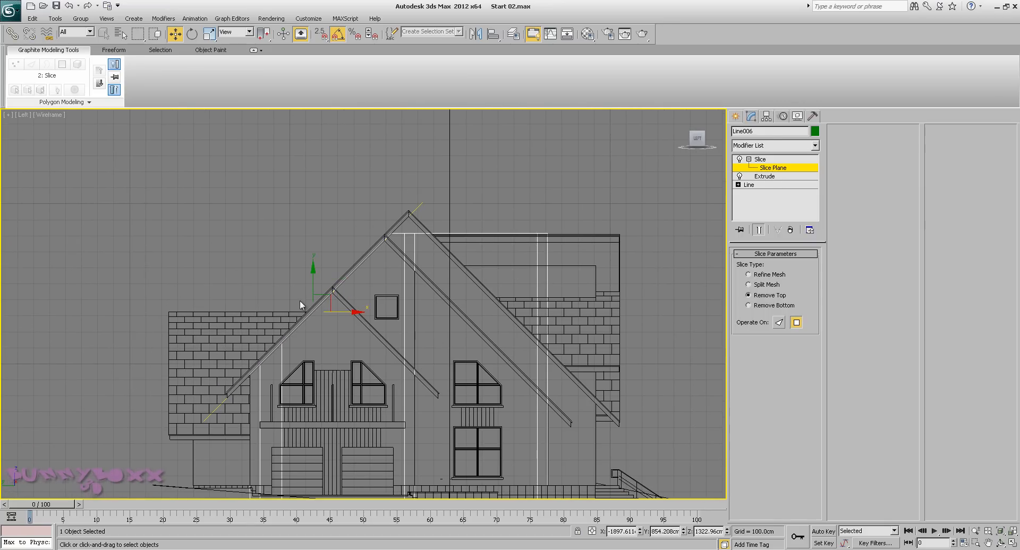
mouse_move(337, 331)
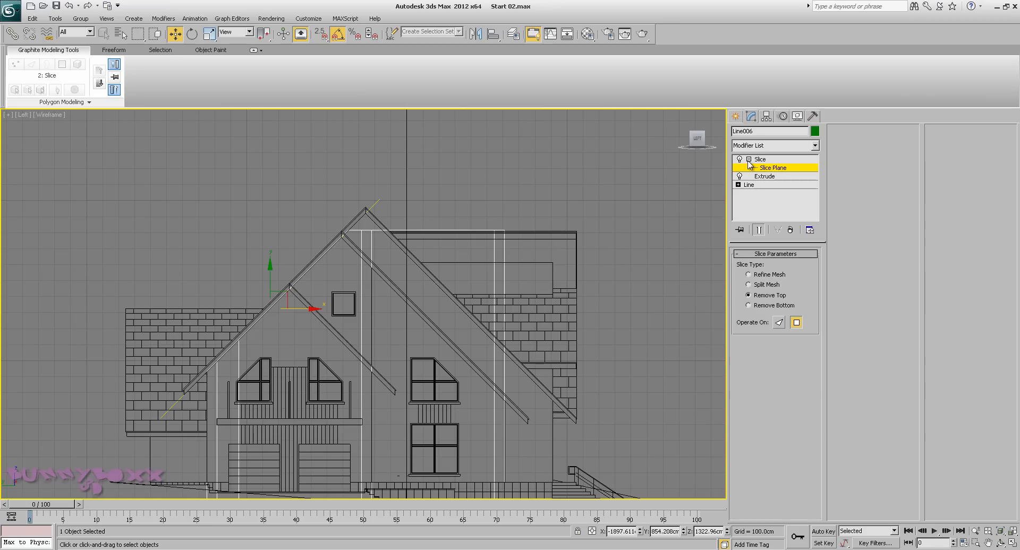
- Copy the Slice modifier and paste a duplicate onto the wall stack
click(760, 160)
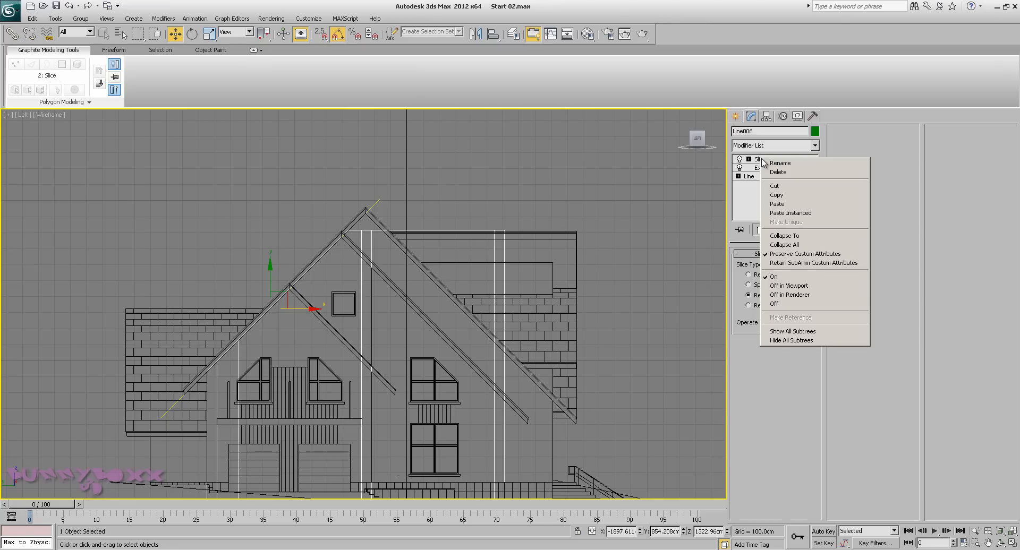
click(759, 159)
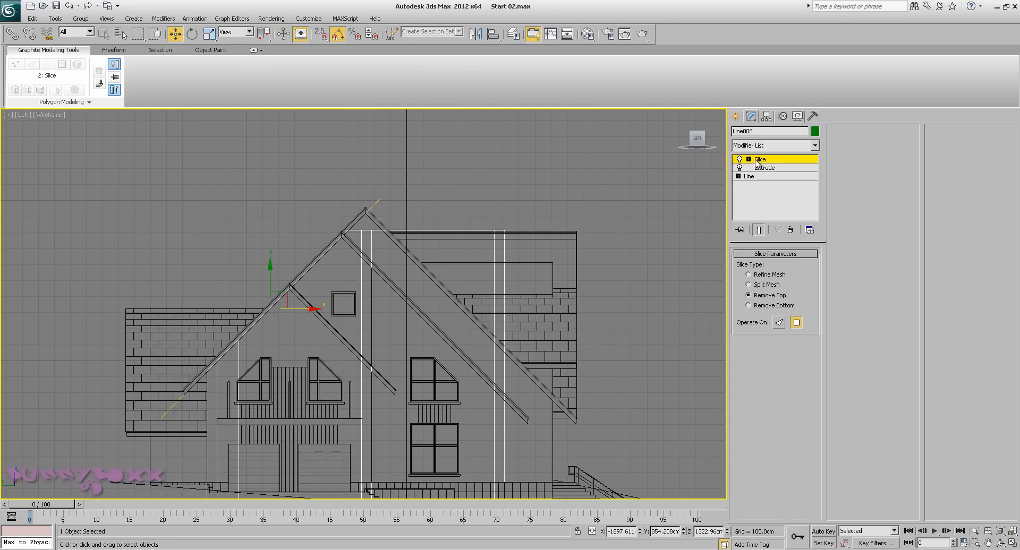
mouse_move(770, 182)
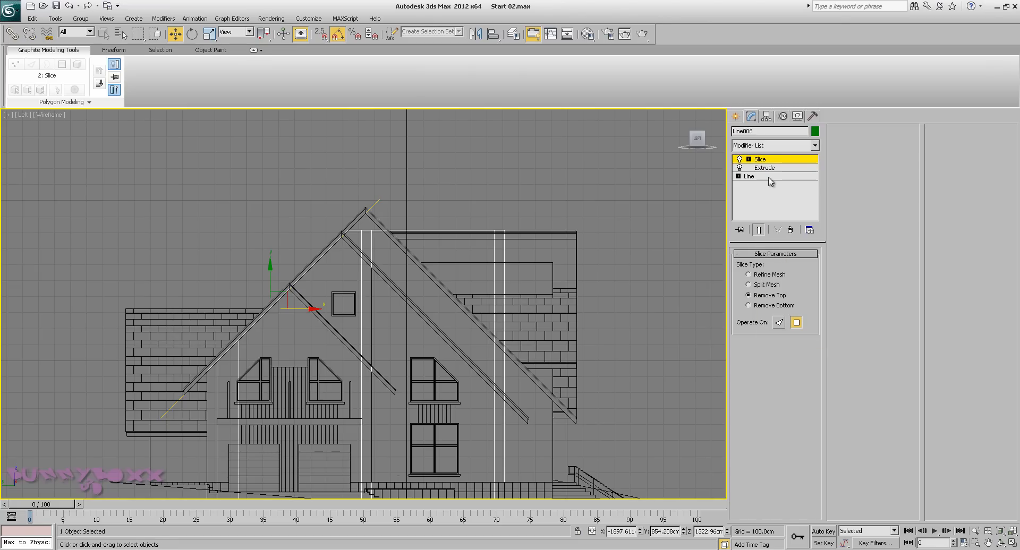
right_click(759, 160)
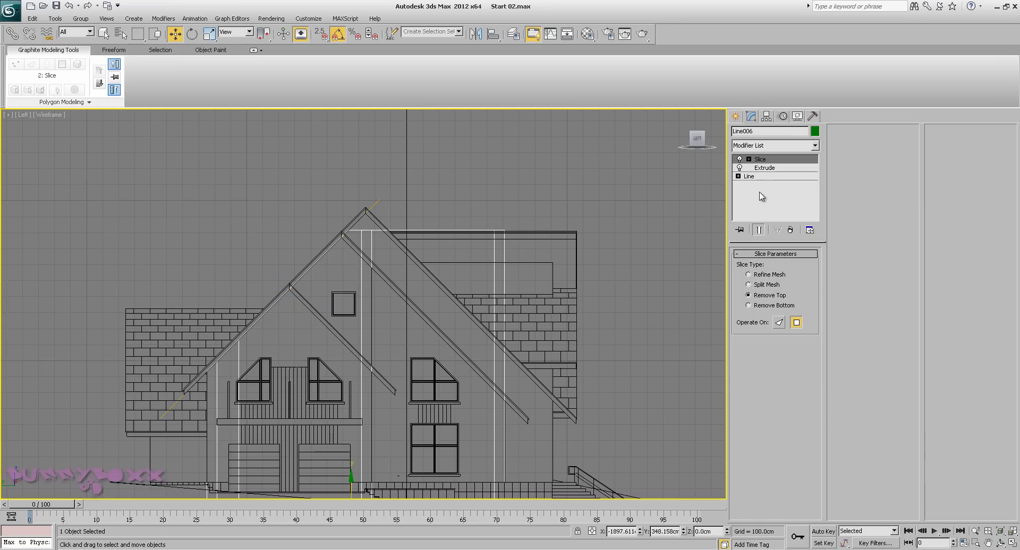
click(759, 159)
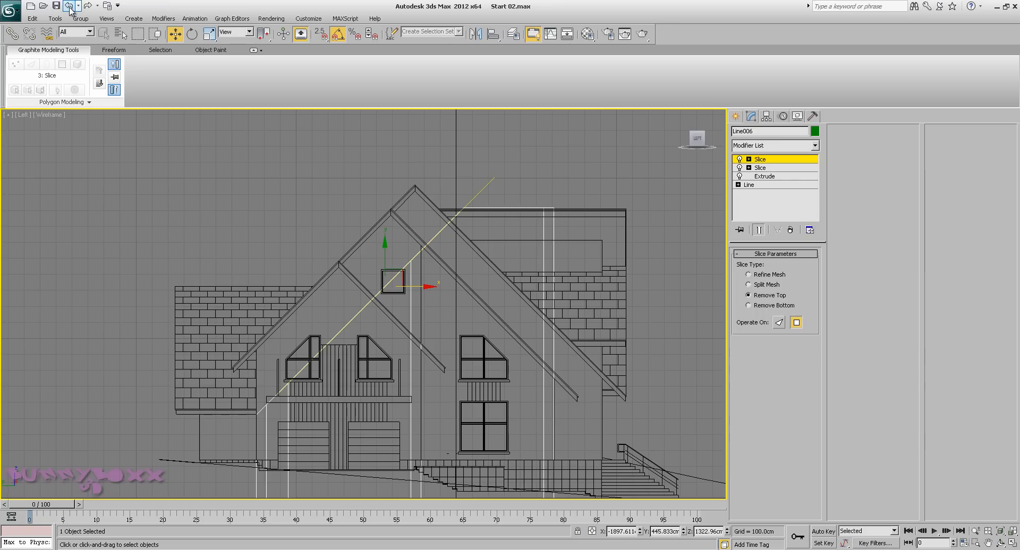
- Rotate the second slice plane to match the opposite roof slope
click(192, 33)
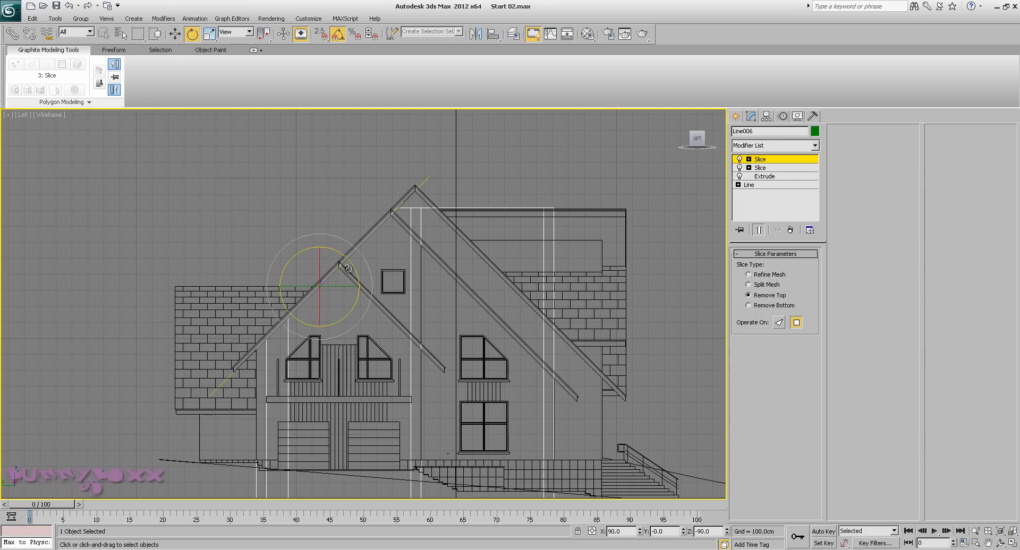
mouse_move(349, 261)
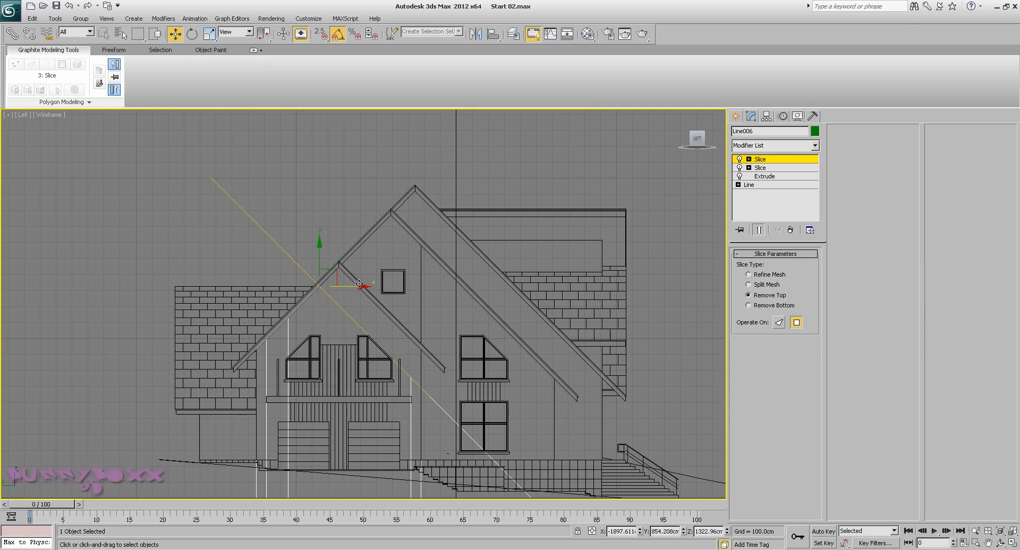
drag(335, 282, 500, 283)
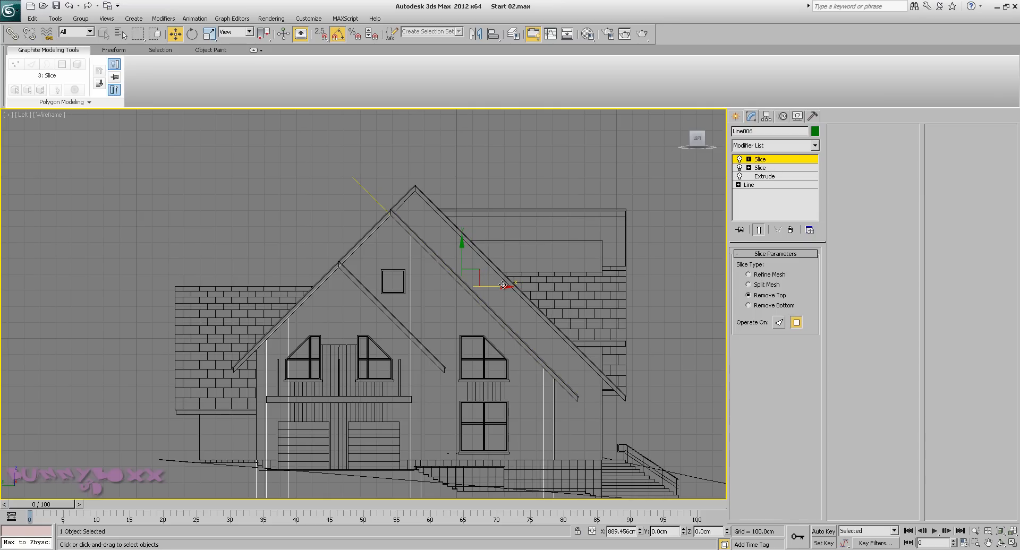
scroll(up, 3)
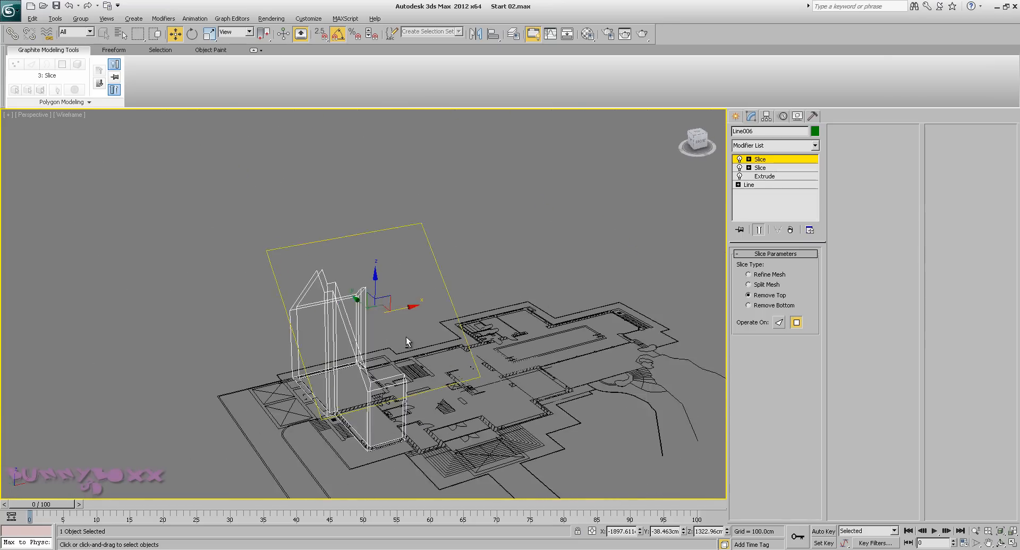
- Shade the Perspective view and convert the gabled wall Line006 to an Editable Poly
click(69, 115)
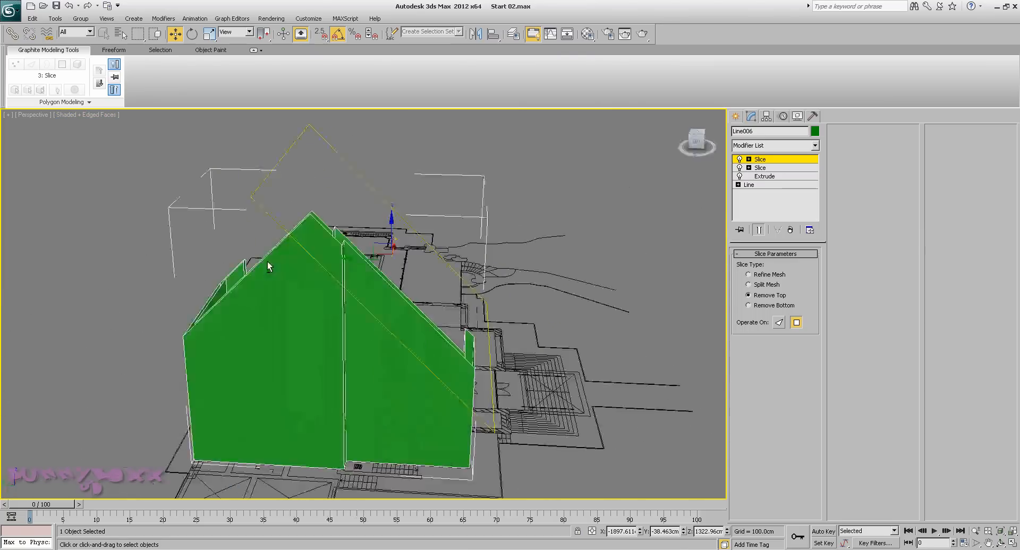
right_click(269, 266)
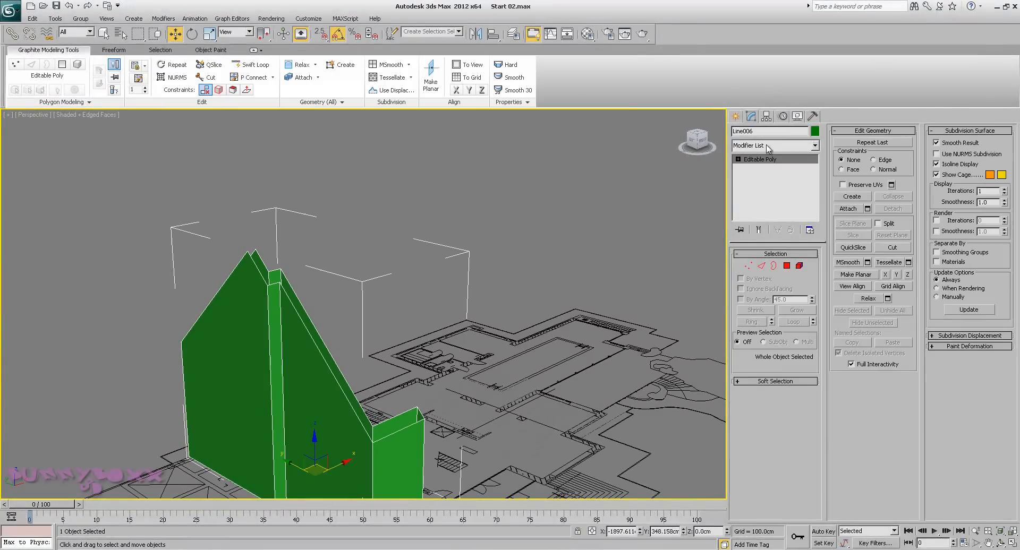
- Select the open edges along the wall's sloped top and bridge the gap between them
click(803, 132)
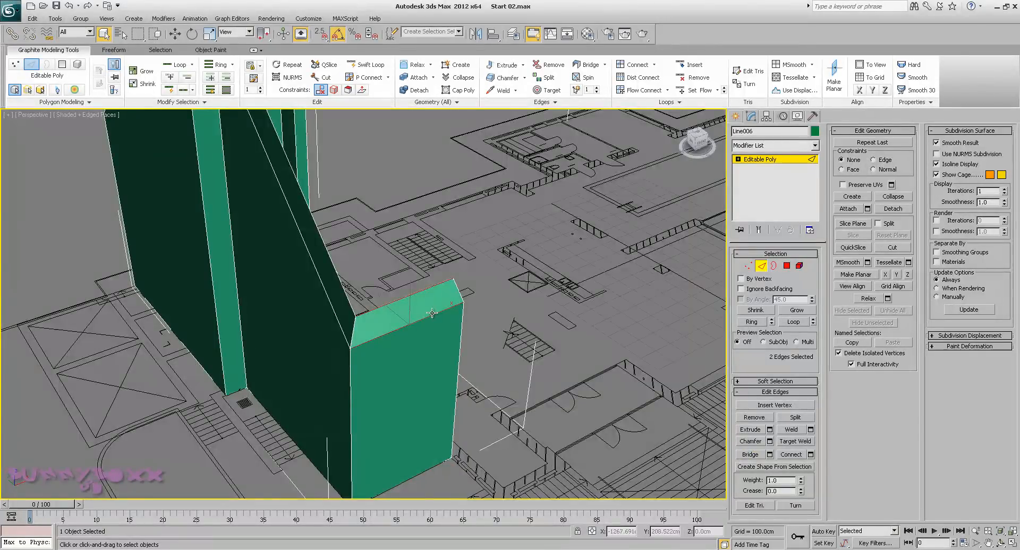
drag(432, 313, 338, 300)
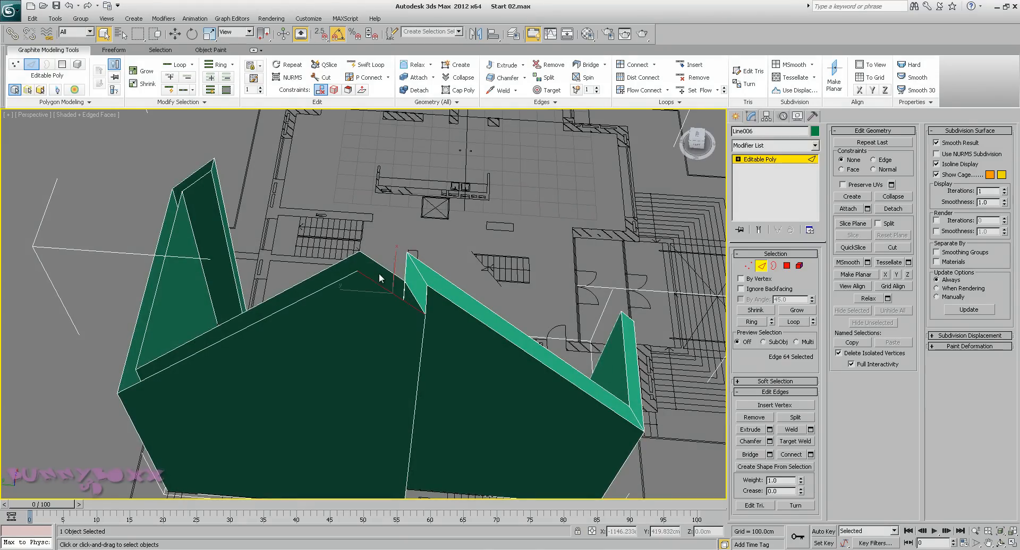
right_click(380, 278)
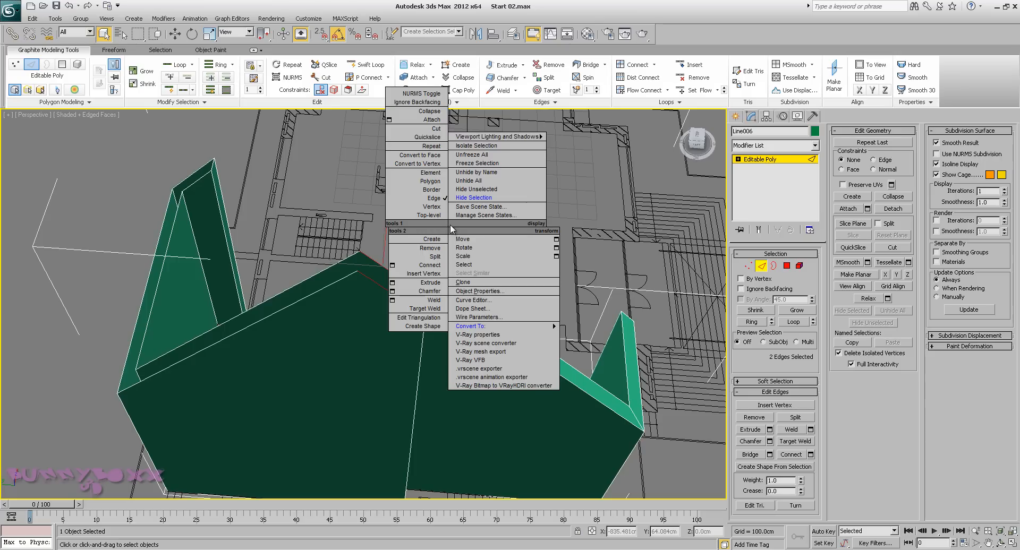
mouse_move(427, 198)
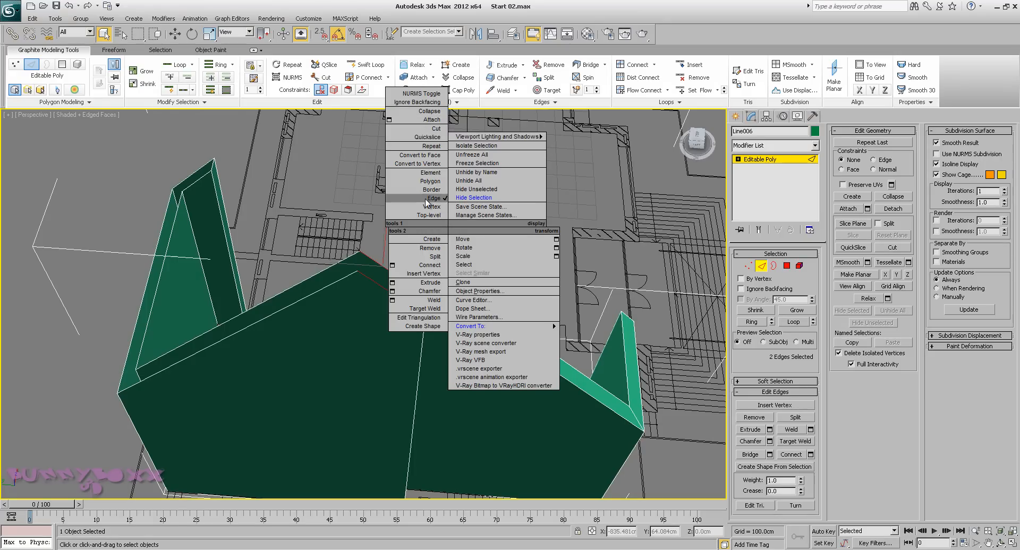
mouse_move(344, 285)
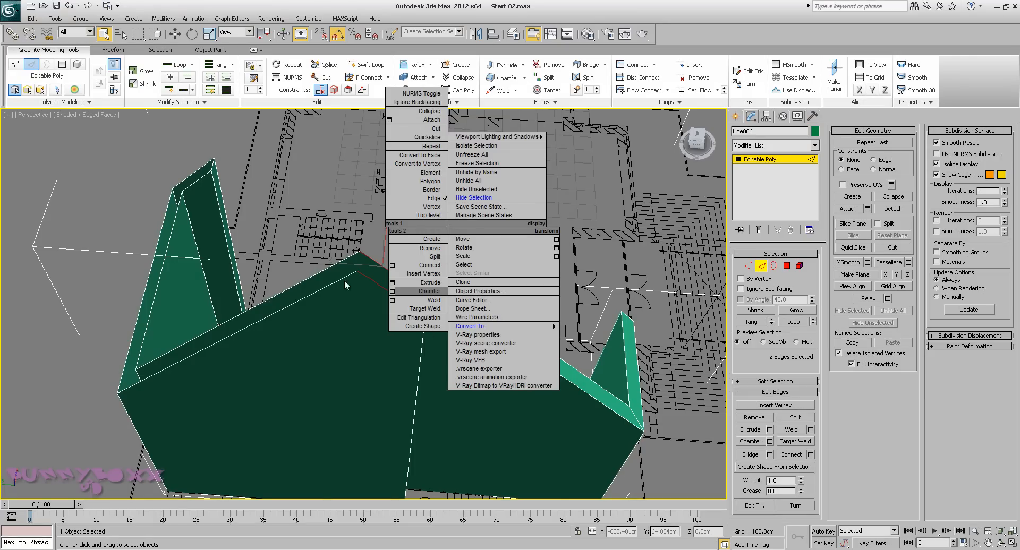
click(473, 198)
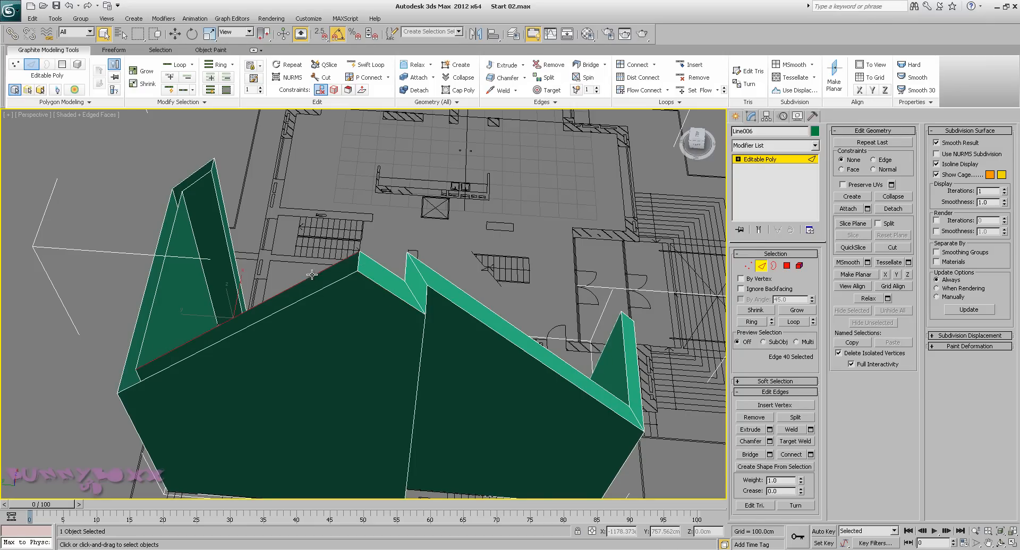
- Close the next open top edge and orbit to compare the capped wall with the elevation
click(312, 274)
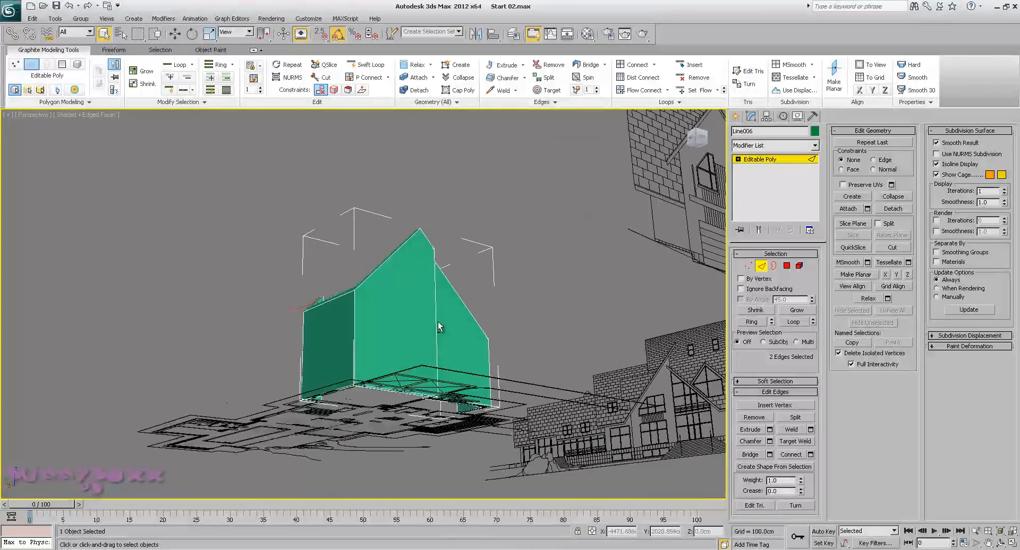
scroll(up, 3)
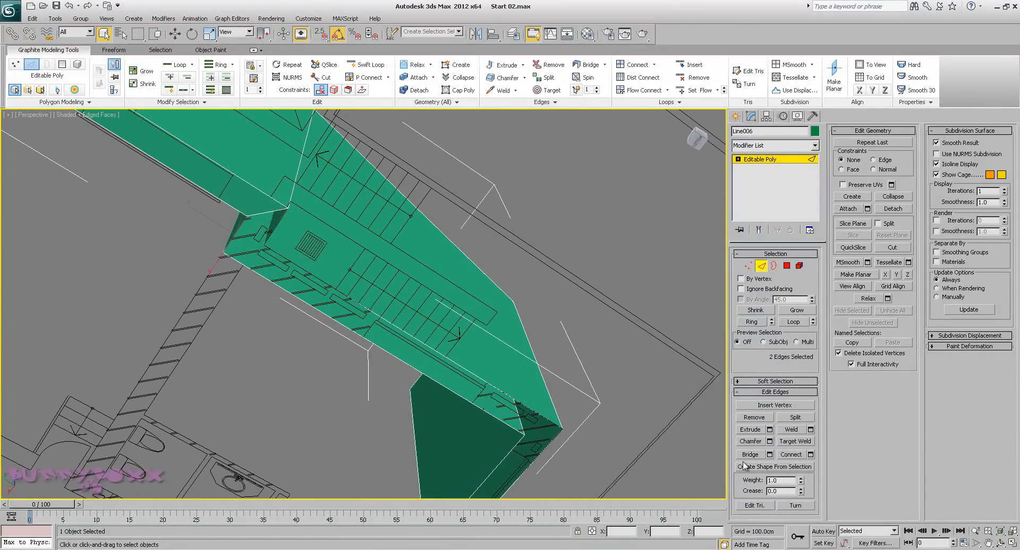
click(318, 297)
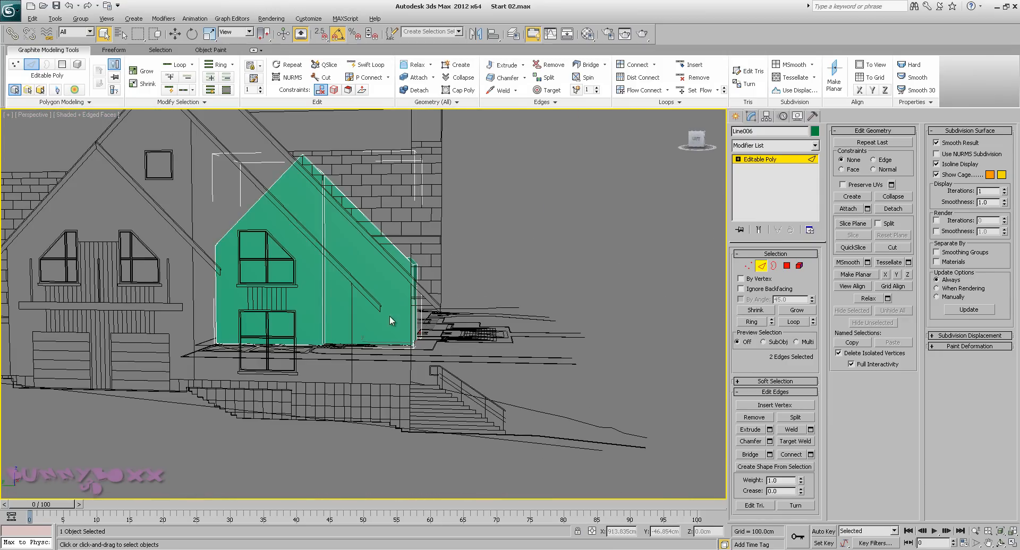
drag(389, 294, 264, 260)
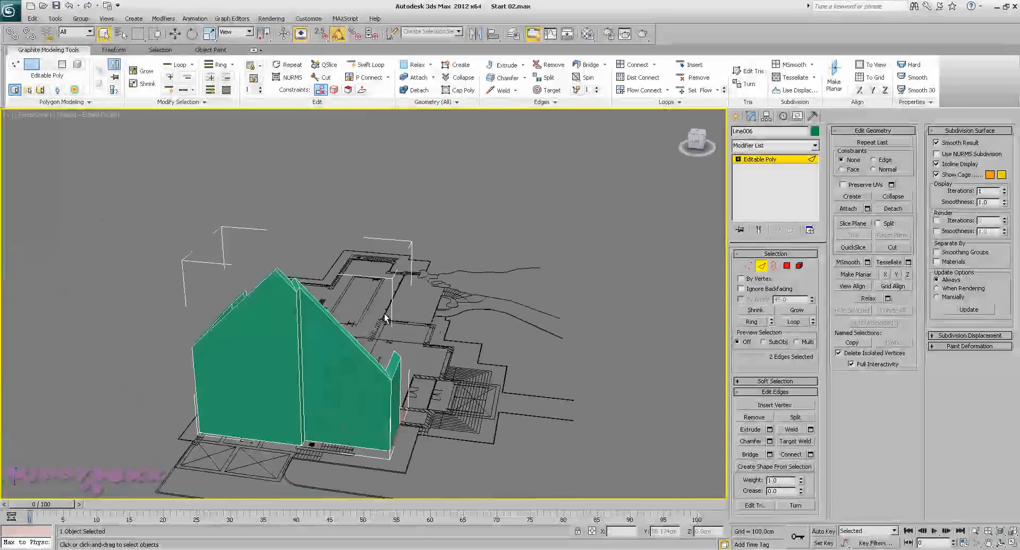
- Create a new layer named Walls in the Layer Manager and make it the current layer
right_click(384, 318)
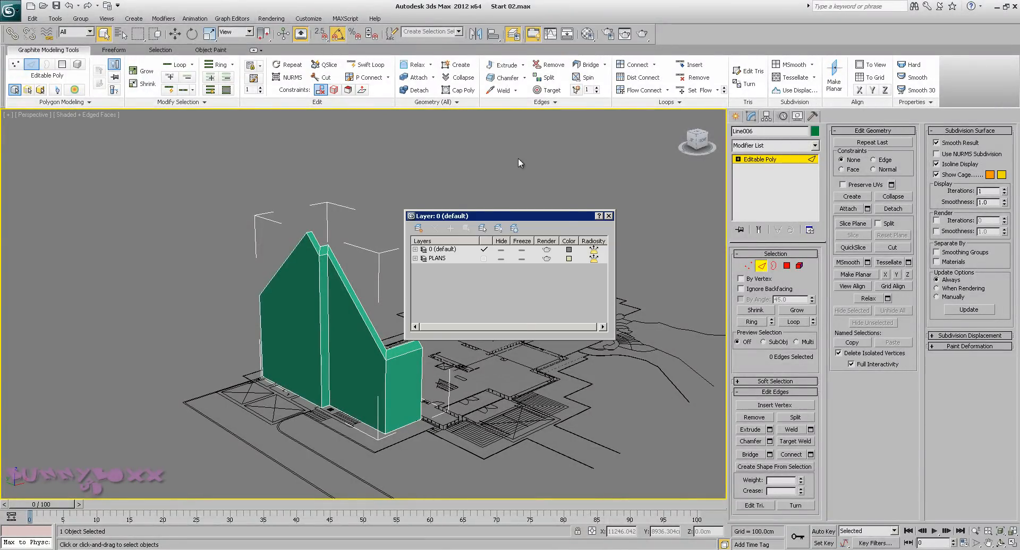
drag(508, 216, 618, 192)
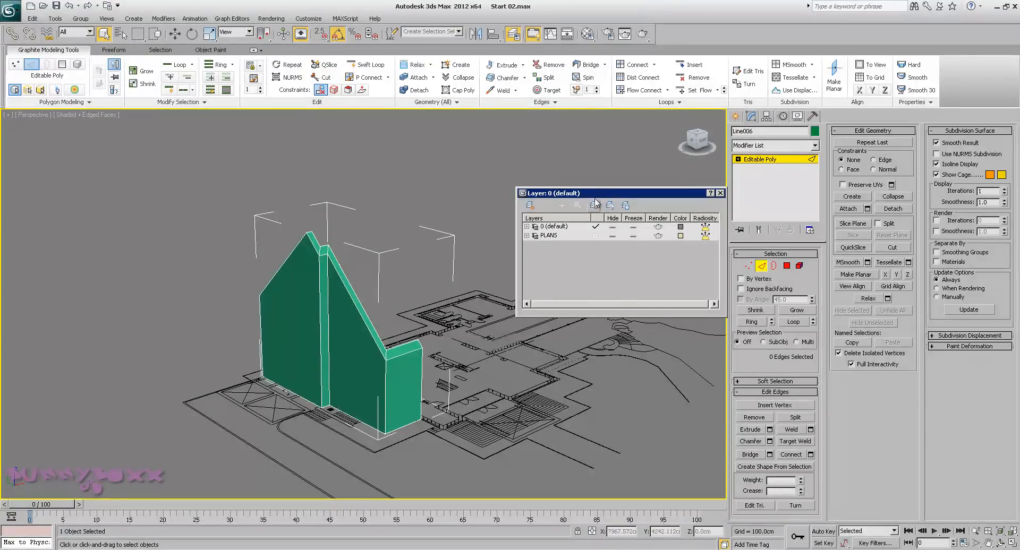
click(548, 219)
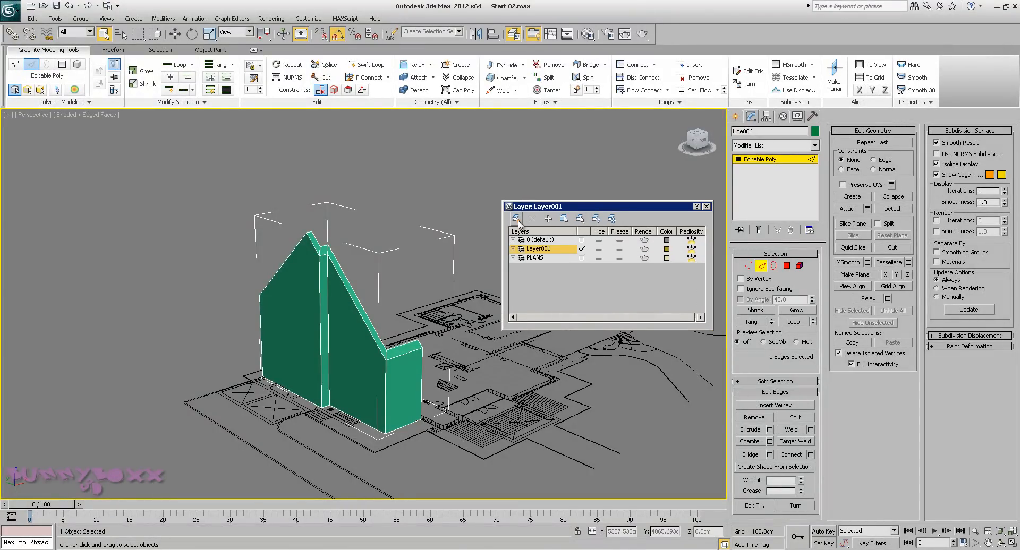
double_click(540, 249)
text(Walls)
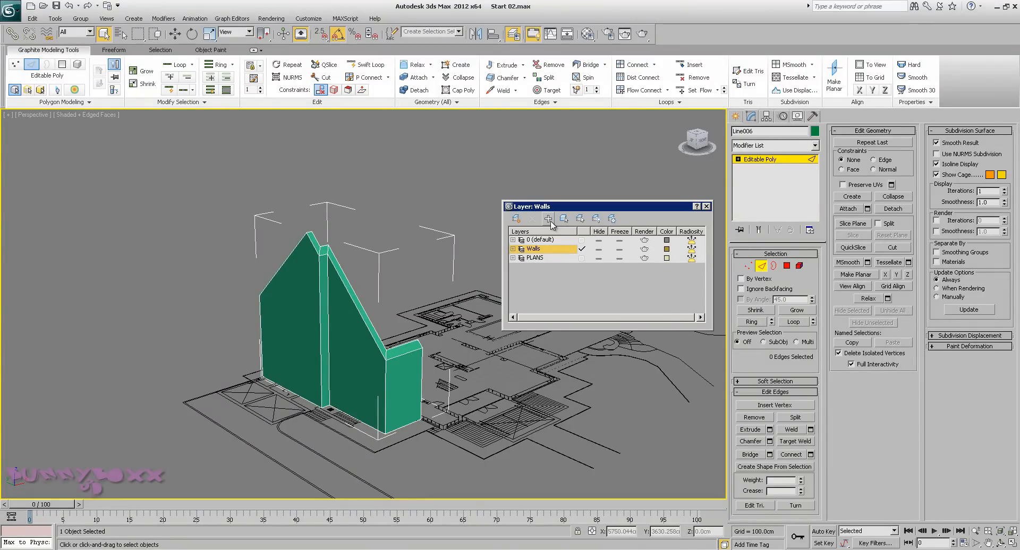
mouse_move(556, 274)
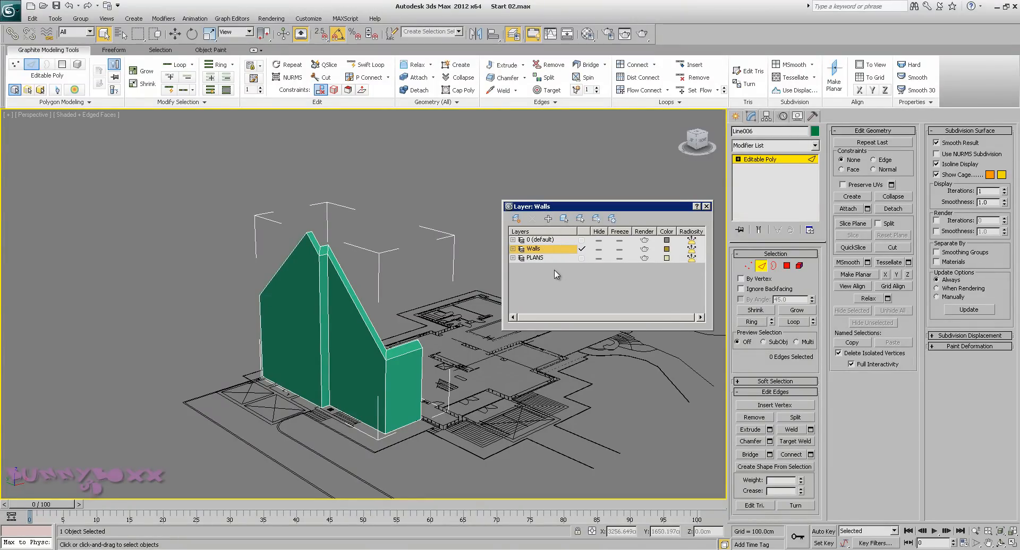
click(580, 249)
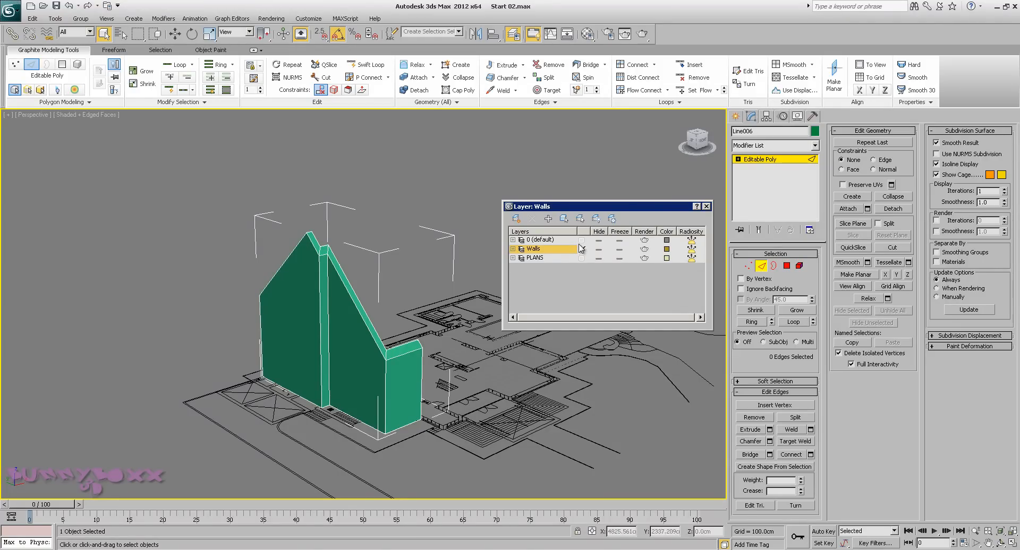
mouse_move(583, 254)
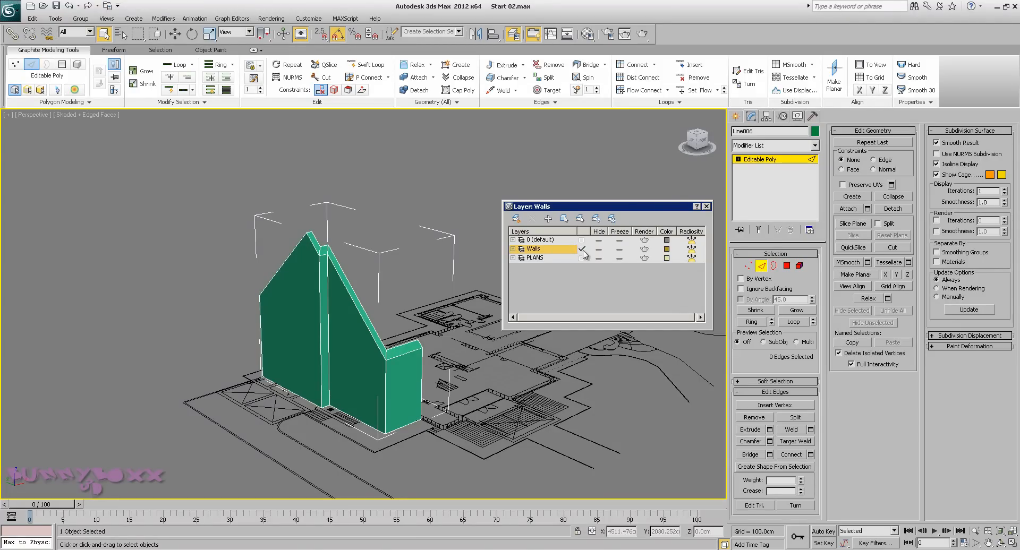
click(579, 218)
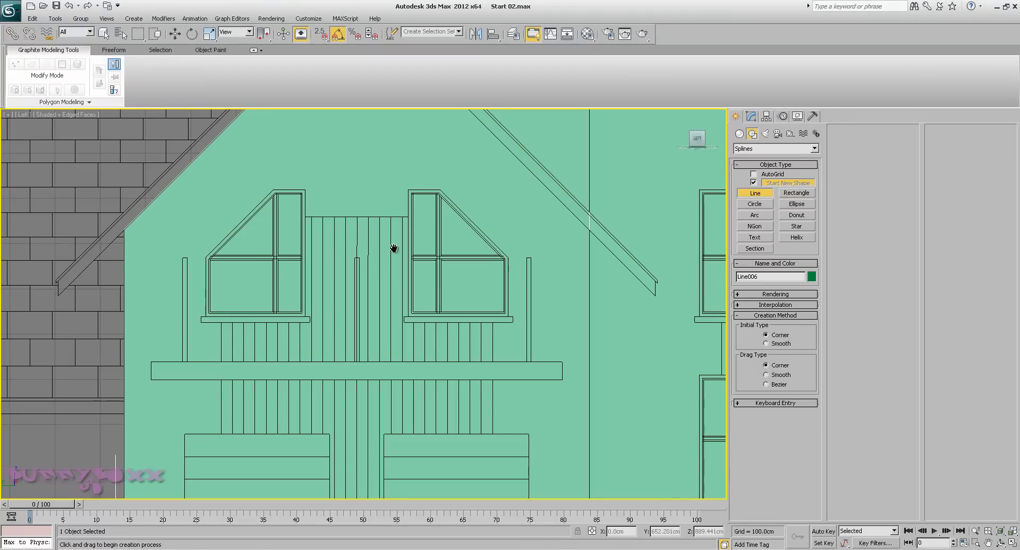
- Trace the left window on the side elevation with Line and close the spline as Line007
scroll(down, 3)
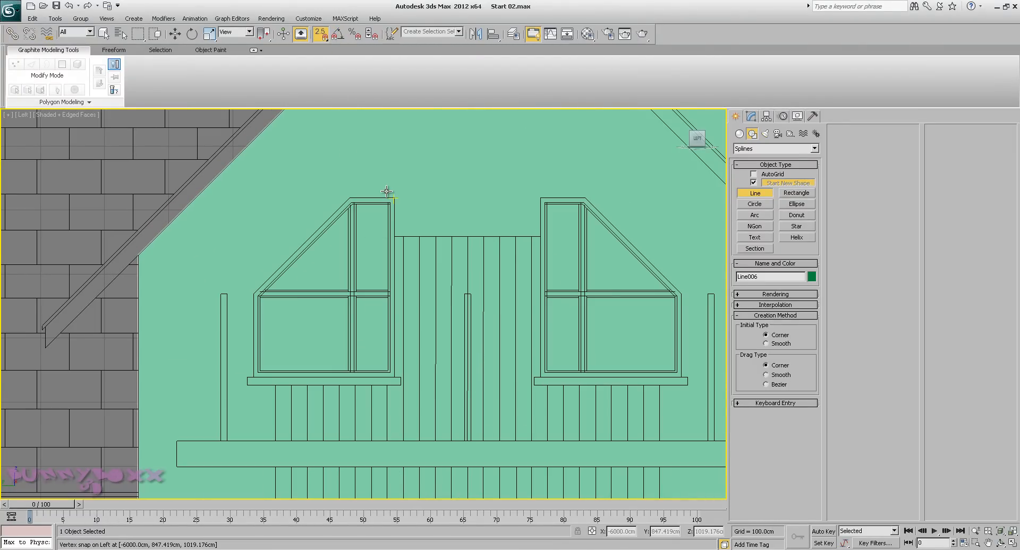
scroll(up, 3)
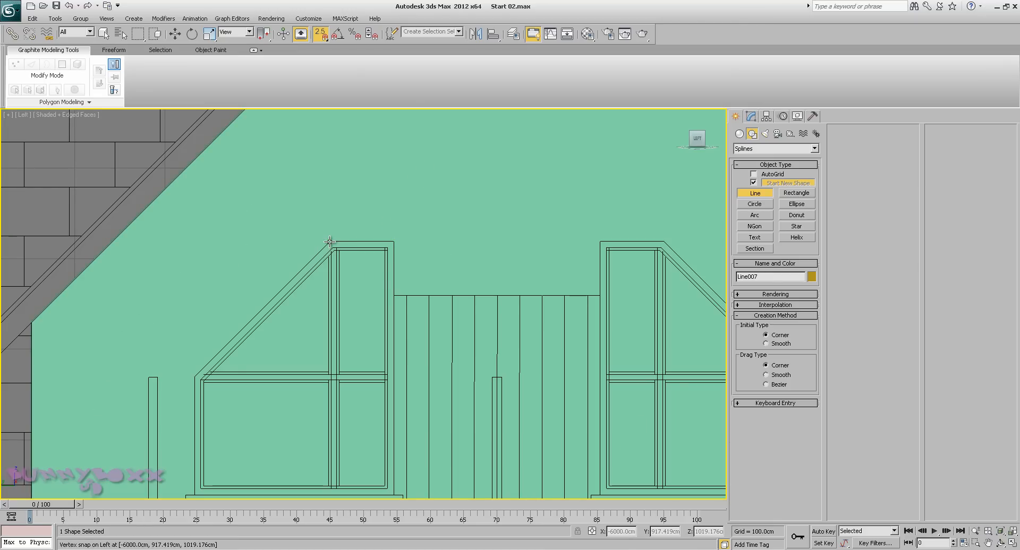
mouse_move(190, 389)
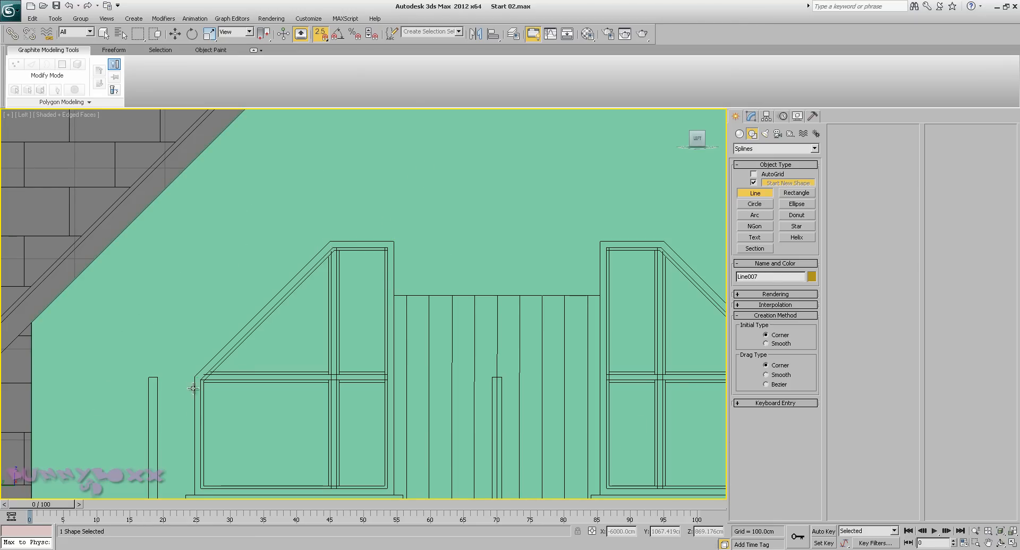
mouse_move(196, 496)
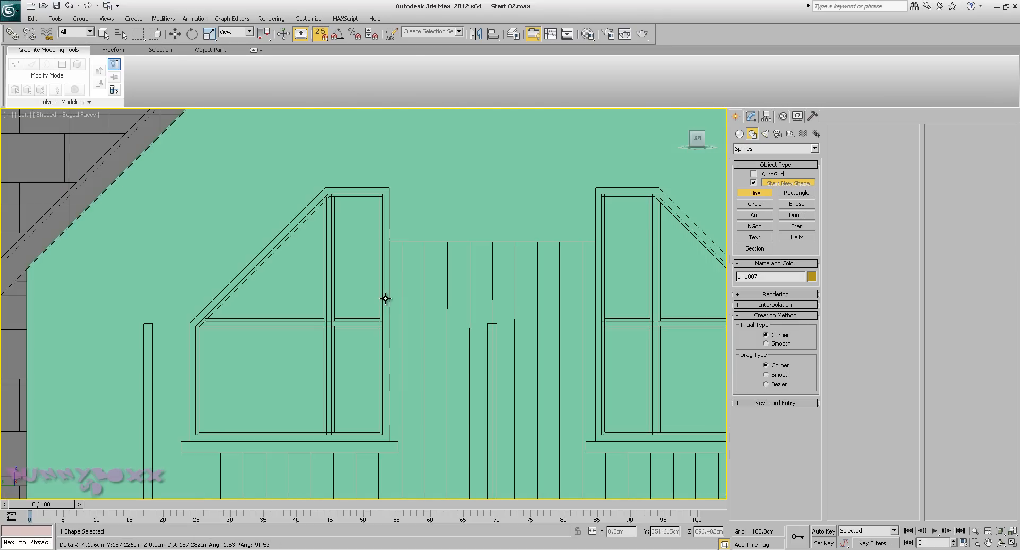
click(388, 189)
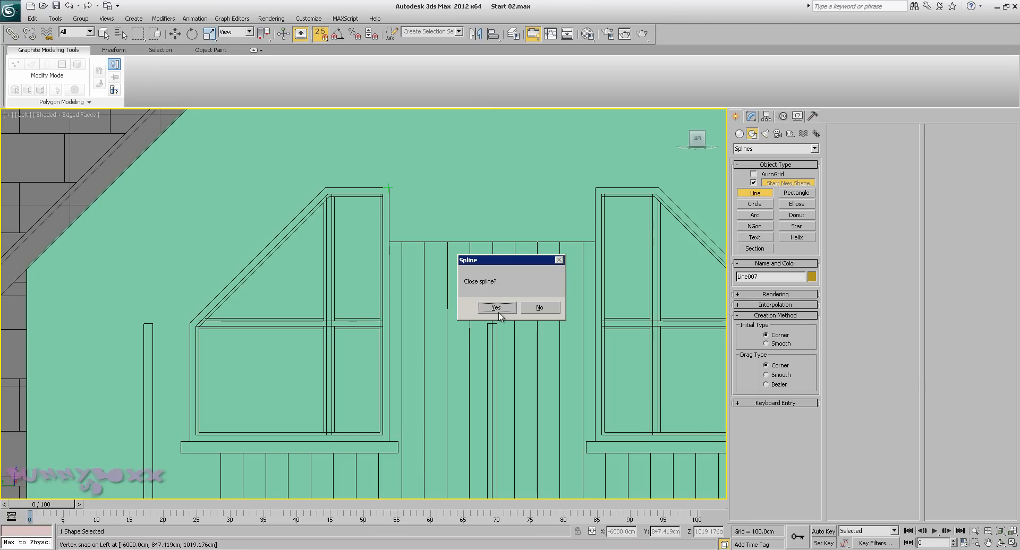
click(495, 308)
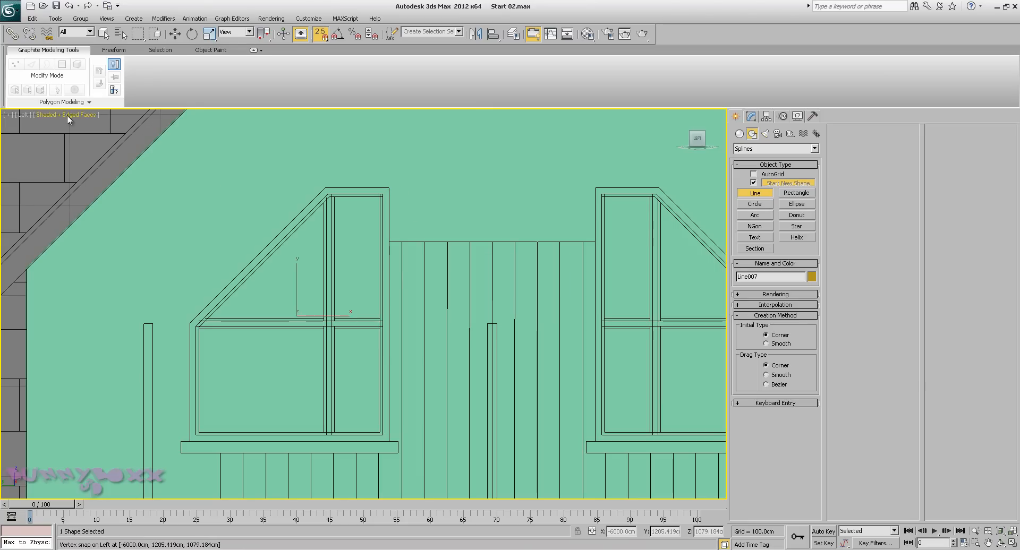
- Change the viewport's display style and viewpoint from the viewport label menus
click(71, 115)
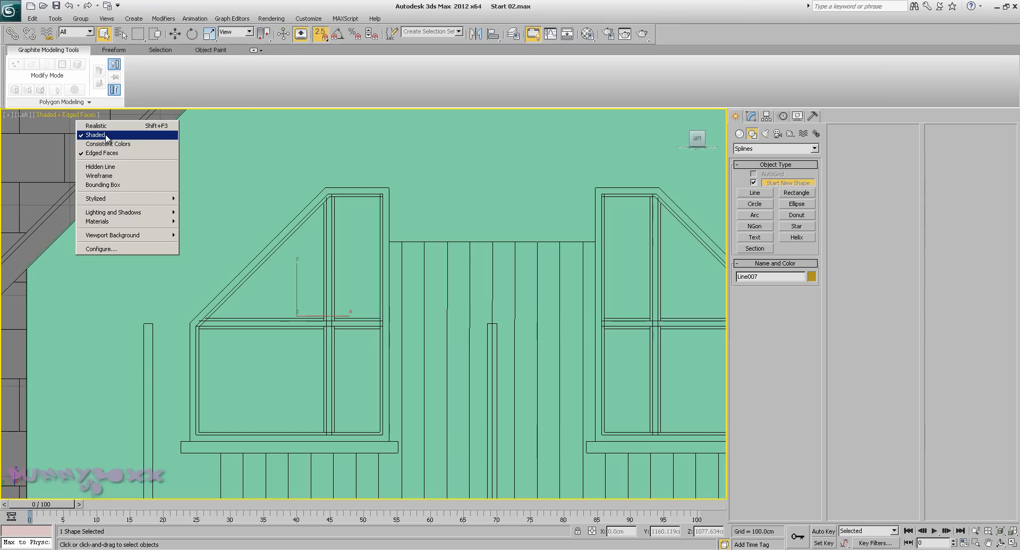
click(21, 115)
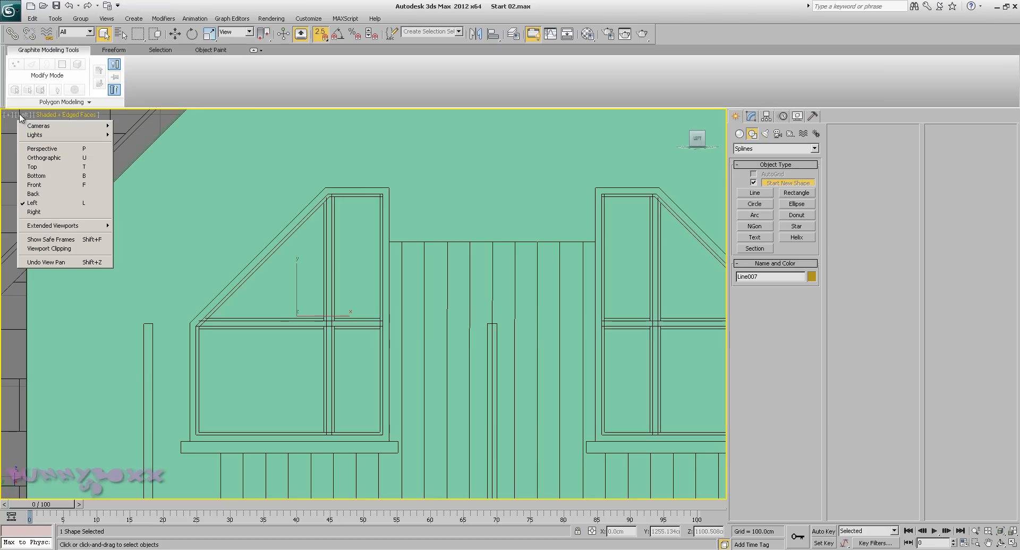
mouse_move(52, 117)
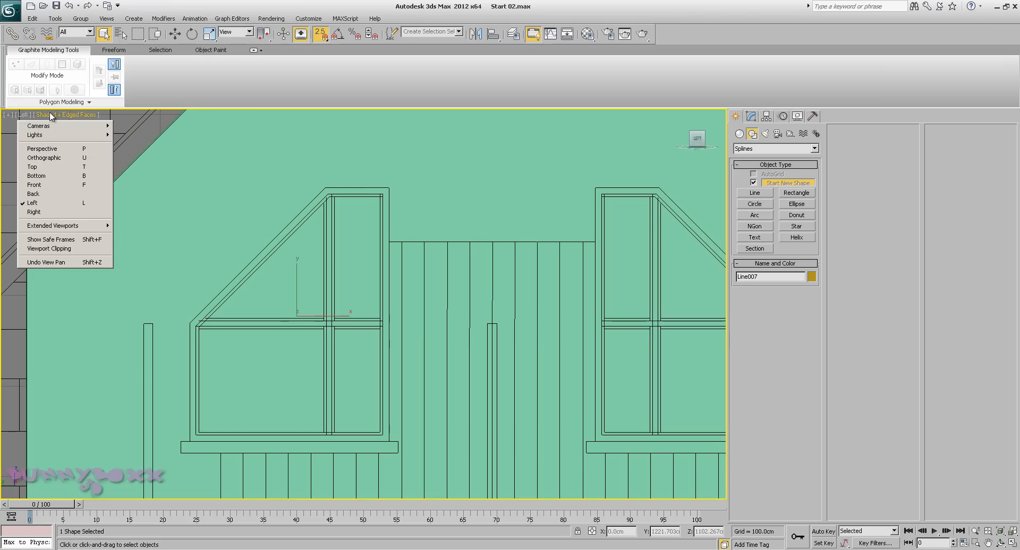
click(47, 114)
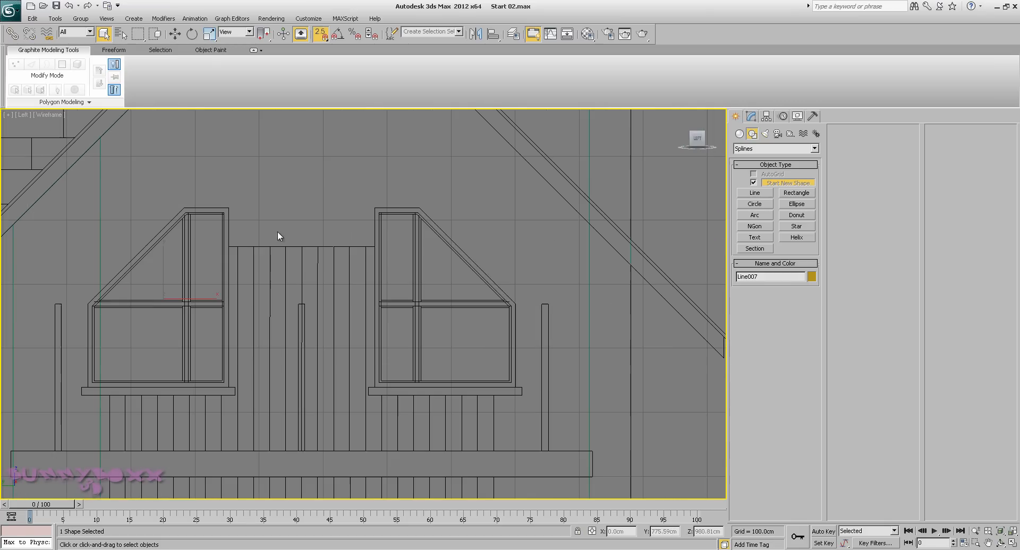
mouse_move(386, 199)
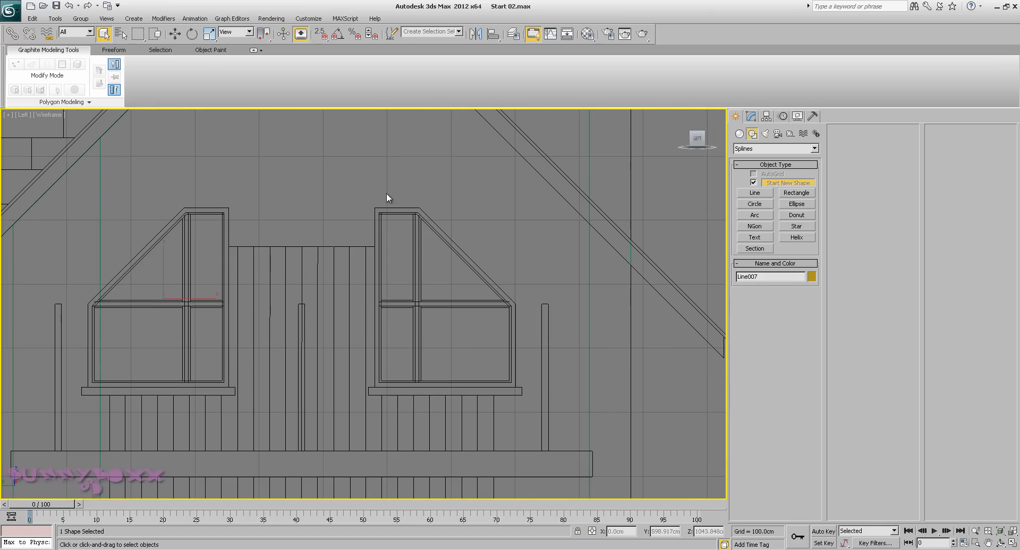
- Start another Line shape and set its object colour
click(754, 192)
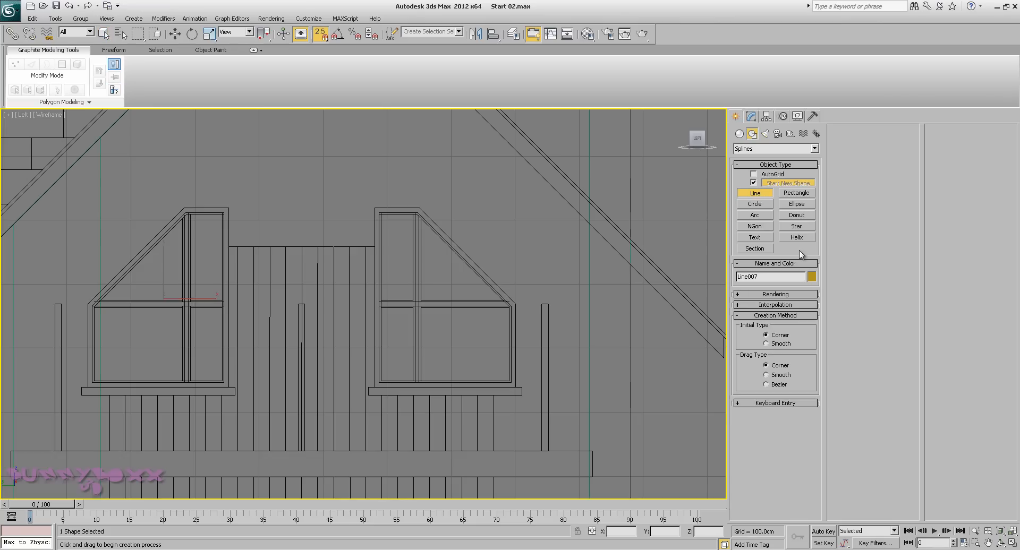
click(824, 276)
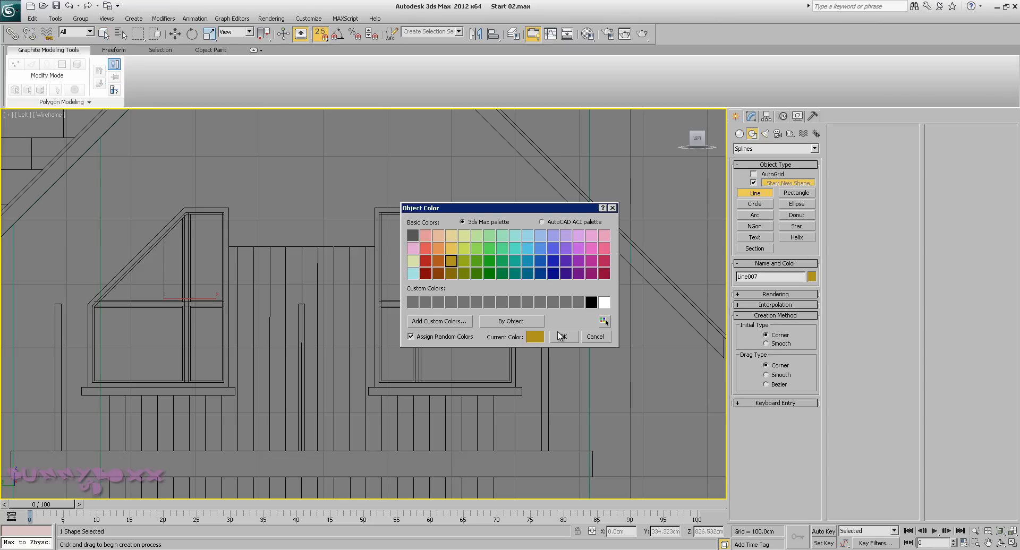
click(562, 336)
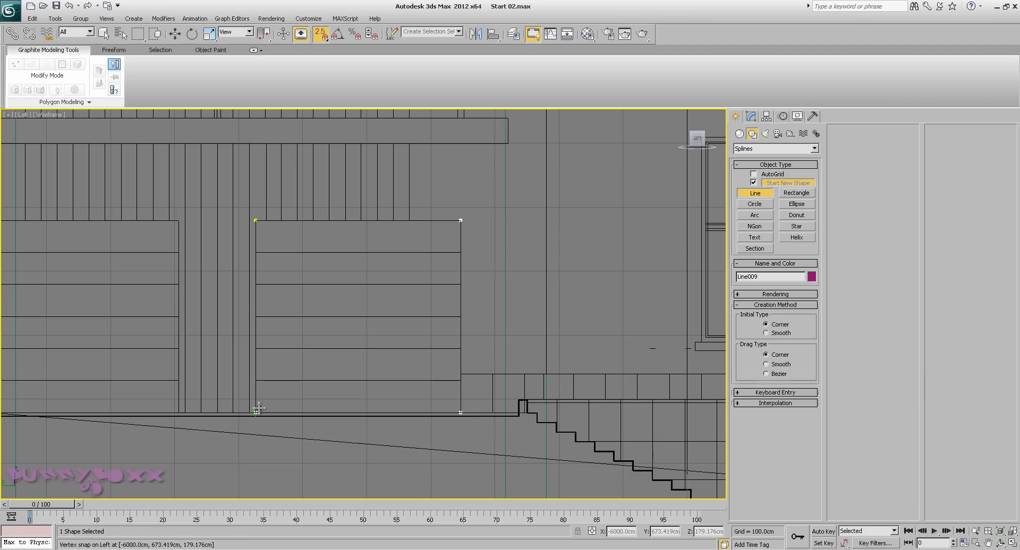
- Trace and close the door outline and the lower window outline as closed splines
click(255, 411)
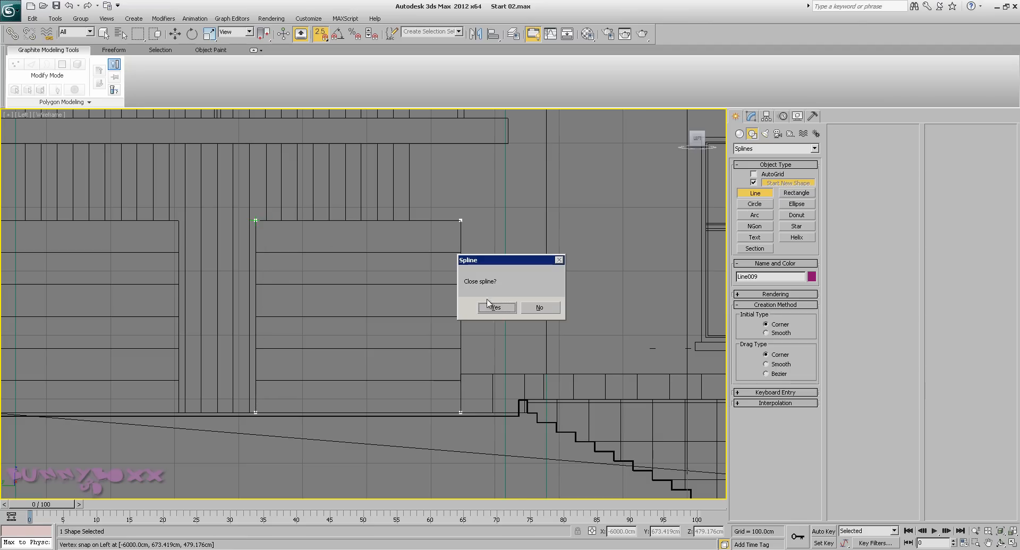
click(496, 308)
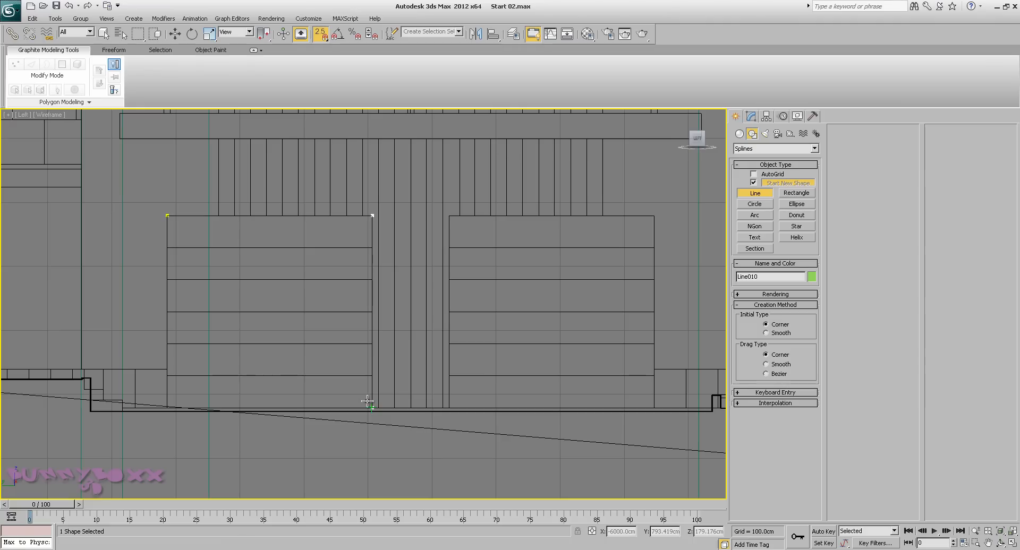
mouse_move(165, 218)
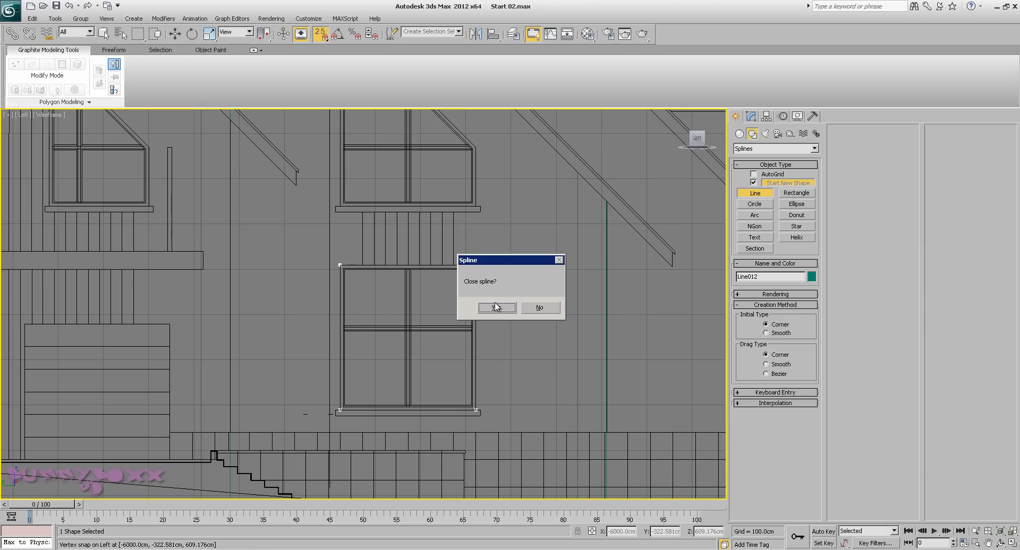
click(497, 308)
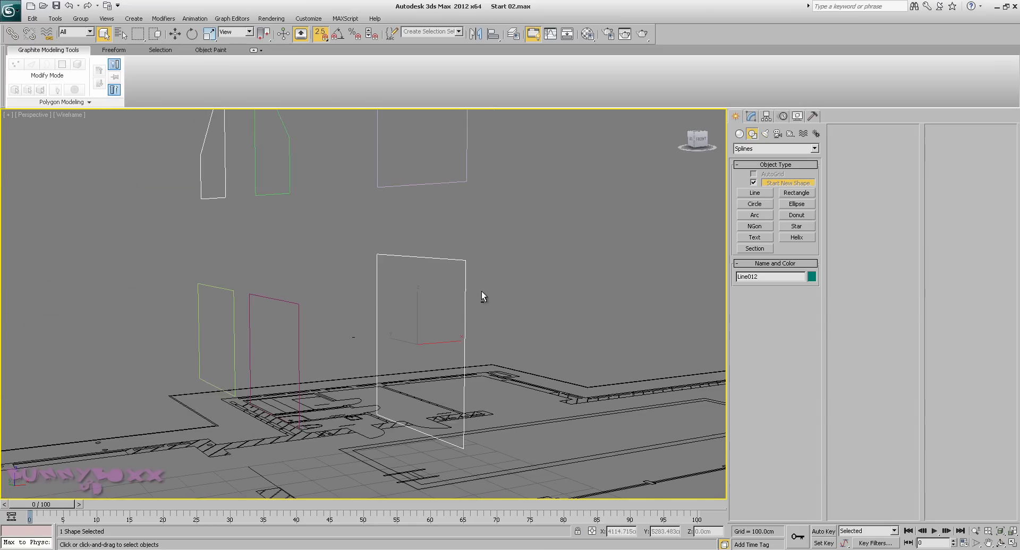
- Shade the perspective view and extrude the six window outlines into solids
drag(482, 297, 355, 282)
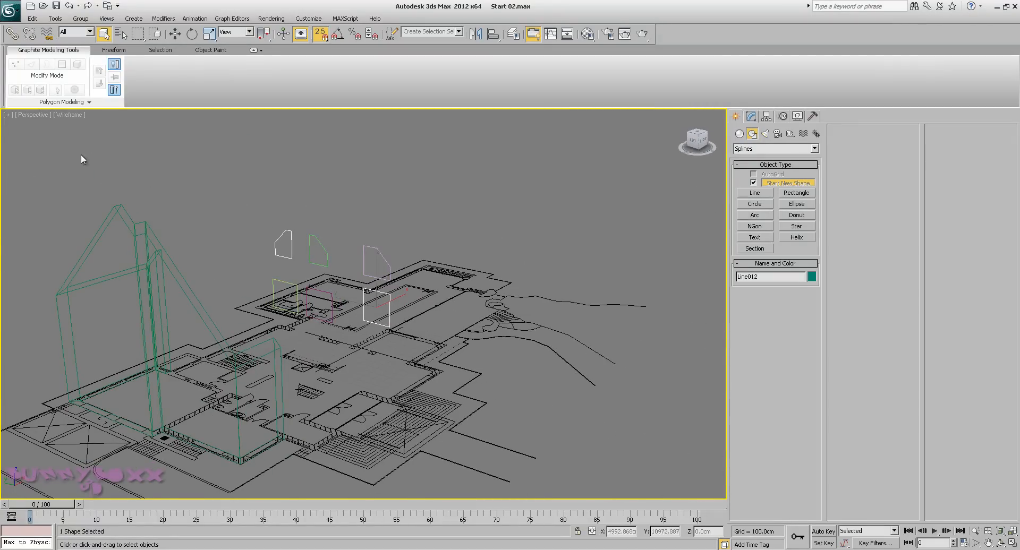
click(69, 115)
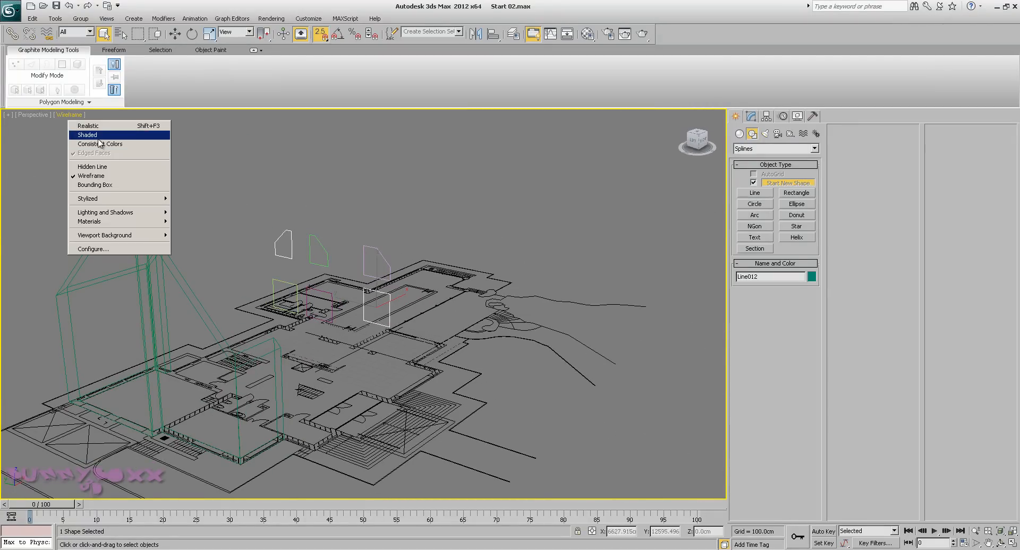
click(87, 135)
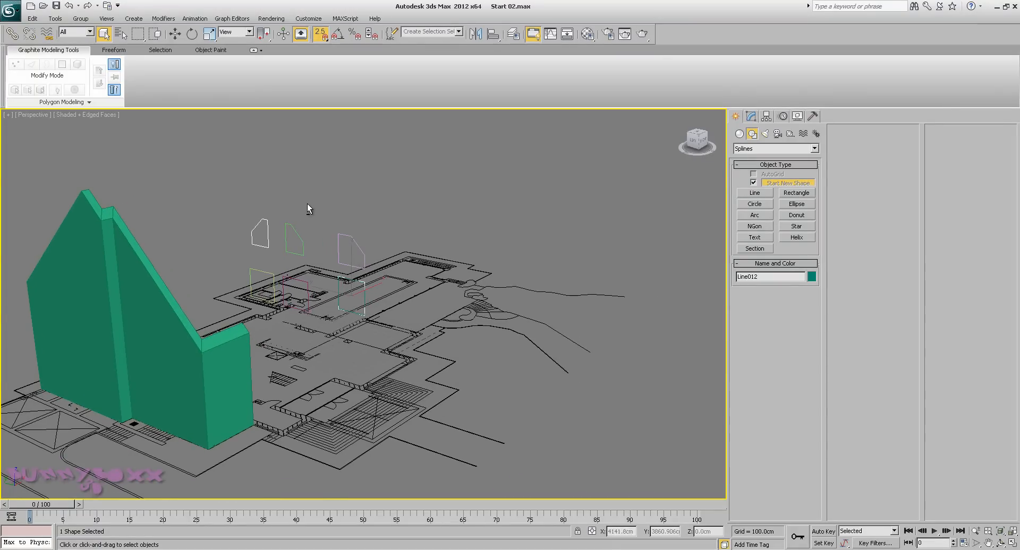
drag(364, 293, 286, 195)
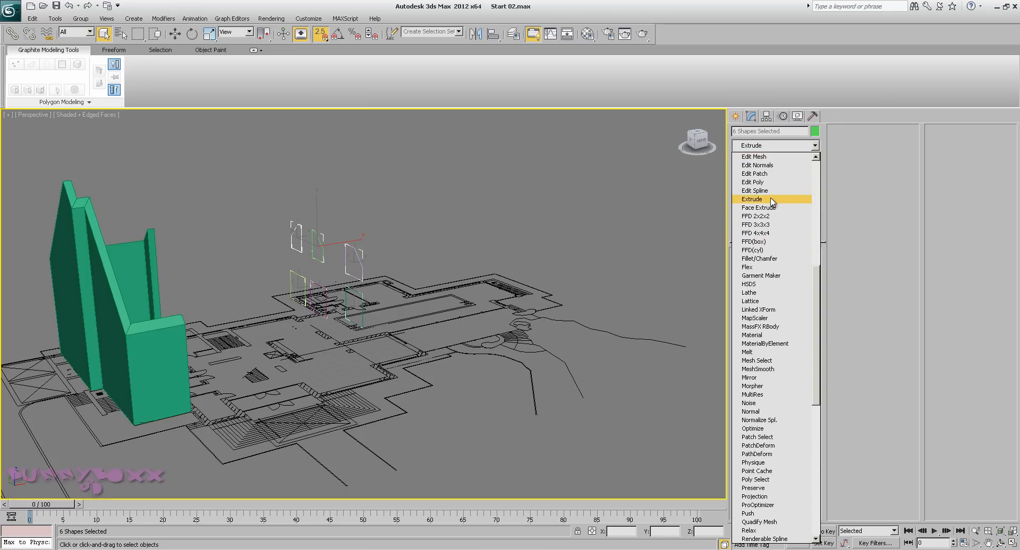
click(751, 199)
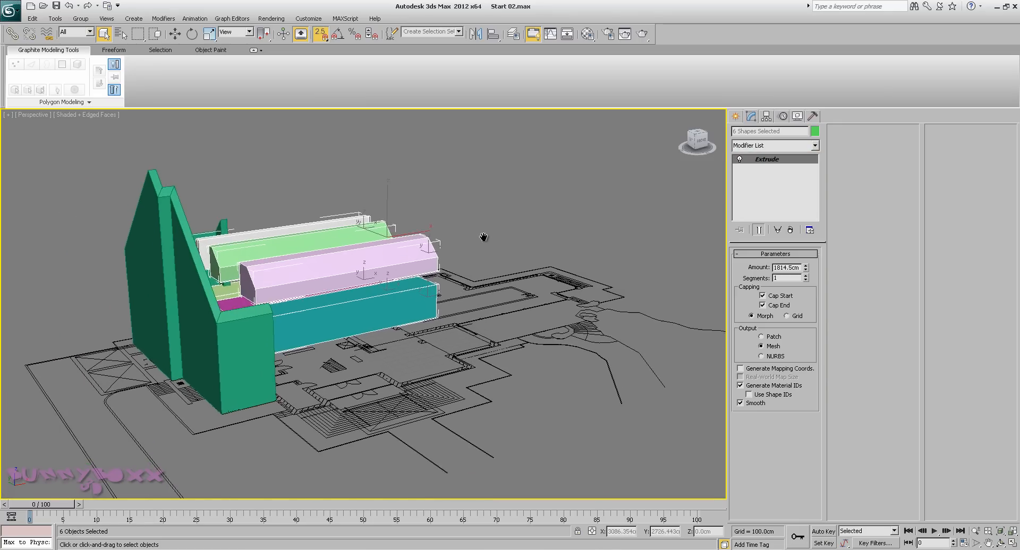
- Reduce the window blocks' Extrude Amount to a shallow 337 cm
drag(481, 237, 411, 236)
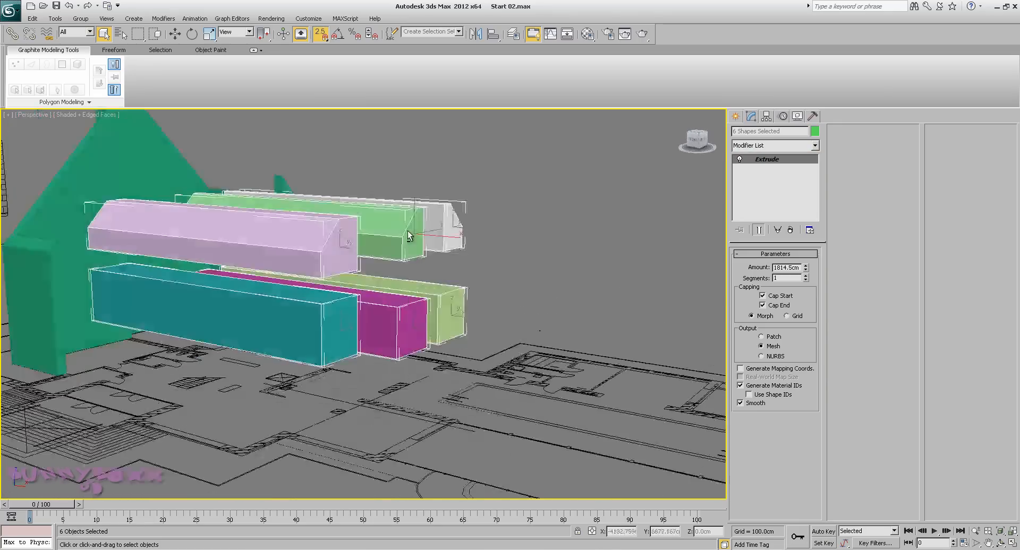
drag(408, 236, 508, 238)
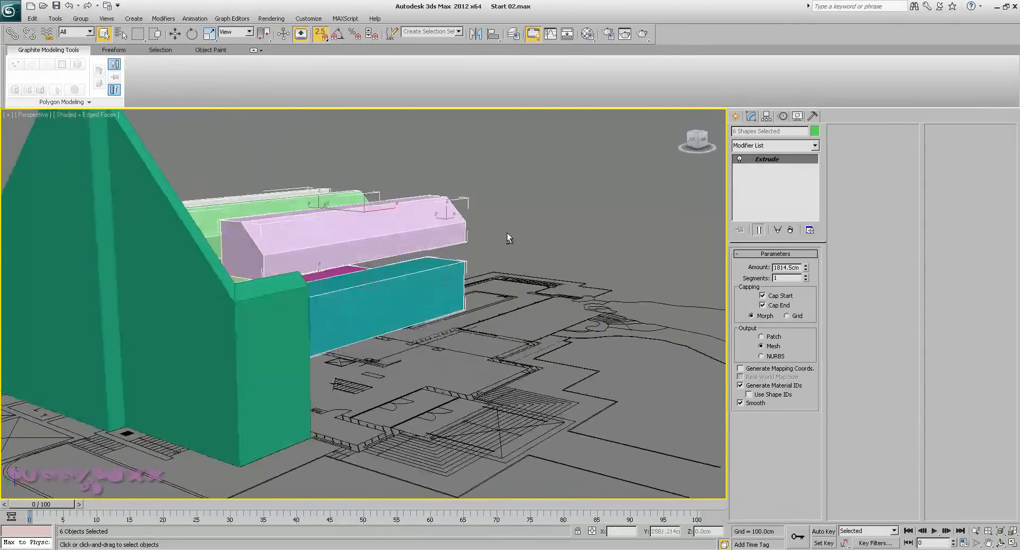
drag(508, 237, 715, 254)
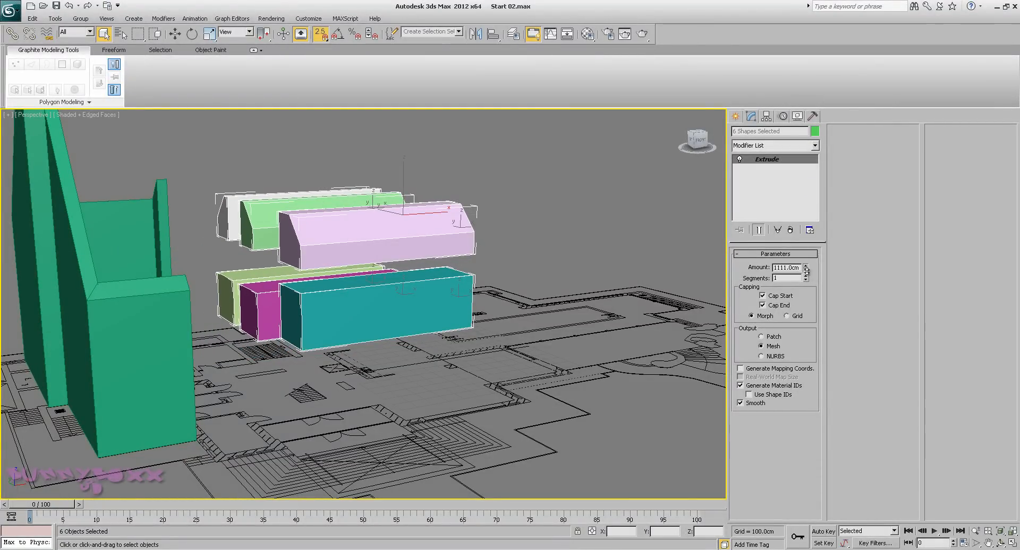
click(806, 269)
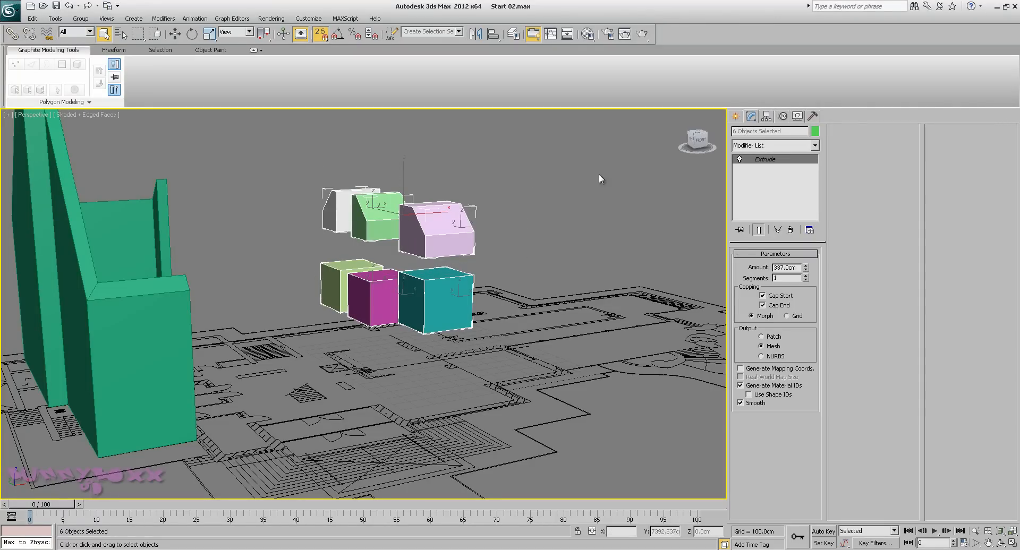
- Colour the window blocks dark blue with random object colours turned off
click(814, 131)
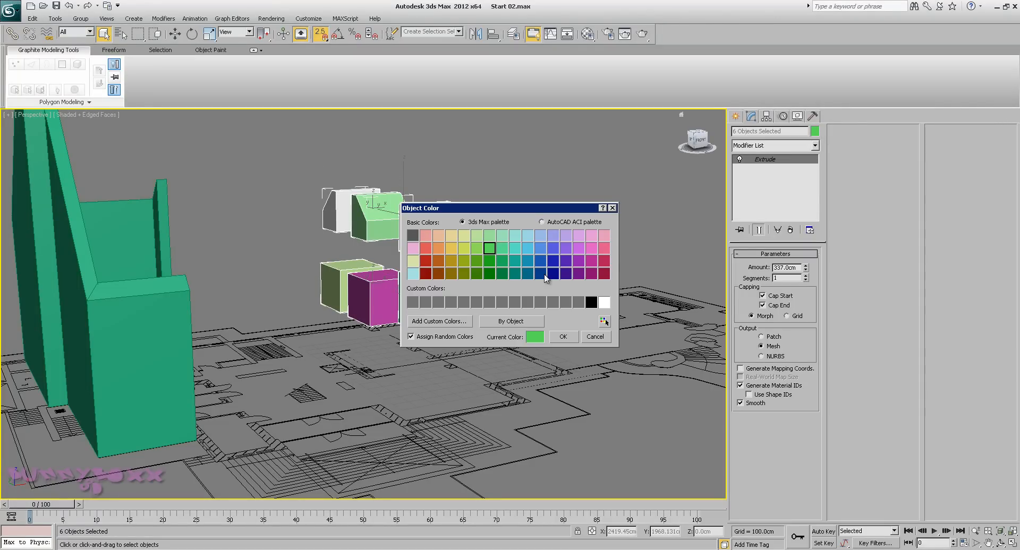
click(541, 273)
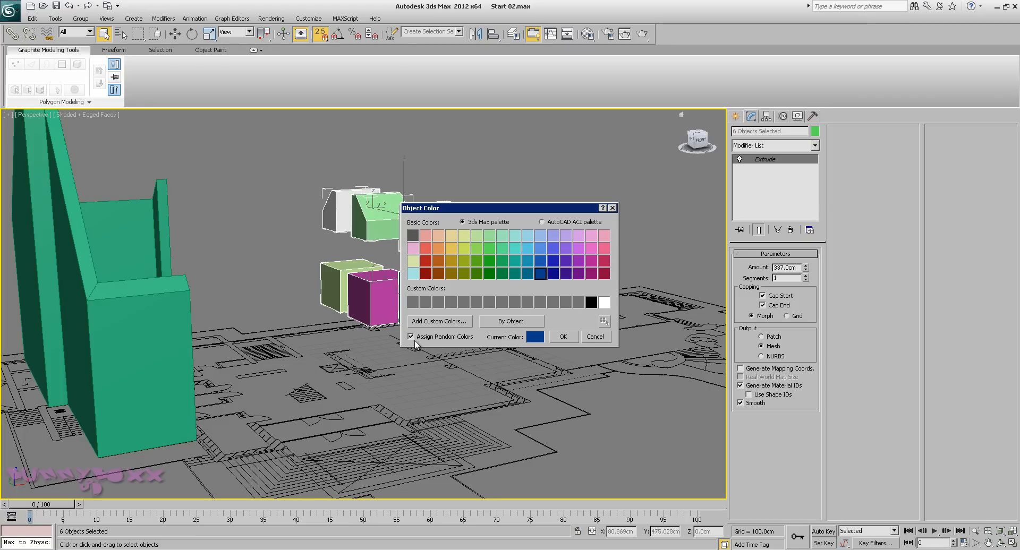
click(562, 336)
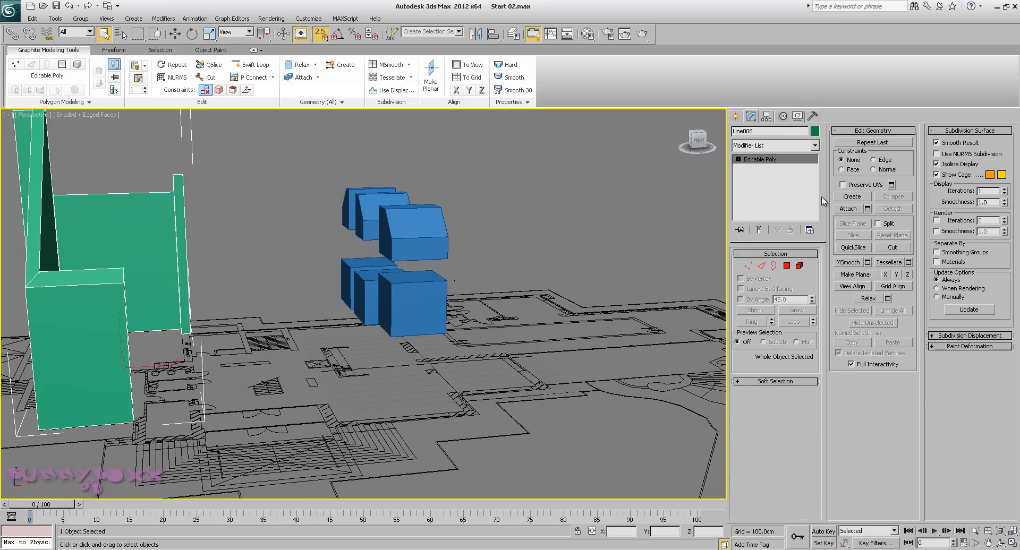
- Colour the gable wall blue and select it with the window blocks set into its openings
click(837, 132)
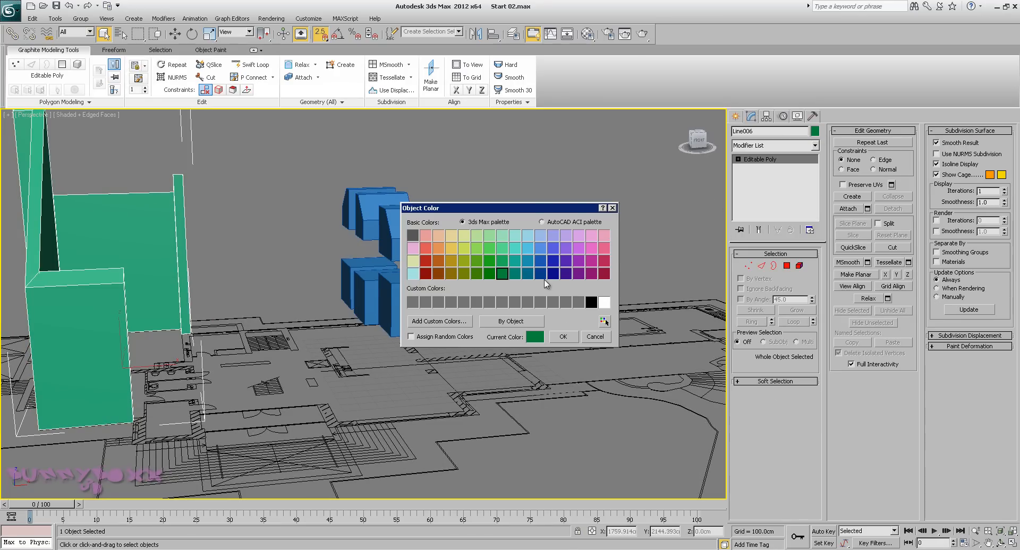
click(562, 337)
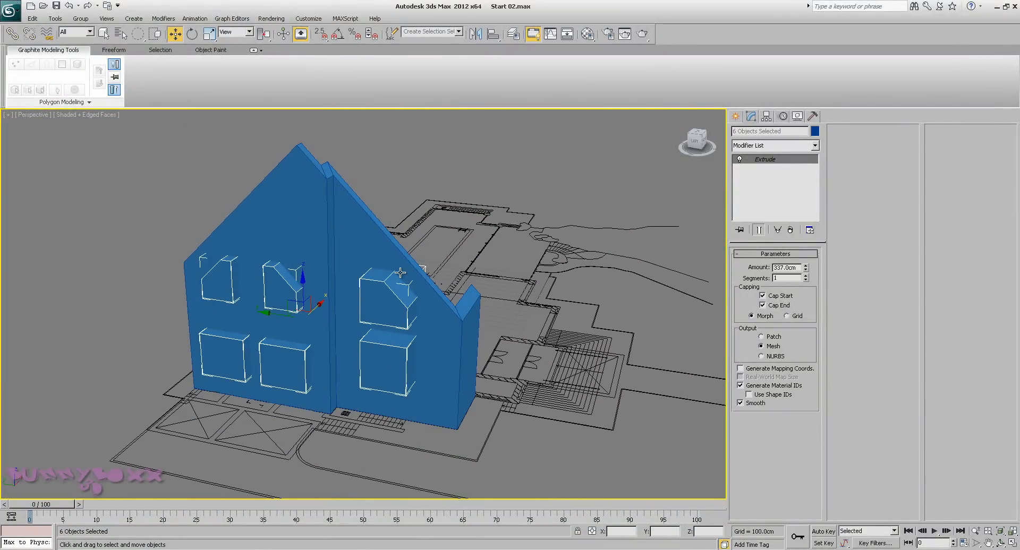
click(751, 117)
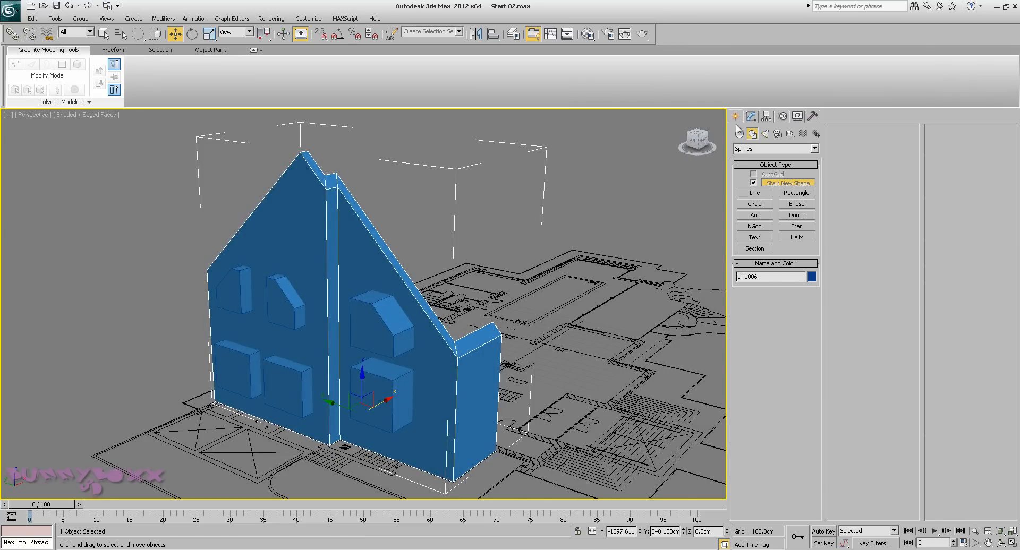
- Make the wall a Compound Objects ProBoolean set to Subtraction and start picking operands
click(775, 148)
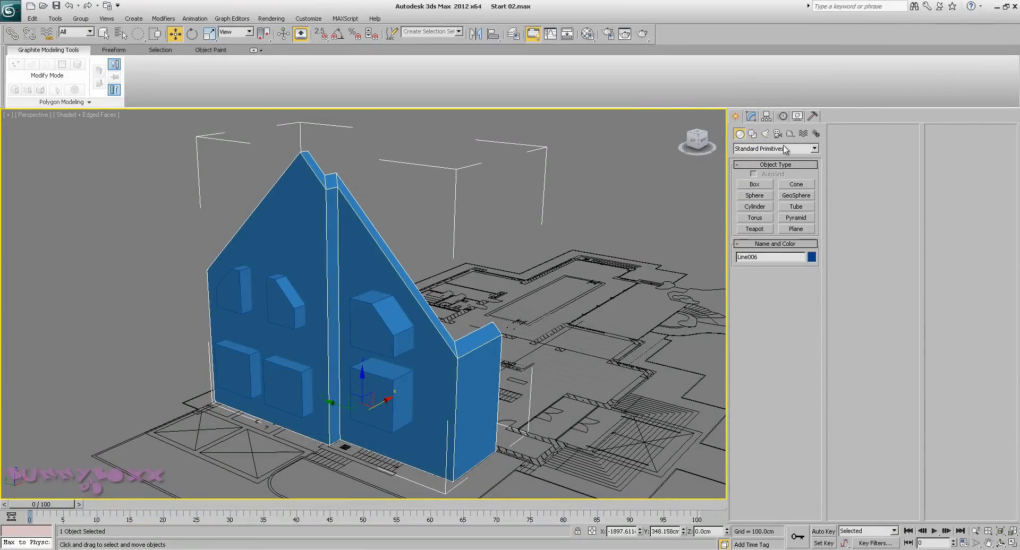
click(812, 149)
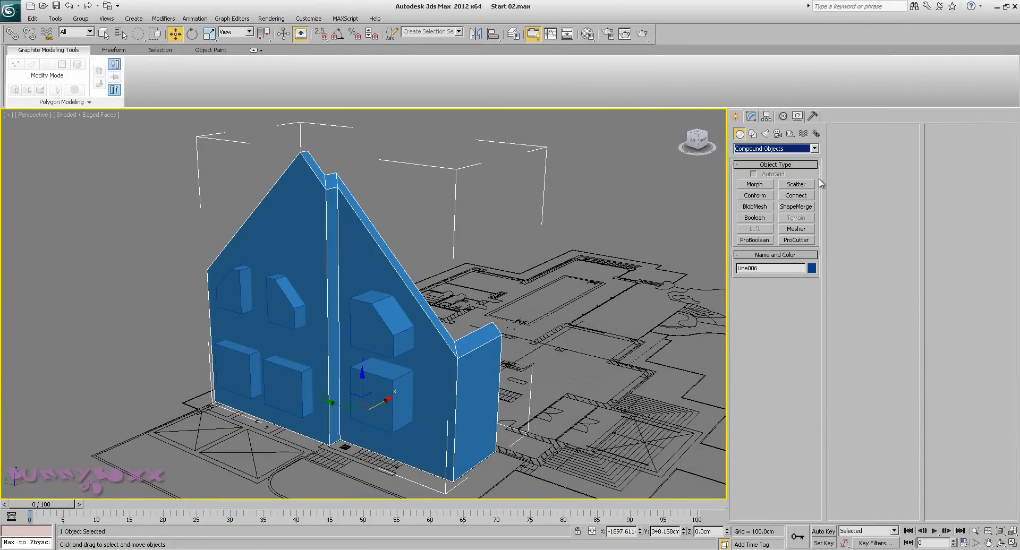
click(753, 239)
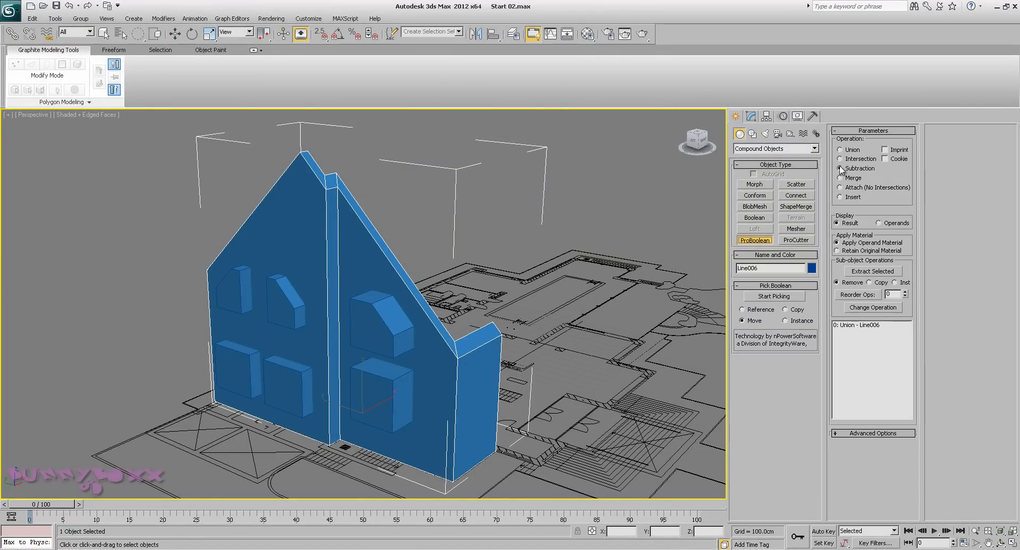
click(842, 171)
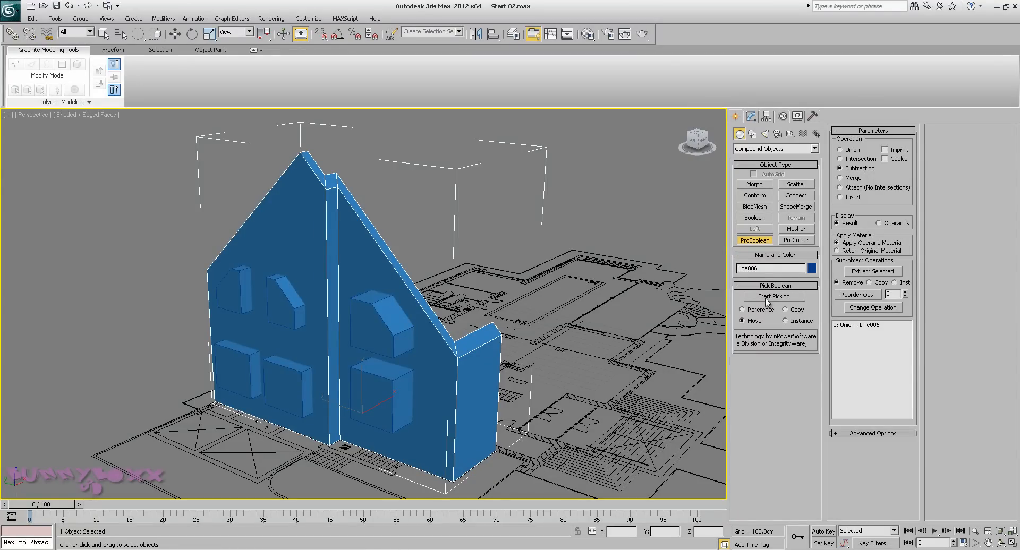
click(773, 296)
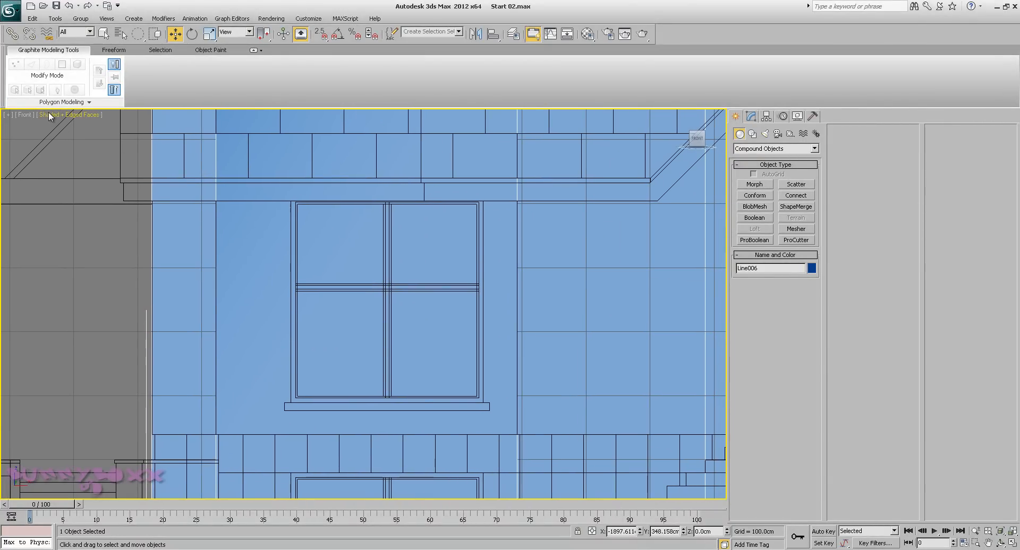
- Cancel the viewport Configure dialog and set the front view to Wireframe
click(65, 115)
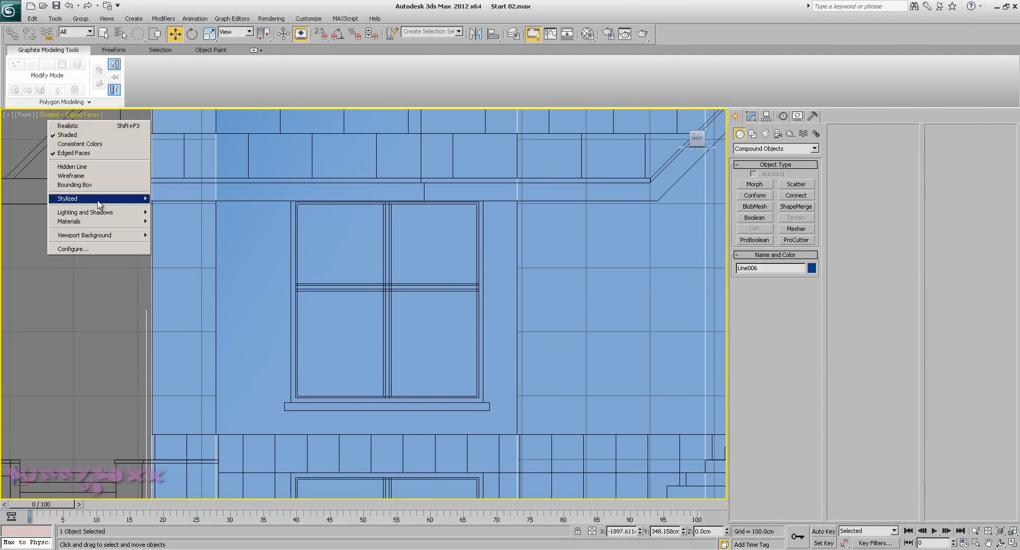
click(71, 248)
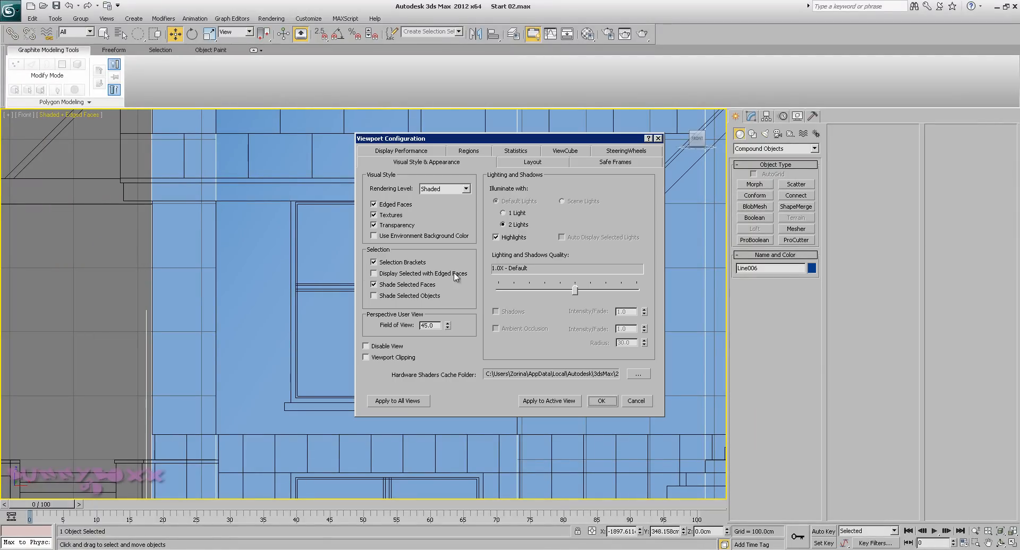
mouse_move(579, 169)
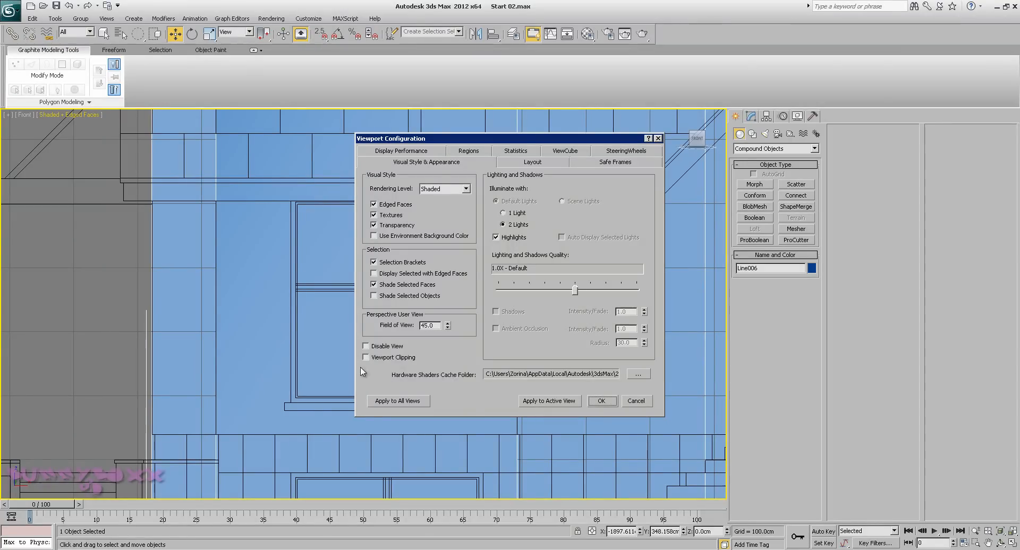
mouse_move(637, 396)
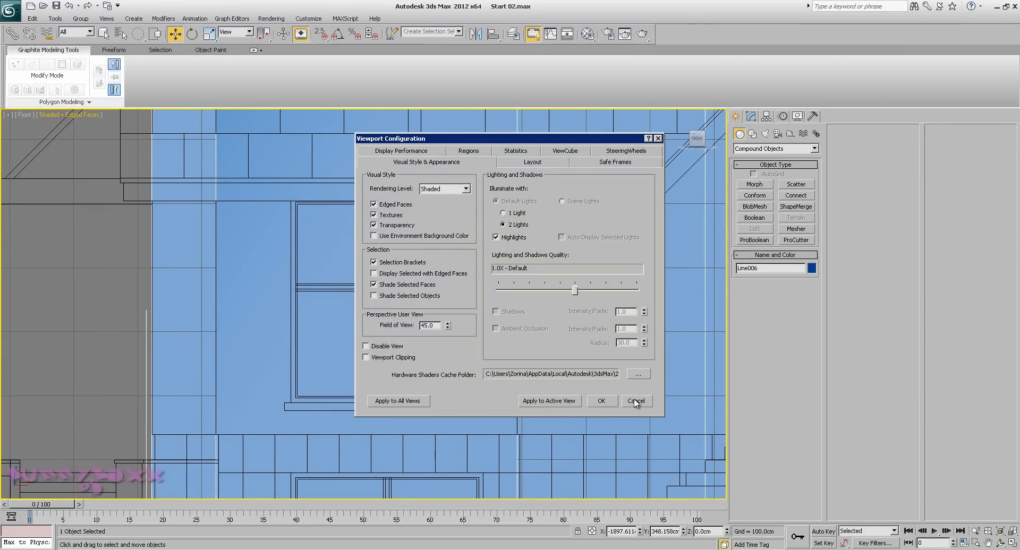
click(636, 401)
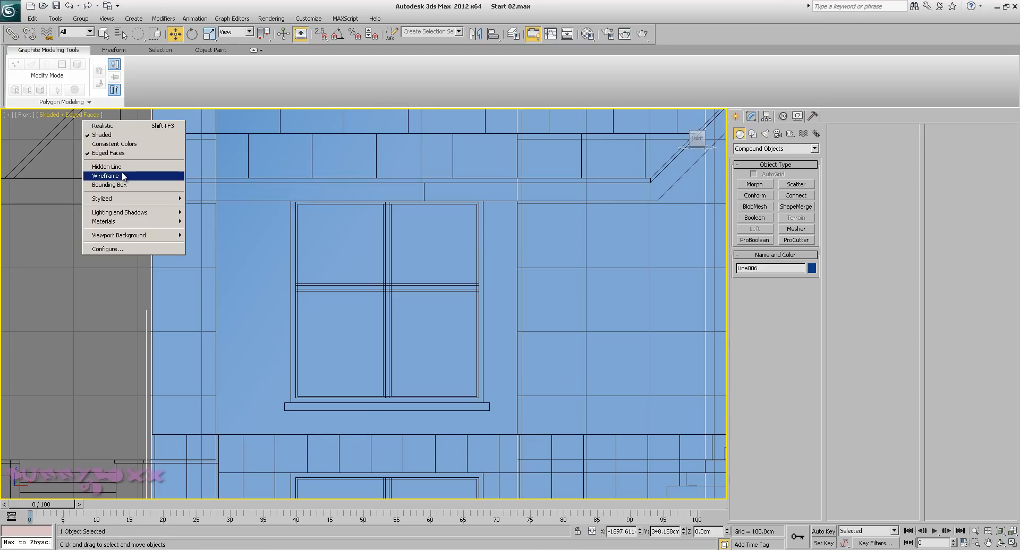
click(105, 176)
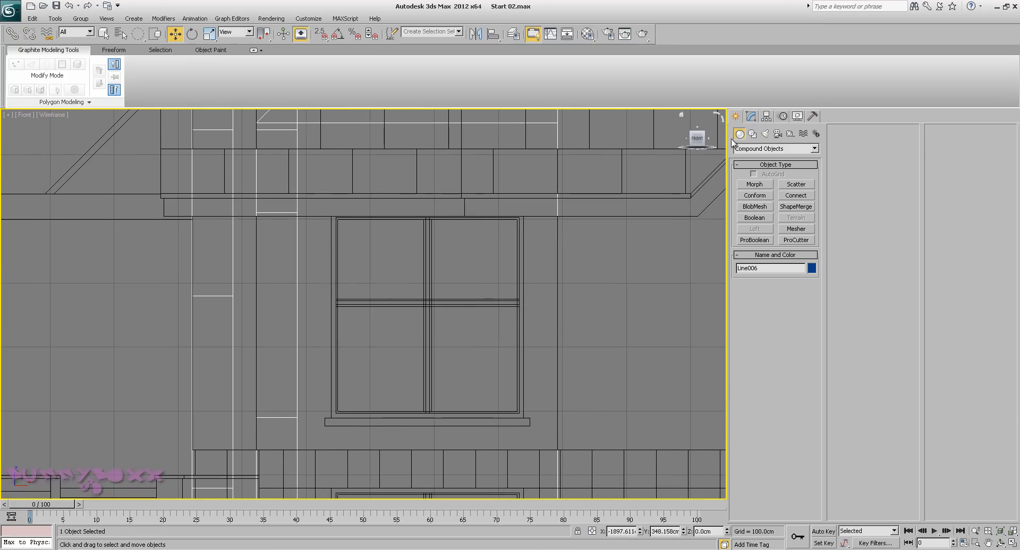
mouse_move(751, 143)
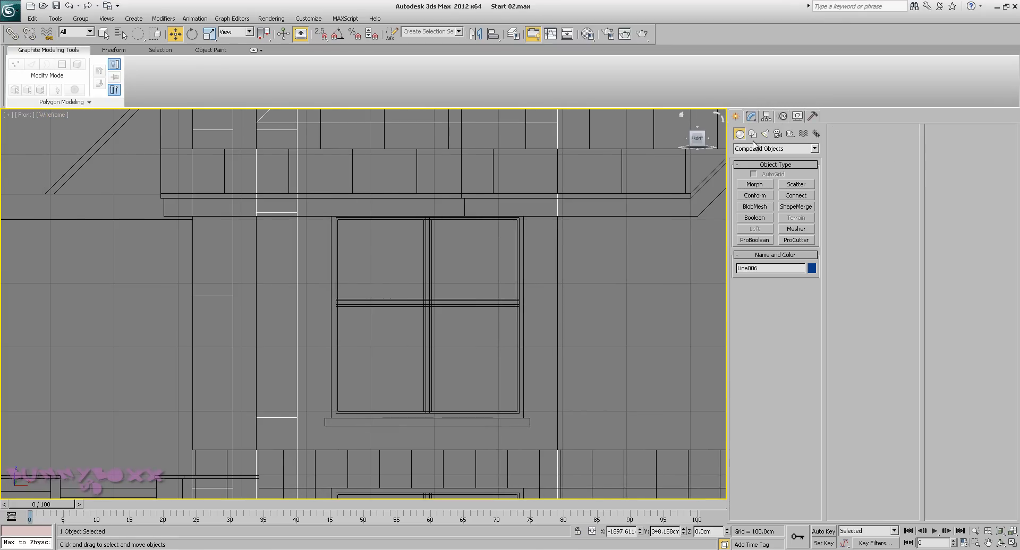
- Draw an extra window outline, extrude it into a block, and return to the front view
click(752, 134)
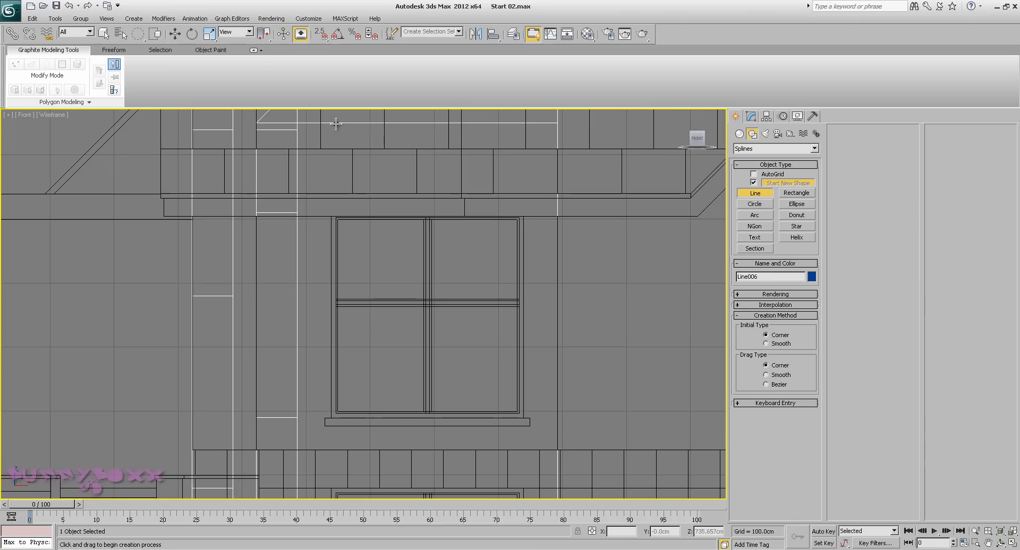
mouse_move(521, 215)
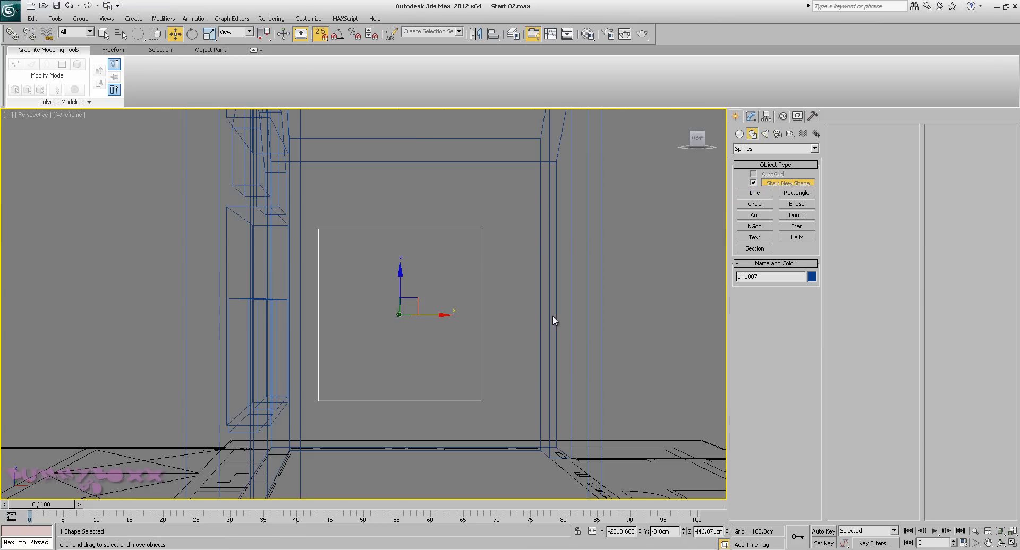
drag(553, 320, 473, 269)
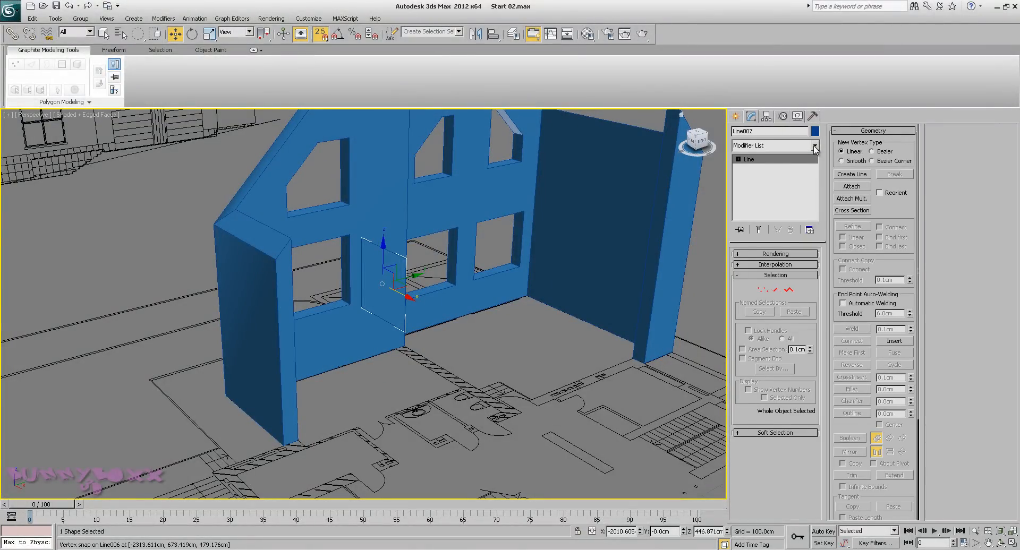
click(814, 145)
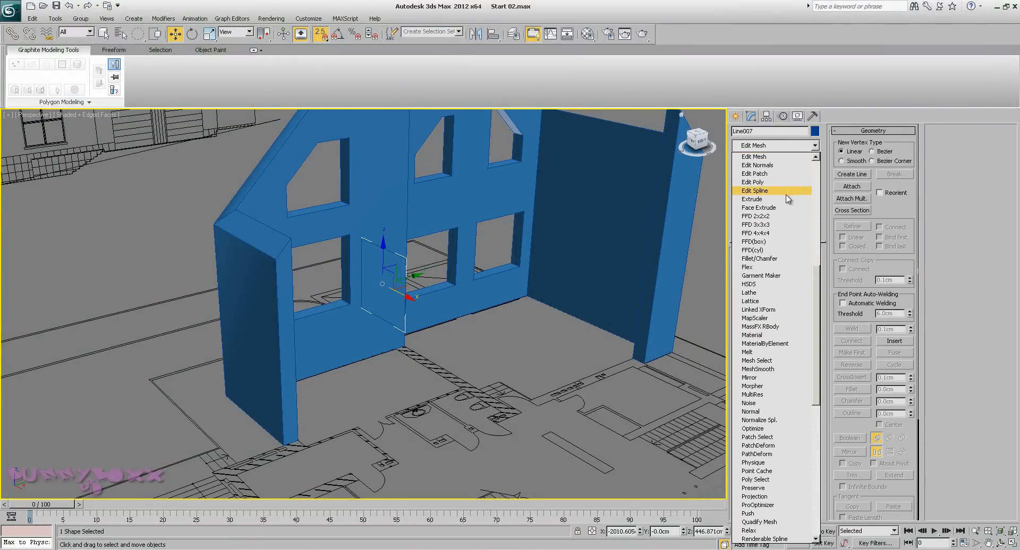
click(752, 199)
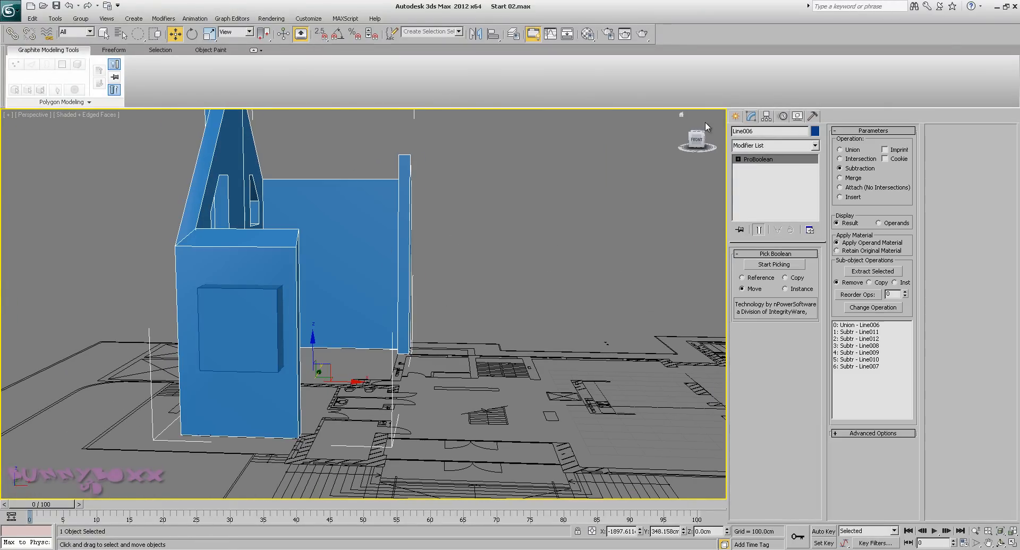
click(750, 117)
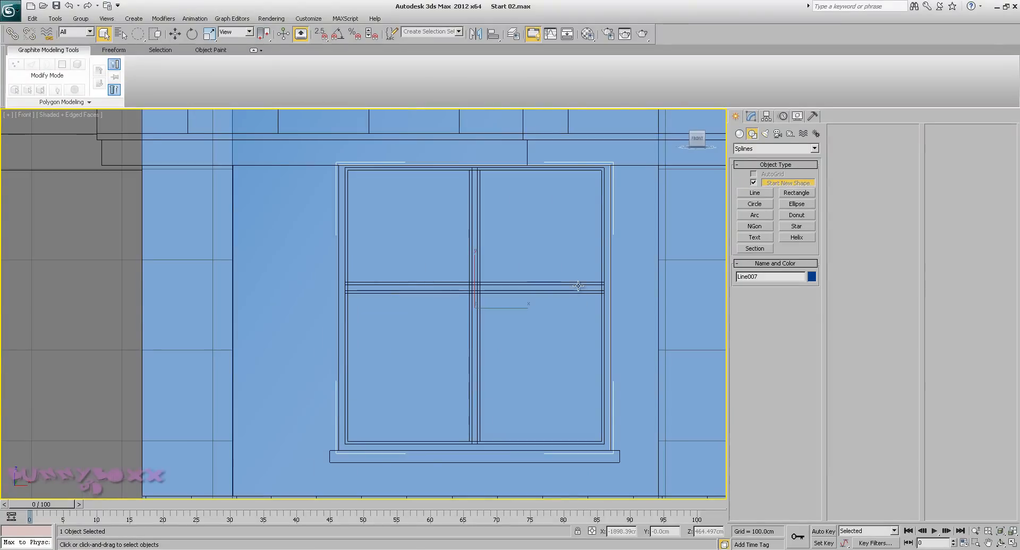
- Raise Line007's top vertices to the door frame top, return to Extrude and shade the perspective view
click(751, 117)
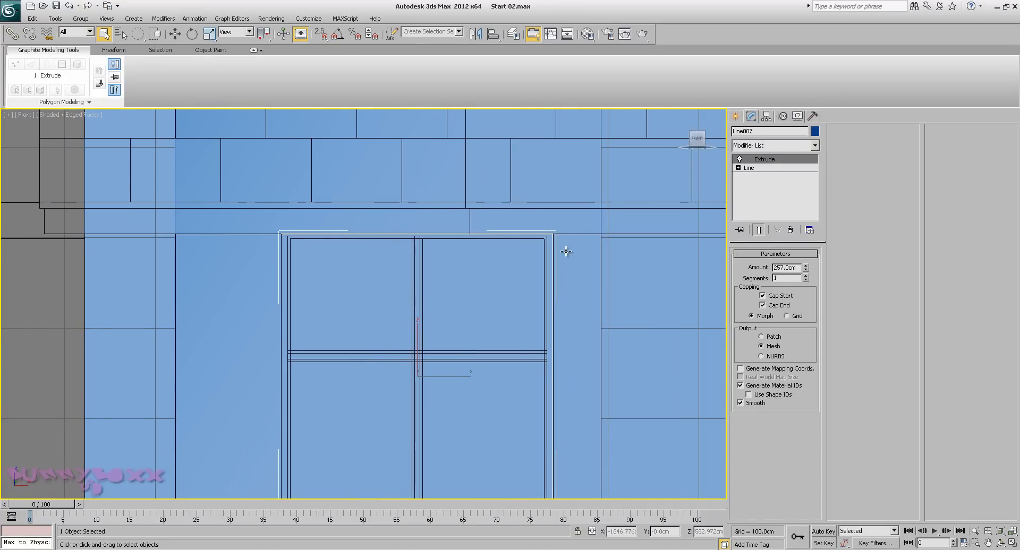
click(749, 168)
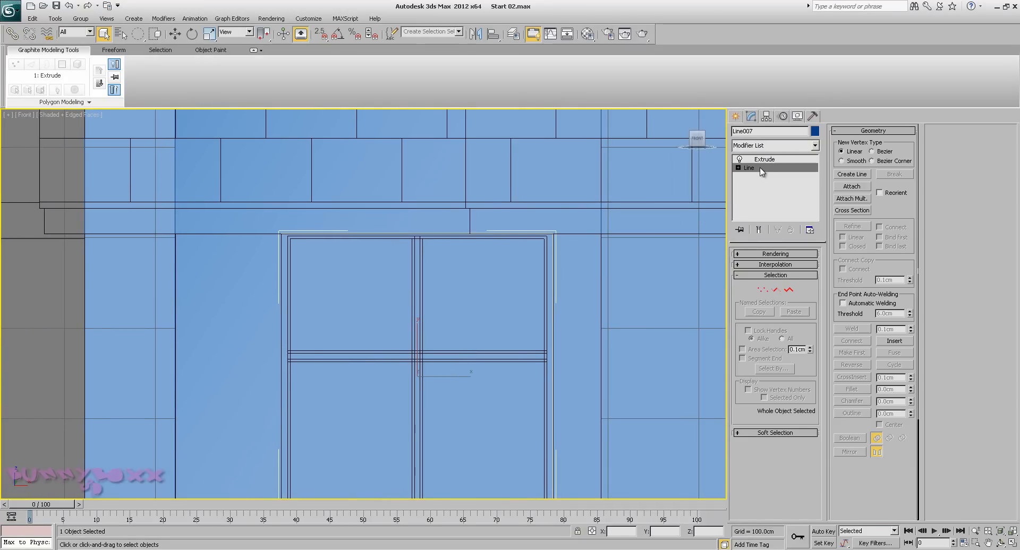
click(749, 167)
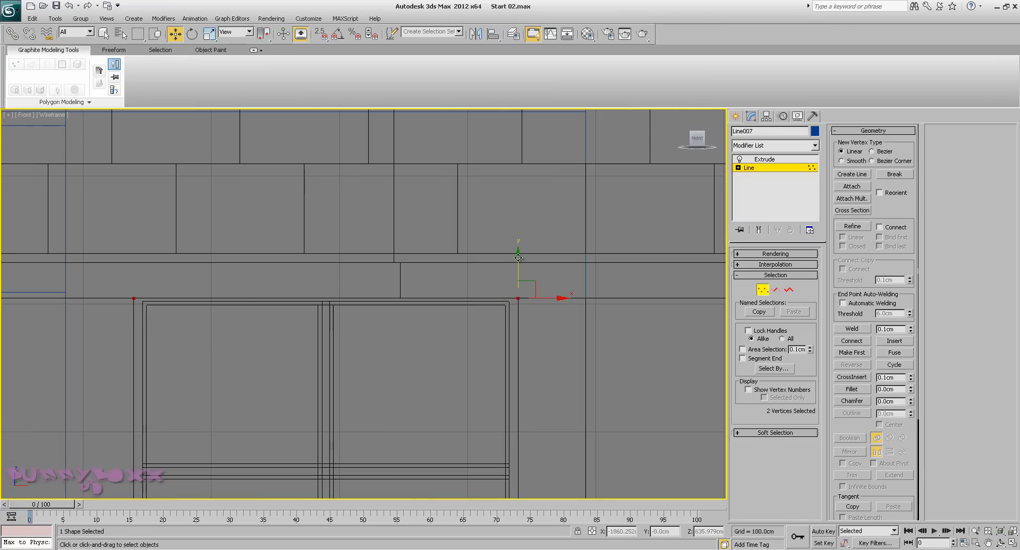
drag(517, 301, 518, 293)
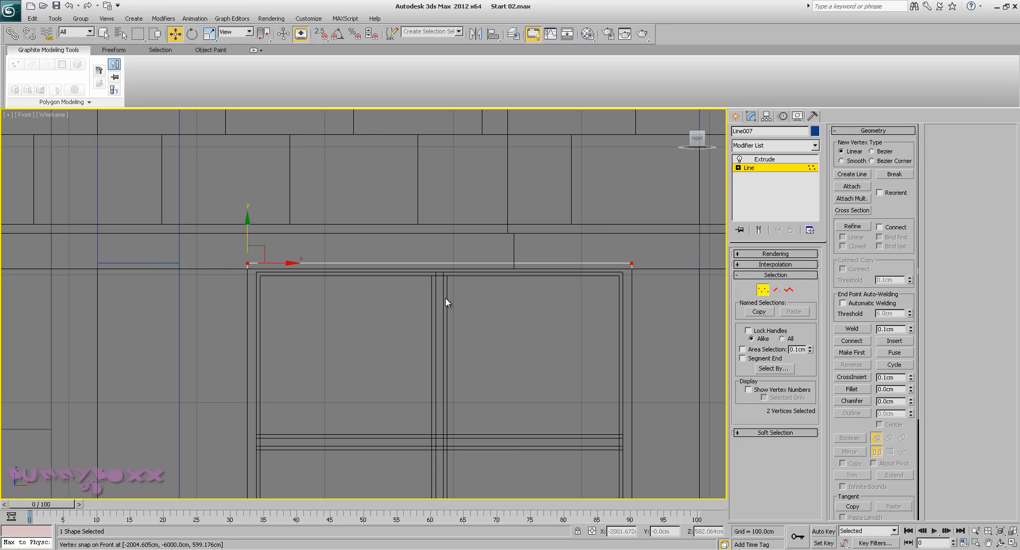
mouse_move(634, 273)
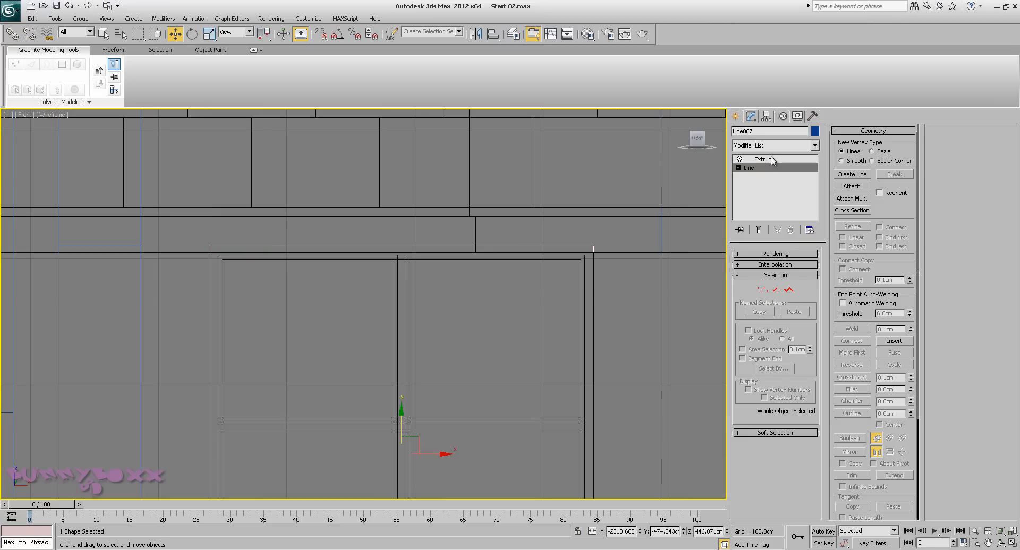
click(764, 158)
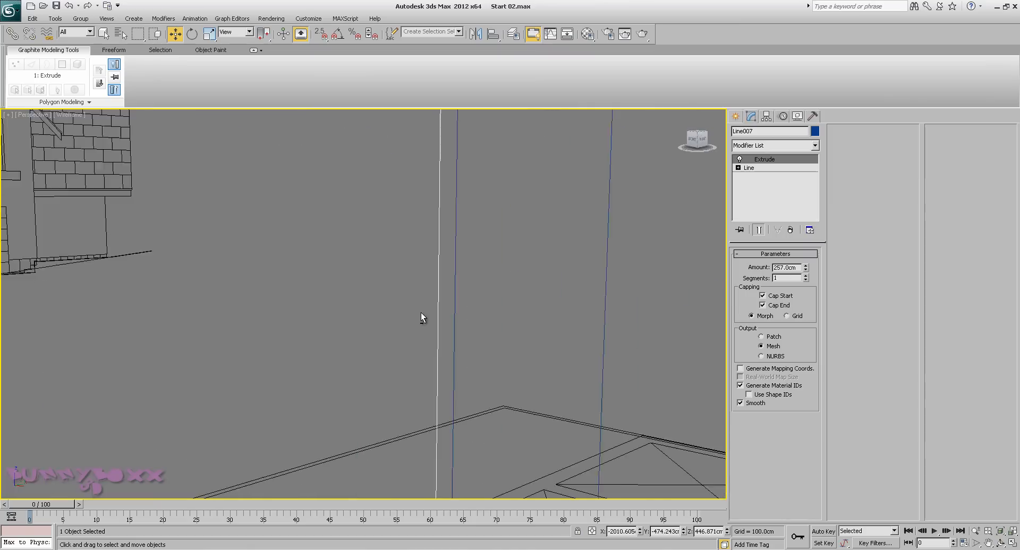
click(68, 114)
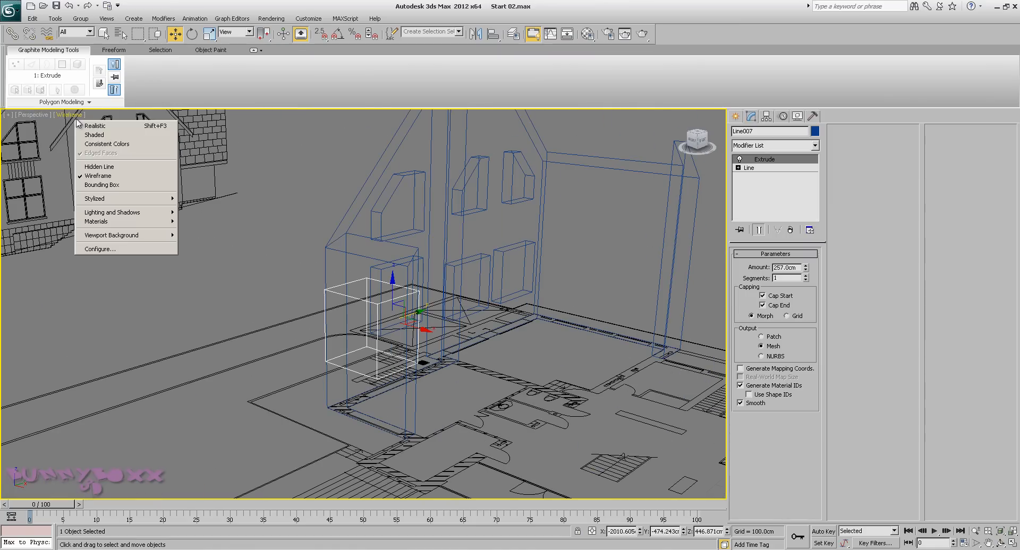
click(94, 135)
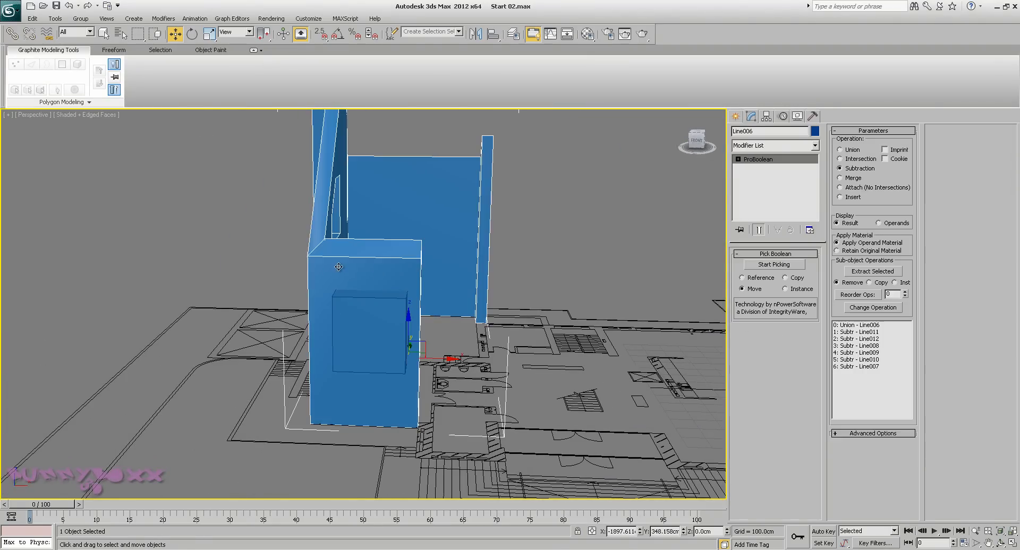
- Subtract the door cutter from the wall's ProBoolean and orbit to inspect the opening
click(738, 159)
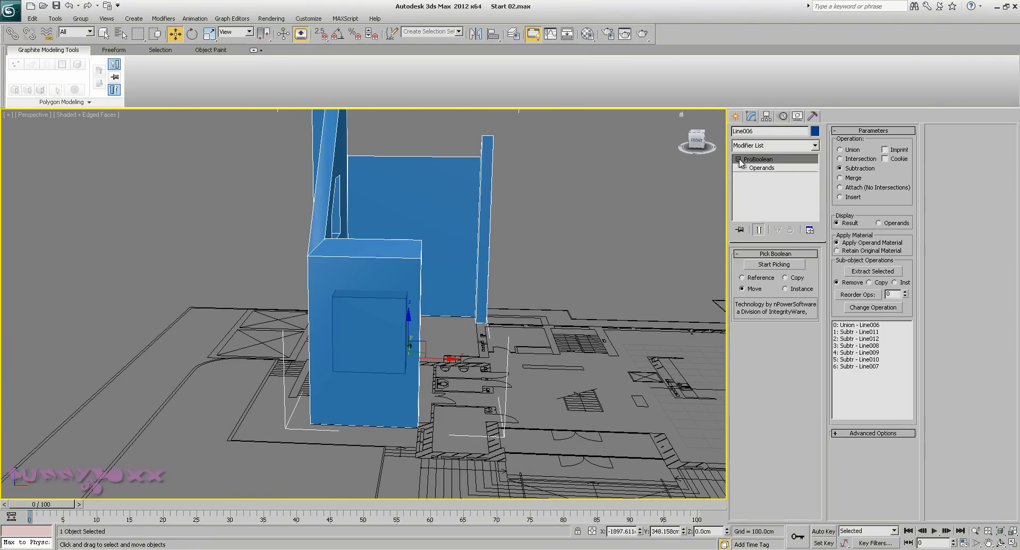
click(738, 160)
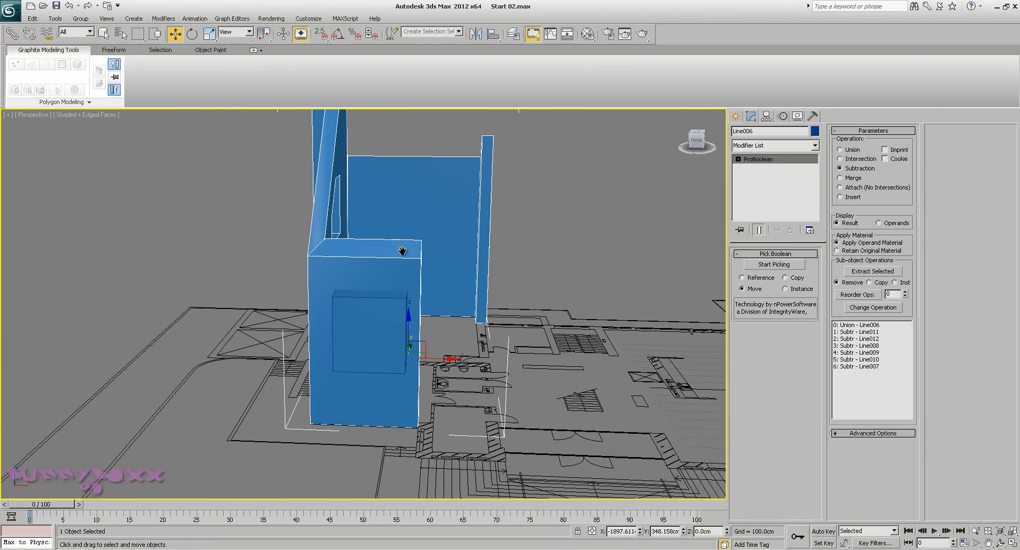
click(773, 264)
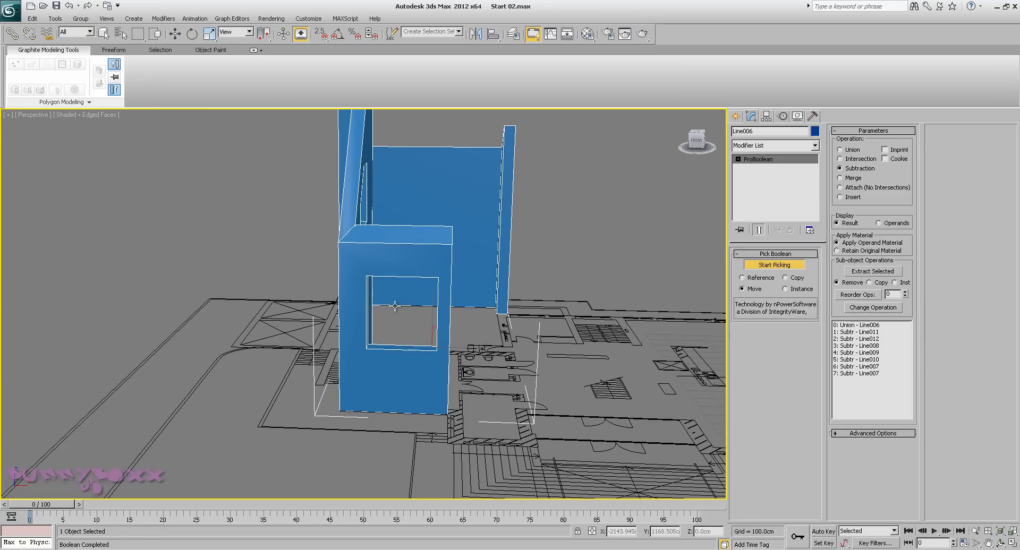
drag(393, 306, 446, 291)
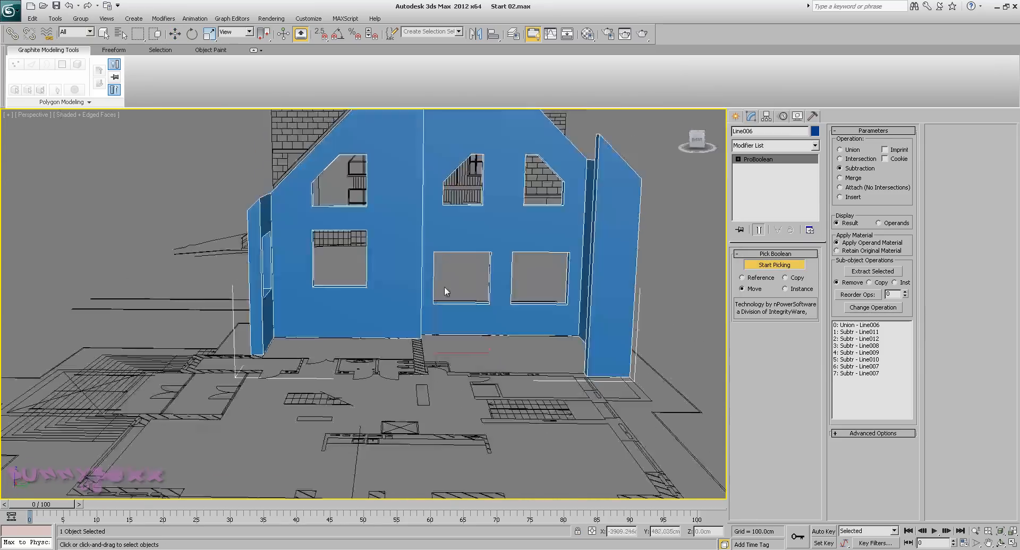
drag(446, 291, 467, 271)
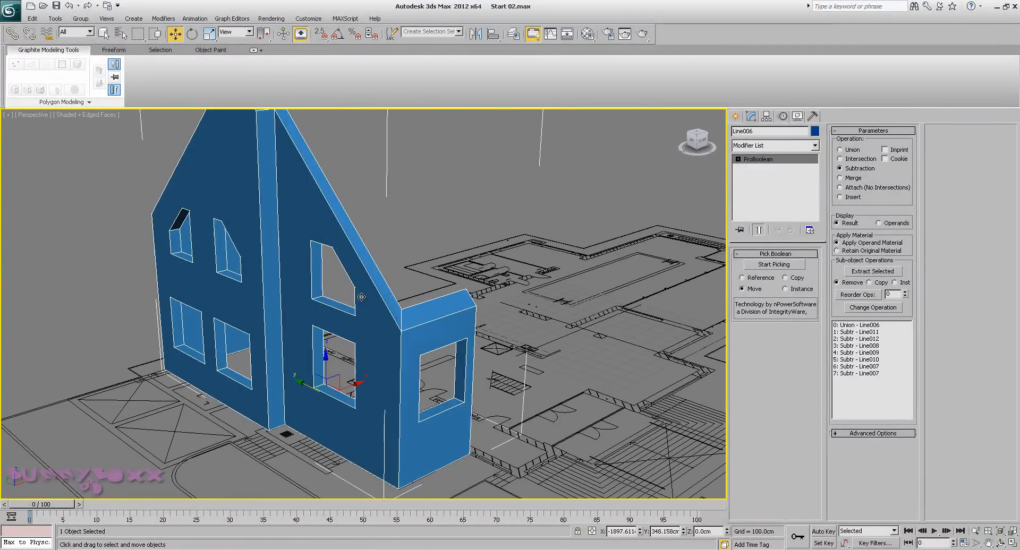
- Unhide the elevation reference drawings by name and clear the selection
right_click(361, 298)
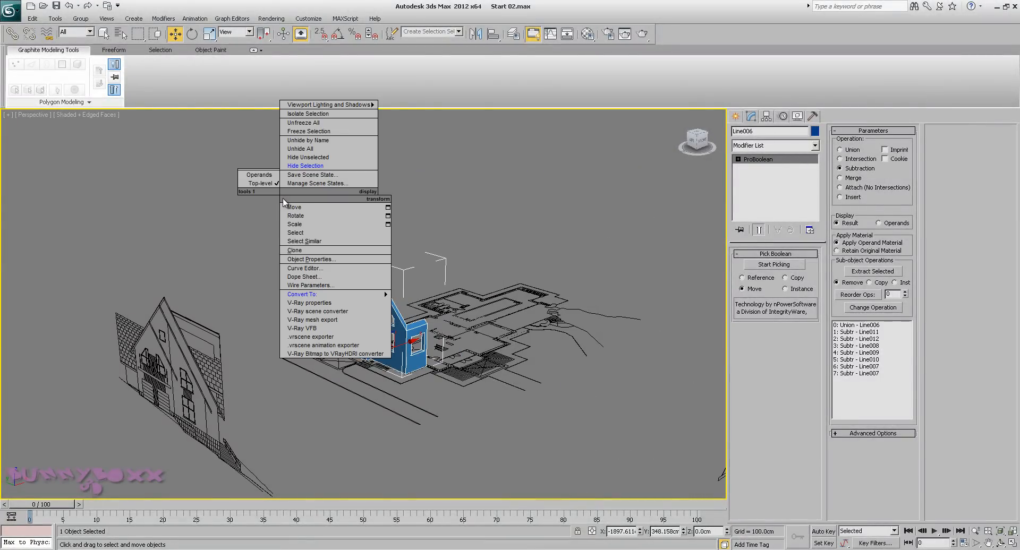
mouse_move(314, 166)
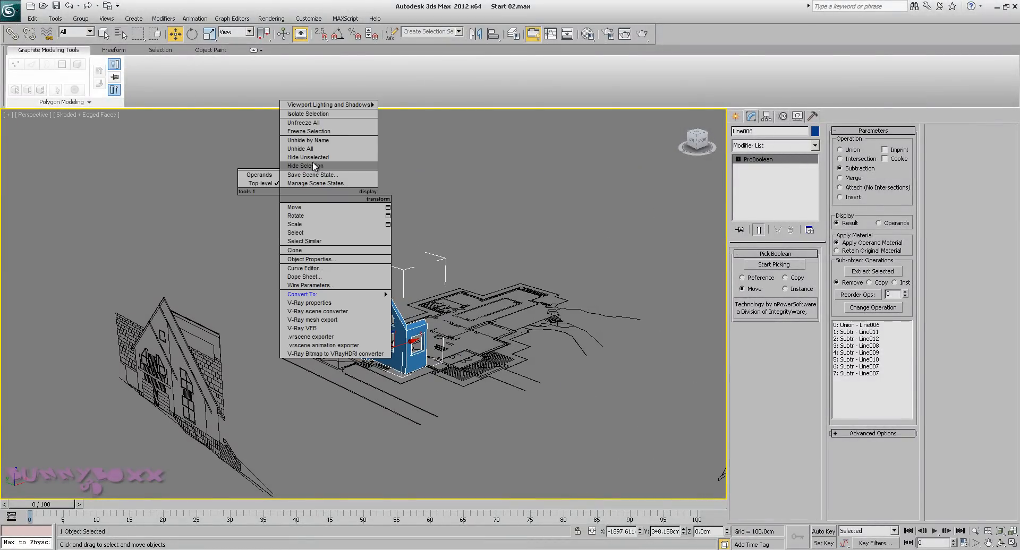
click(308, 140)
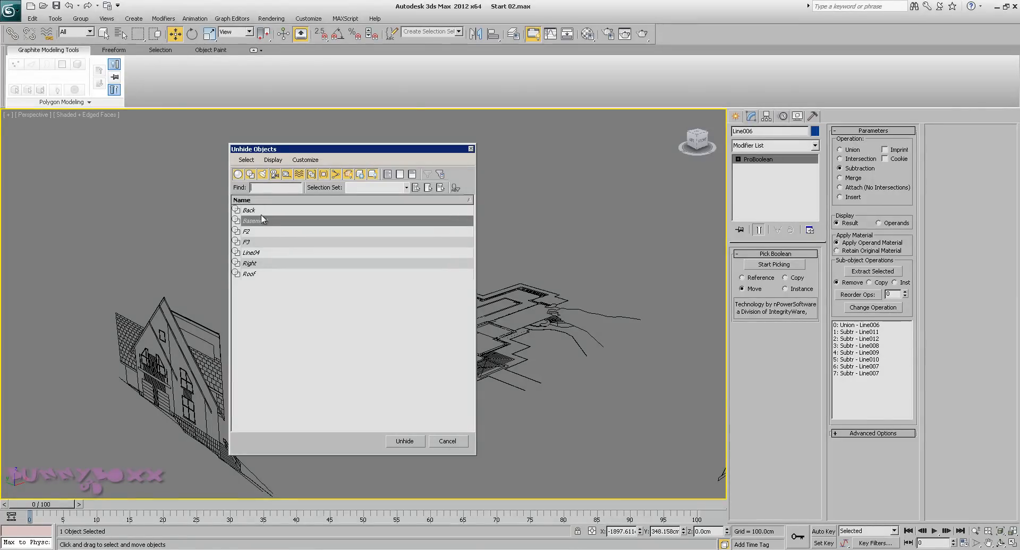
click(404, 441)
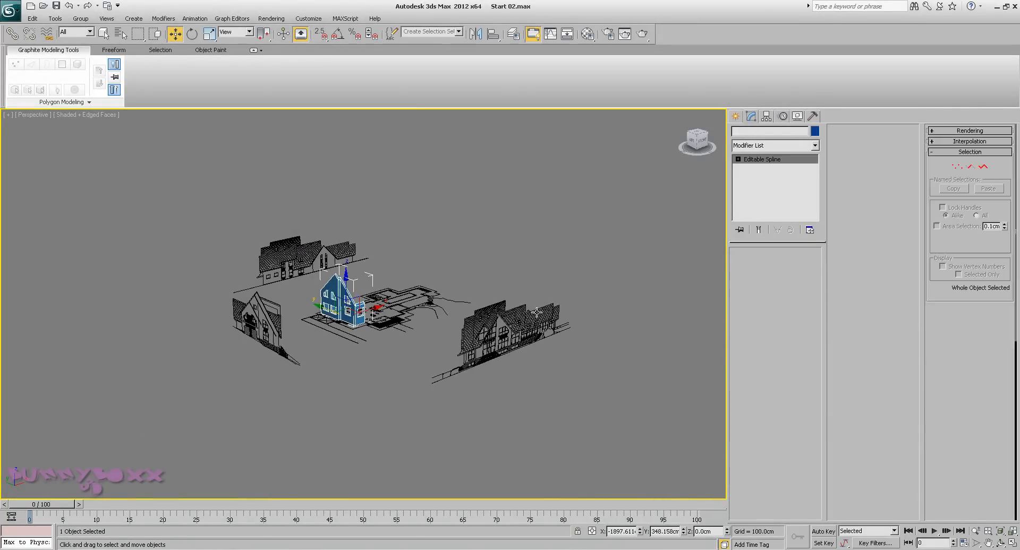
click(560, 295)
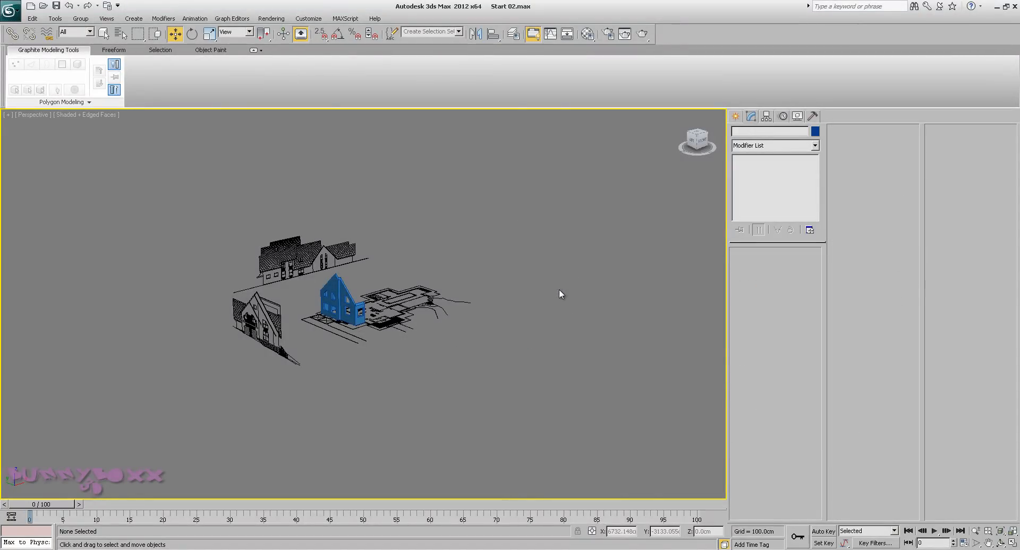
- Orbit around the house, then view the scene straight-on from the Back
drag(561, 293, 456, 293)
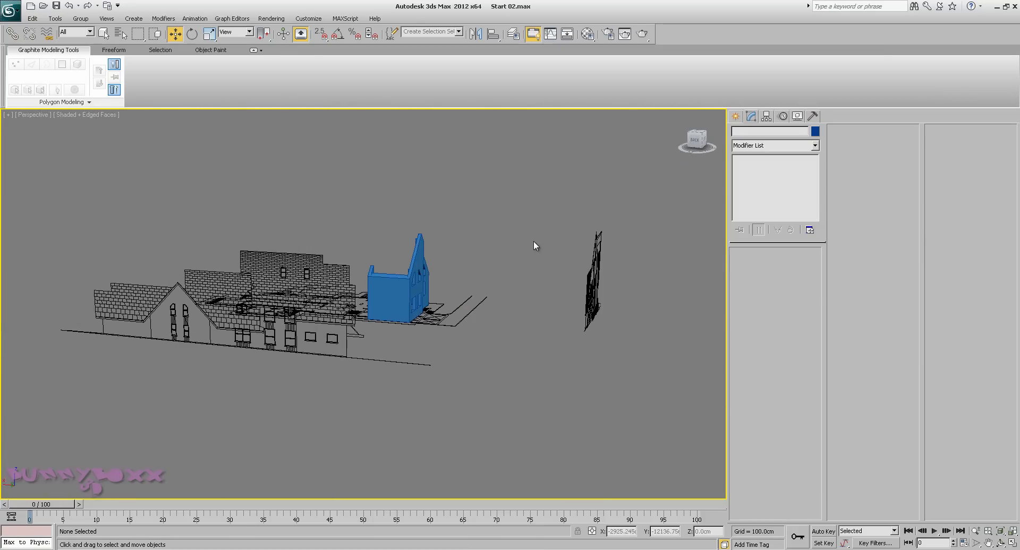
drag(533, 245, 410, 278)
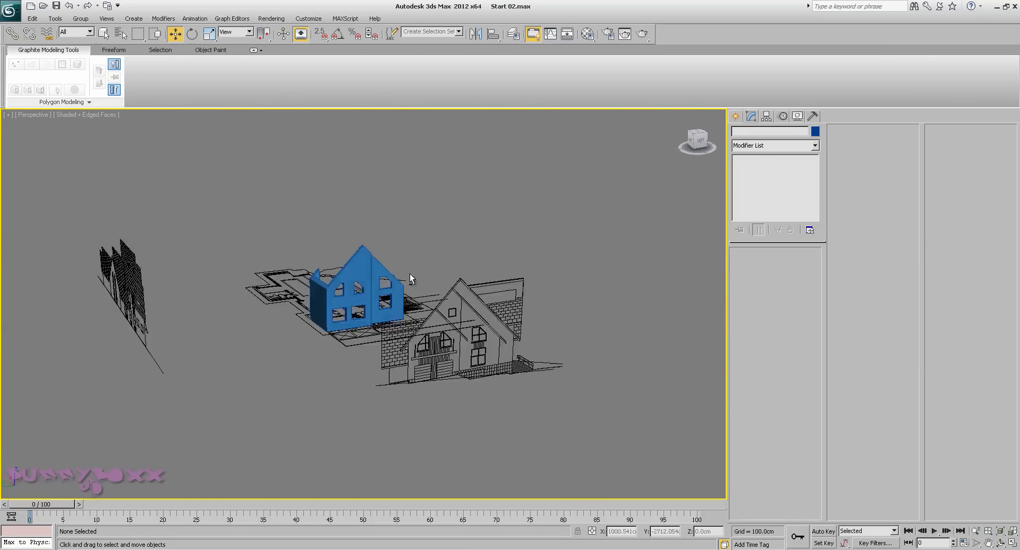
drag(410, 280, 466, 272)
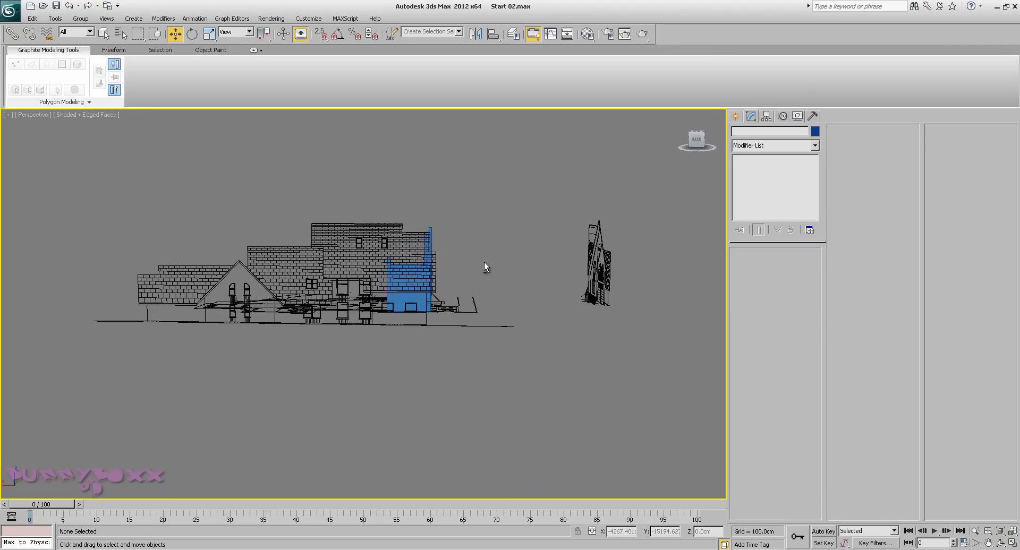
click(32, 115)
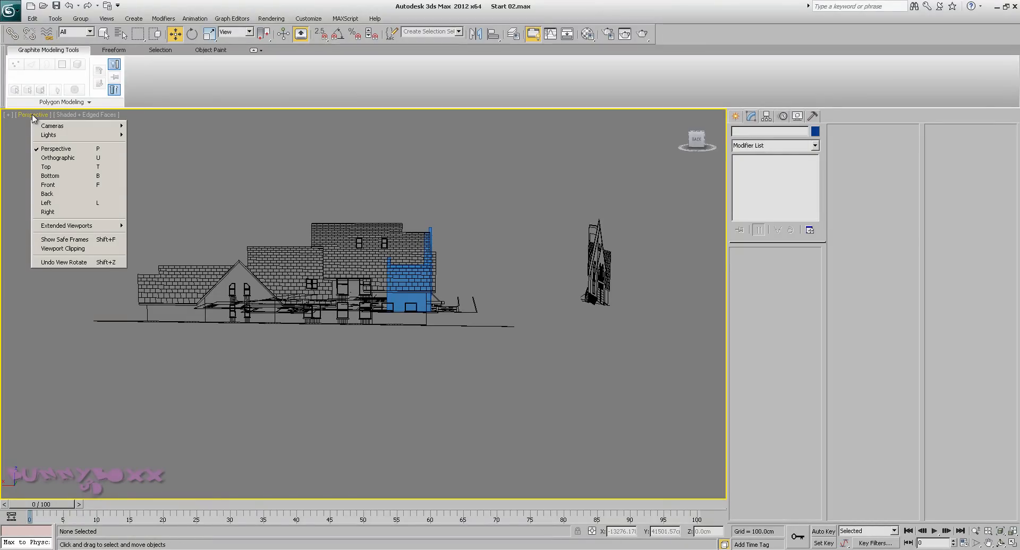
click(45, 194)
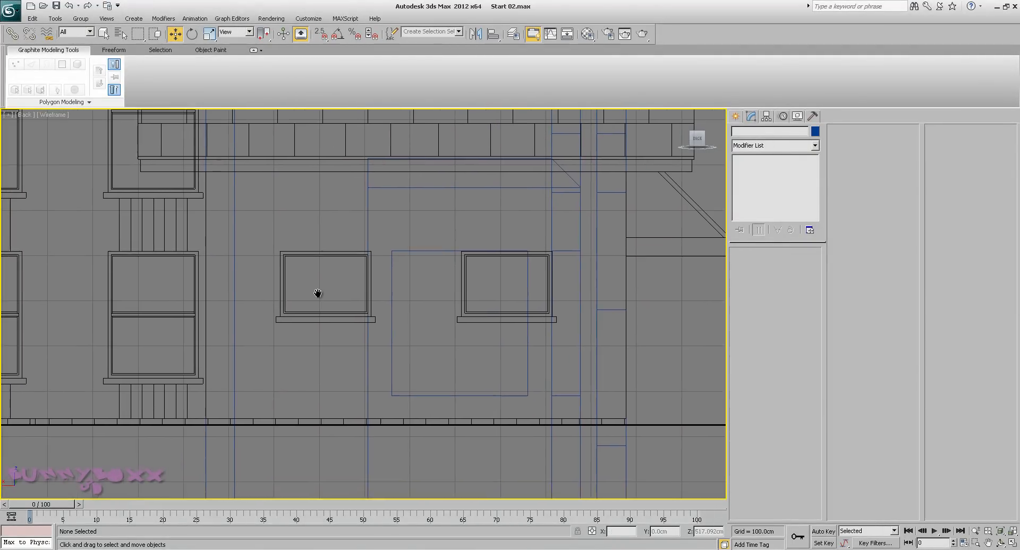
- Trace closed Line spline outlines around the back elevation's windows, the newest Line009
click(752, 134)
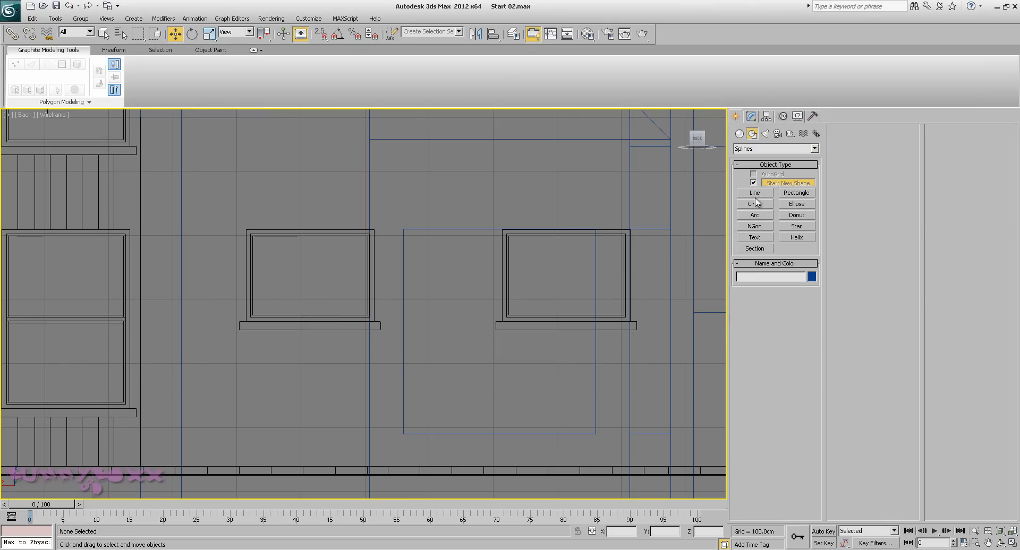
click(753, 192)
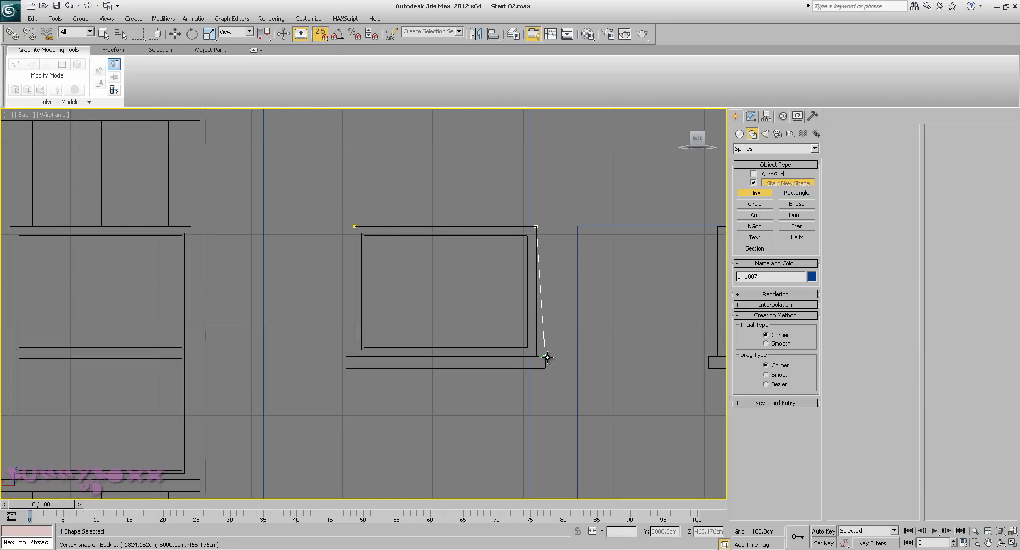
mouse_move(353, 226)
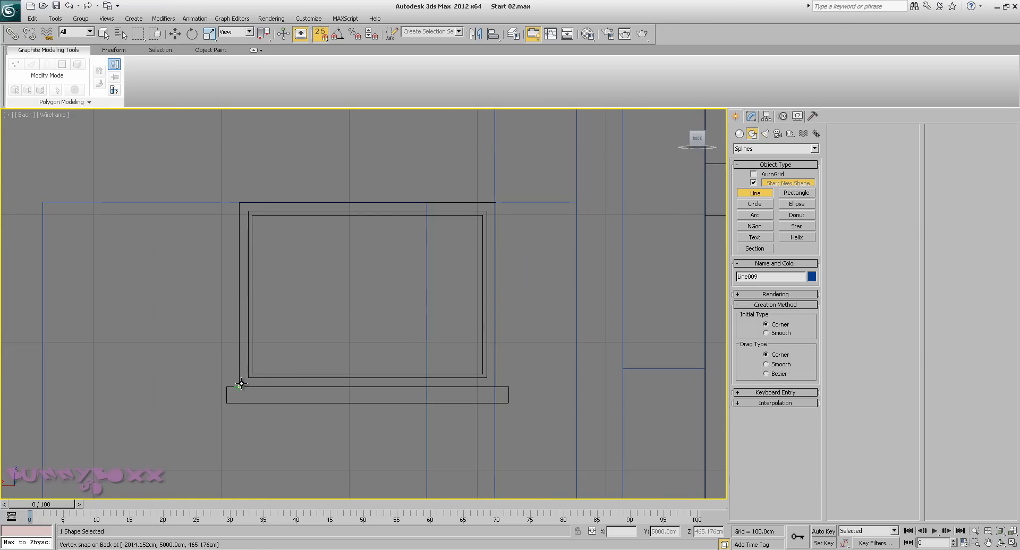
mouse_move(491, 202)
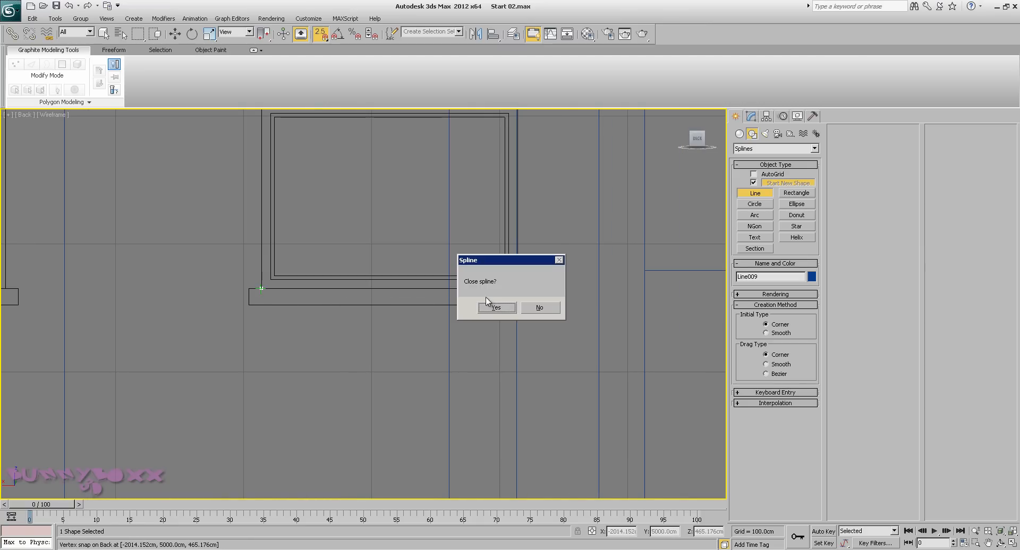
click(496, 307)
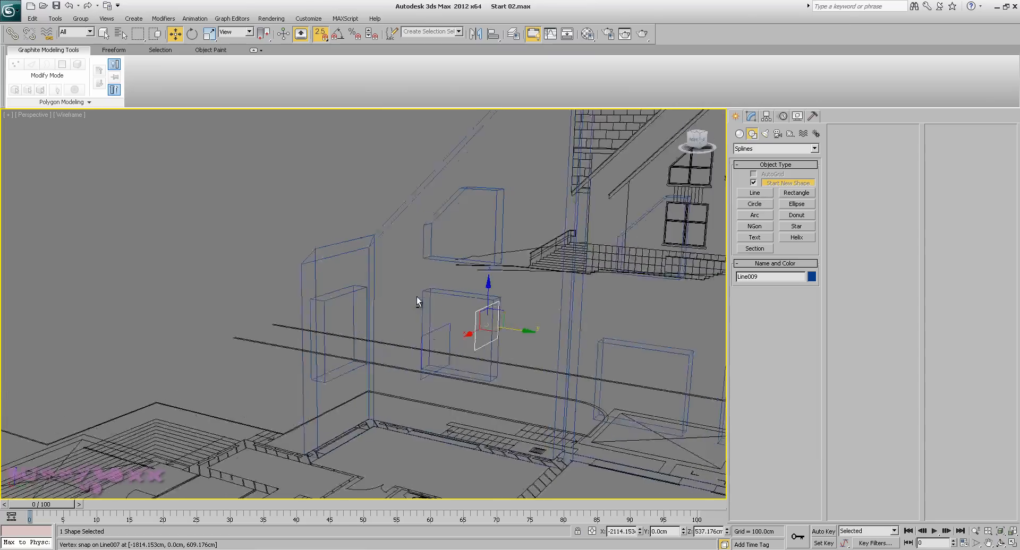
- Shade the view, extrude both window outlines 257 cm with caps and set them into the wall
click(68, 115)
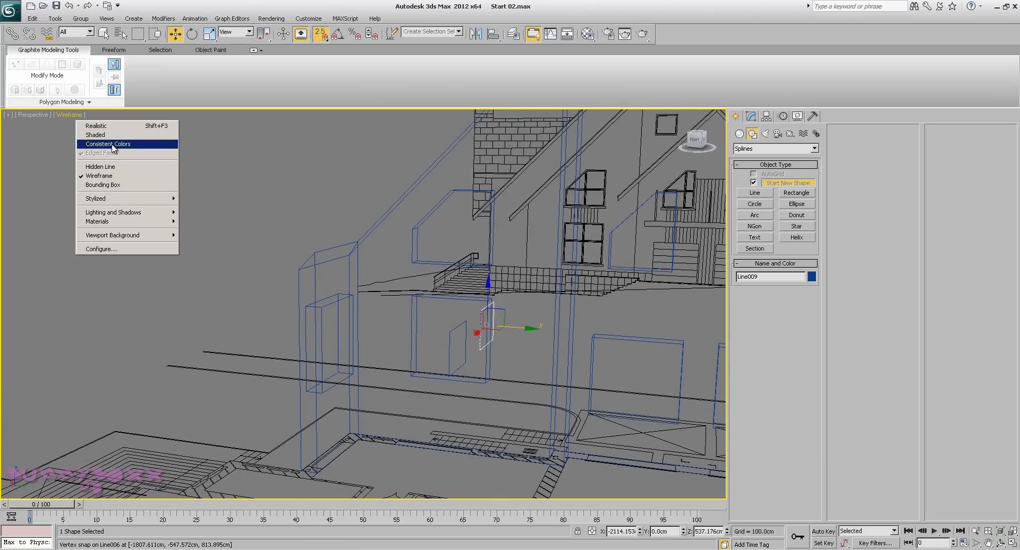
click(106, 135)
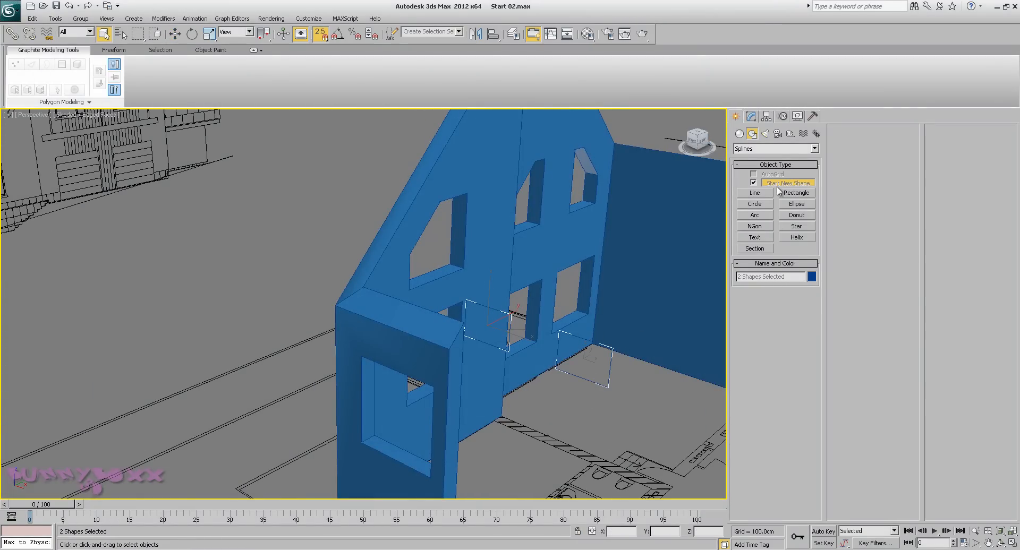
click(751, 117)
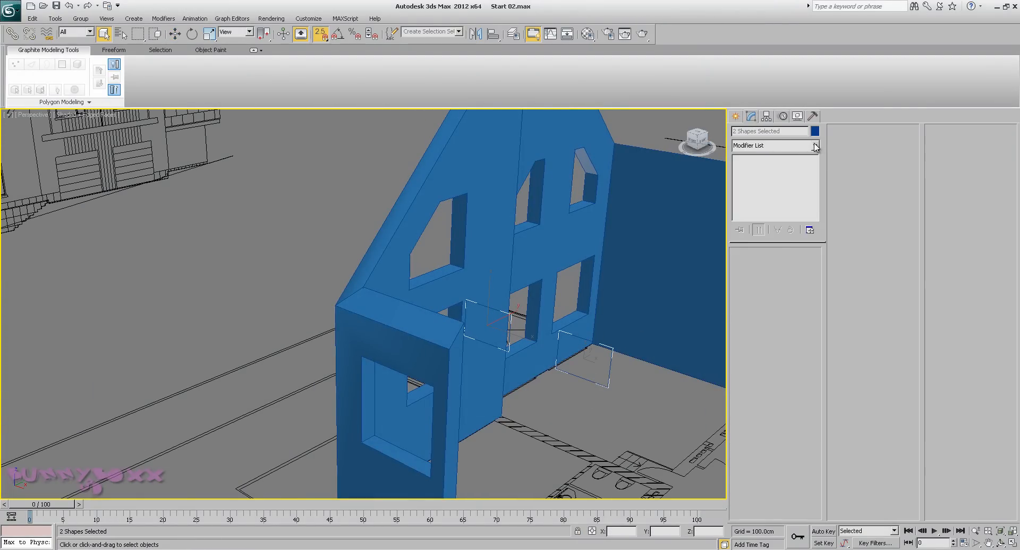
click(816, 146)
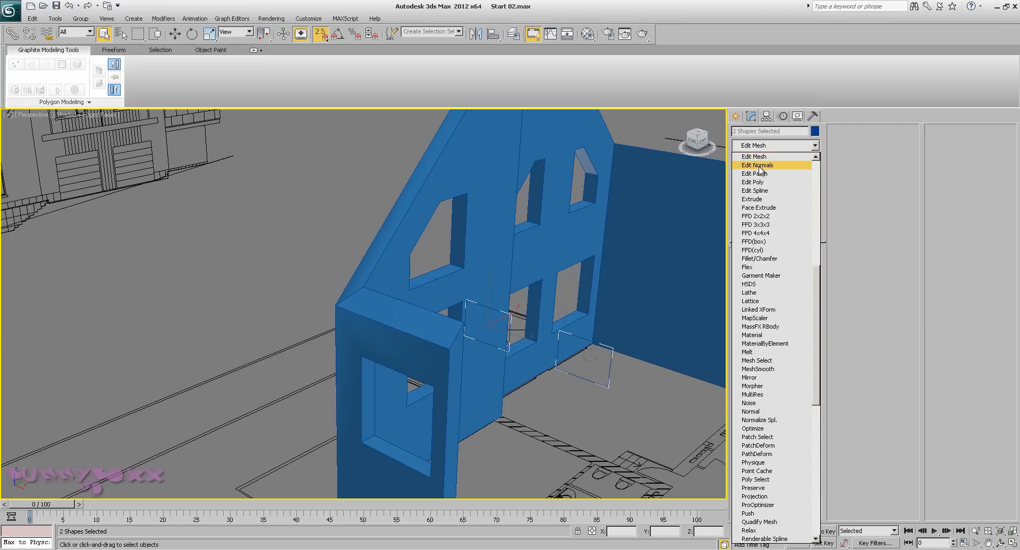
click(751, 199)
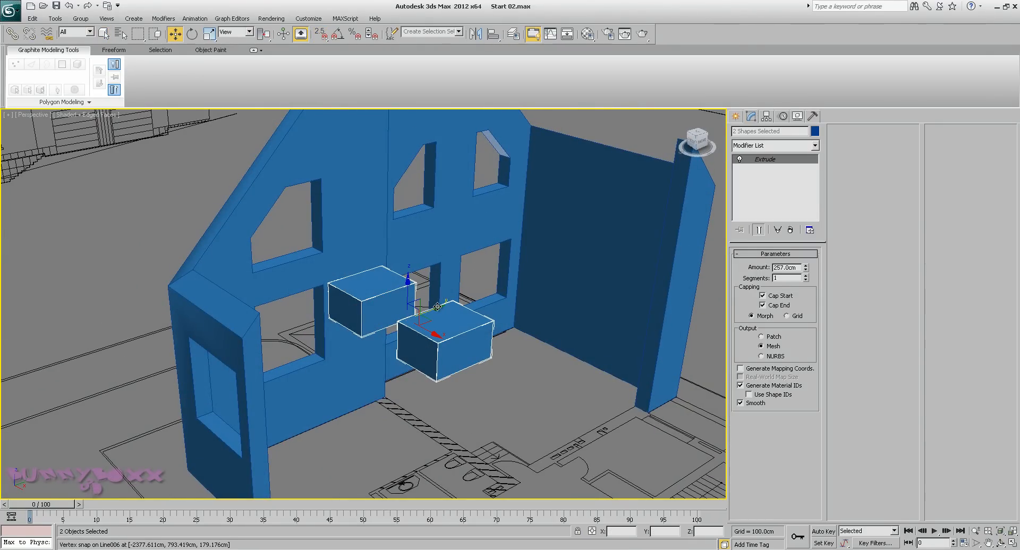
drag(438, 309, 628, 263)
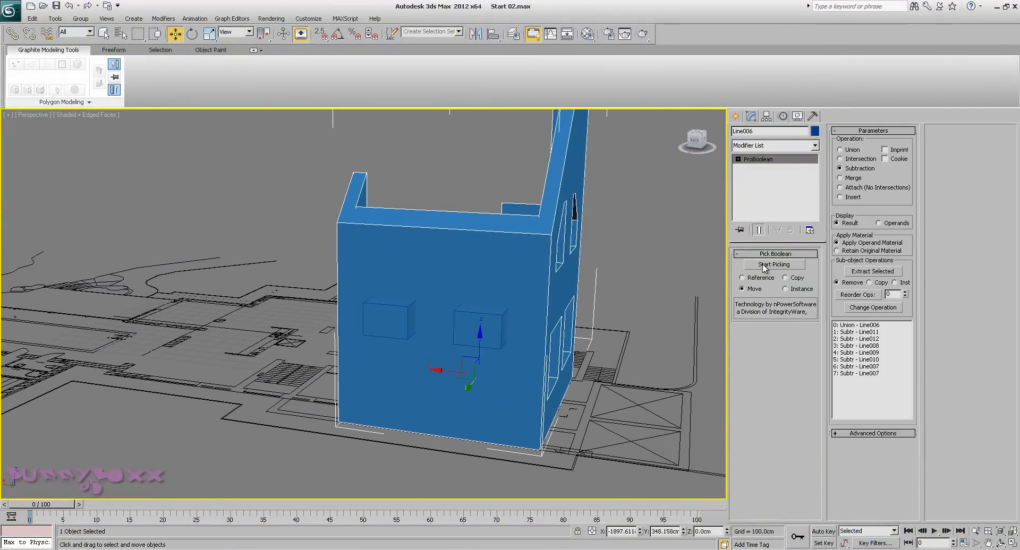
- Subtract both extruded boxes from the wall's ProBoolean and orbit to check the openings
click(774, 264)
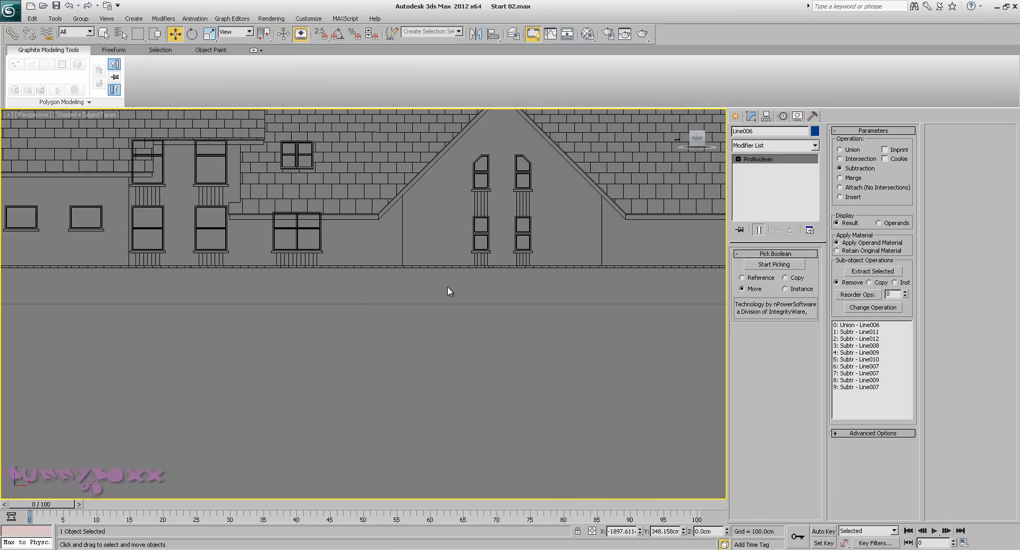
drag(448, 293, 416, 299)
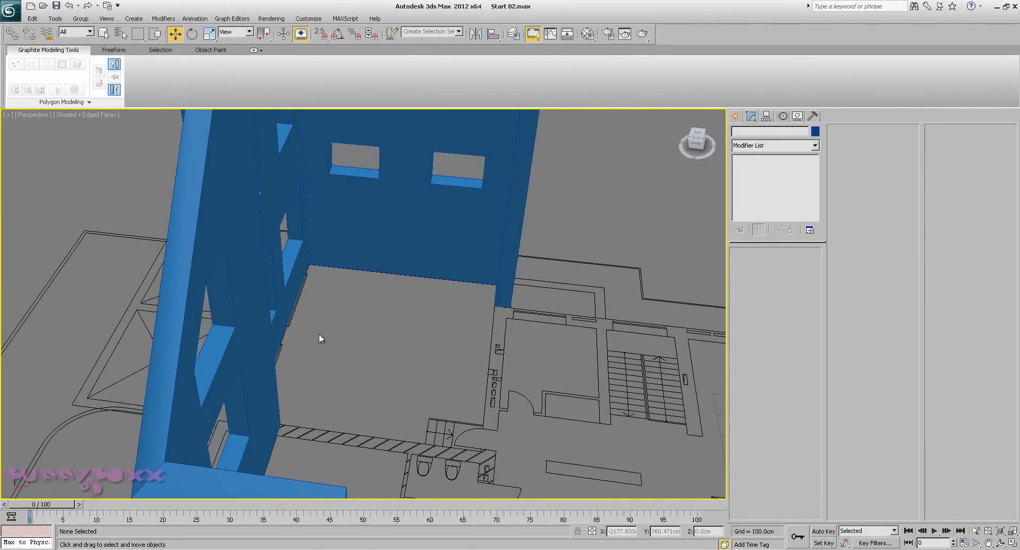
drag(325, 326, 338, 349)
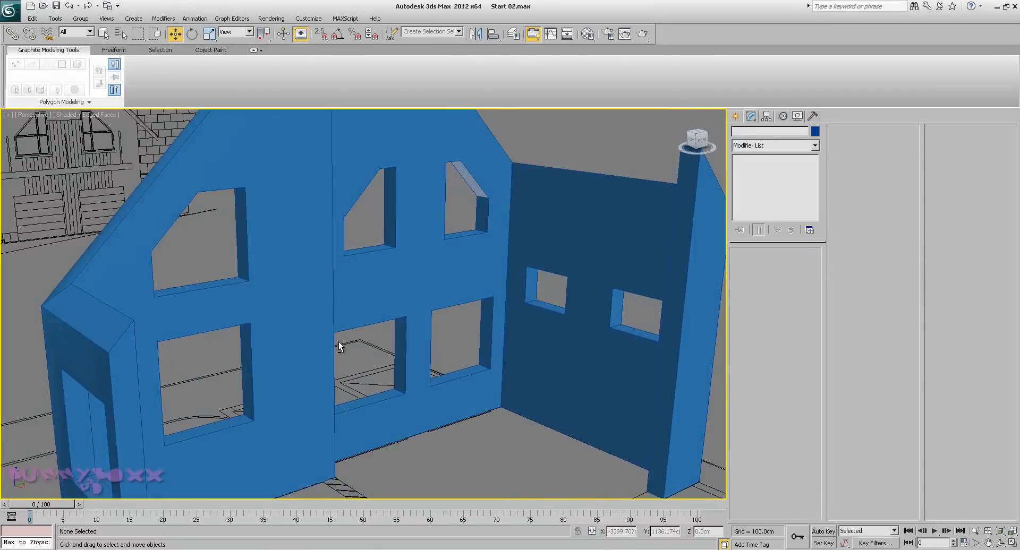
drag(338, 346, 451, 331)
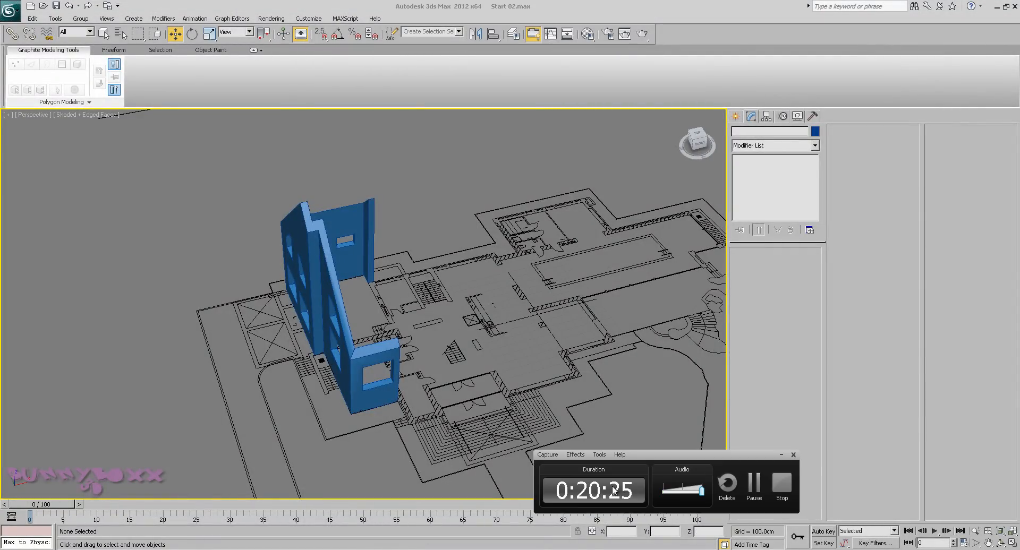
- In Top view, start a Line spline (Line008) at the entrance wall's first corner on the plan
click(793, 454)
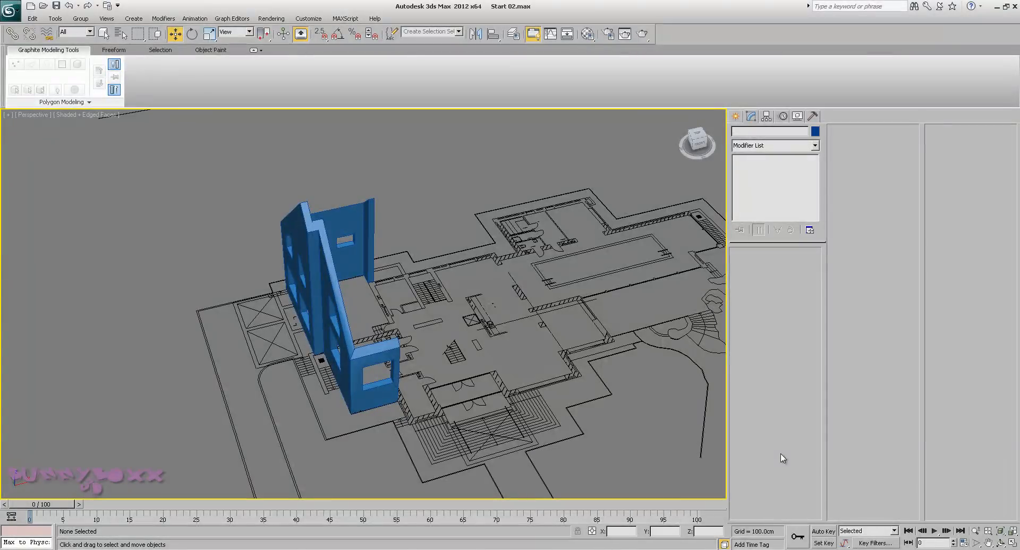
mouse_move(439, 398)
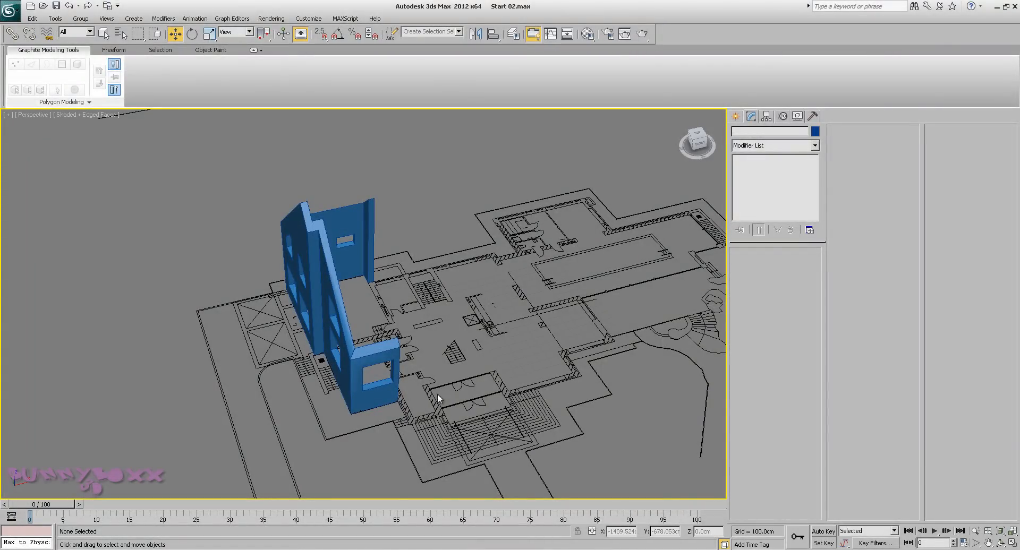
key(t)
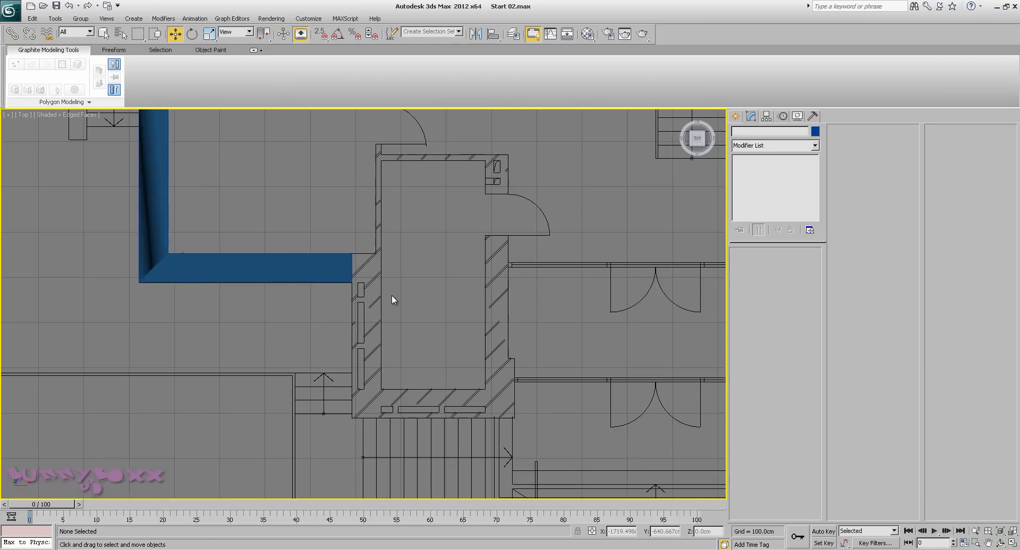
click(736, 116)
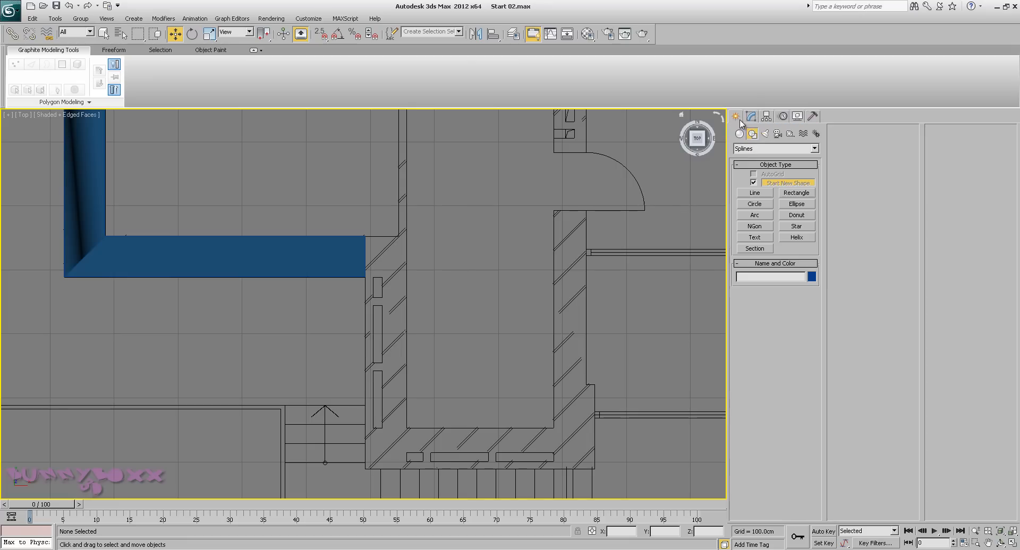
click(755, 192)
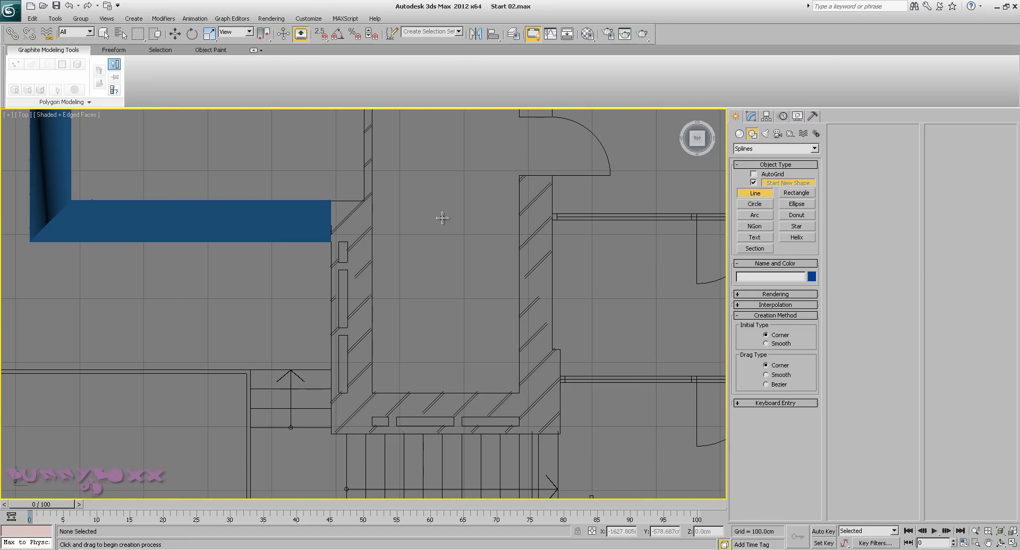
drag(442, 218, 396, 213)
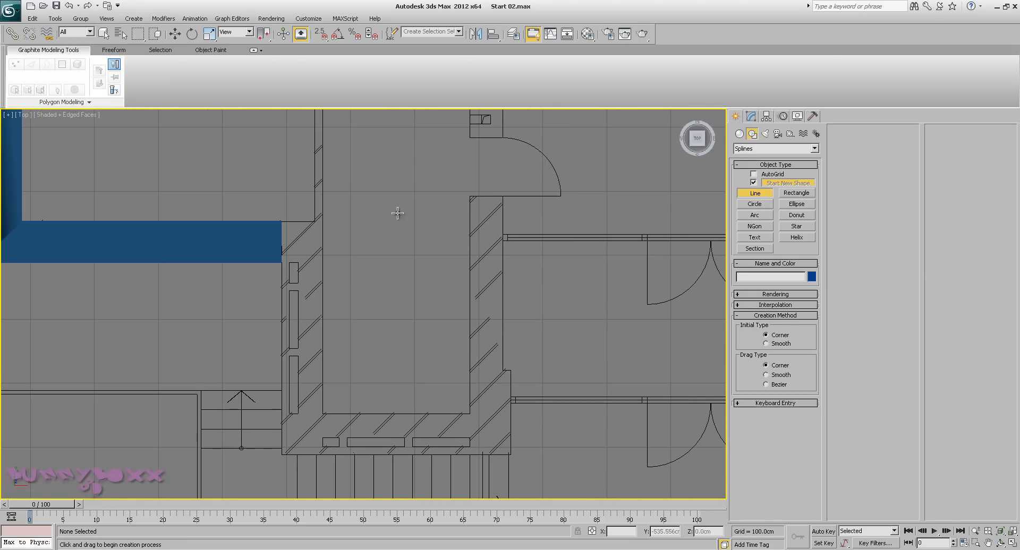
mouse_move(469, 193)
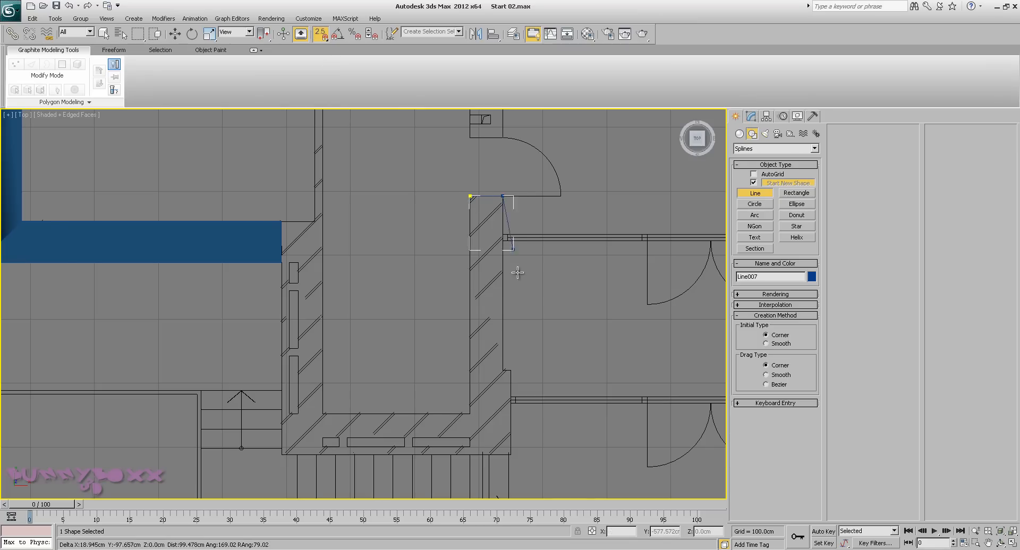
click(498, 373)
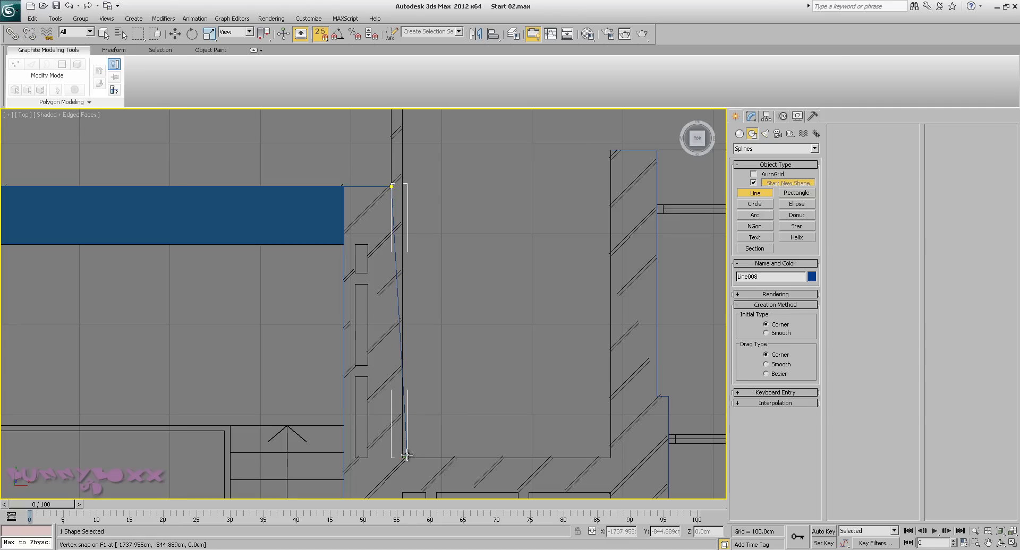
- Close Line008's outline and attach Line007 into it via Attach Mult
click(615, 457)
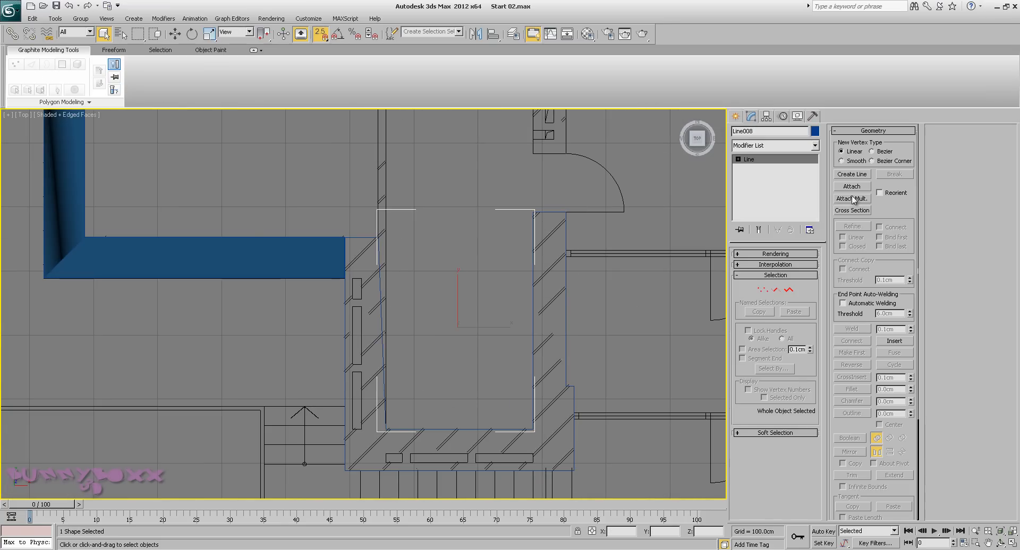
click(851, 198)
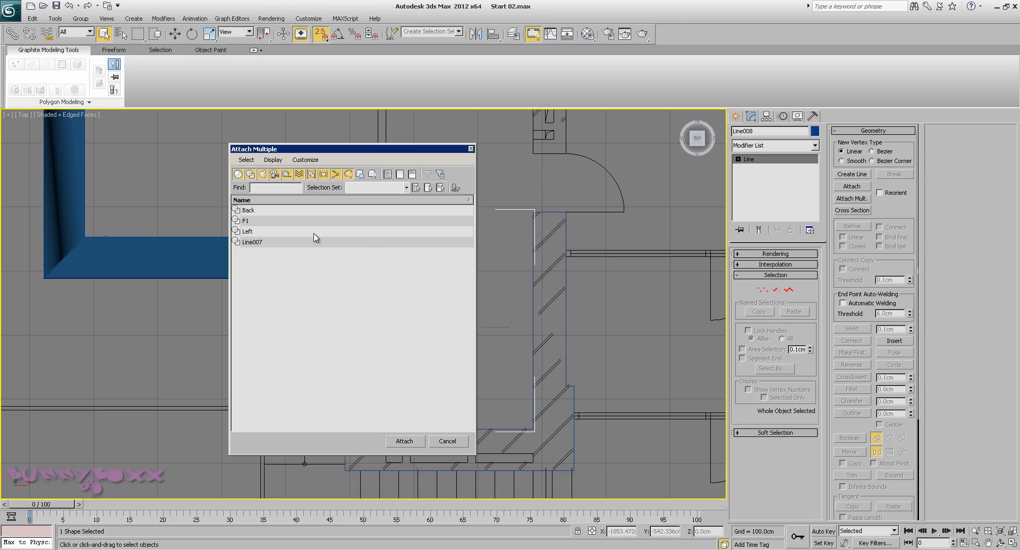
click(252, 241)
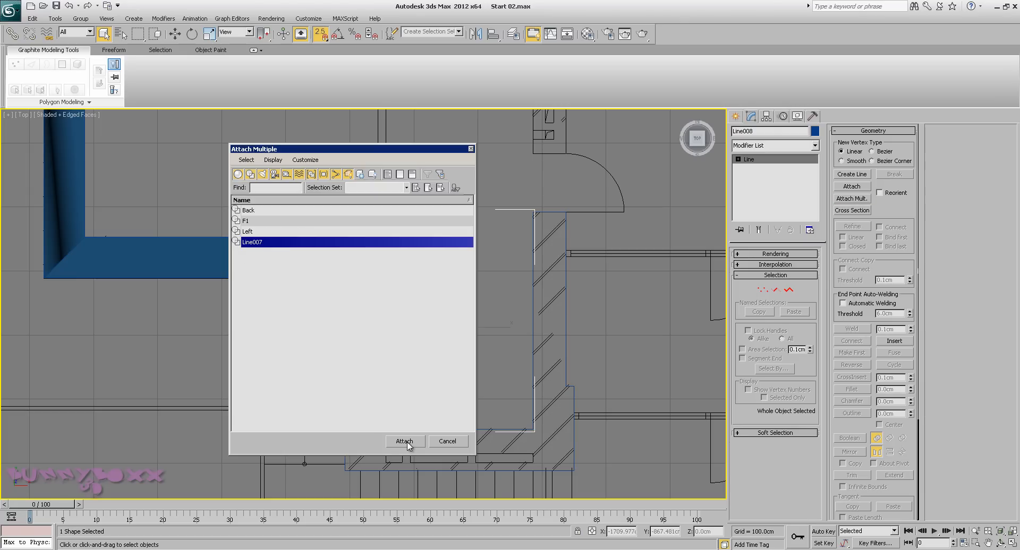
click(404, 441)
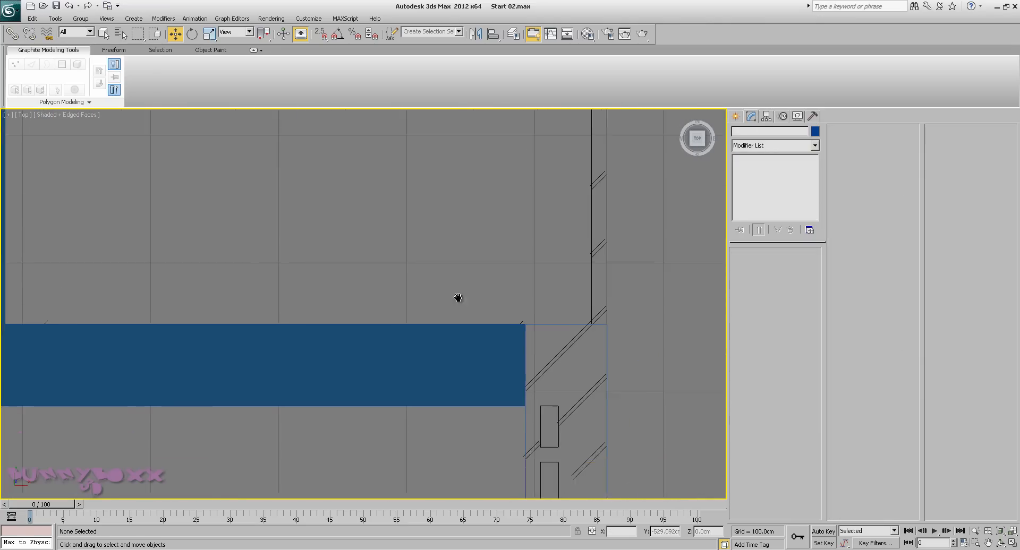
- Zoom to the wall corner junction and select the Line008 outline
drag(458, 297, 586, 312)
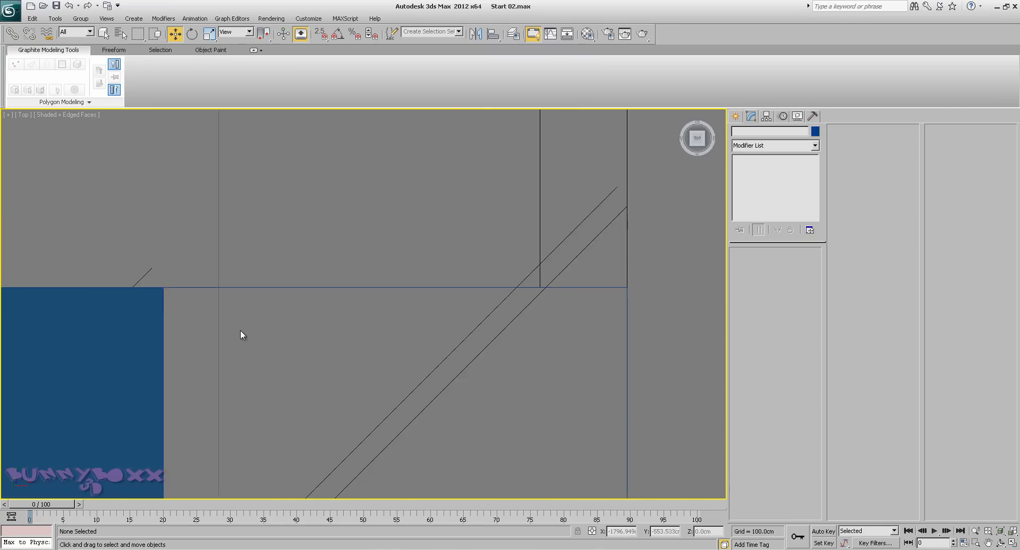
click(752, 134)
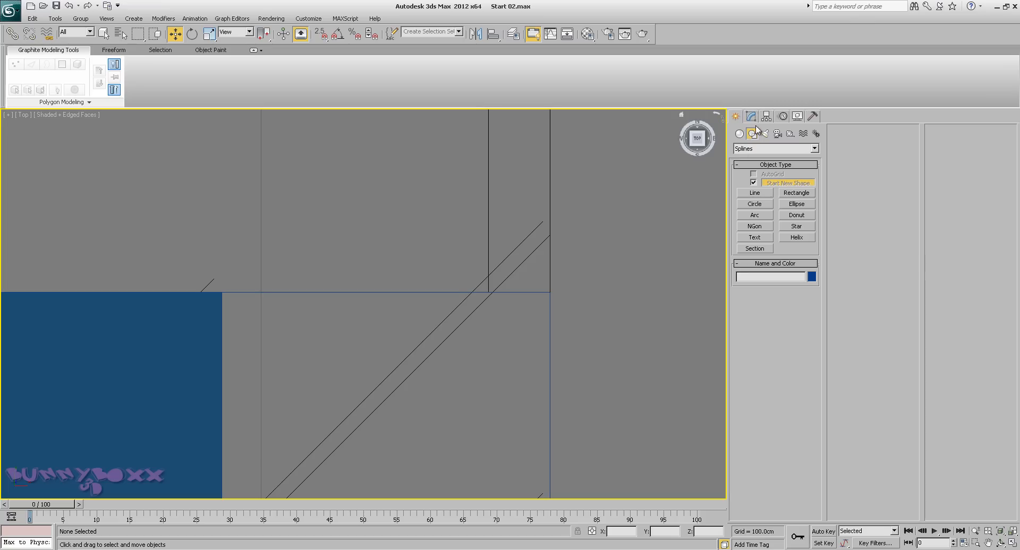
mouse_move(745, 154)
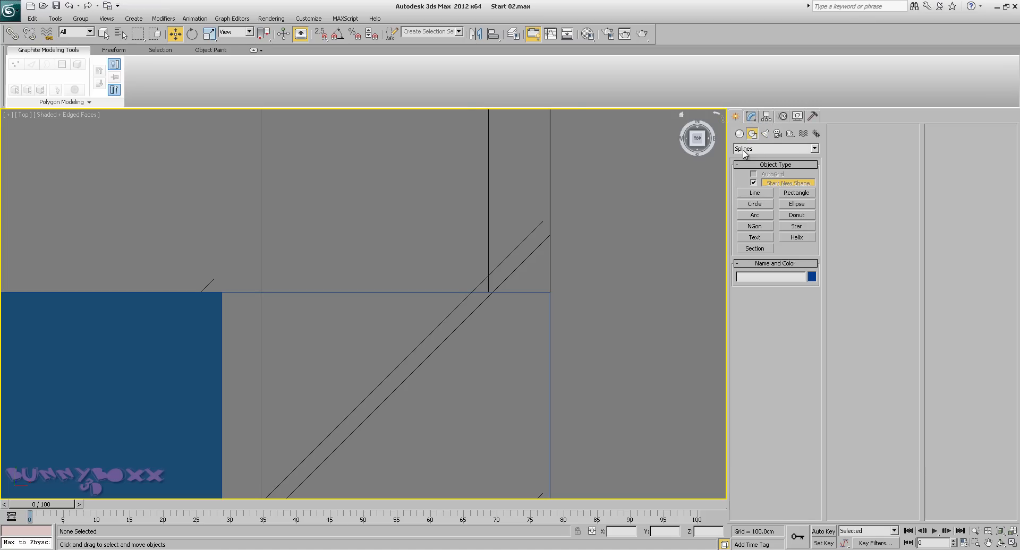
click(539, 346)
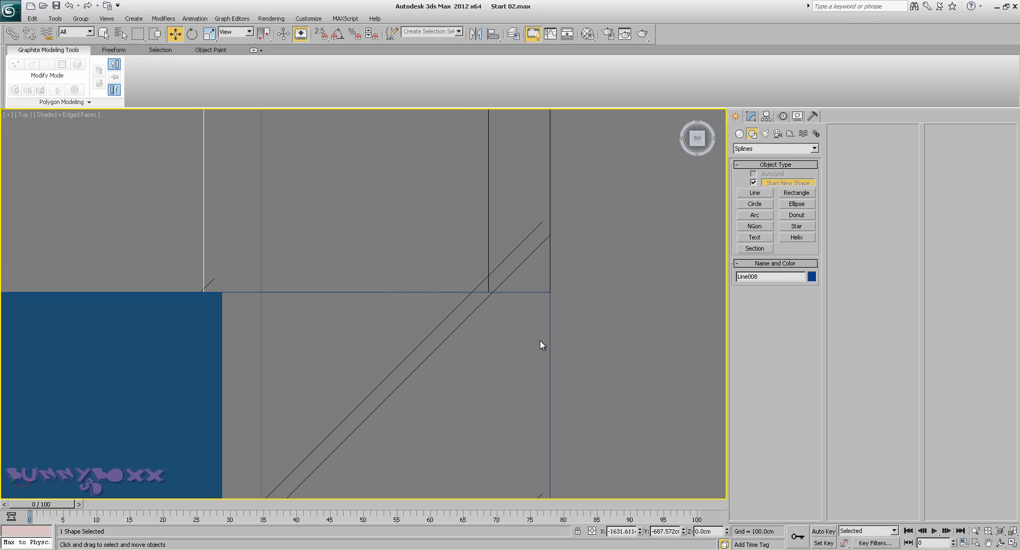
mouse_move(551, 341)
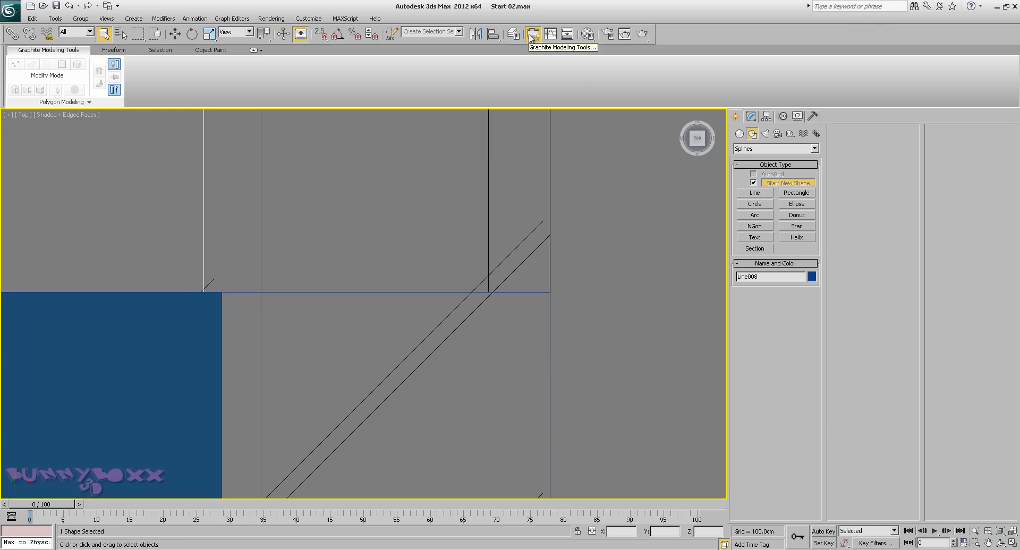
click(494, 34)
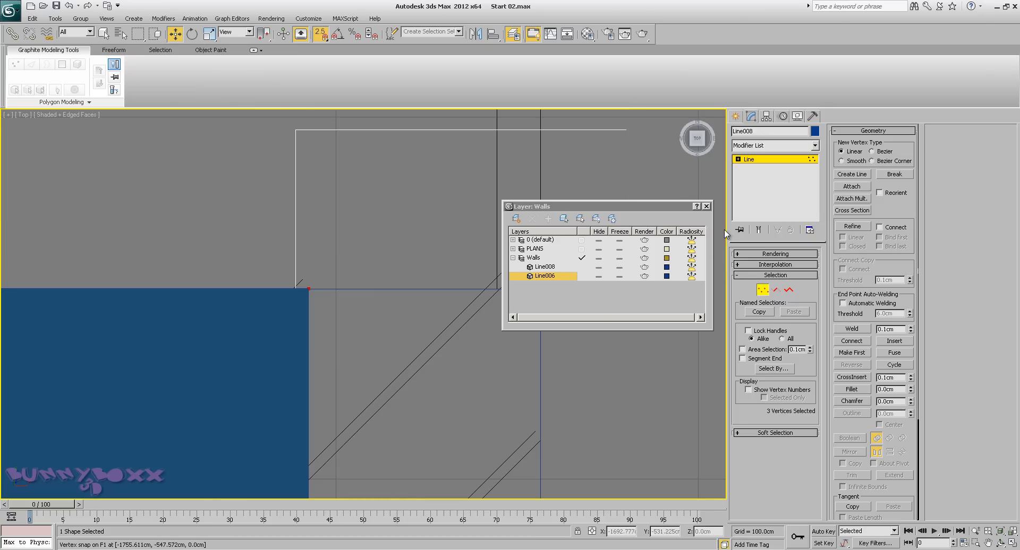
click(748, 159)
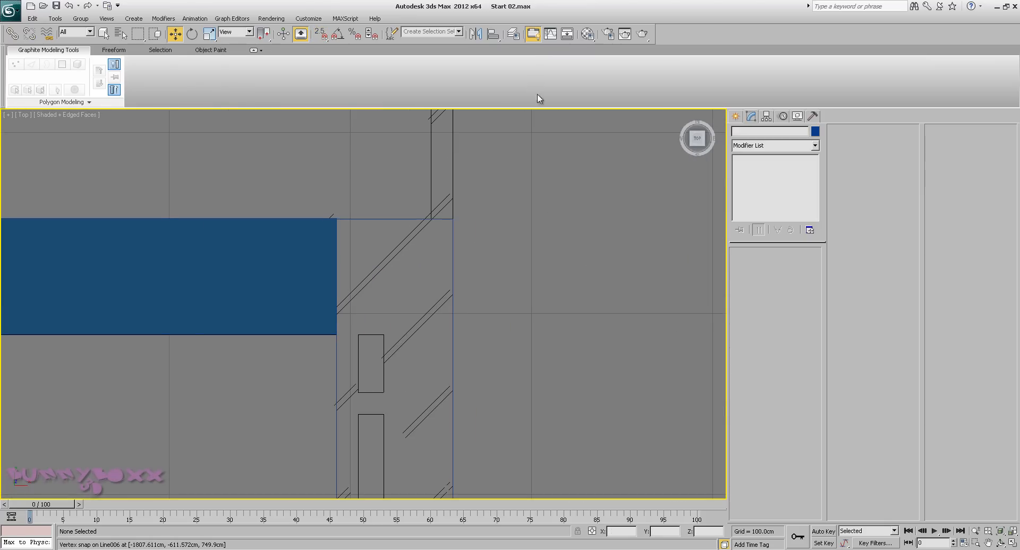
- Dismiss the nothing-selected Align warning and locate Line008 under the Walls layer
click(493, 34)
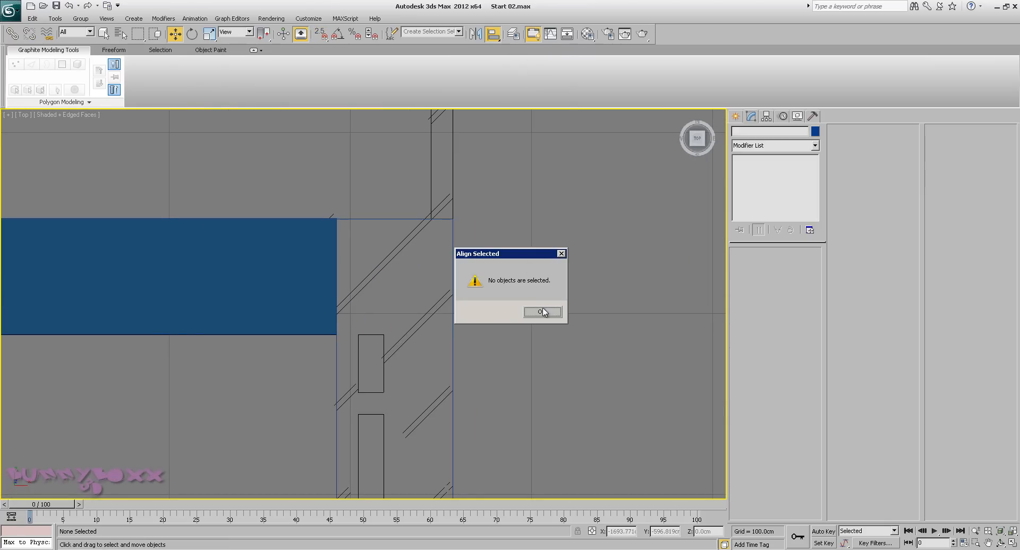
click(542, 312)
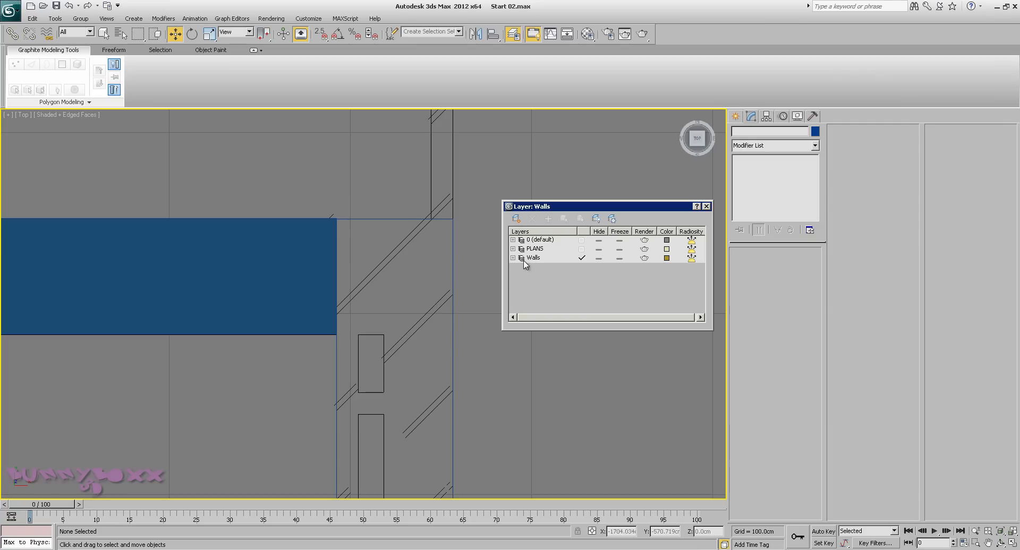
click(513, 257)
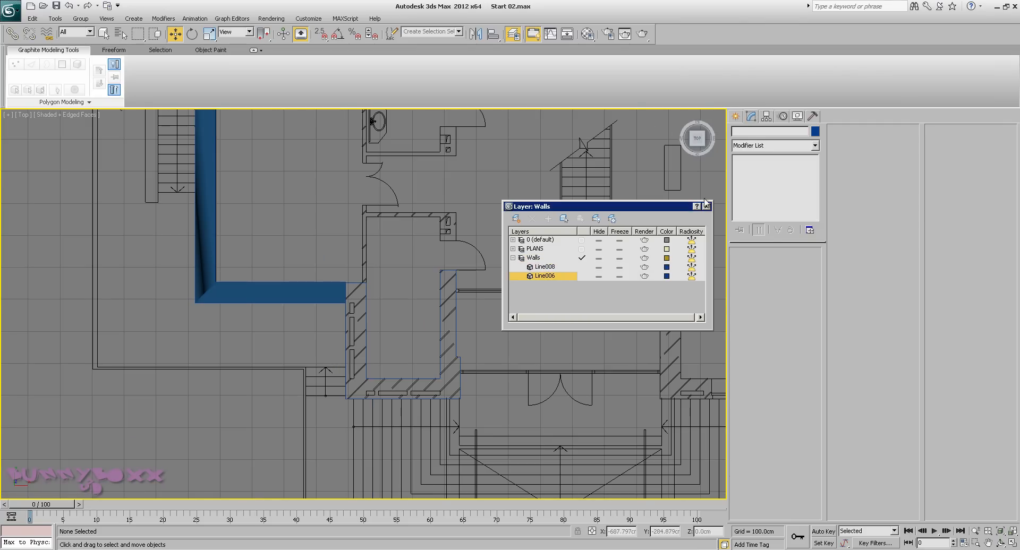
click(707, 206)
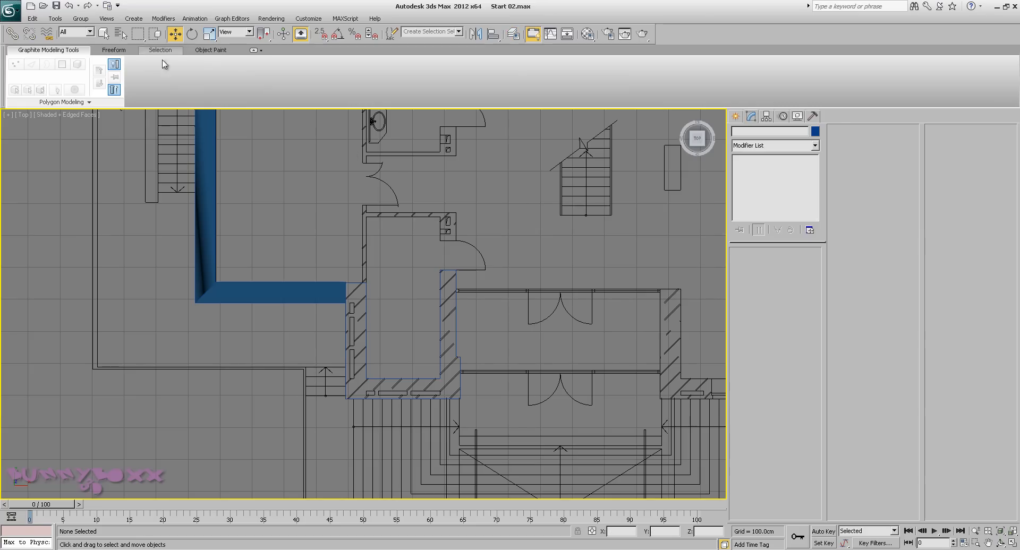
scroll(down, 3)
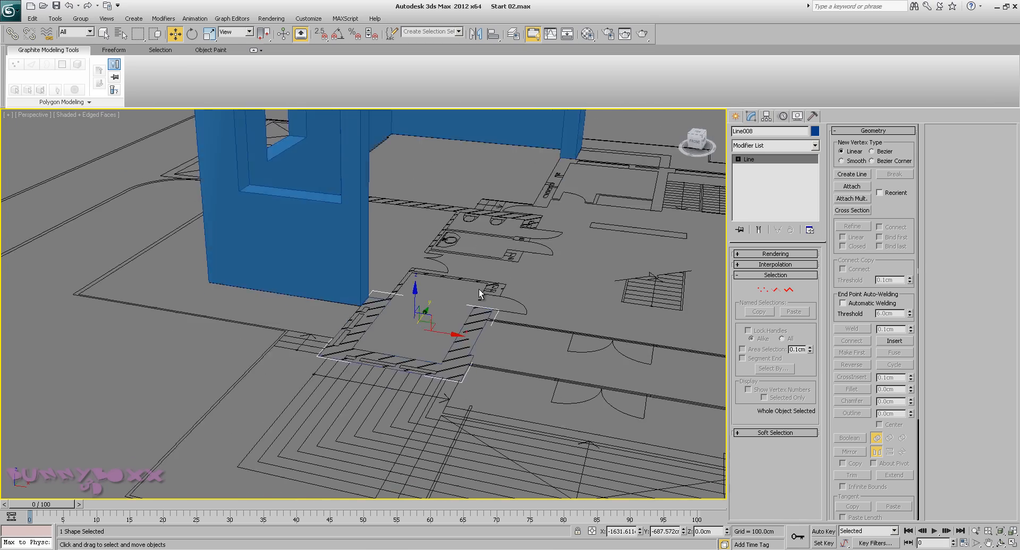
- Extrude Line008 about 2007 cm into a tall capped entrance wall and view it in perspective
drag(478, 295, 497, 273)
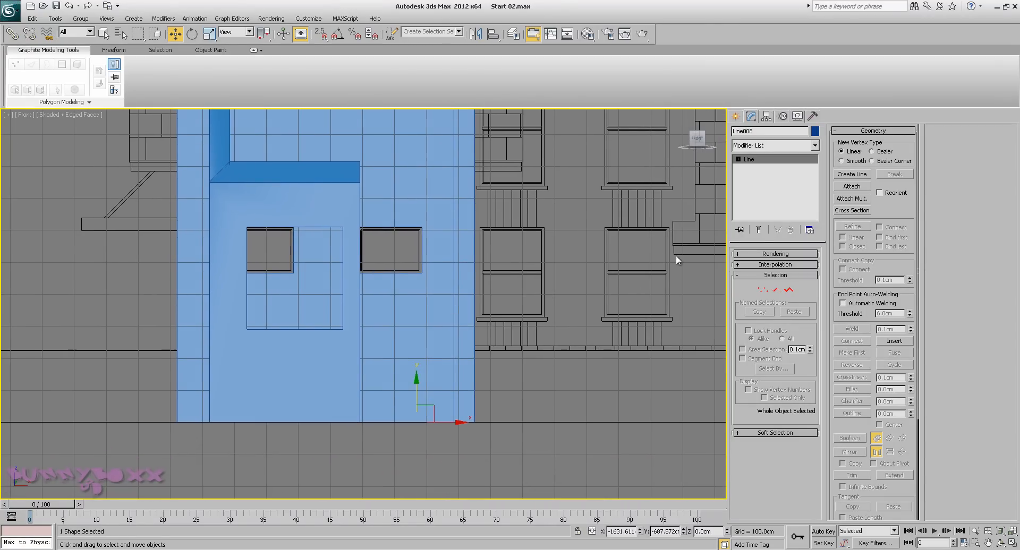
click(812, 146)
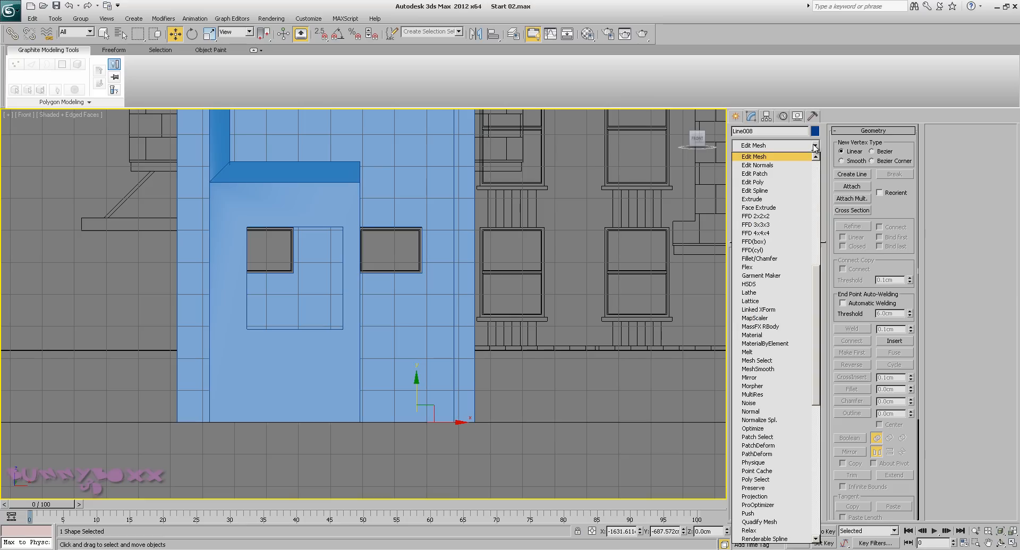
click(752, 199)
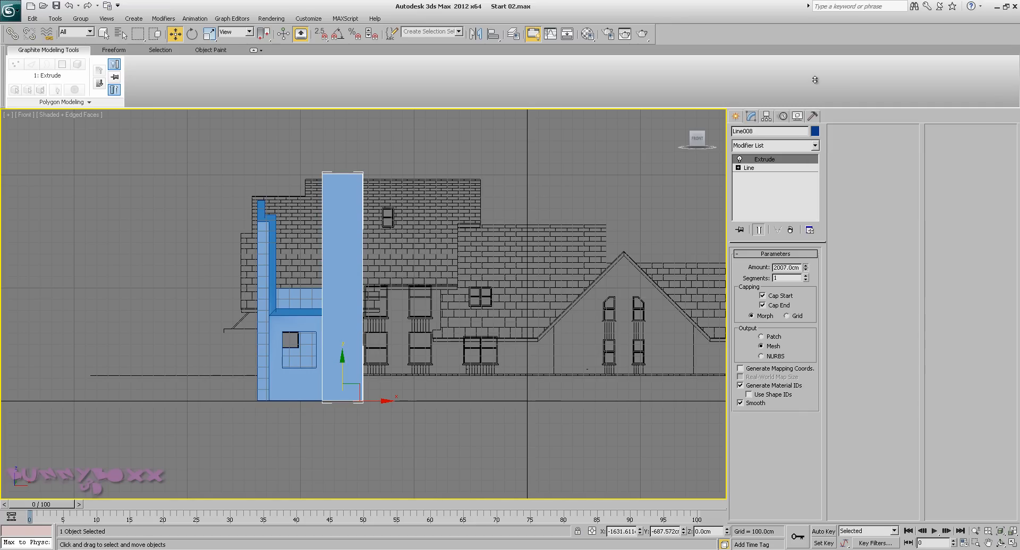
mouse_move(554, 150)
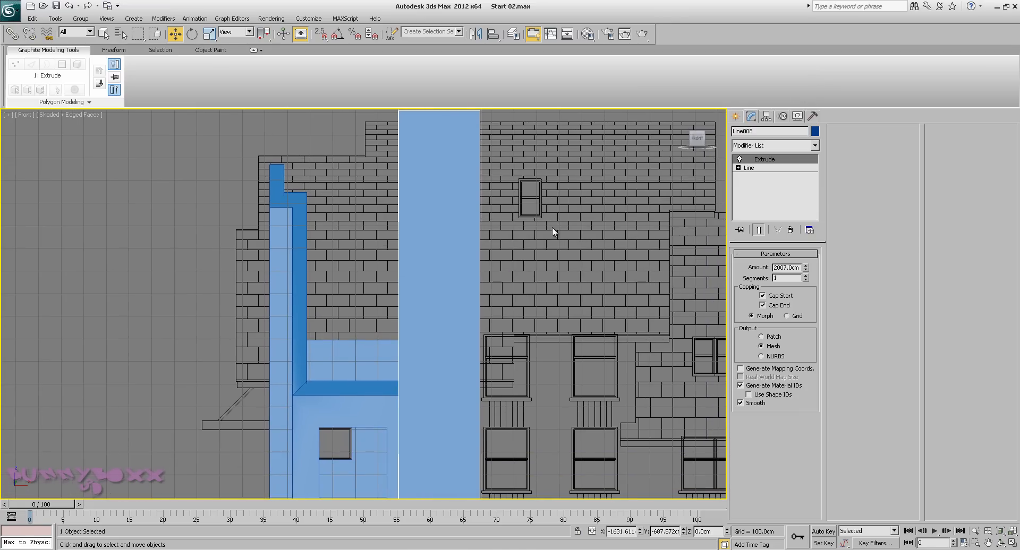
mouse_move(520, 274)
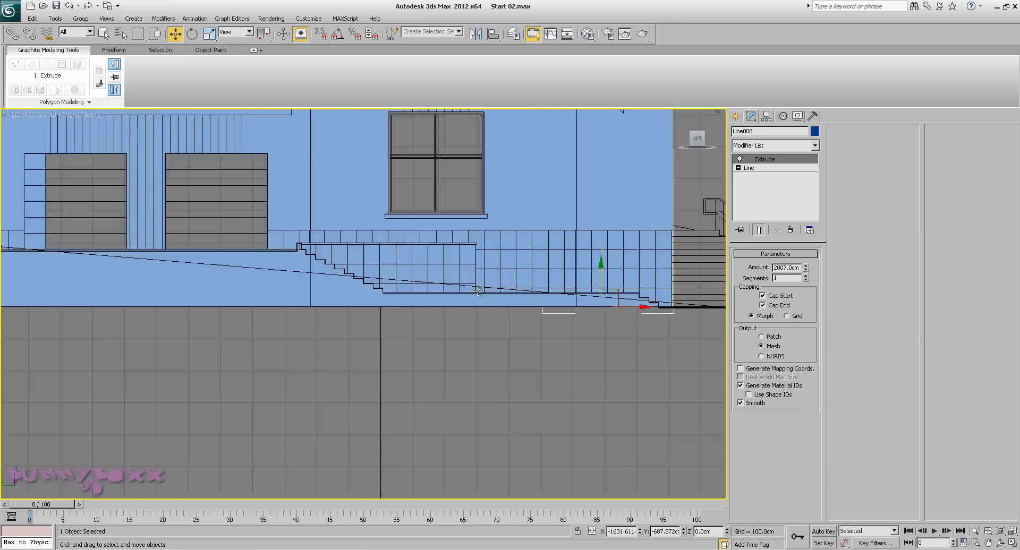
scroll(down, 3)
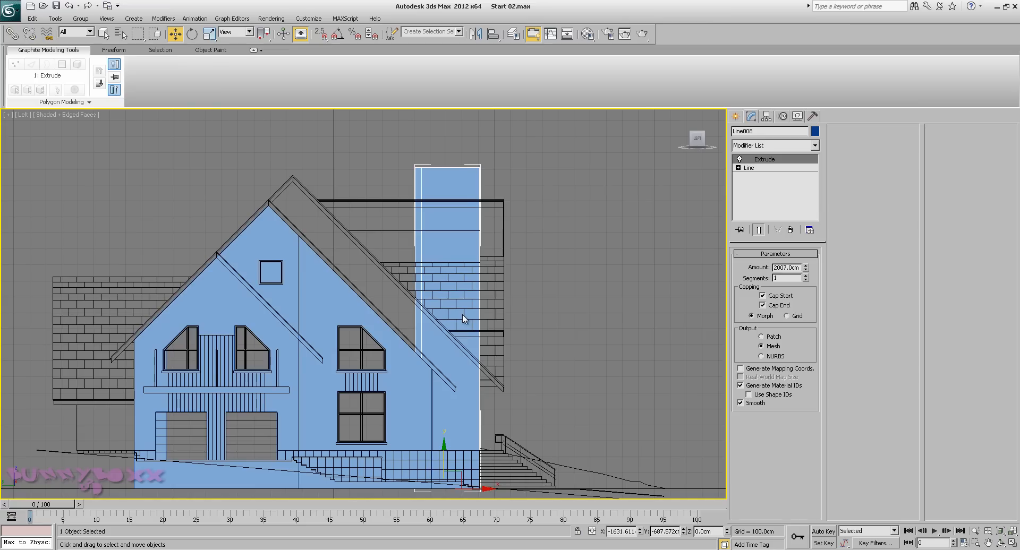
mouse_move(411, 312)
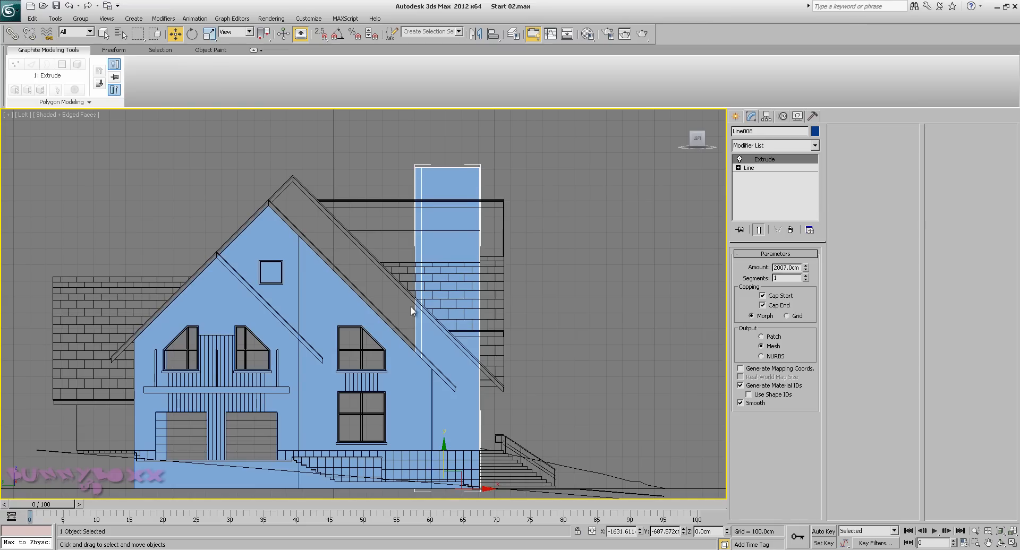
mouse_move(379, 251)
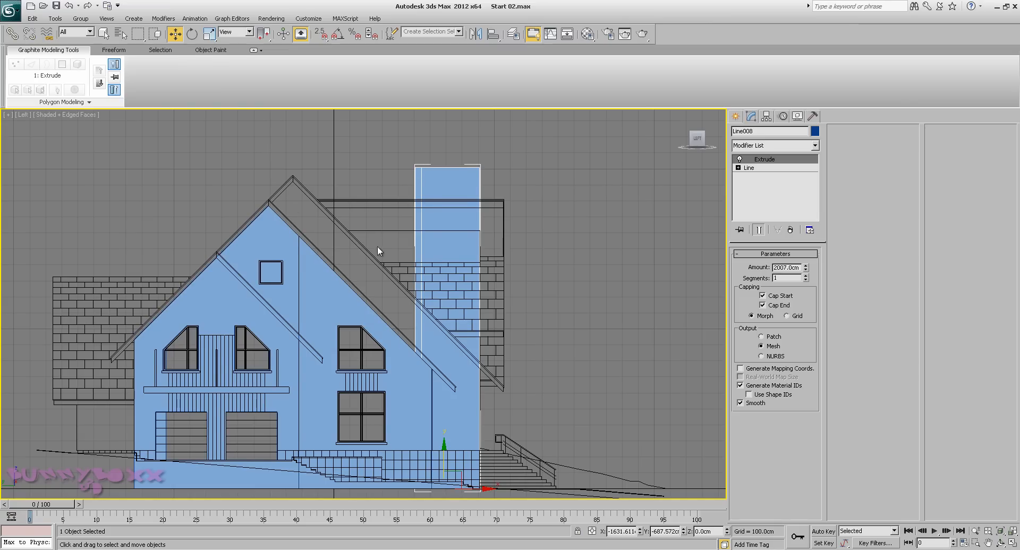
drag(379, 251, 418, 284)
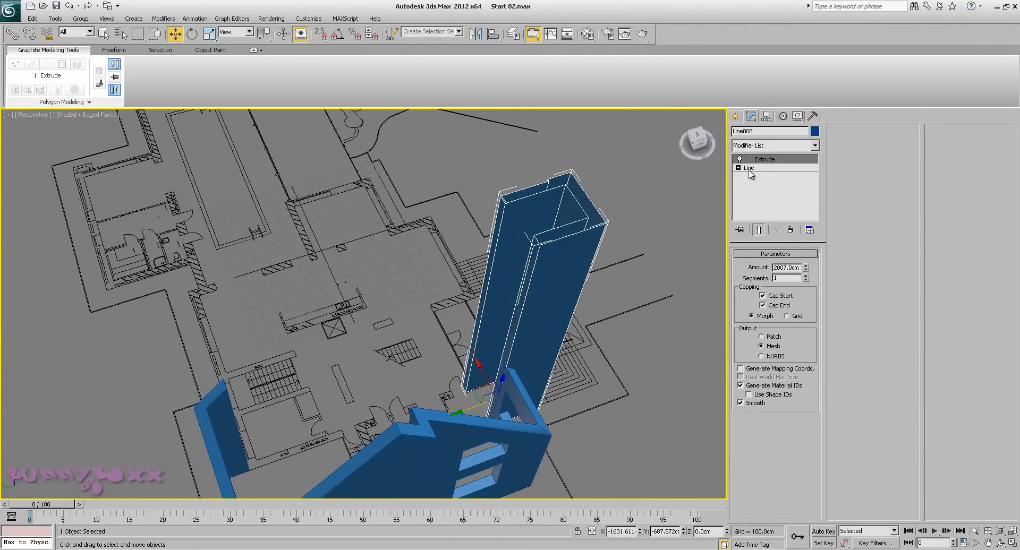
- At the Line level, snap the outline's corner vertices onto the wall edge and check the extrusion
click(748, 168)
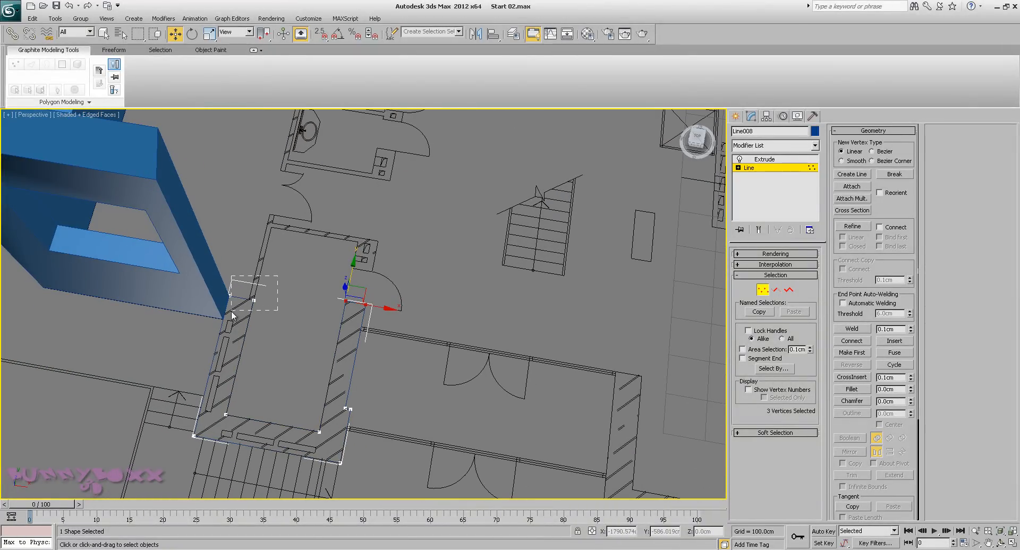
drag(234, 313, 374, 319)
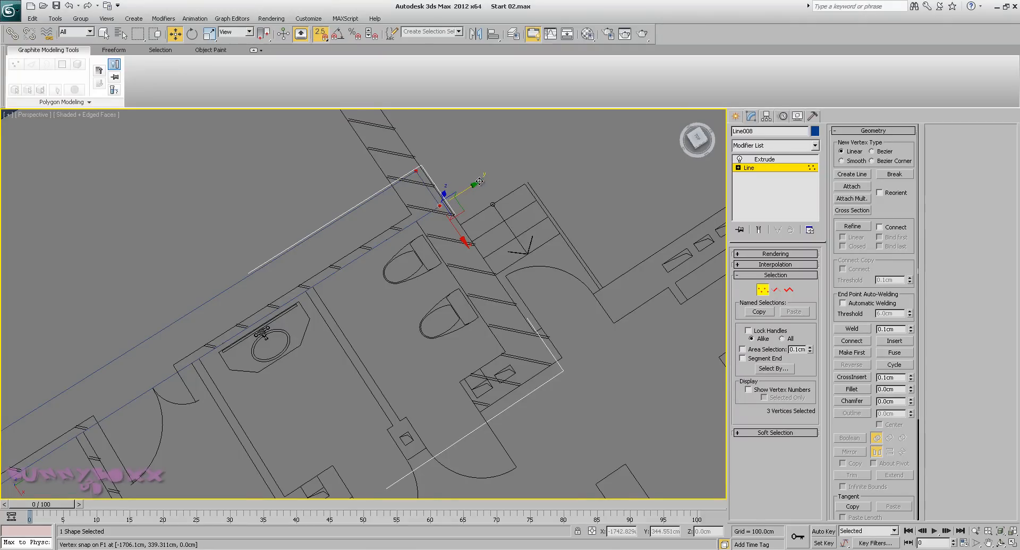
drag(442, 195, 462, 181)
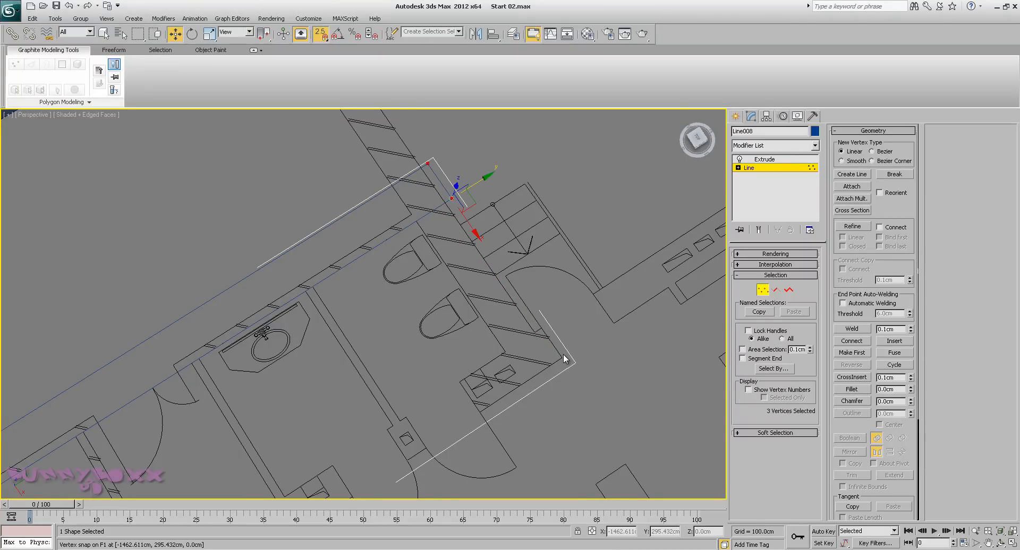
mouse_move(555, 272)
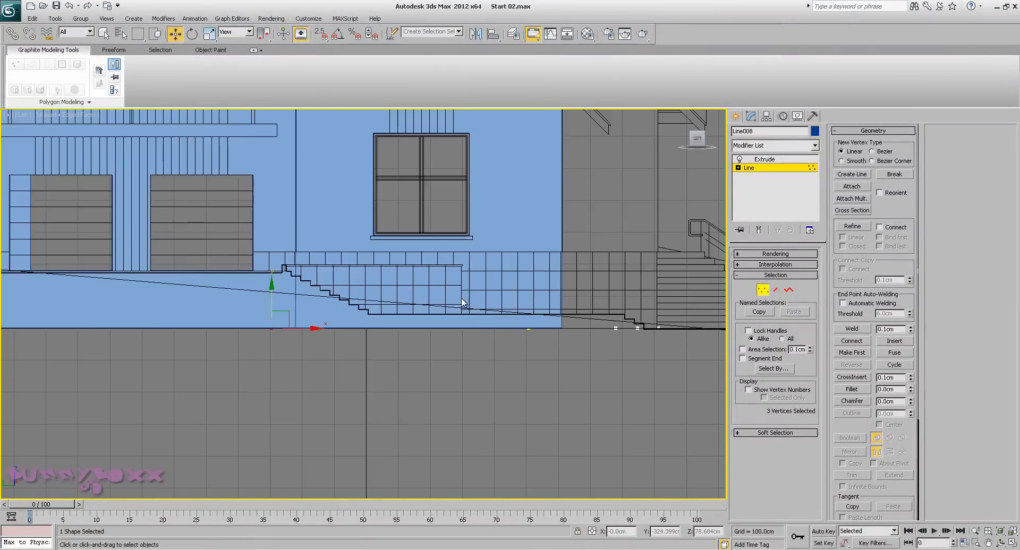
scroll(down, 3)
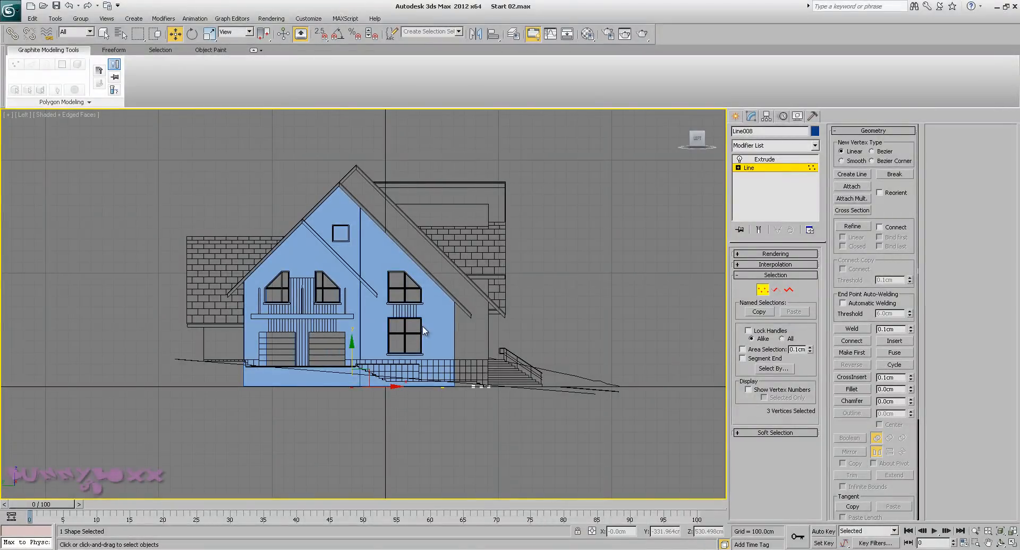
click(755, 158)
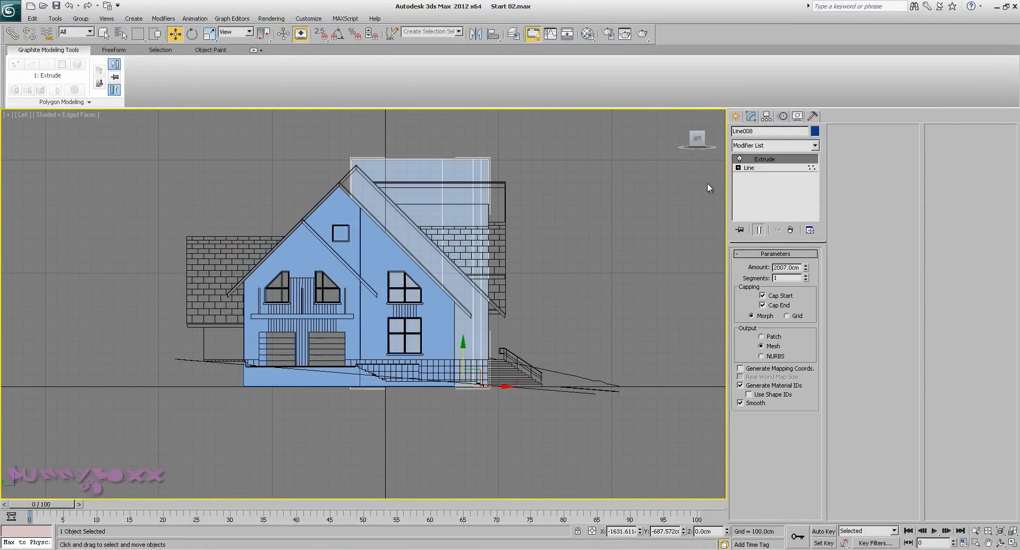
scroll(up, 3)
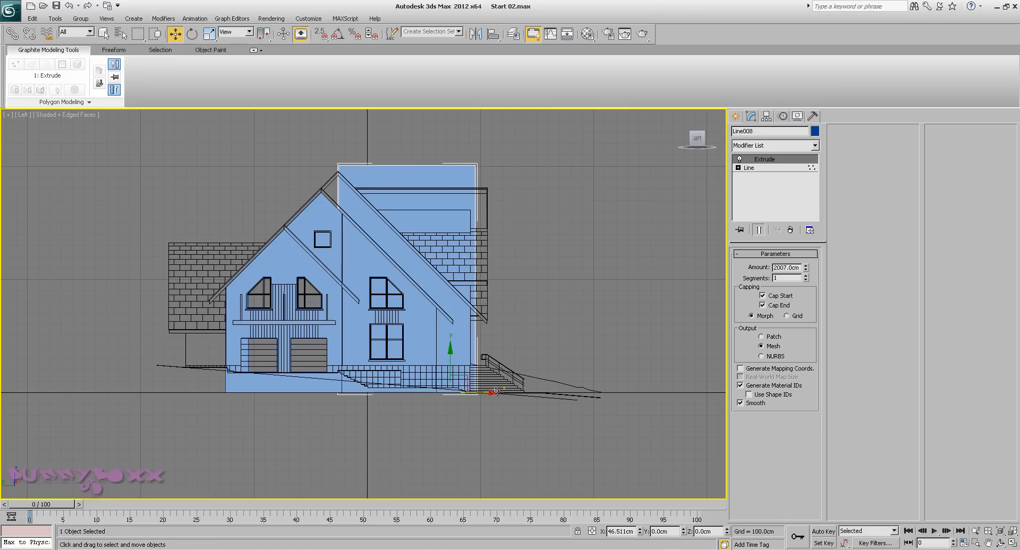
scroll(up, 3)
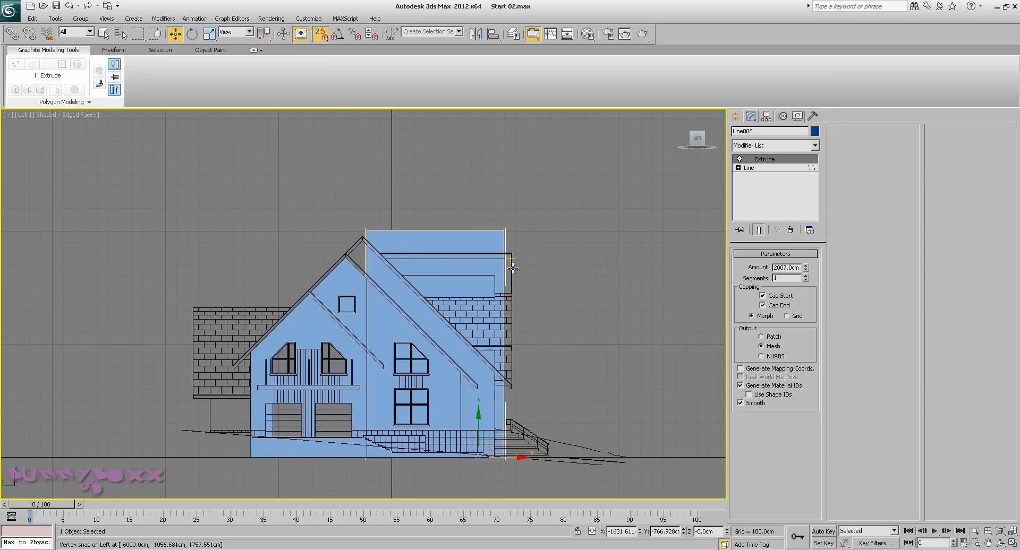
- Move the remaining outline vertices onto the wall line, checking the extruded block from an orbited view
click(749, 167)
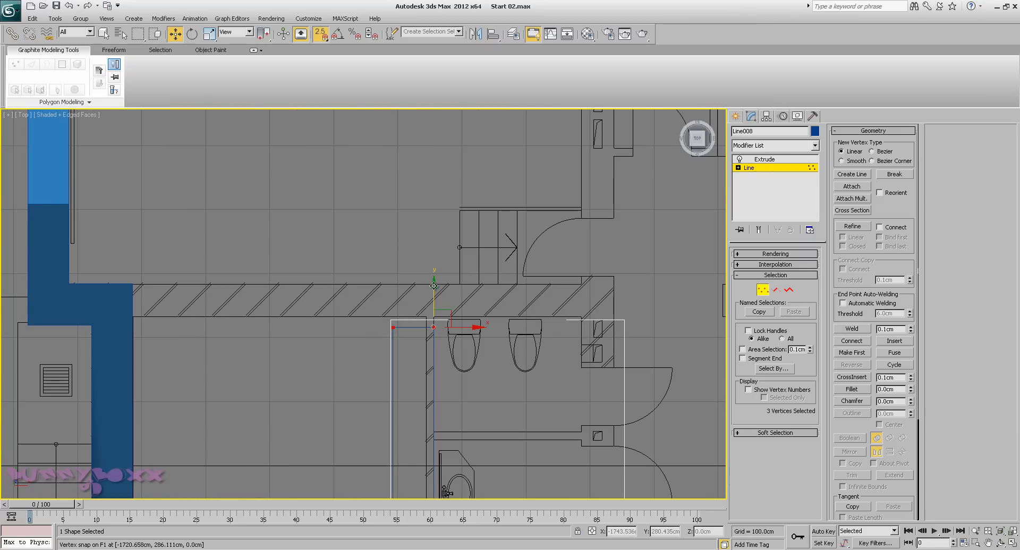
drag(433, 286, 433, 317)
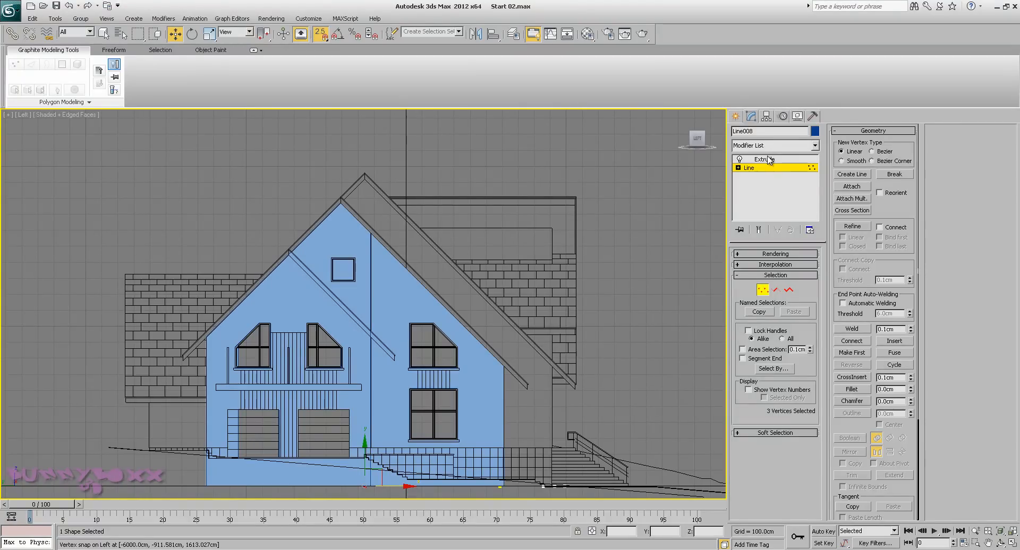
click(763, 160)
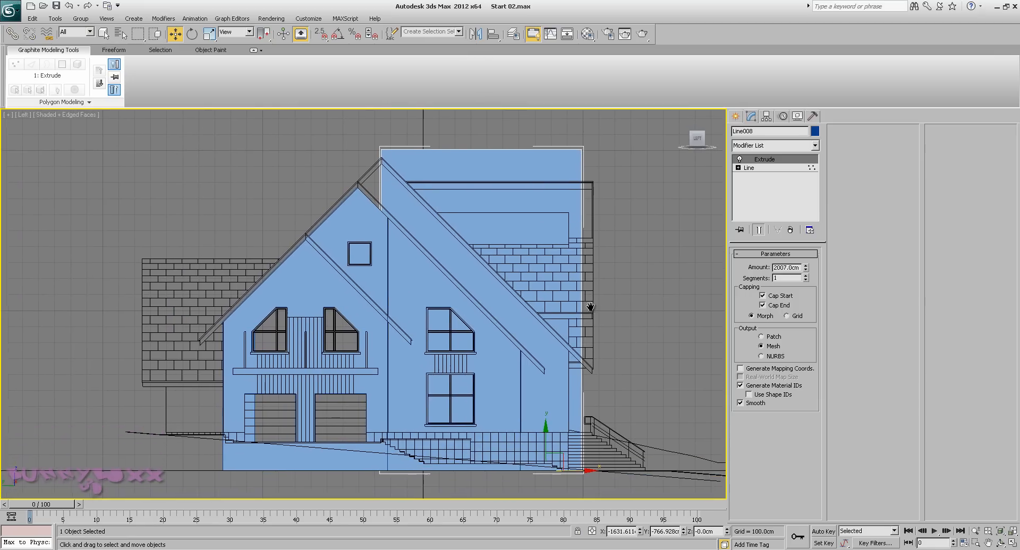
click(749, 168)
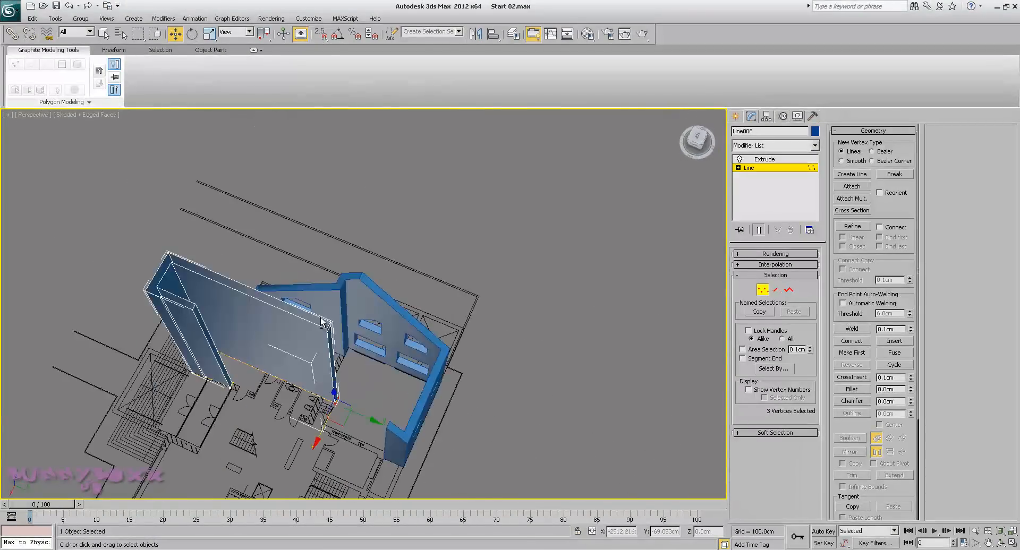
drag(319, 322, 511, 267)
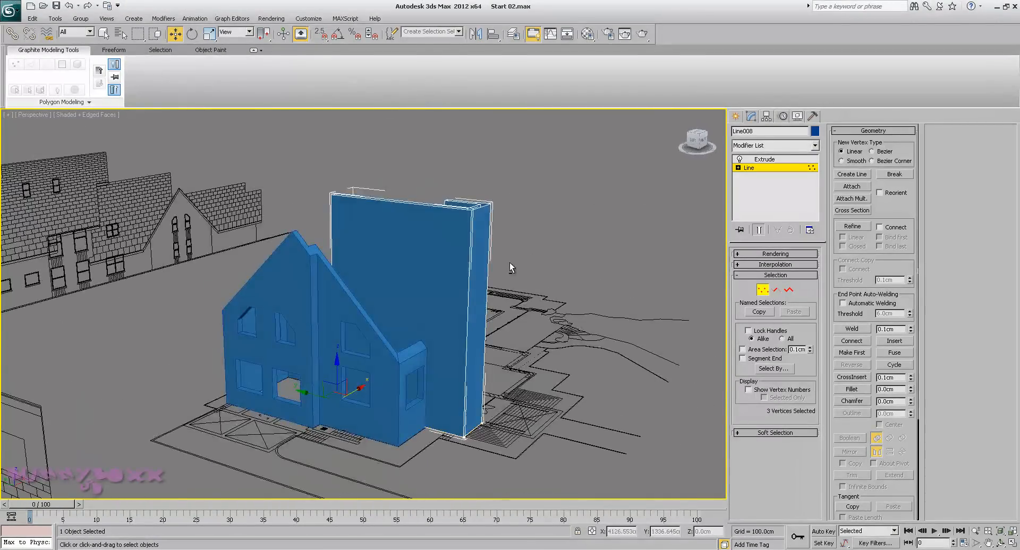
drag(511, 267, 524, 270)
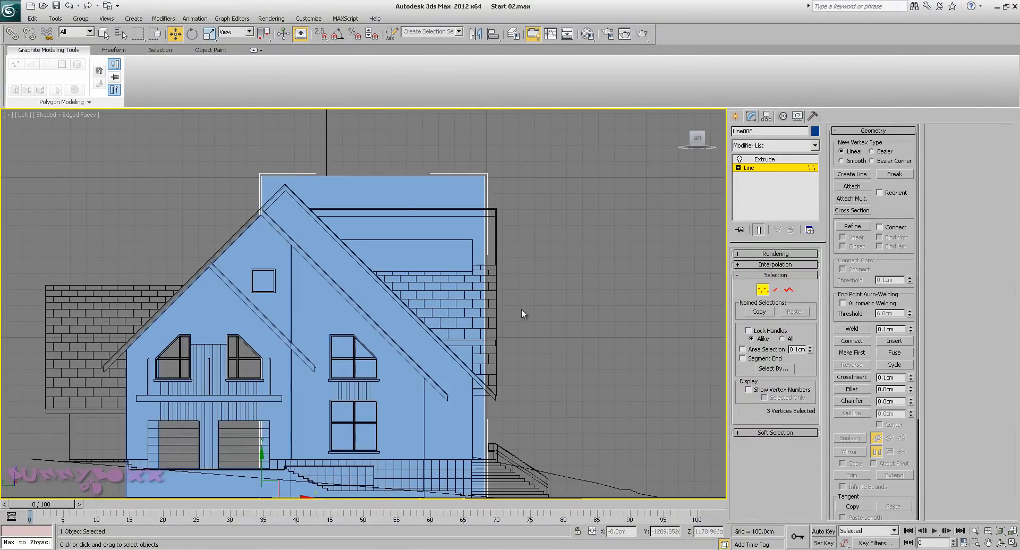
- Switch the left view to wireframe and remove the old Slice sitting below Extrude
click(64, 115)
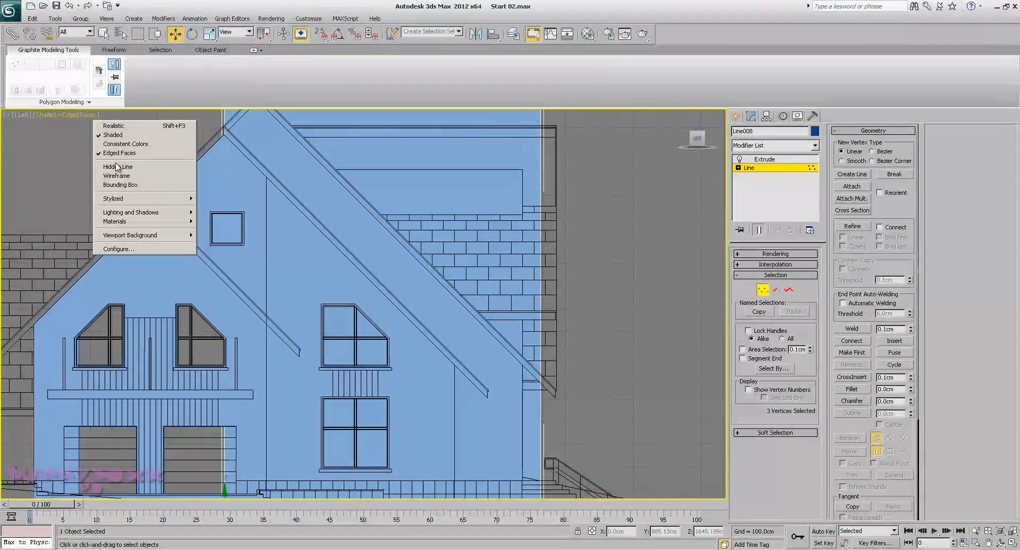
click(116, 176)
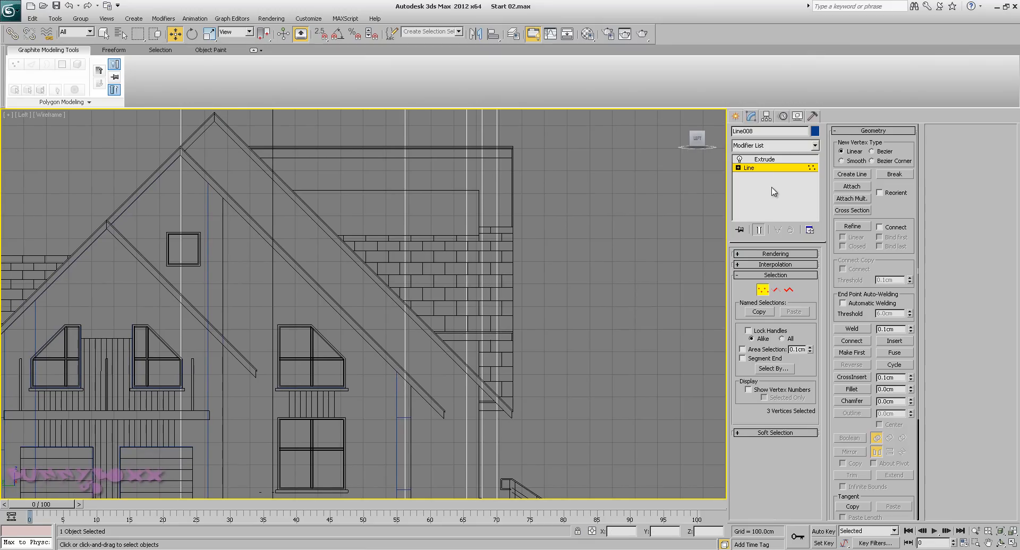
click(815, 146)
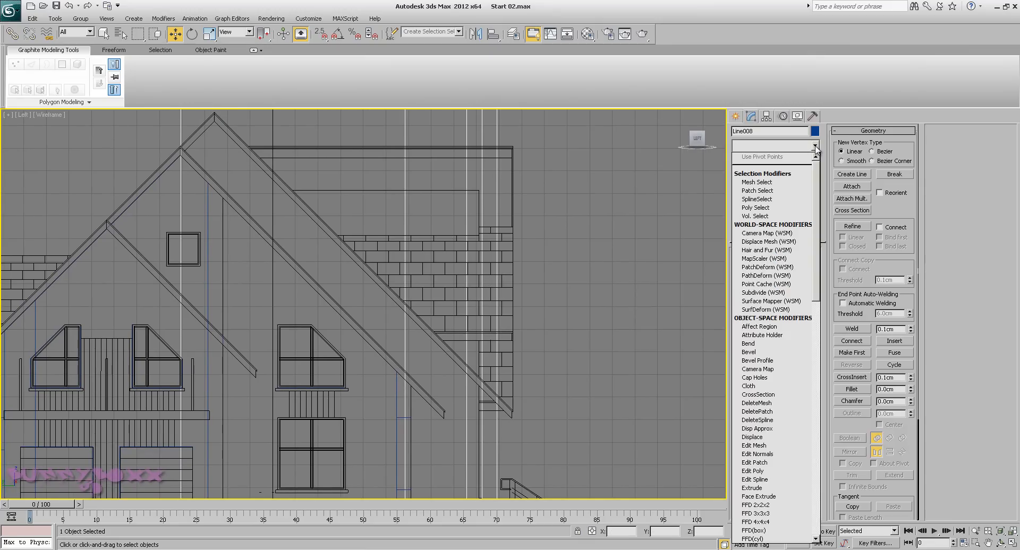
click(757, 489)
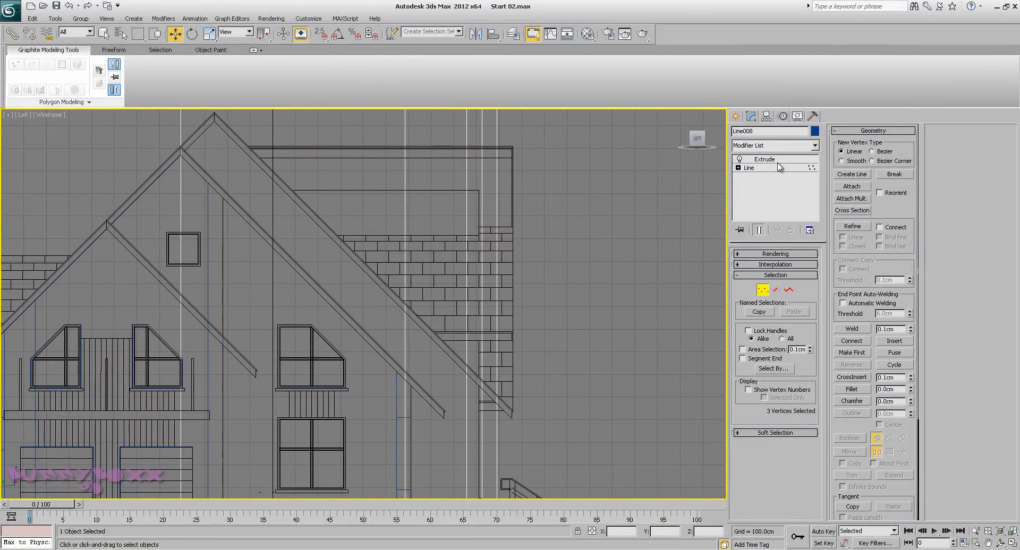
click(815, 146)
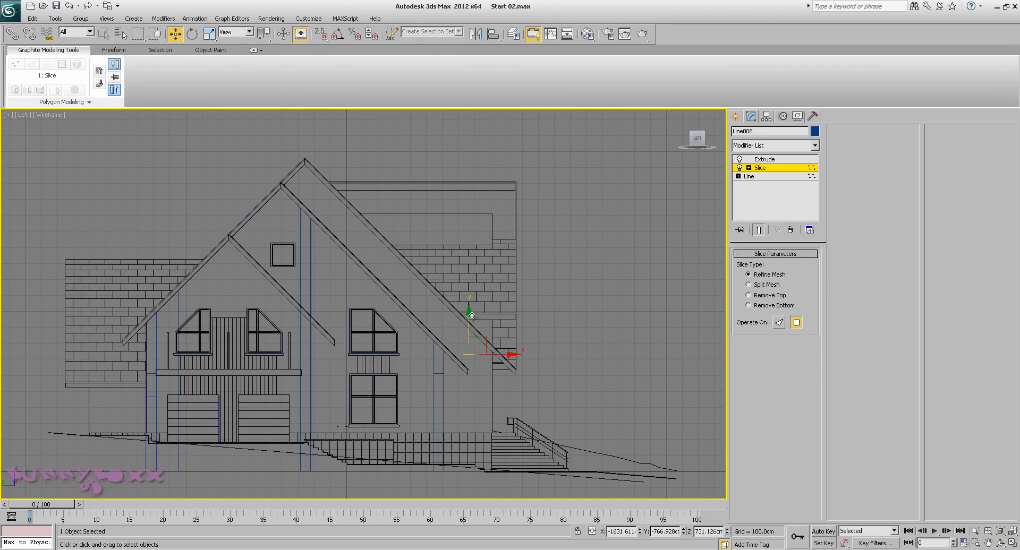
drag(468, 316, 468, 207)
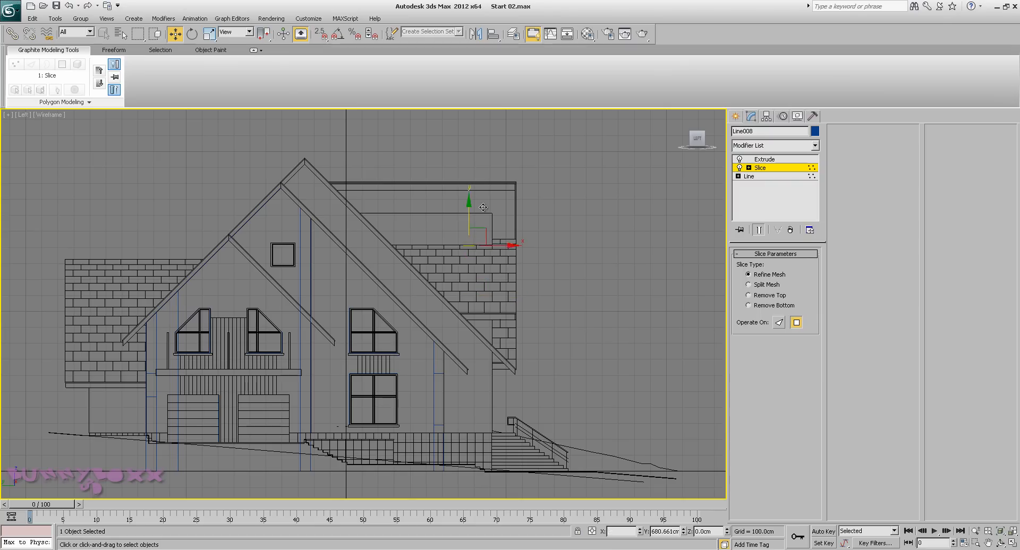
drag(482, 208, 477, 289)
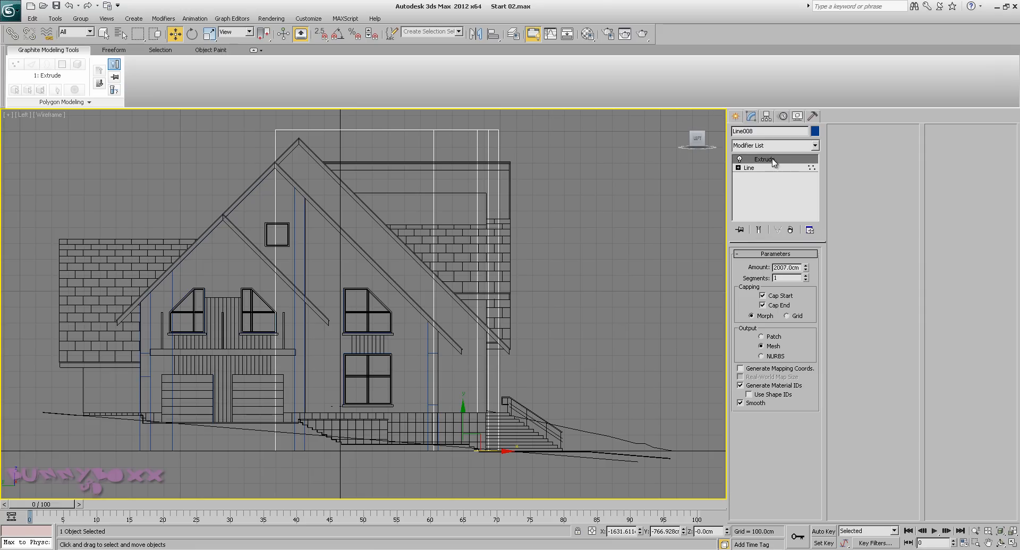
- Add a new Slice modifier above Extrude and enter its slice-plane editing
click(816, 145)
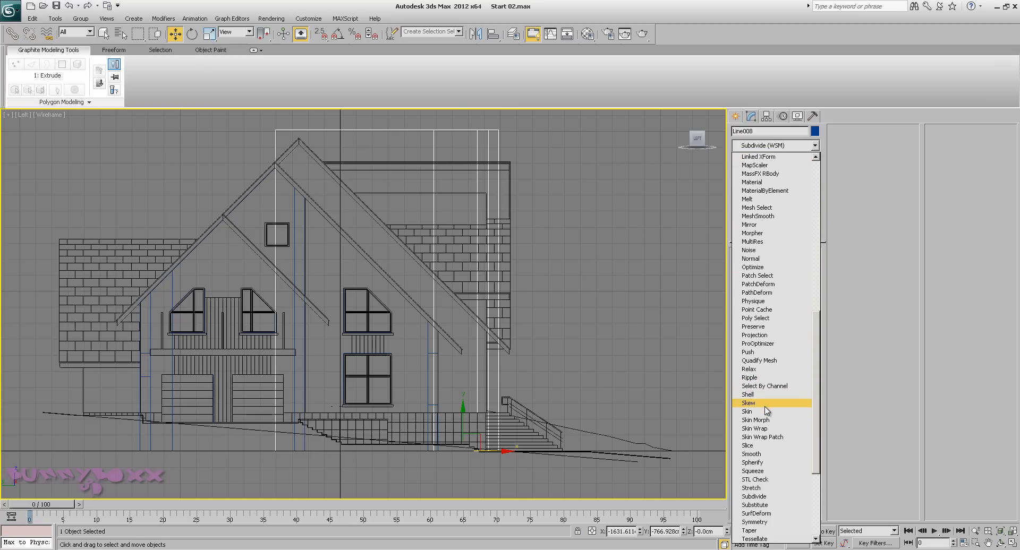
click(747, 446)
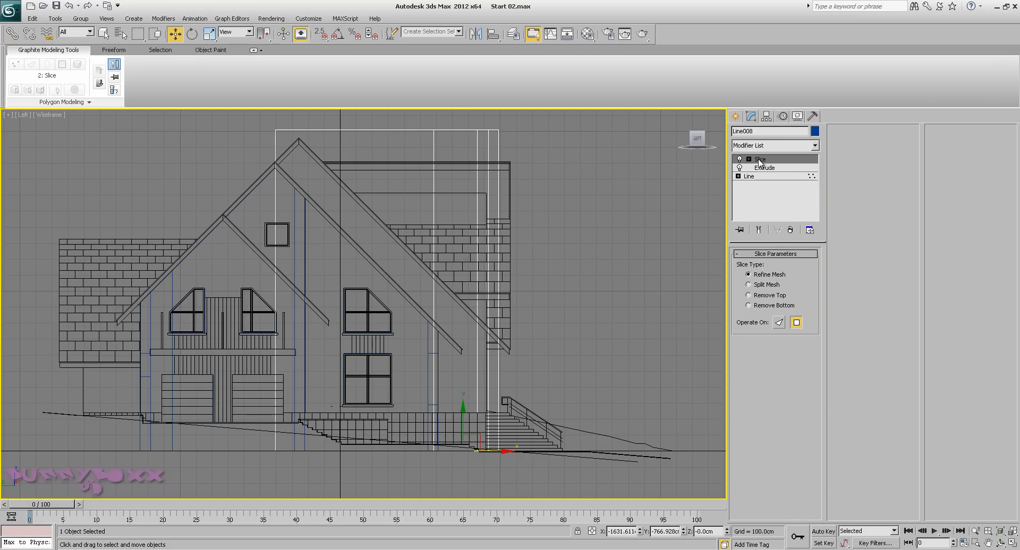
click(761, 159)
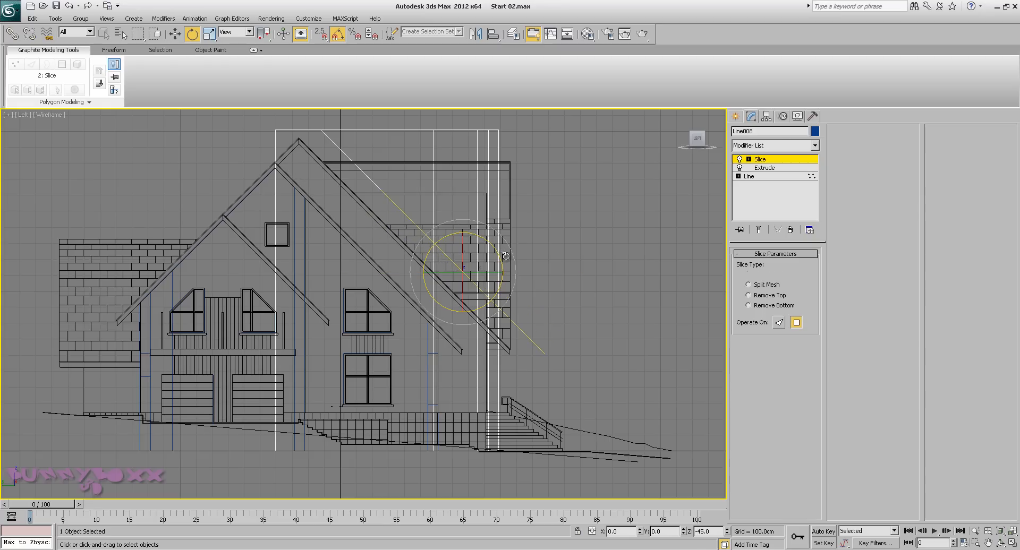
- Tilt the slice plane 45° onto the right roof slope and set it to Remove Top
click(748, 274)
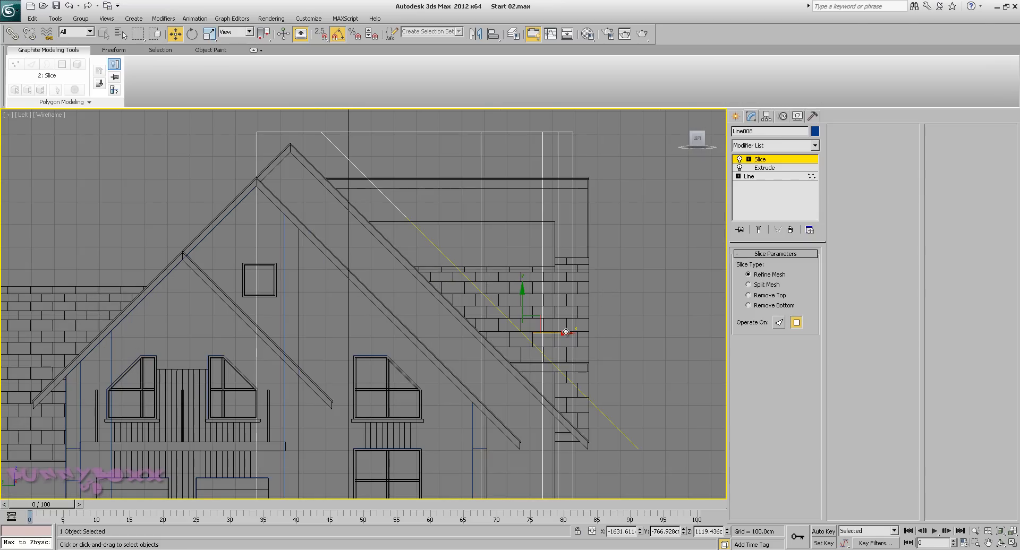
drag(564, 333, 526, 344)
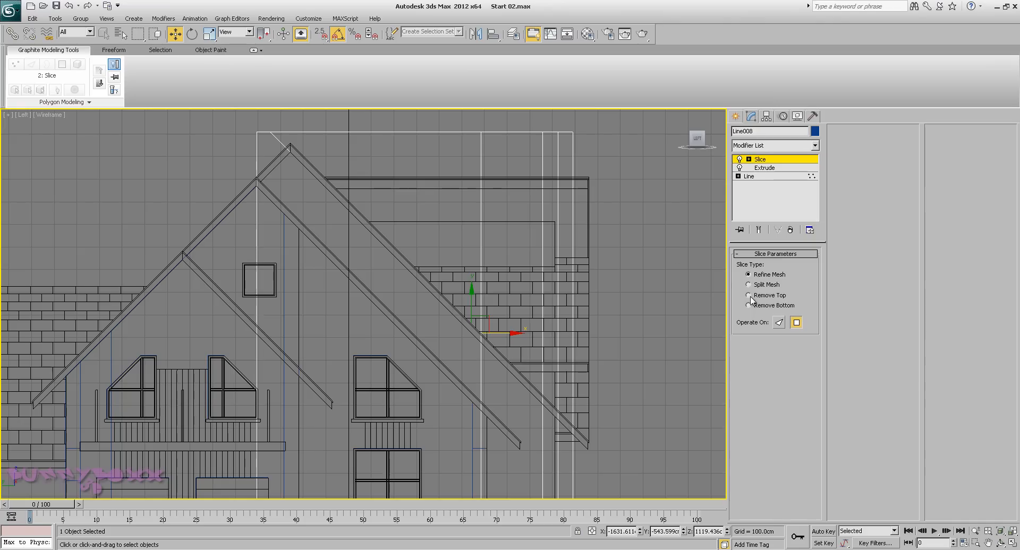
click(747, 296)
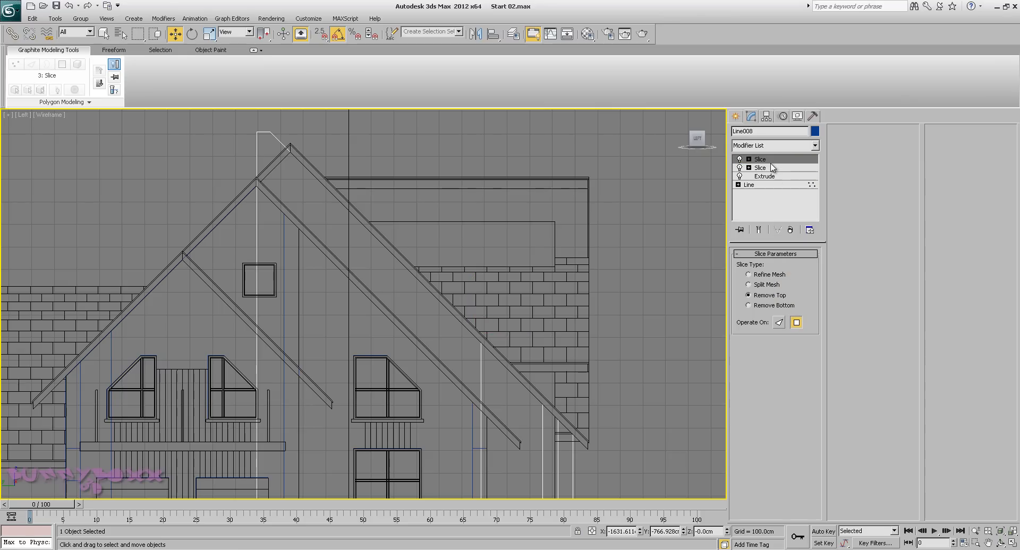
- Add a second Slice tilted the other way and align it with the left roof edge
click(759, 158)
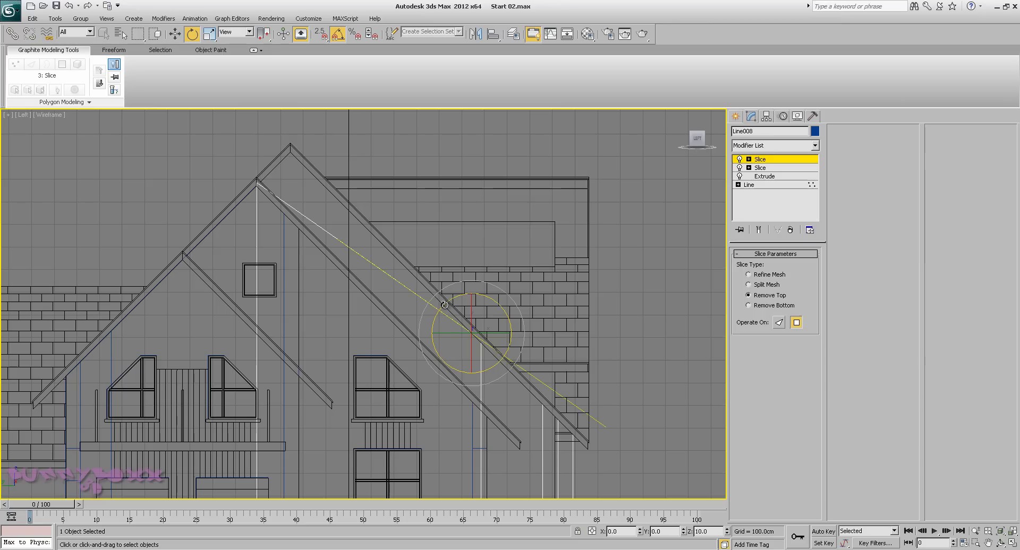
drag(444, 305, 431, 337)
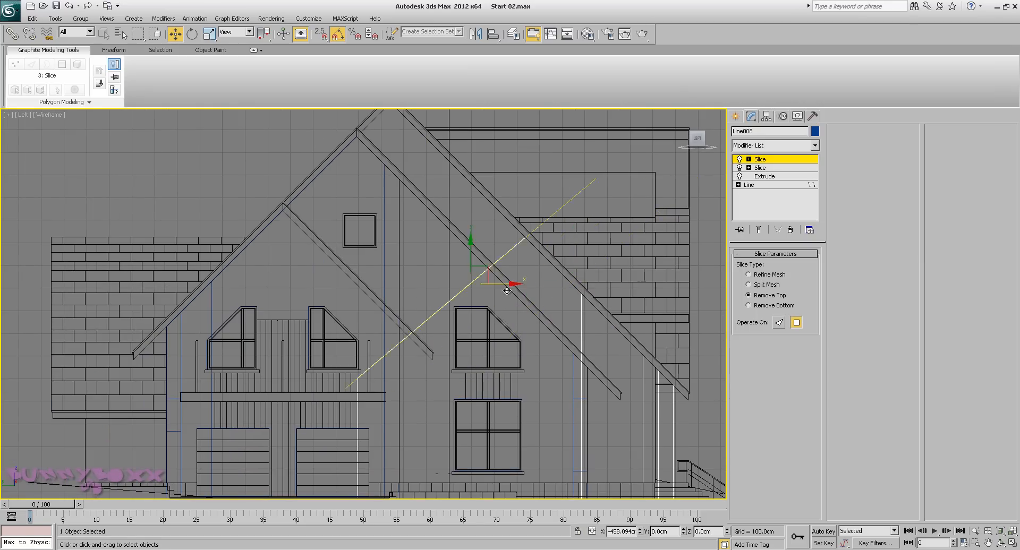
drag(508, 282, 374, 279)
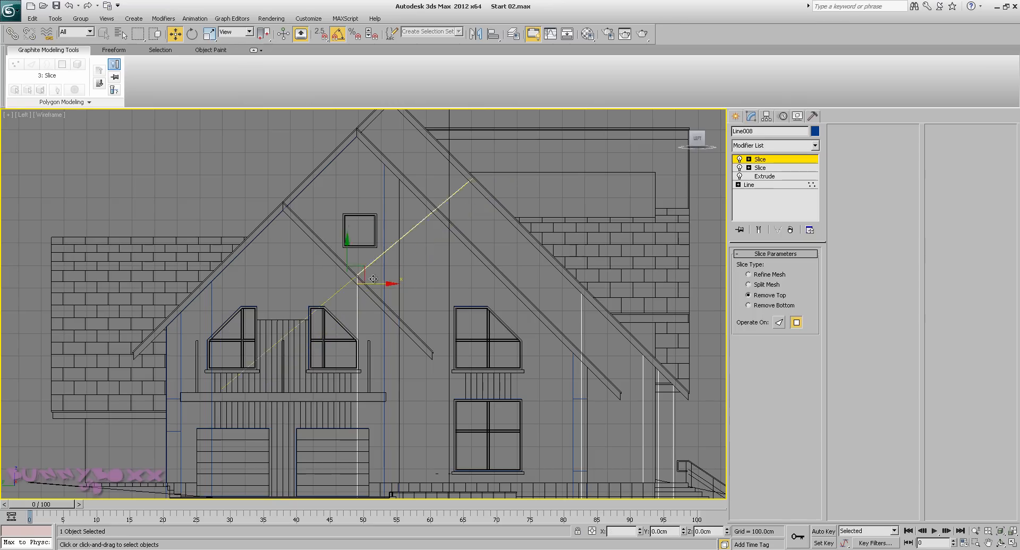
drag(374, 279, 244, 272)
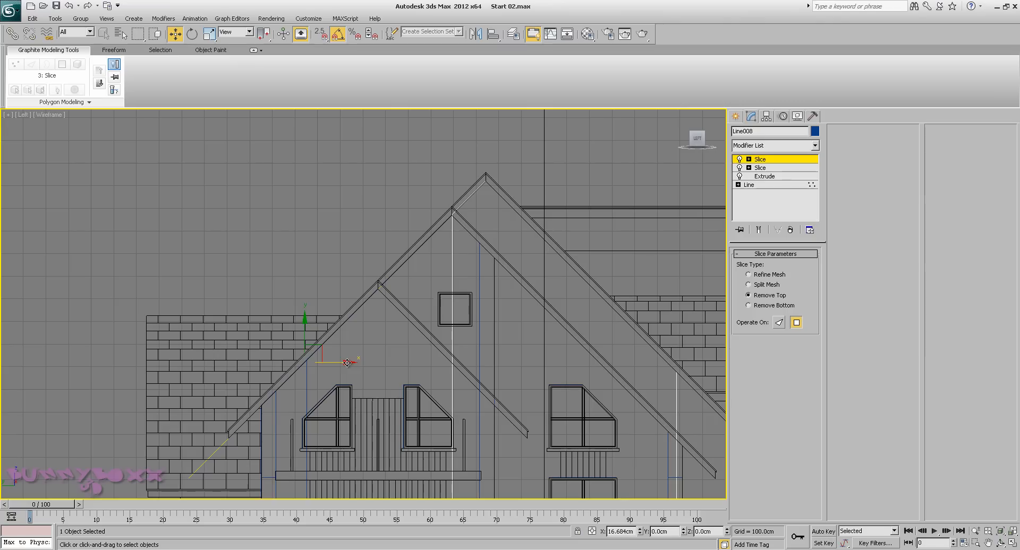
mouse_move(688, 296)
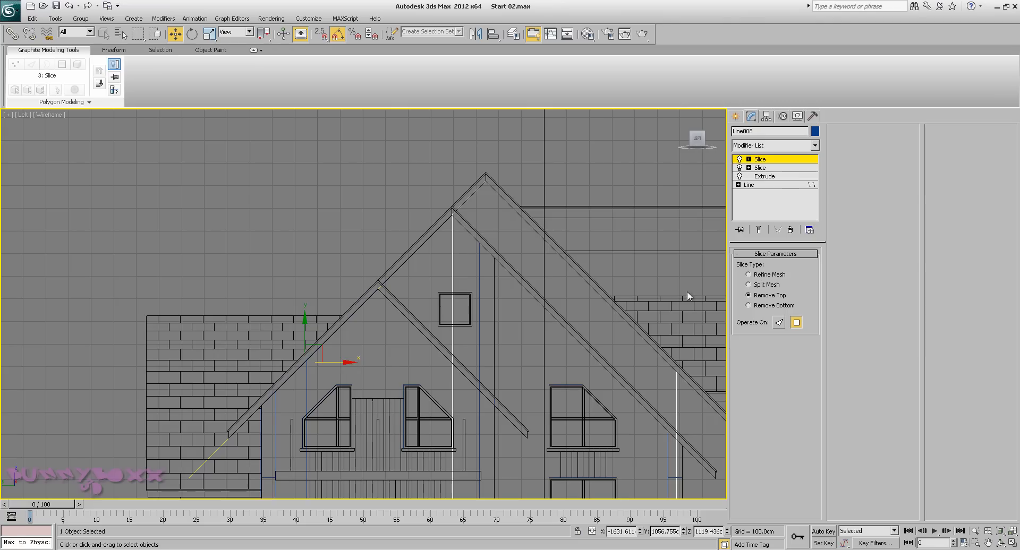
mouse_move(538, 325)
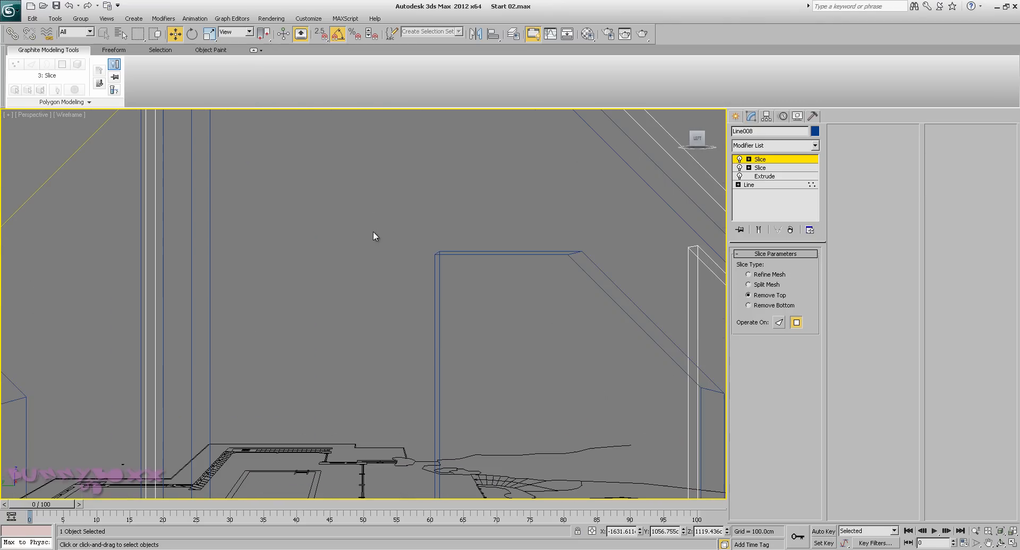
- Convert the sliced entrance wall Line008 to an Editable Poly
click(70, 115)
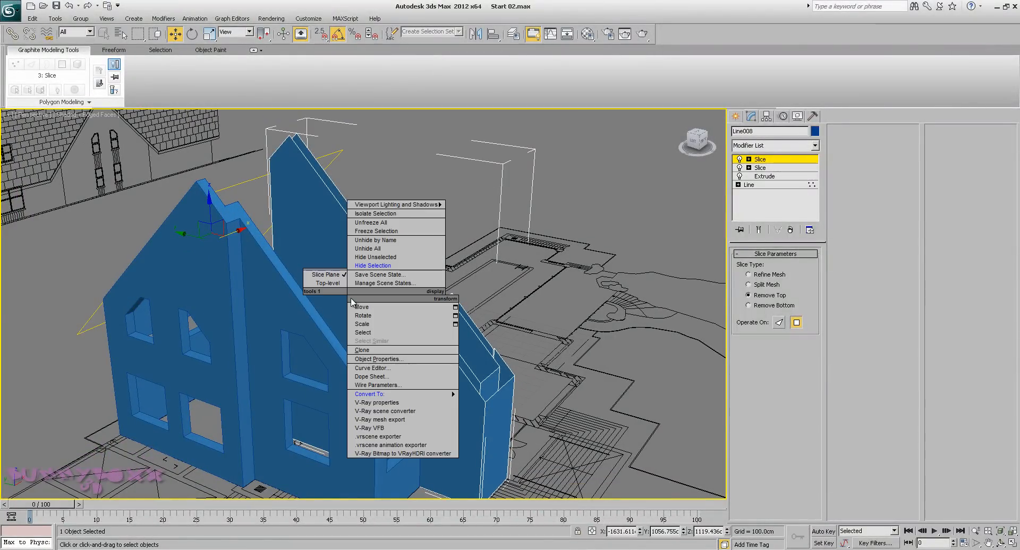
click(369, 393)
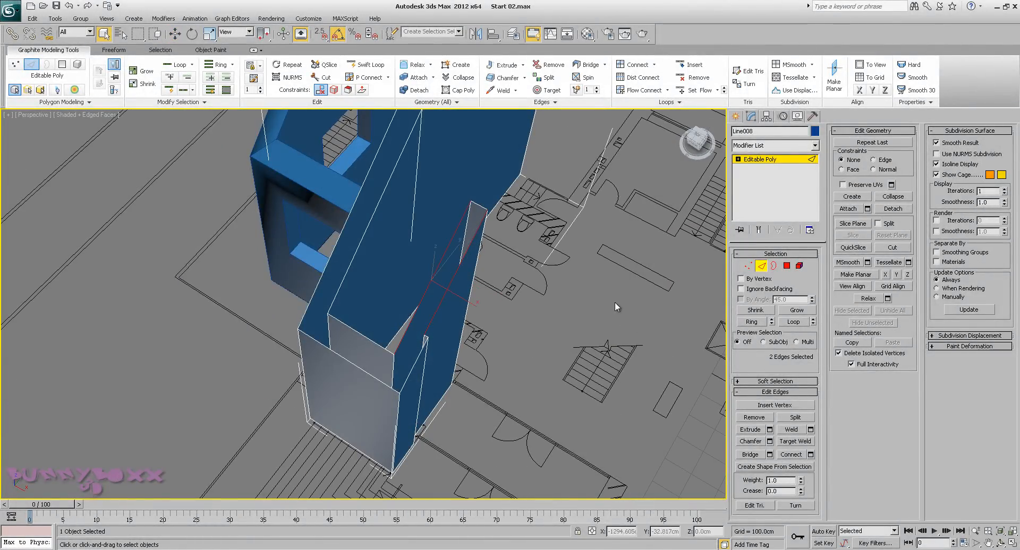
drag(616, 306, 447, 333)
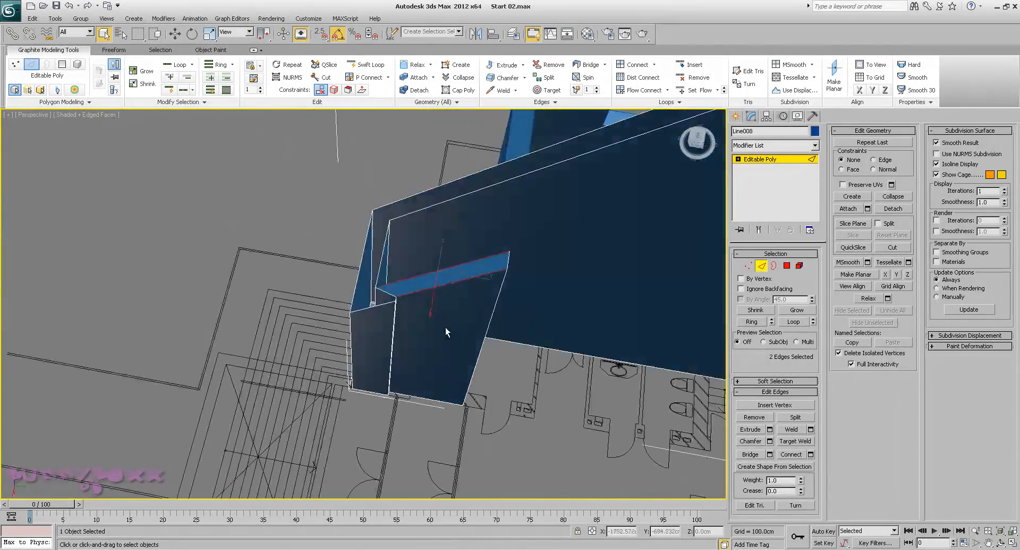
drag(446, 331, 453, 370)
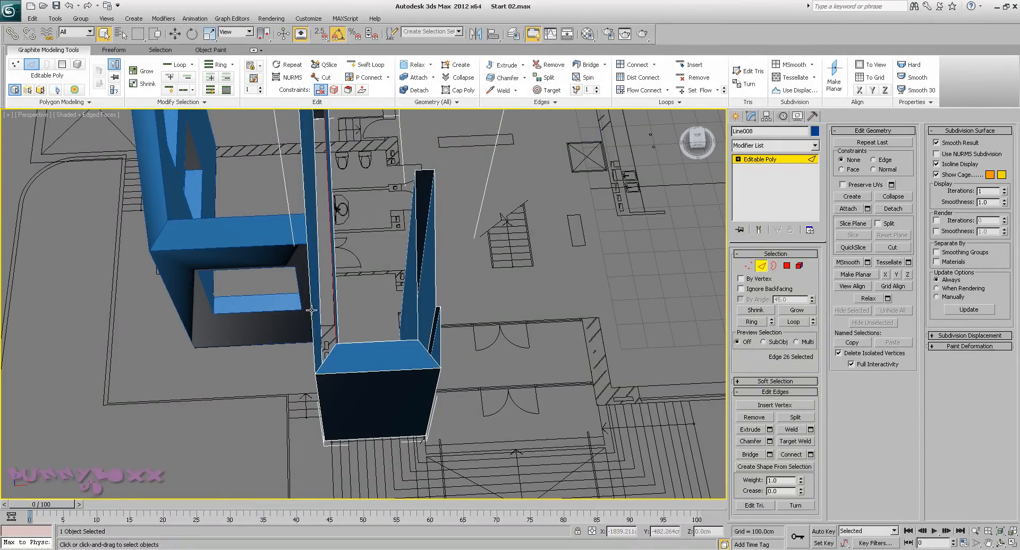
click(319, 319)
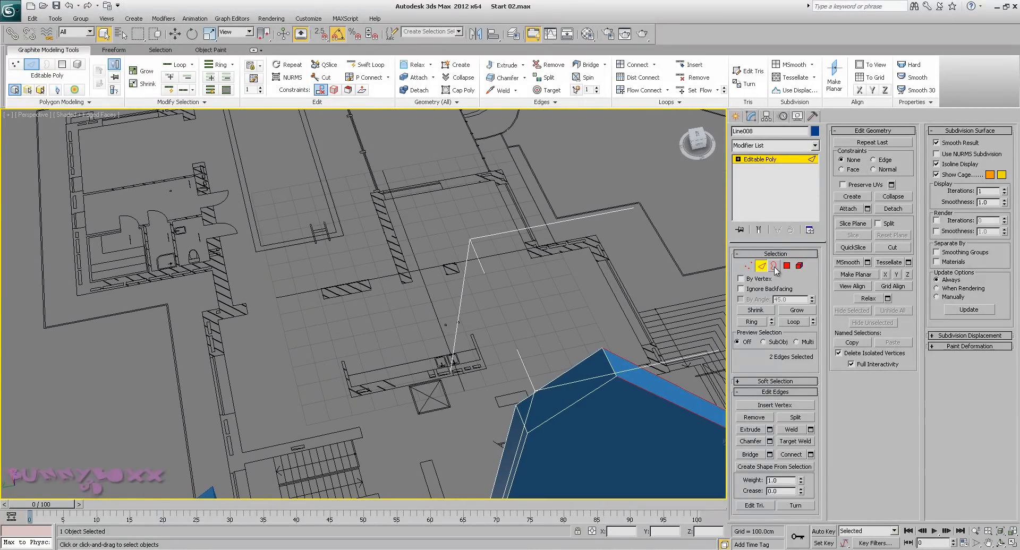
click(774, 267)
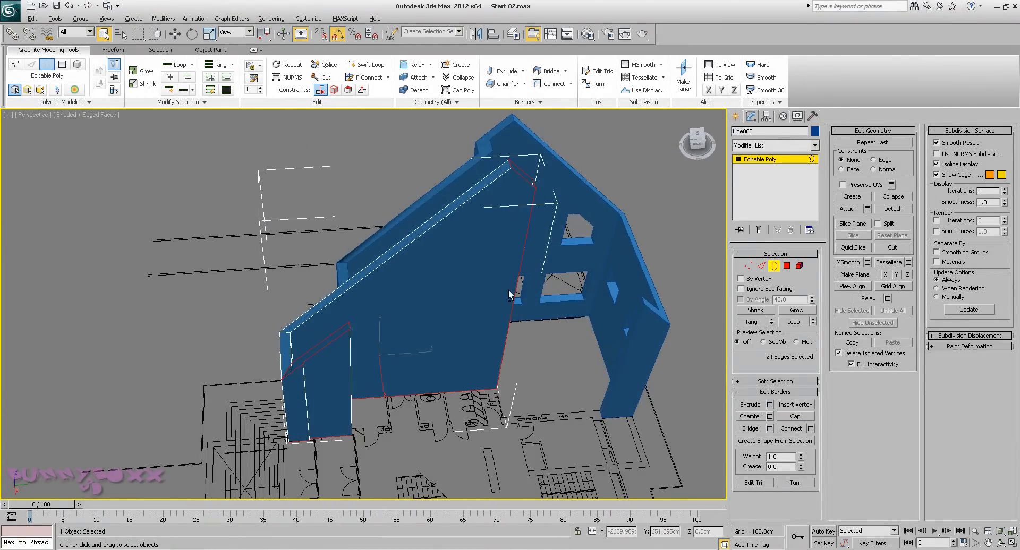
- Select the open borders along the sliced wall top and cap them
drag(508, 293, 445, 258)
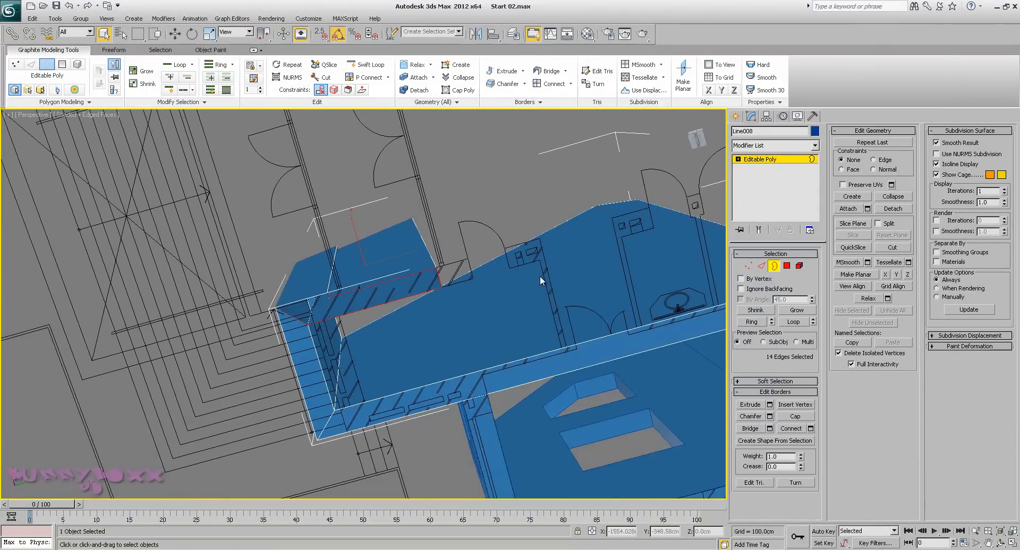
drag(540, 281, 439, 352)
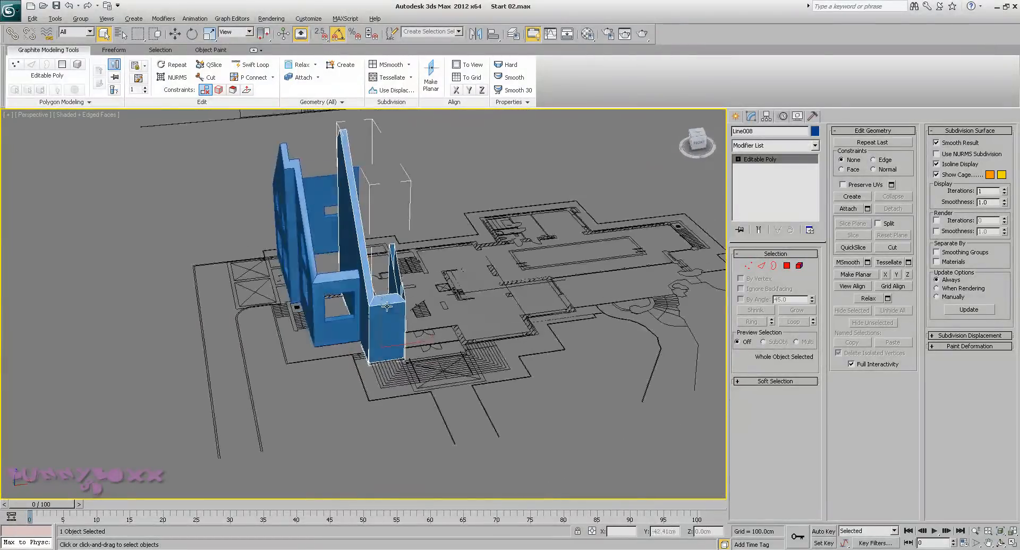
- In Vertex mode, select opposite cap corner vertices and Connect them with new edges
right_click(396, 306)
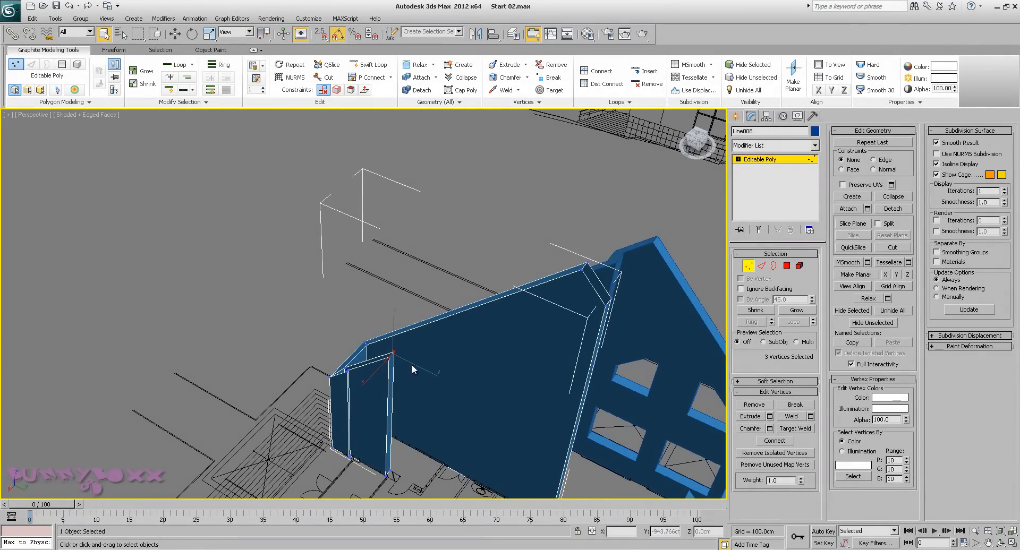
drag(414, 370, 353, 337)
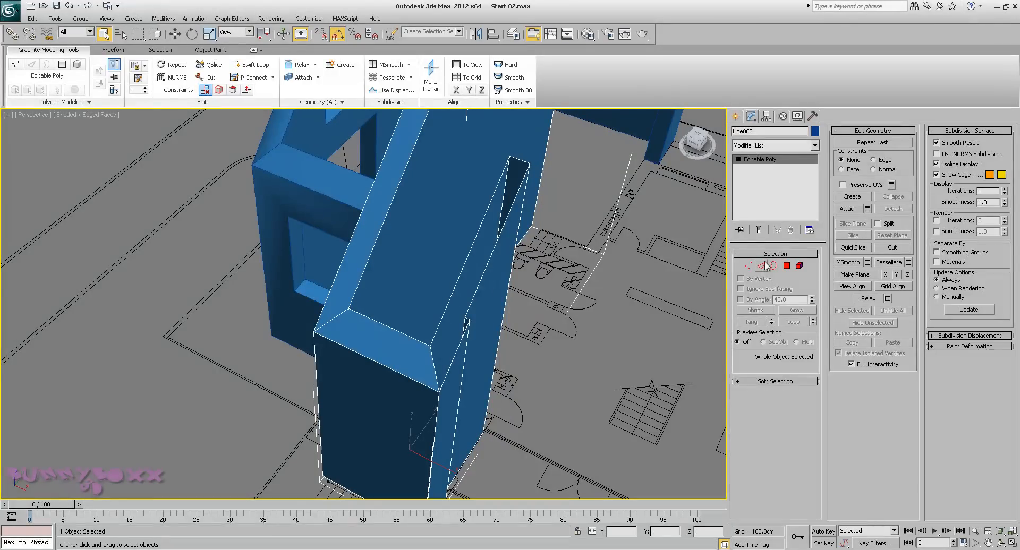
click(775, 265)
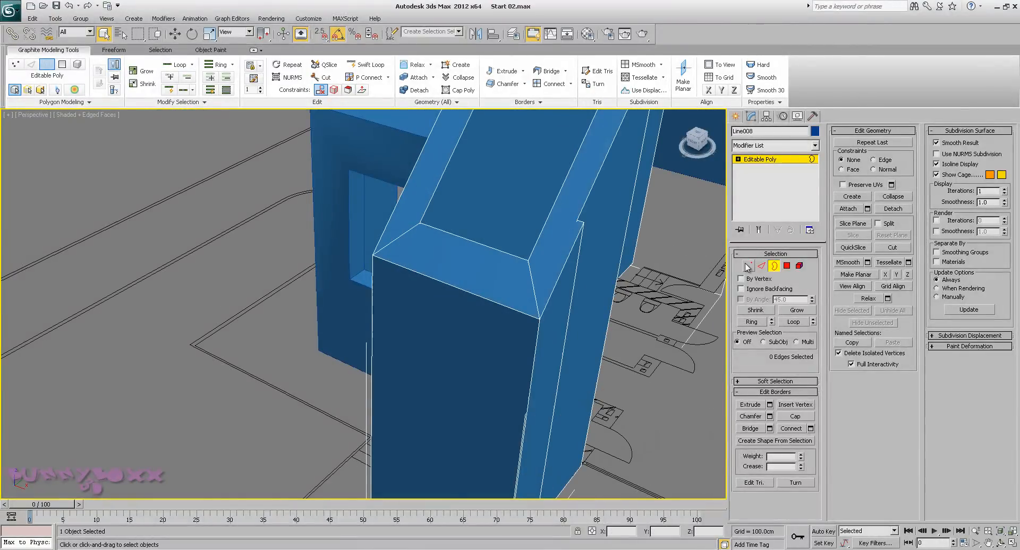
click(746, 266)
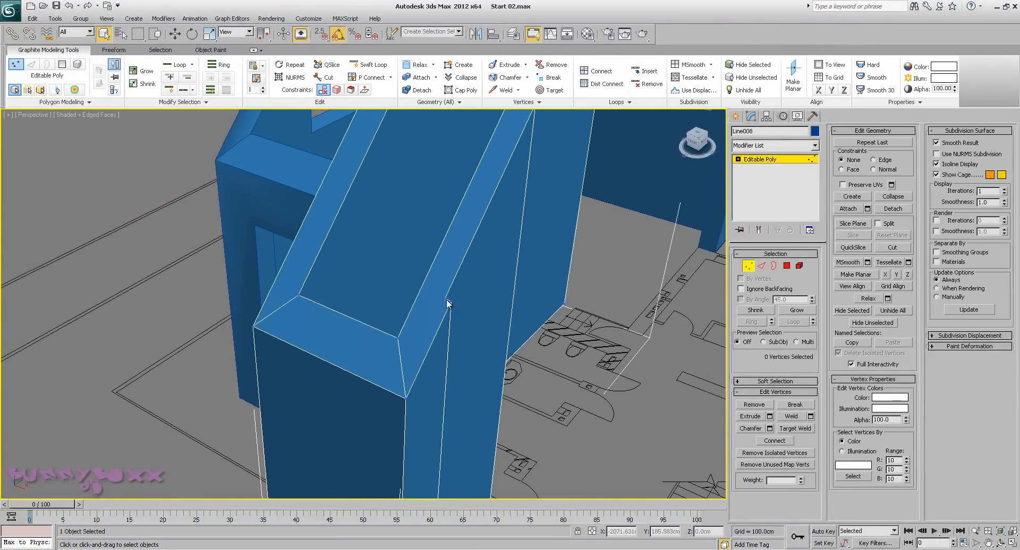
click(399, 336)
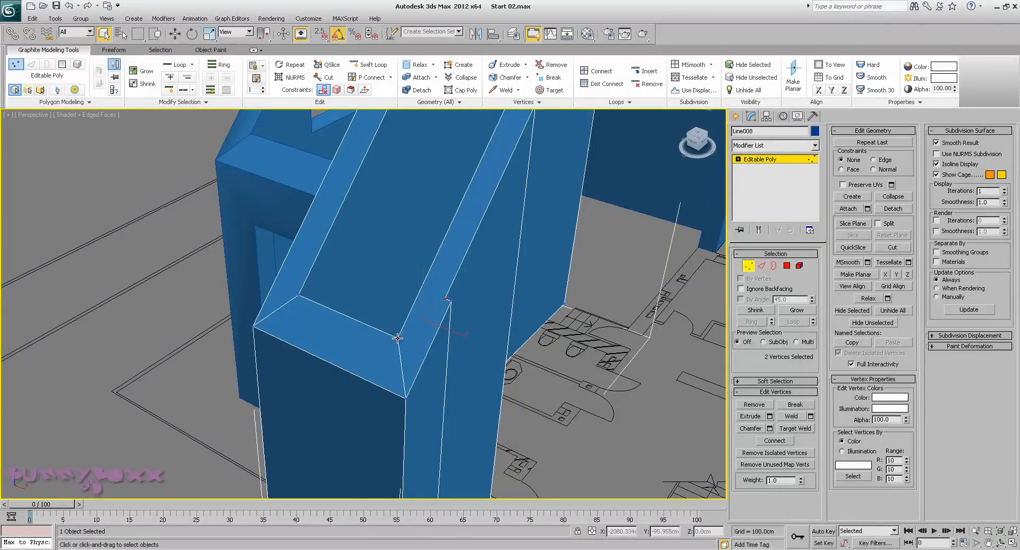
right_click(398, 338)
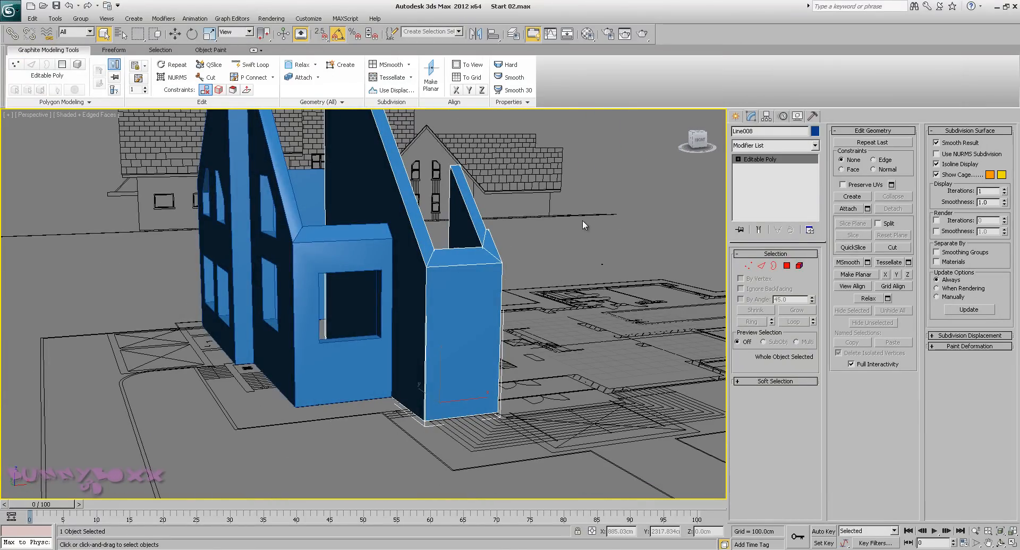
drag(585, 225, 650, 181)
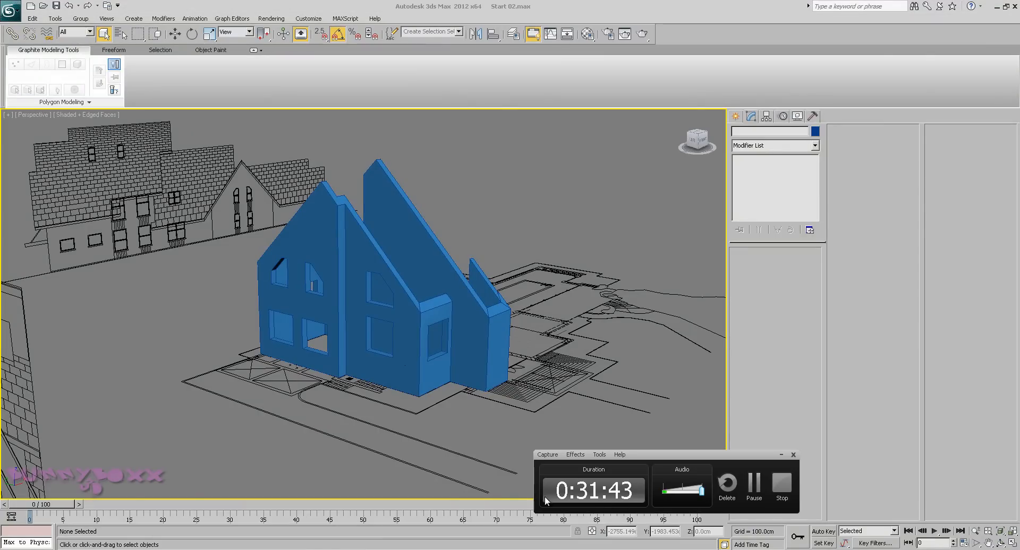
mouse_move(501, 494)
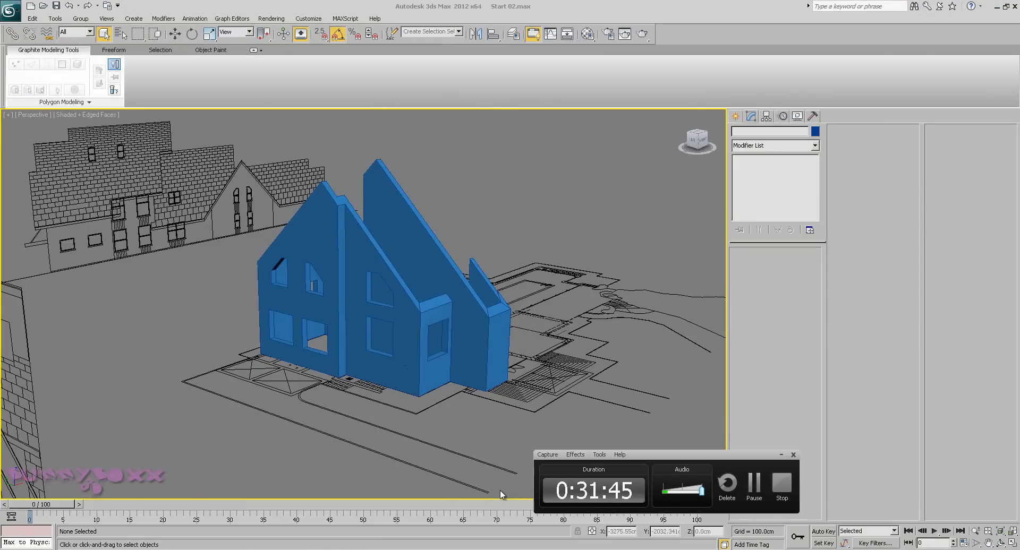